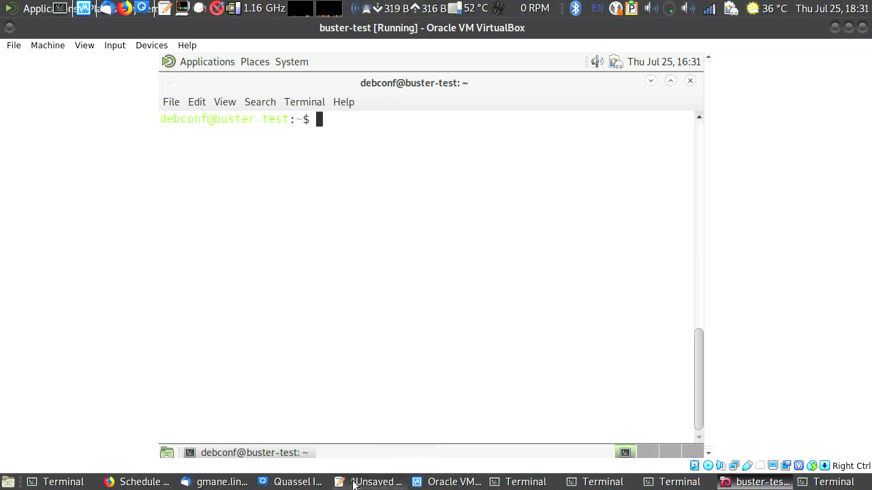
# Step: Start gpg --full-gen-key for a non-expiring 4096-bit RSA key pair
pyautogui.click(369, 482)
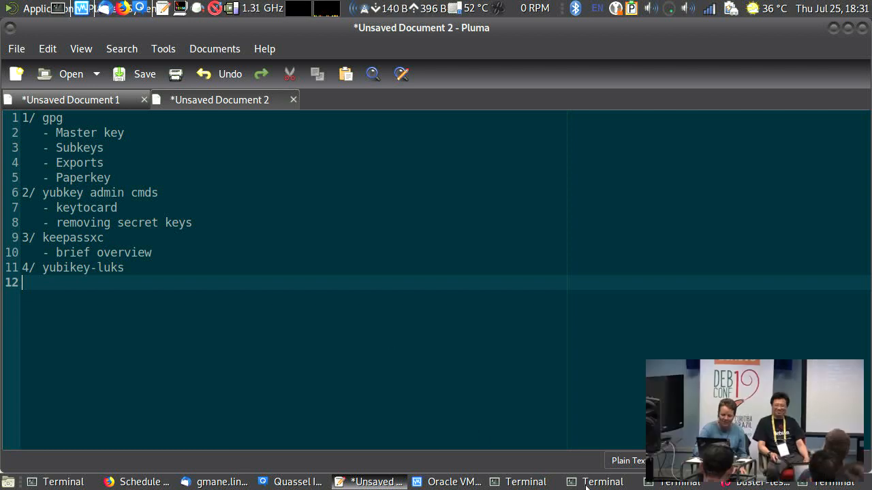
pyautogui.click(453, 481)
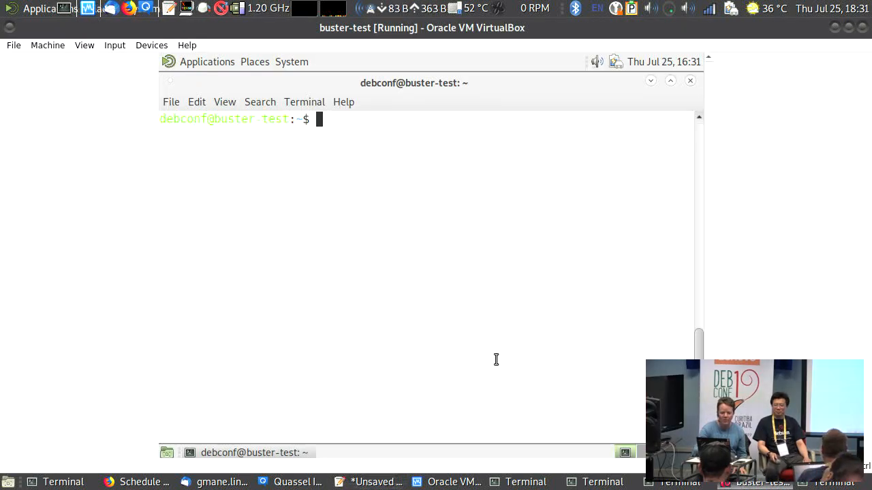
pyautogui.write('gpg --full-gen-key')
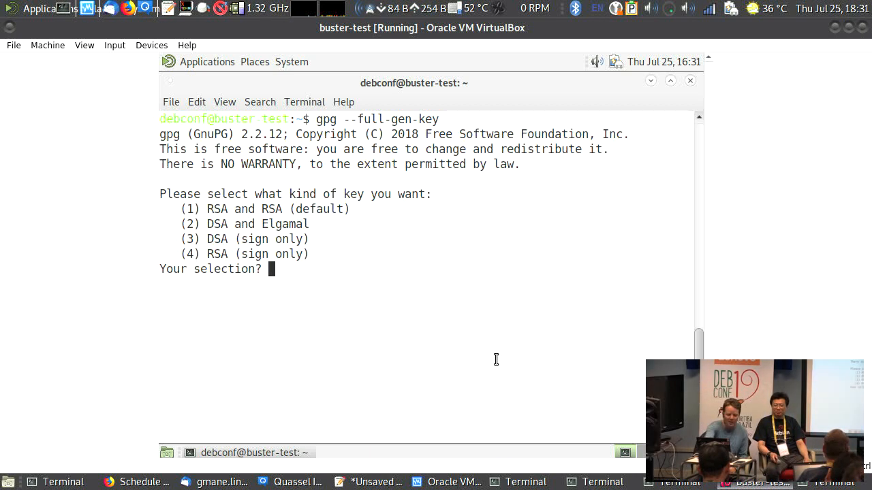
pyautogui.write('1')
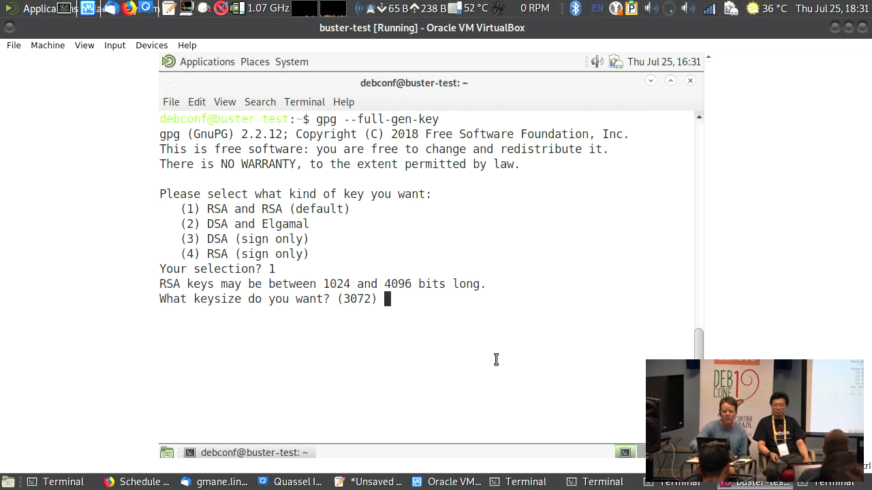
pyautogui.write('40')
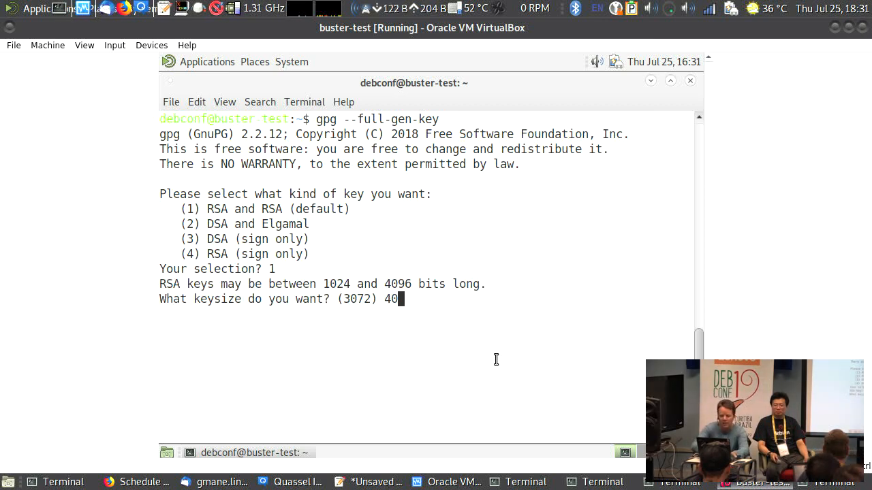
pyautogui.write('96')
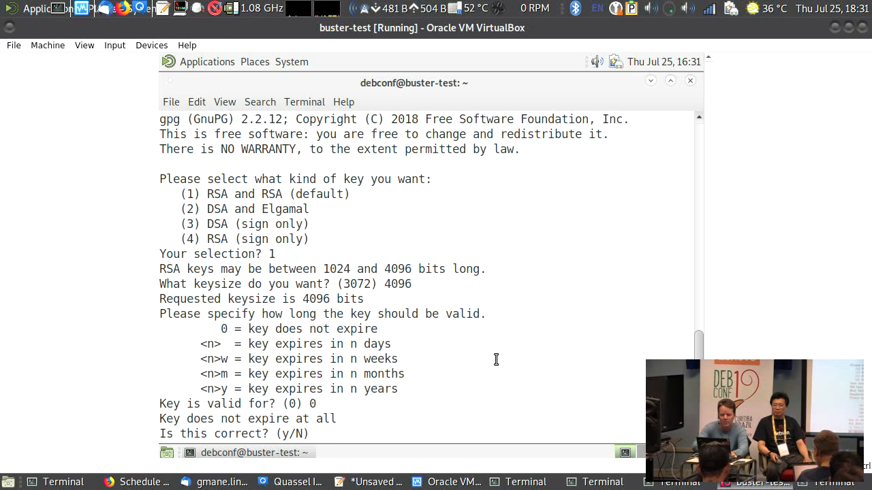
pyautogui.write('y')
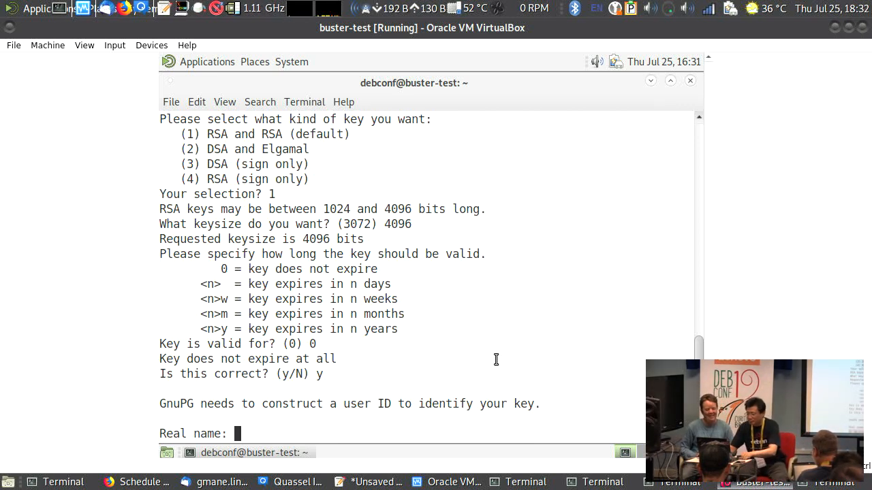
pyautogui.write('Roger')
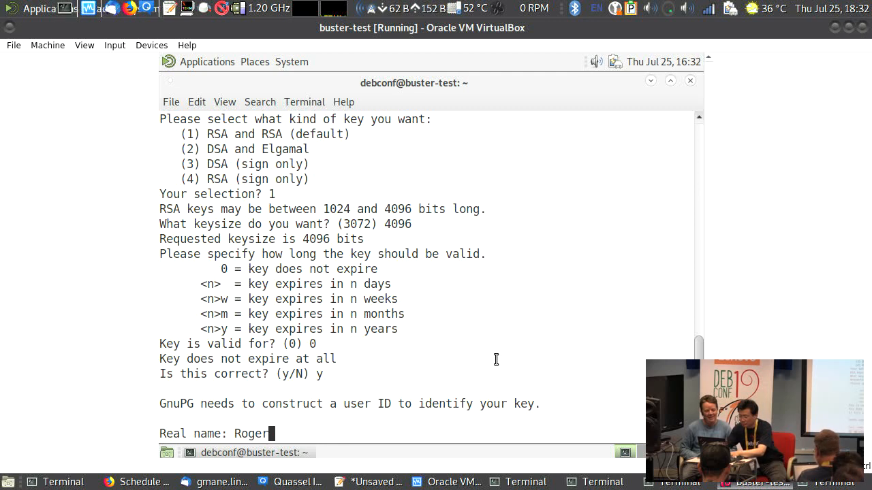
pyautogui.write('Shimizu')
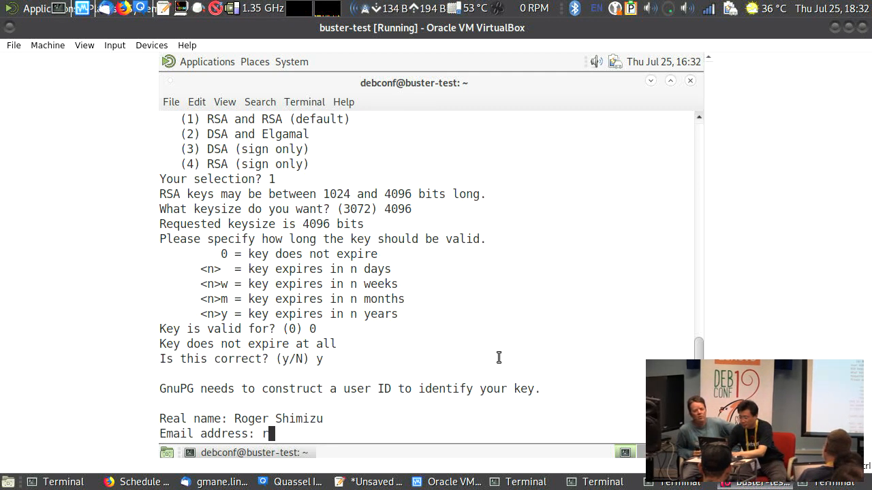
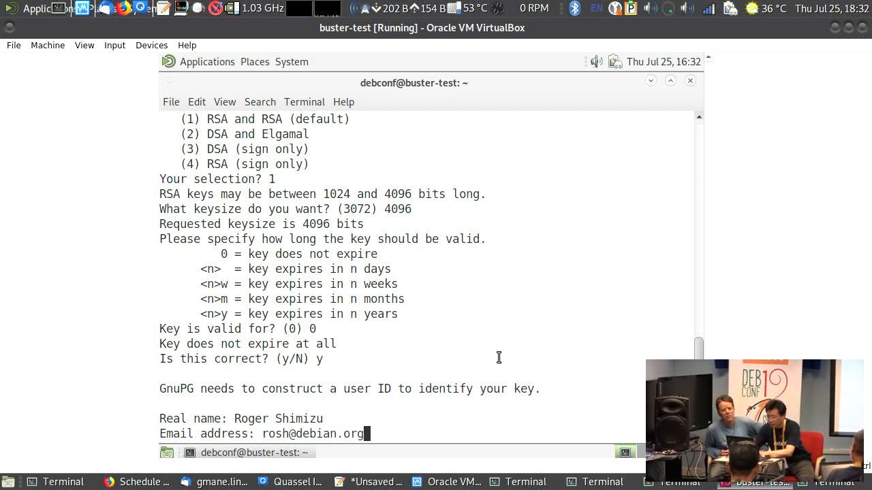
pyautogui.press('Return')
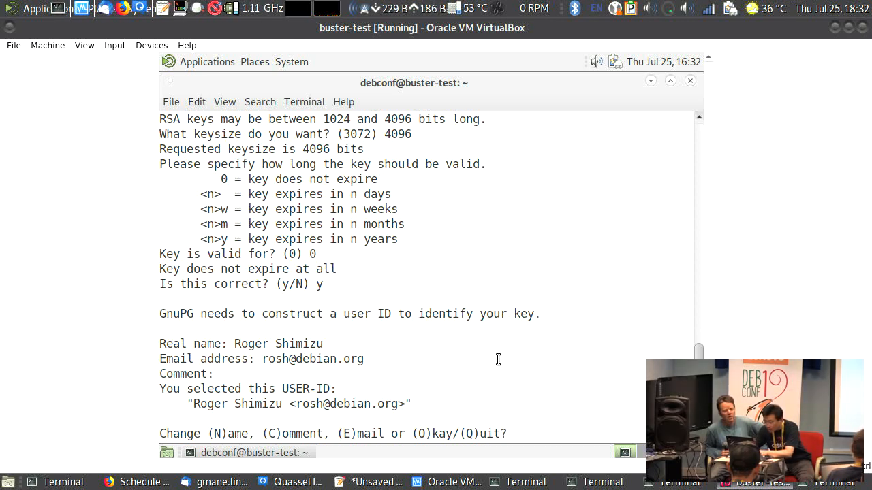
pyautogui.write('O')
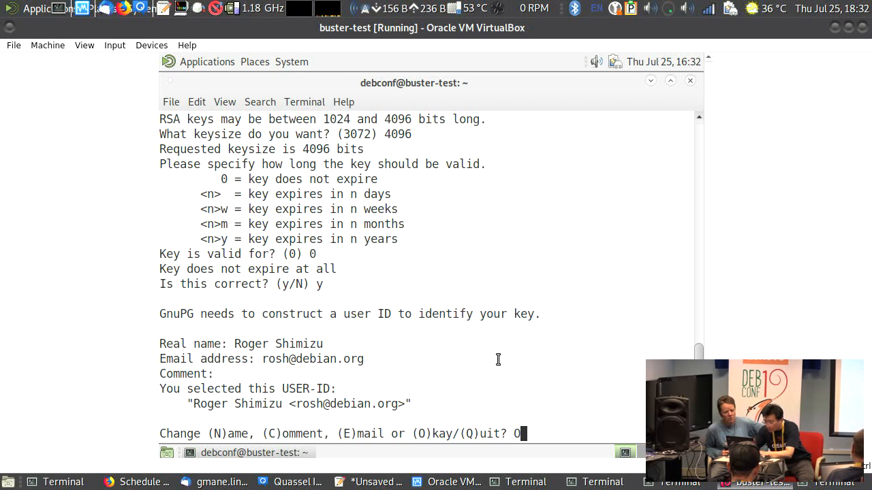
pyautogui.press('Return')
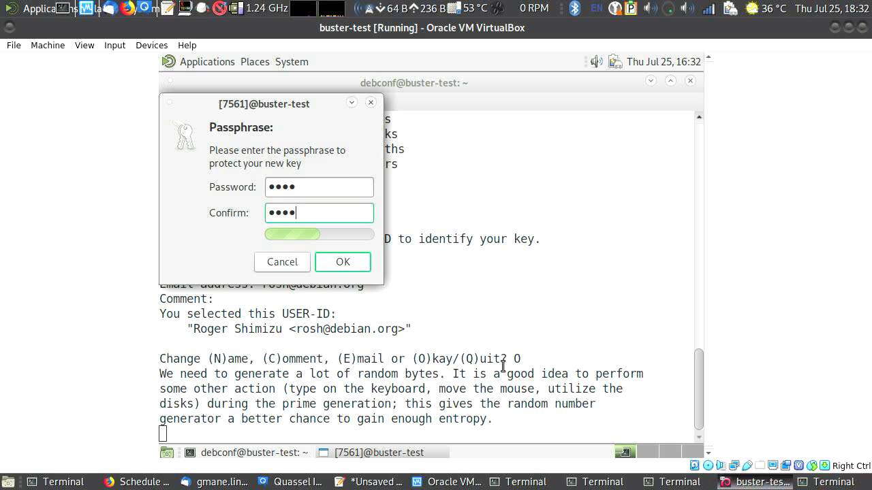
# Step: Submit the passphrase and keep the short passphrase despite the warning
pyautogui.click(343, 262)
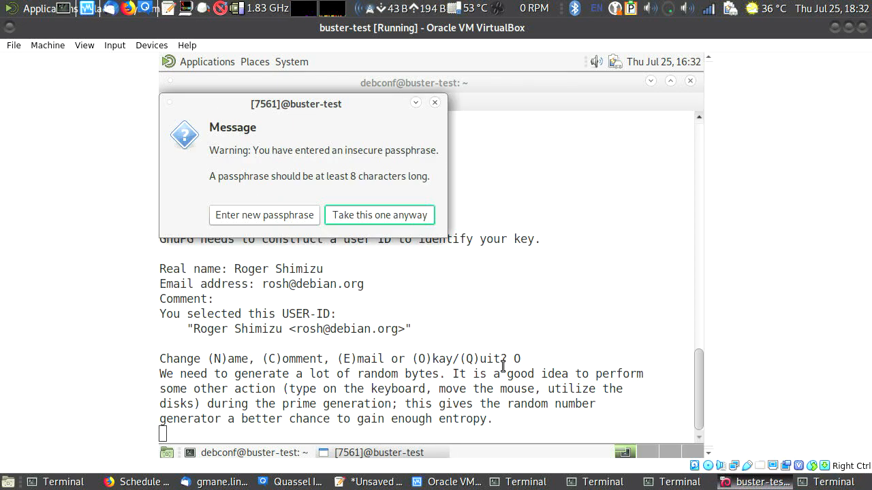
pyautogui.click(379, 215)
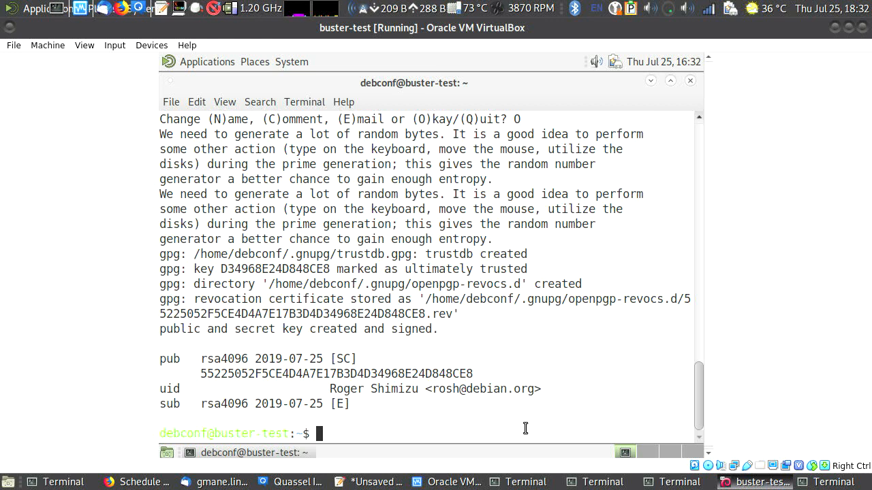
# Step: List the new key with its full fingerprints
pyautogui.write('gpg')
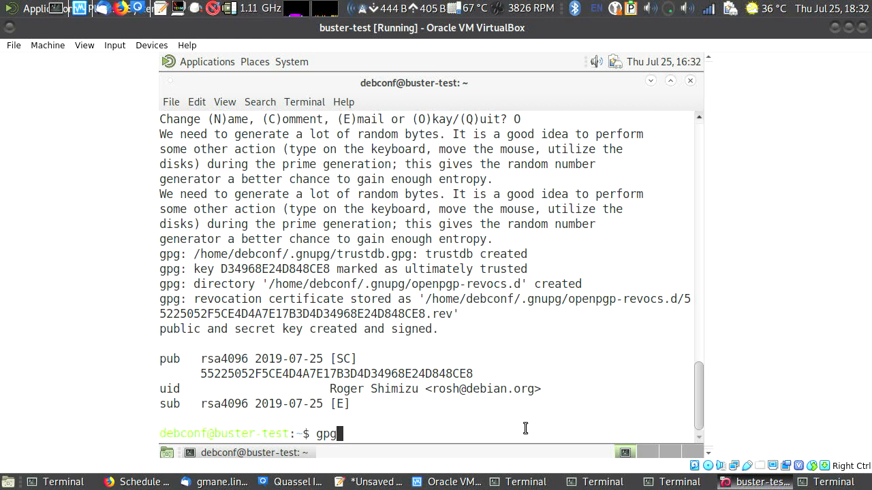
pyautogui.write('--list-key')
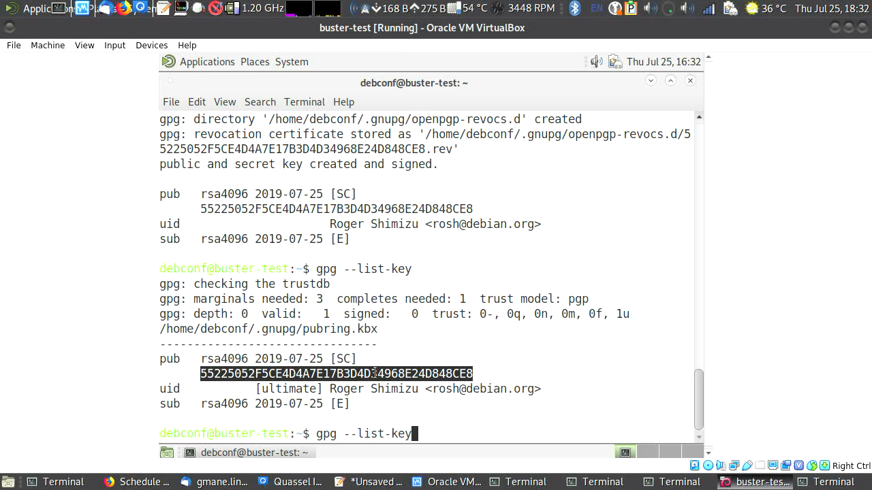
pyautogui.write('--fingerprint')
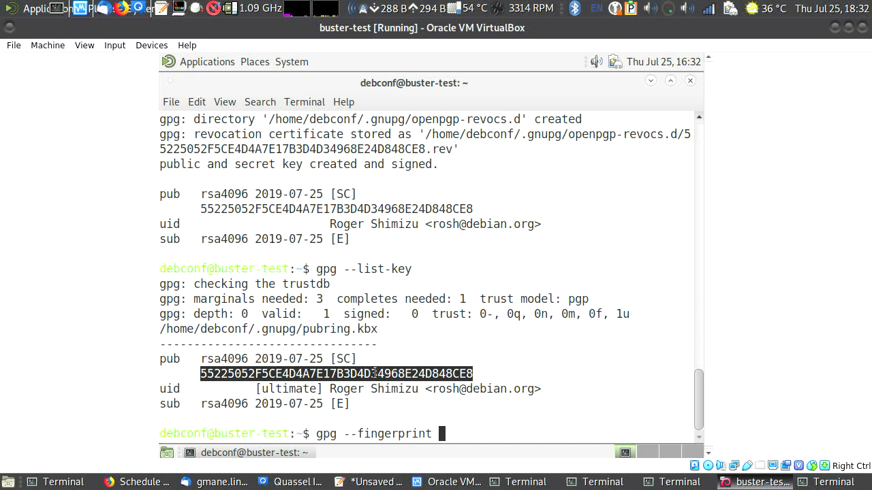
pyautogui.press('Return')
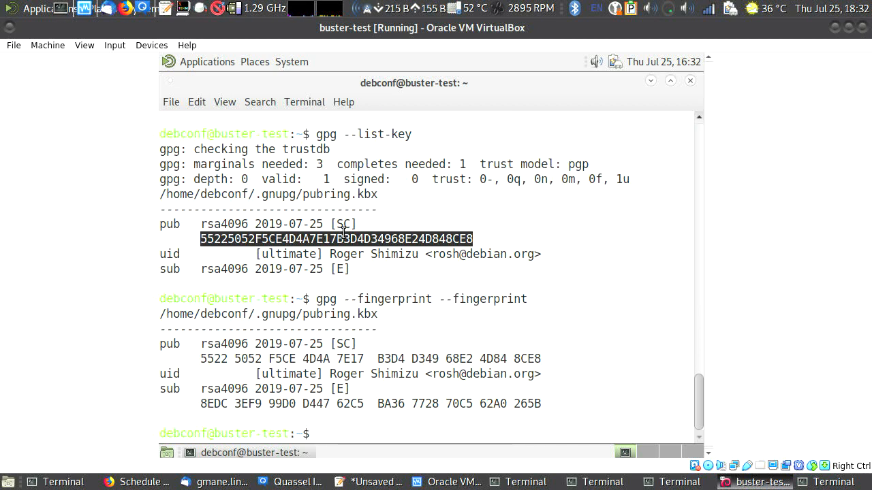
# Step: Save the key ID into a file named keyid
pyautogui.write('ech o')
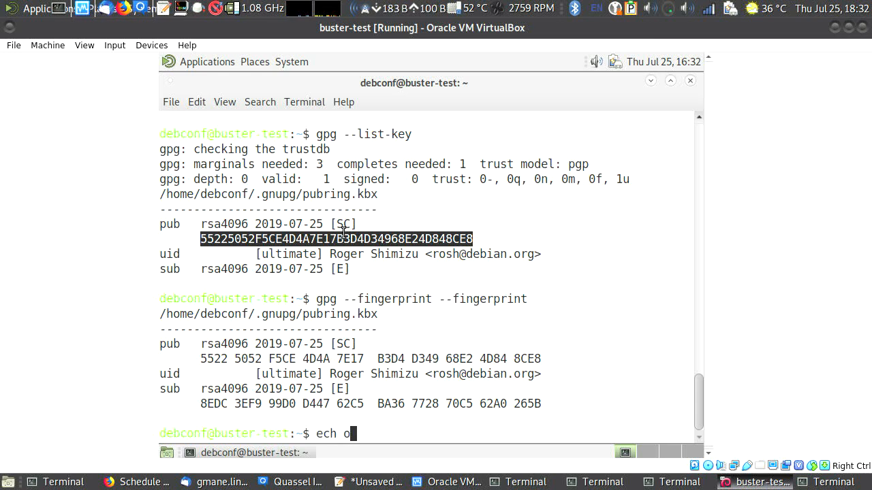
pyautogui.write('" "')
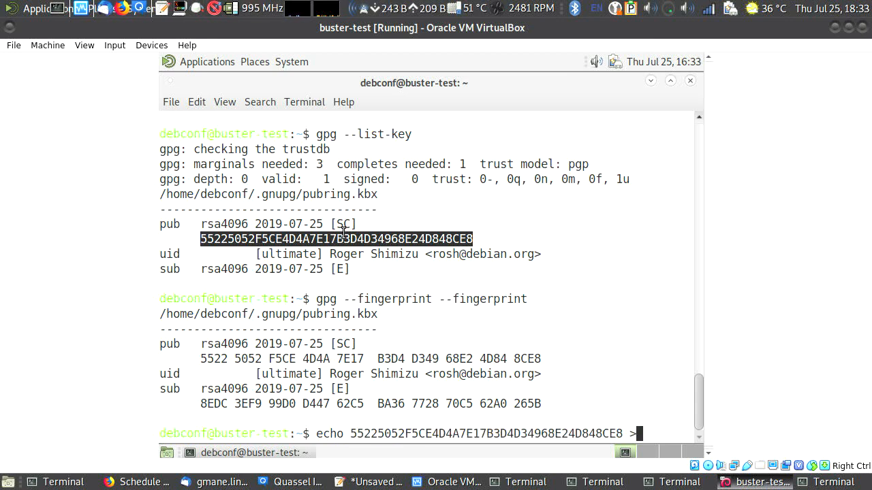
pyautogui.write('keyid')
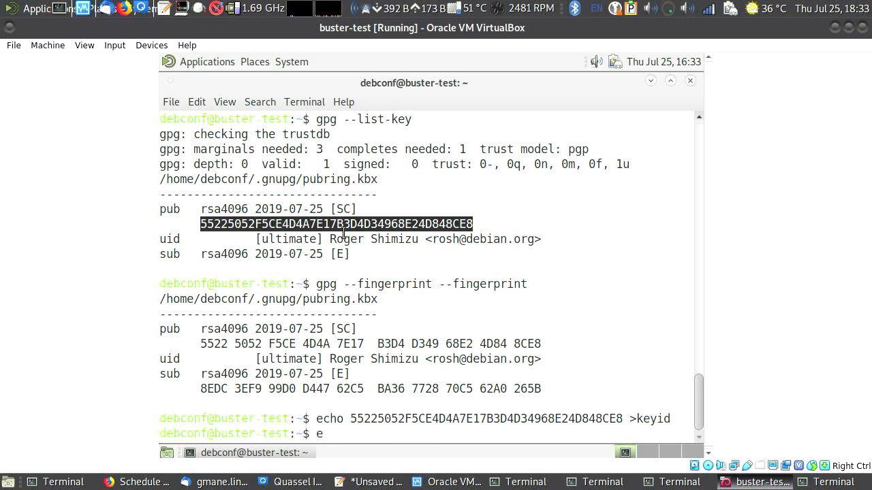
pyautogui.write('pg --edit')
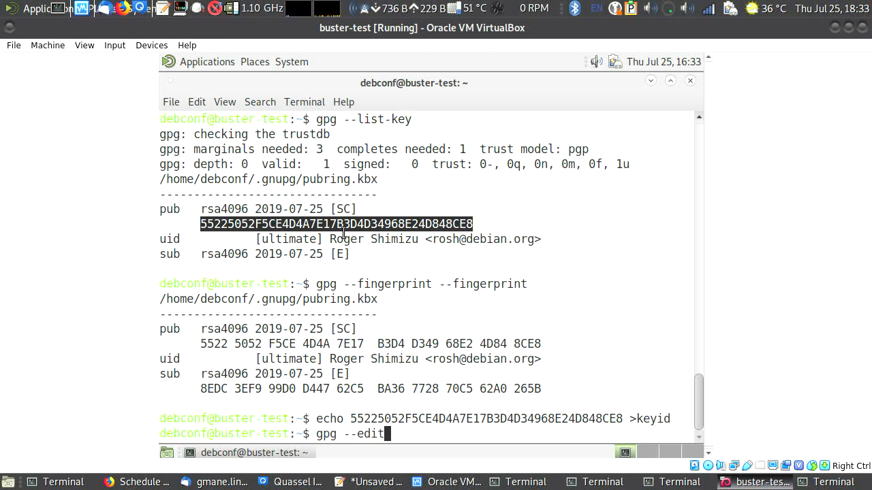
pyautogui.write('-key --expert')
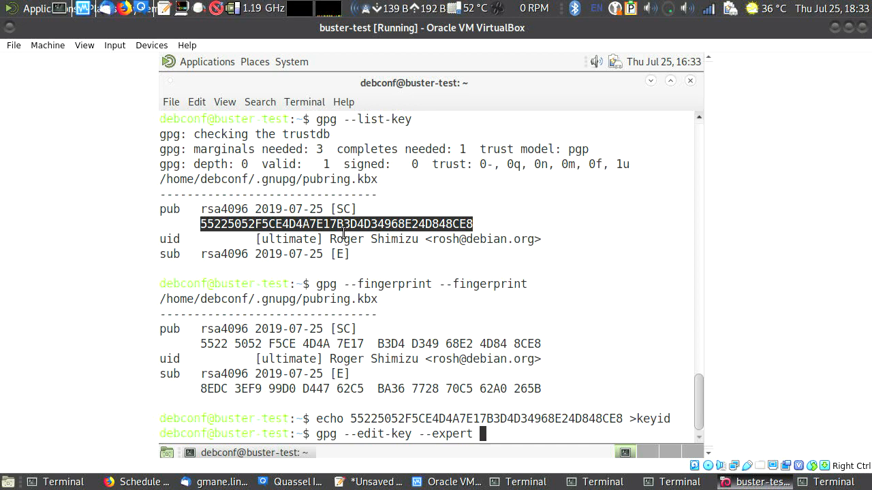
# Step: Open the key in expert mode and add user ID Roger Shimizu with his gmail address
pyautogui.write('$(cat keyid)')
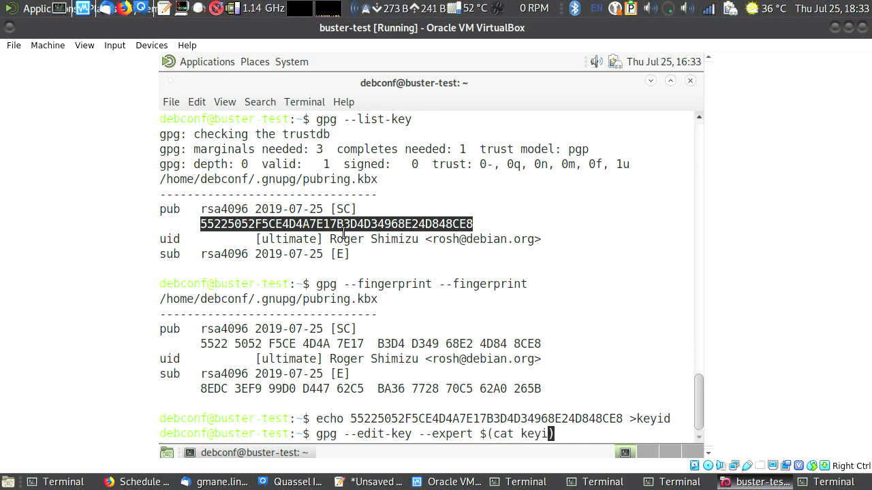
pyautogui.press('Return')
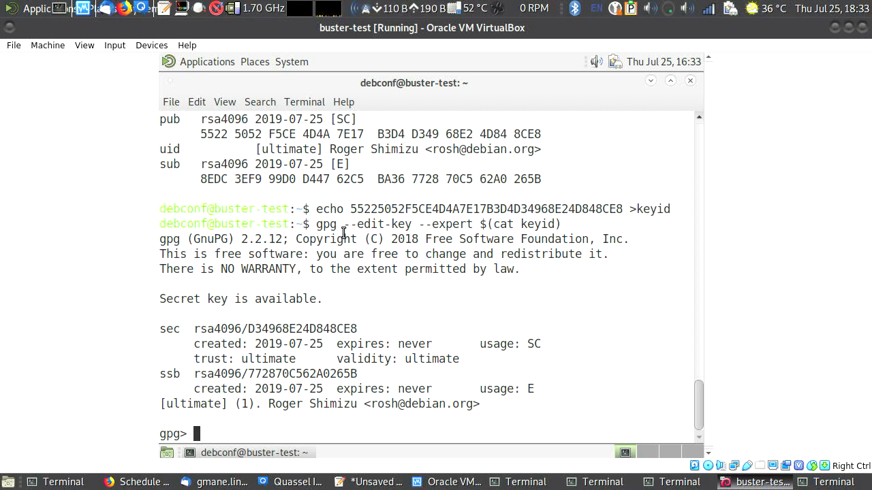
pyautogui.write('adduid')
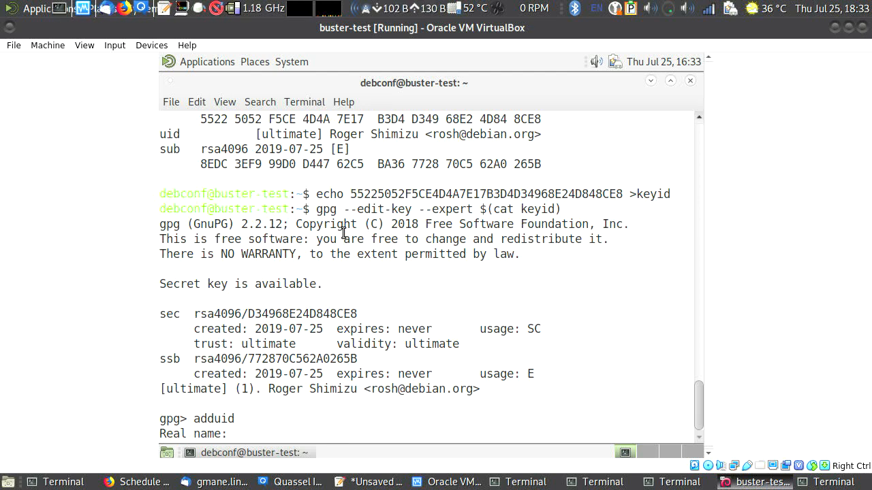
pyautogui.write('Roo')
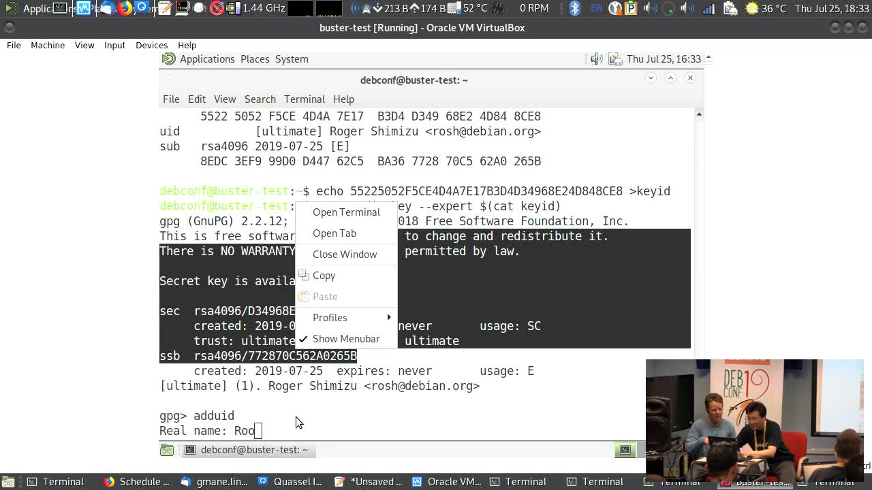
pyautogui.click(317, 402)
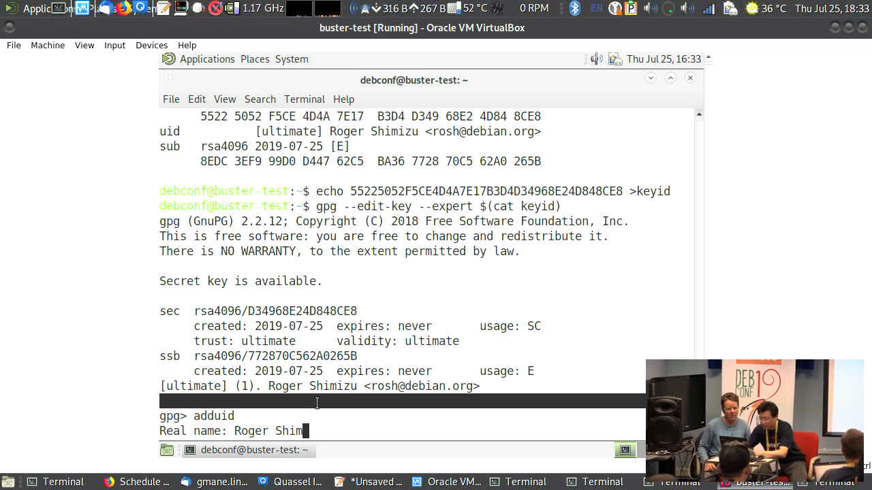
pyautogui.press('Return')
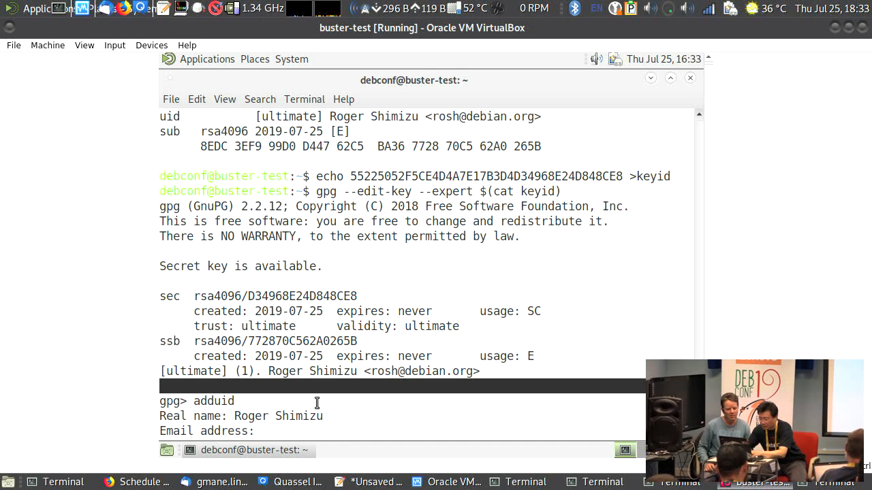
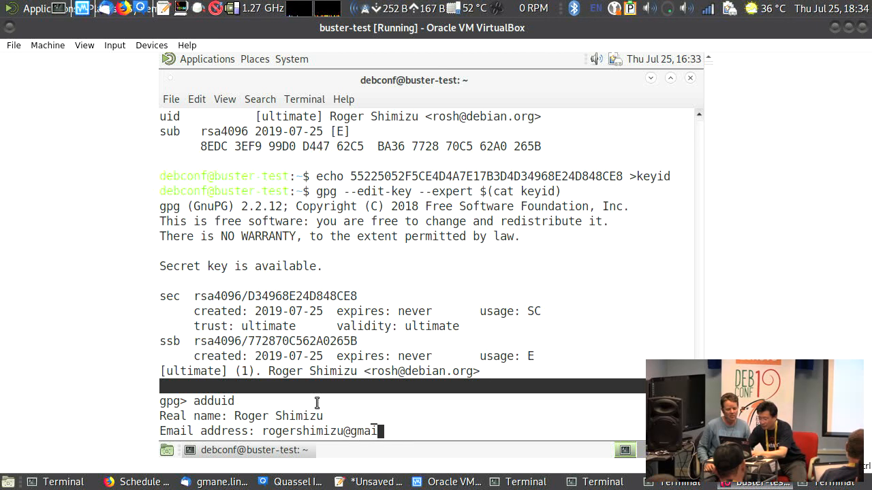
pyautogui.press('Return')
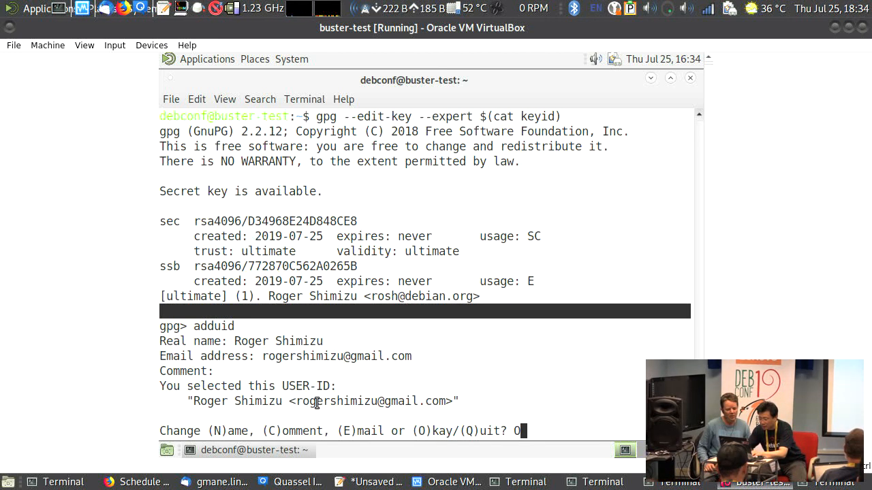
pyautogui.press('Return')
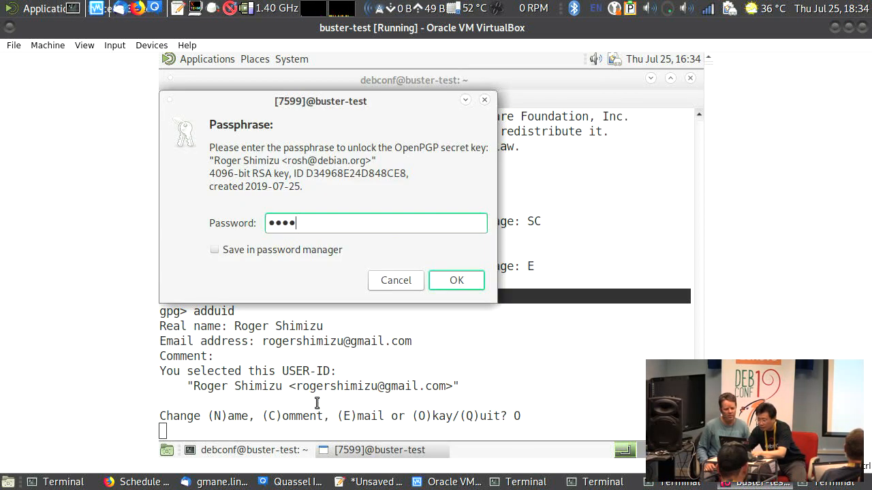
pyautogui.click(457, 280)
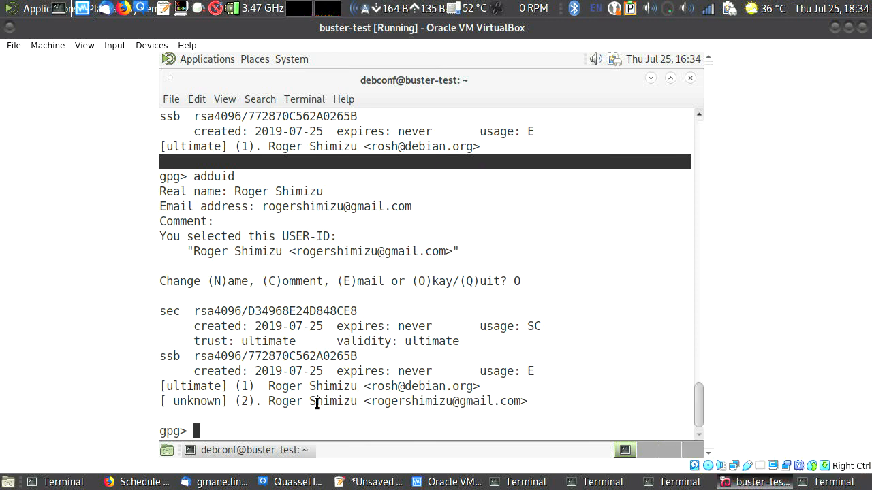
# Step: Save the user ID and begin an RSA subkey with self-chosen capabilities
pyautogui.write('save')
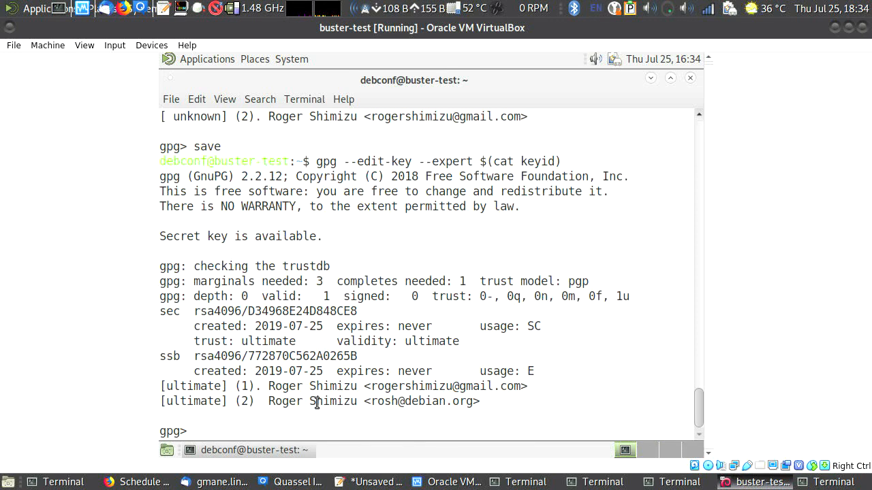
pyautogui.write('addkye')
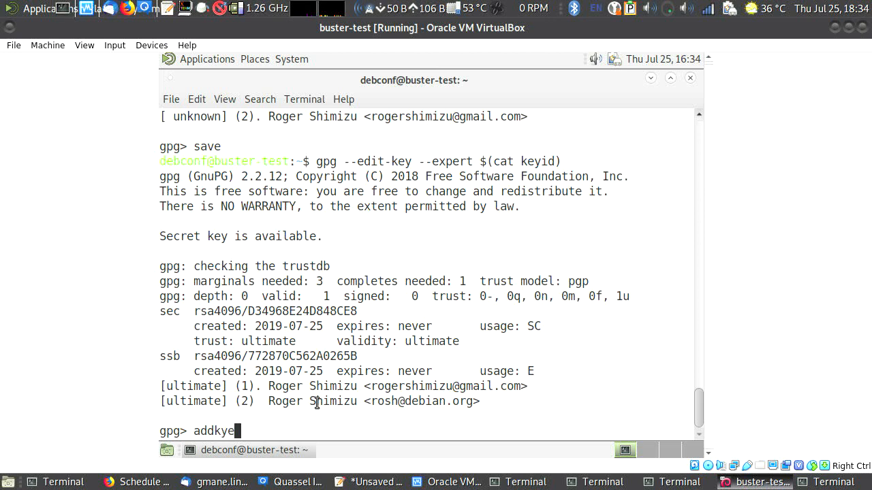
pyautogui.press('Return')
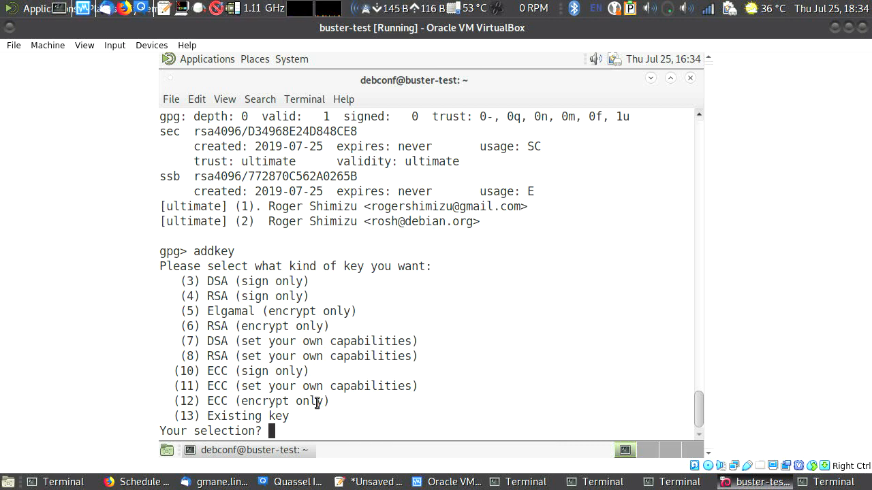
pyautogui.write('8')
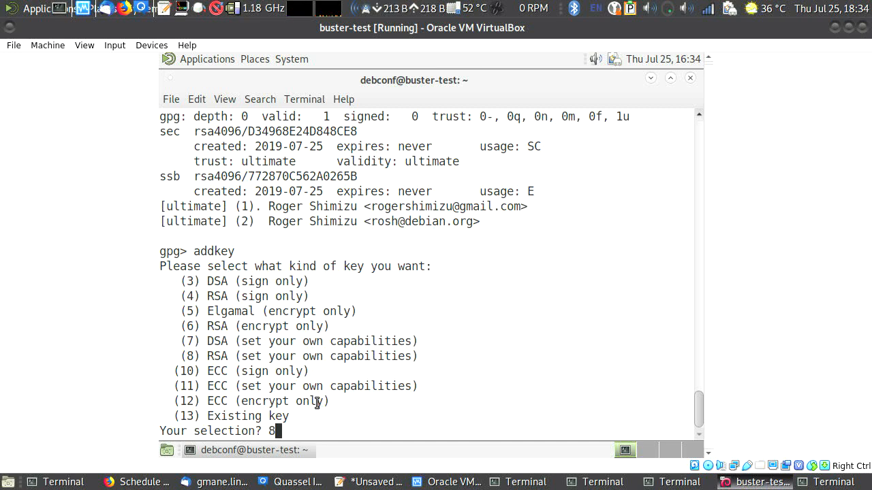
pyautogui.press('Return')
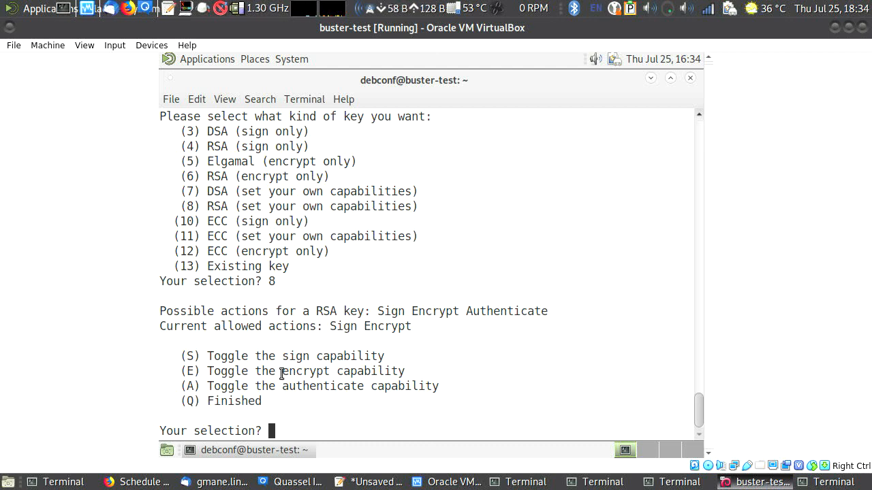
pyautogui.moveTo(514, 346)
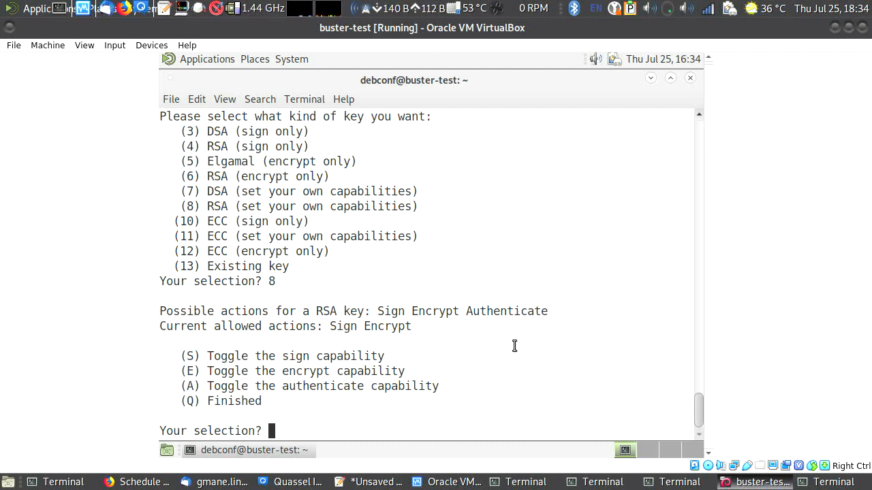
# Step: Make the subkey authentication-only, 4096 bits, expiring in 365 days, and unlock to create it
pyautogui.write('s')
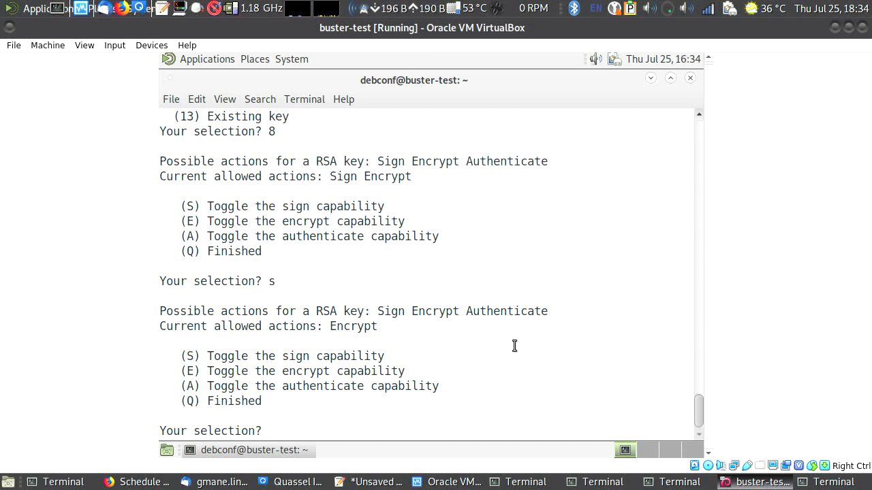
pyautogui.write('a')
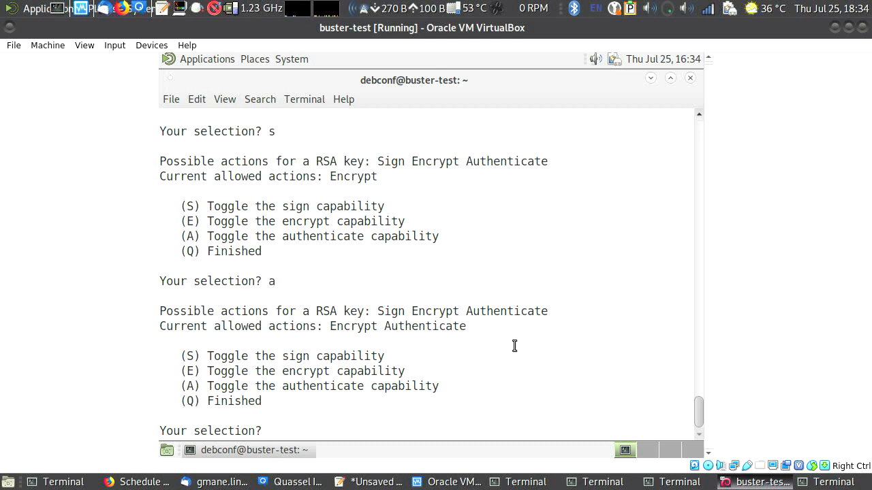
pyautogui.write('e')
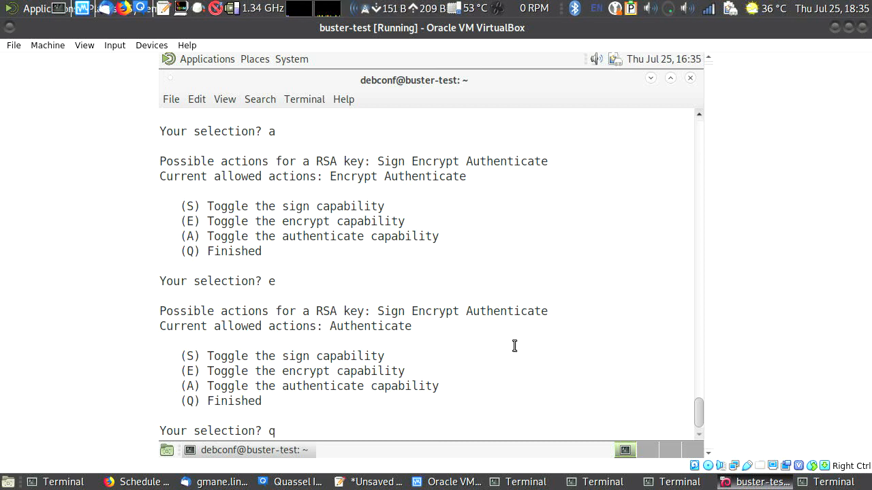
pyautogui.press('Return')
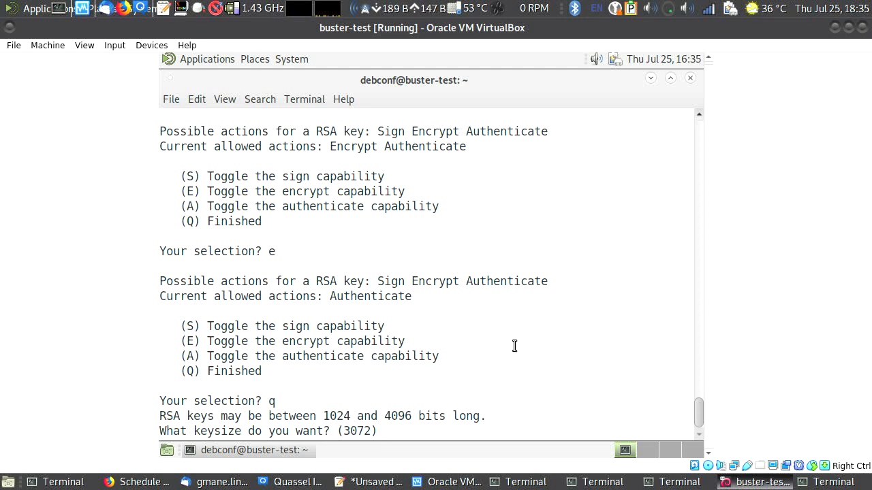
pyautogui.write('4096')
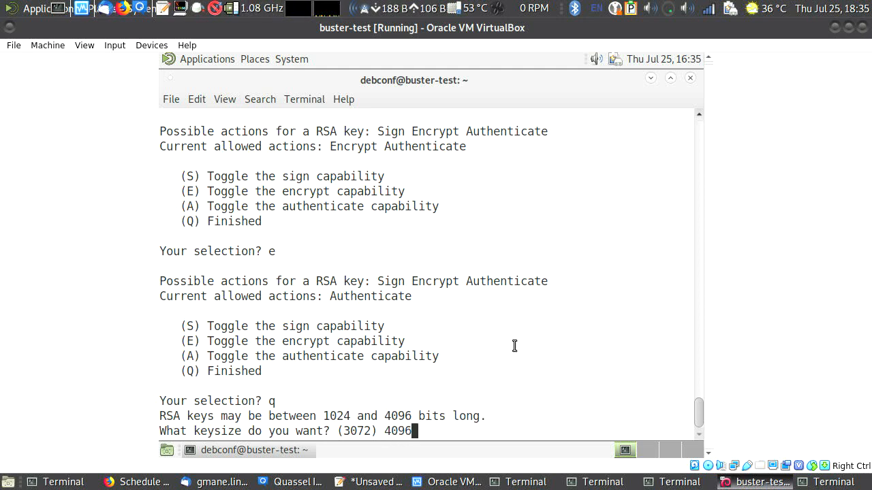
pyautogui.press('Return')
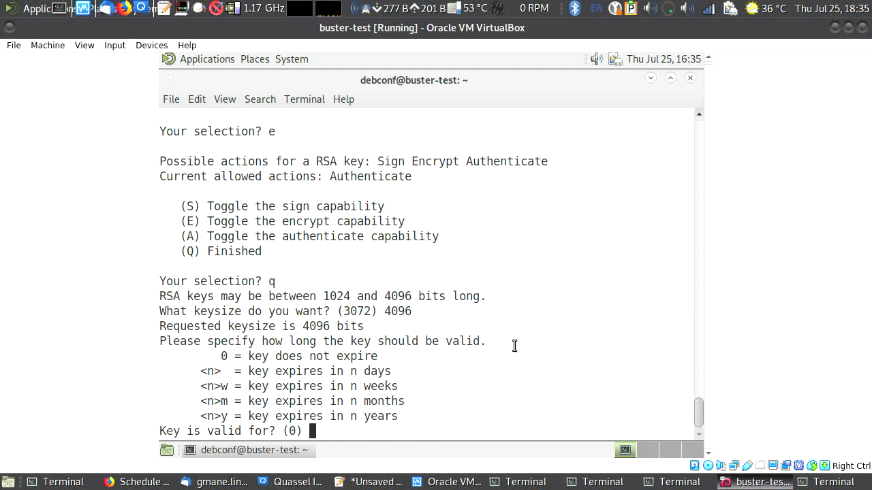
pyautogui.write('365')
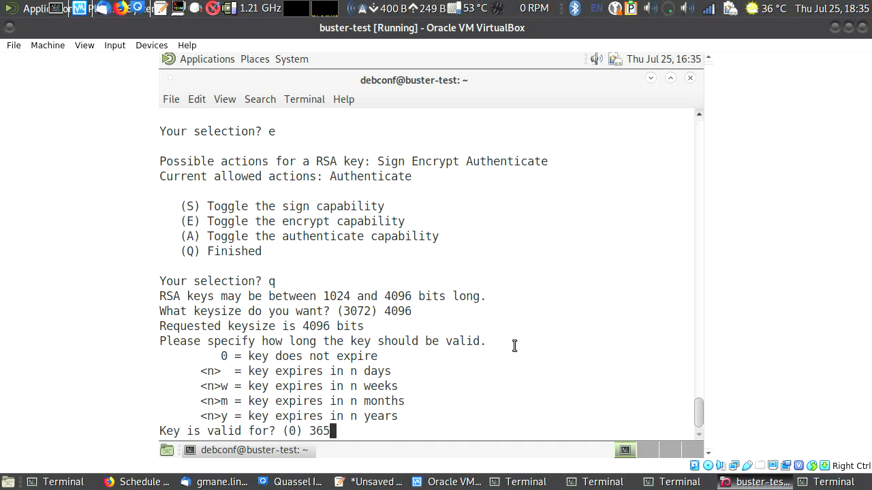
pyautogui.write('d')
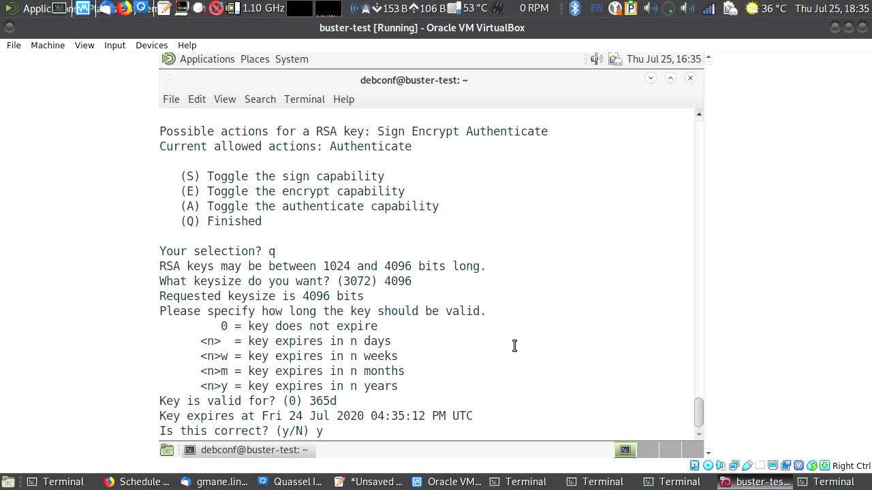
pyautogui.press('Return')
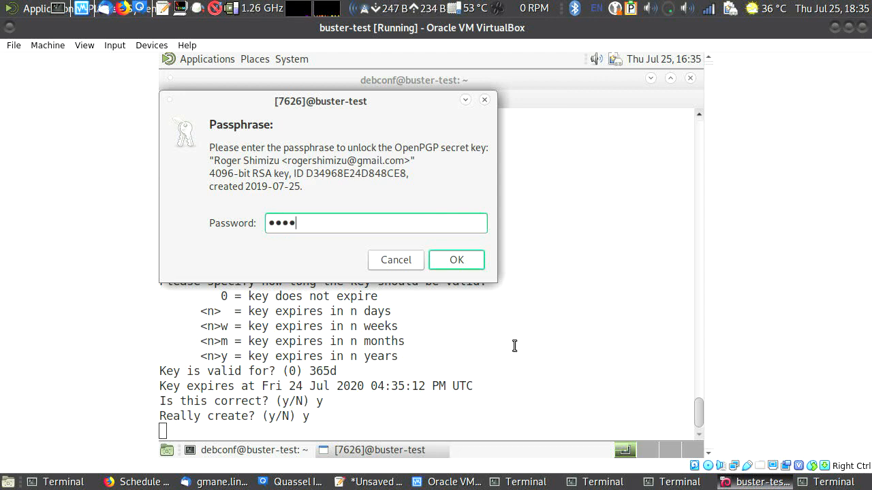
pyautogui.click(457, 259)
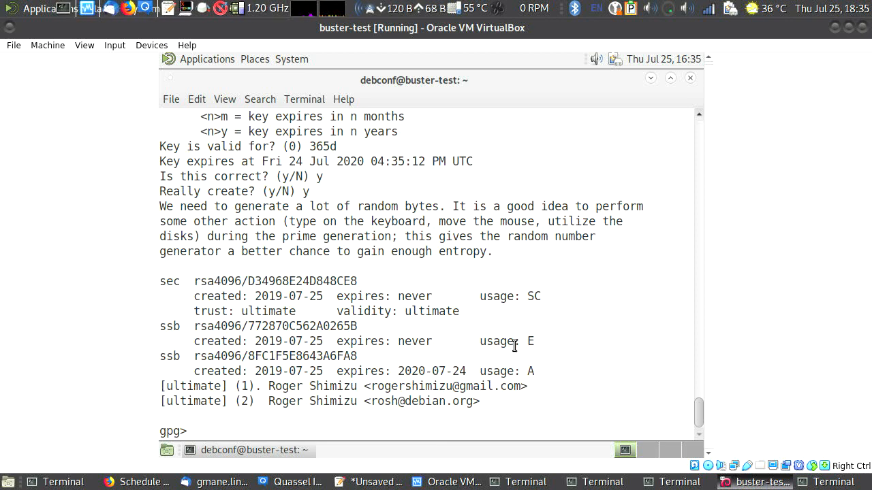
# Step: Add a 4096-bit RSA signing-only subkey valid 365 days, unlocking with the passphrase
pyautogui.write('addkey')
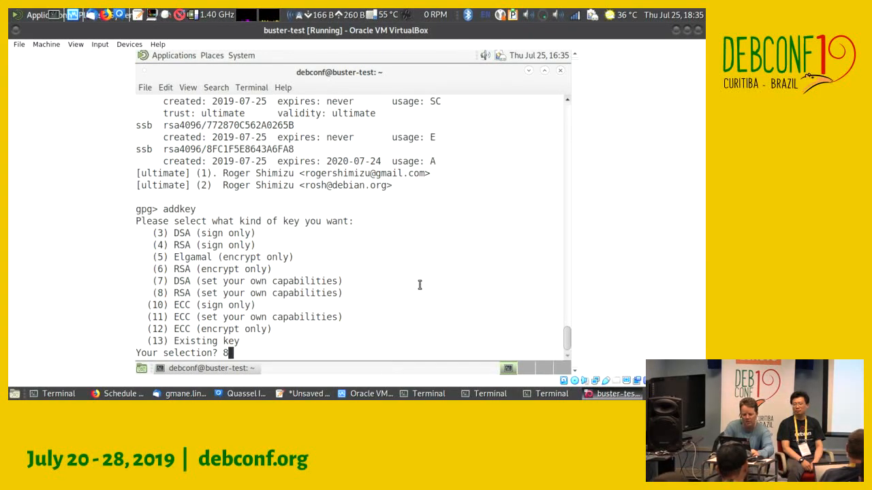
pyautogui.press('Return')
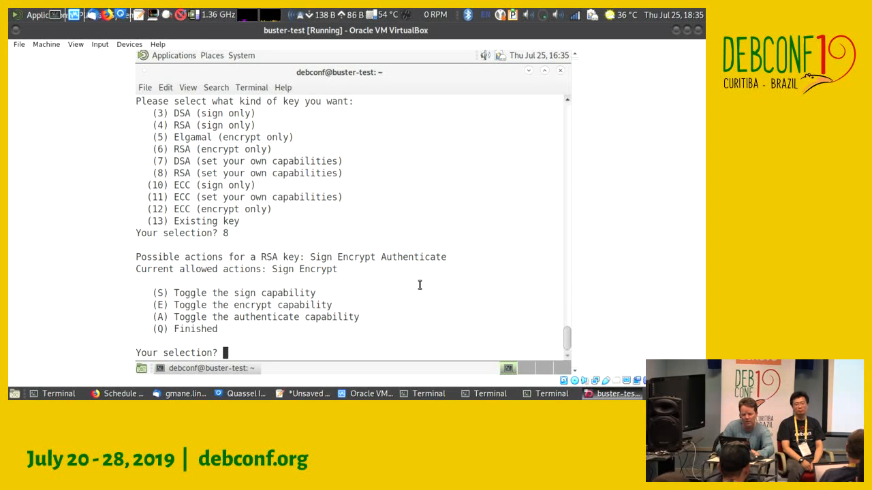
pyautogui.write('e')
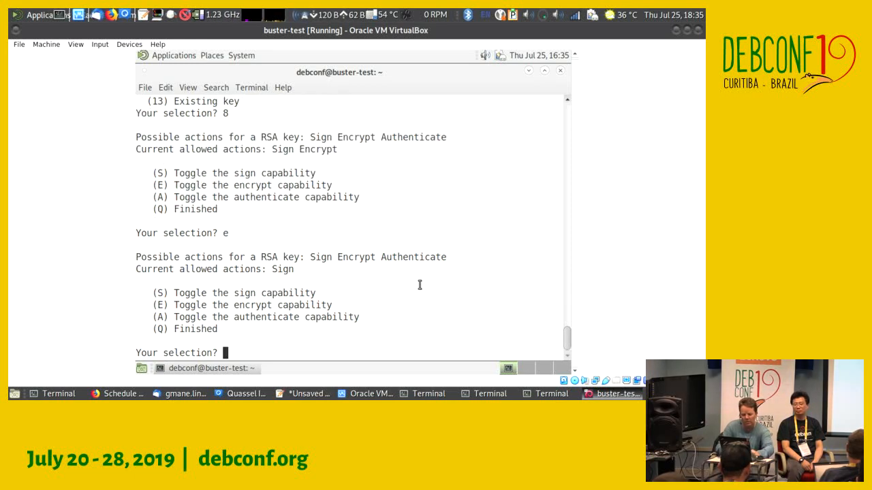
pyautogui.write('q')
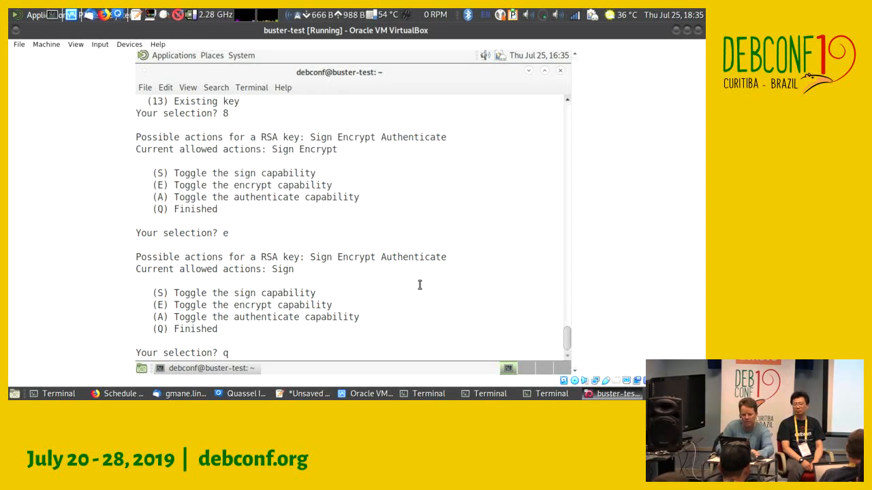
pyautogui.write('4096')
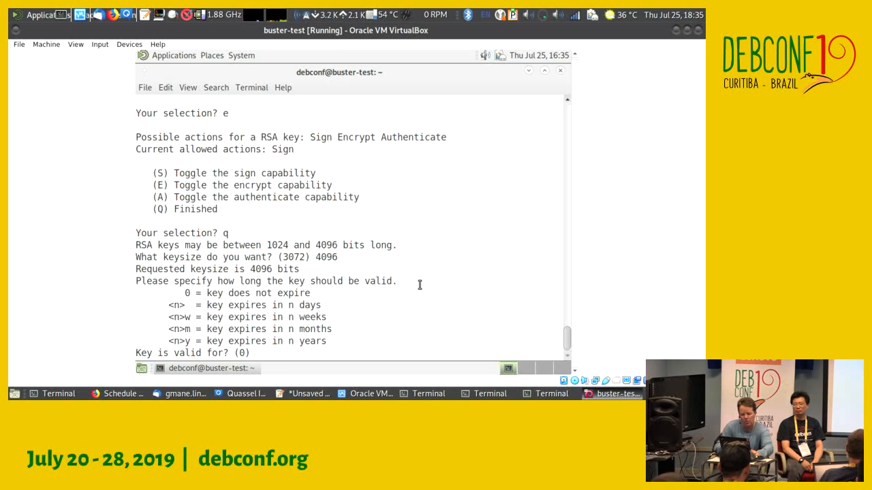
pyautogui.write('365d')
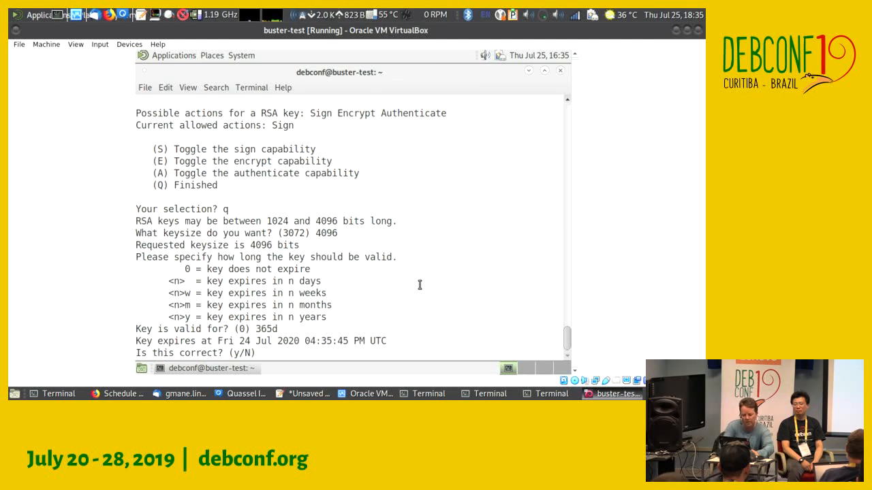
pyautogui.write('y')
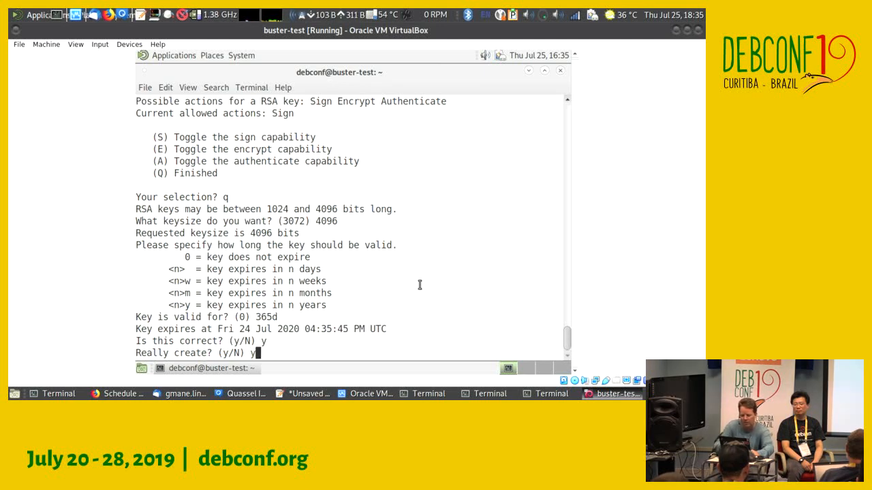
pyautogui.press('Return')
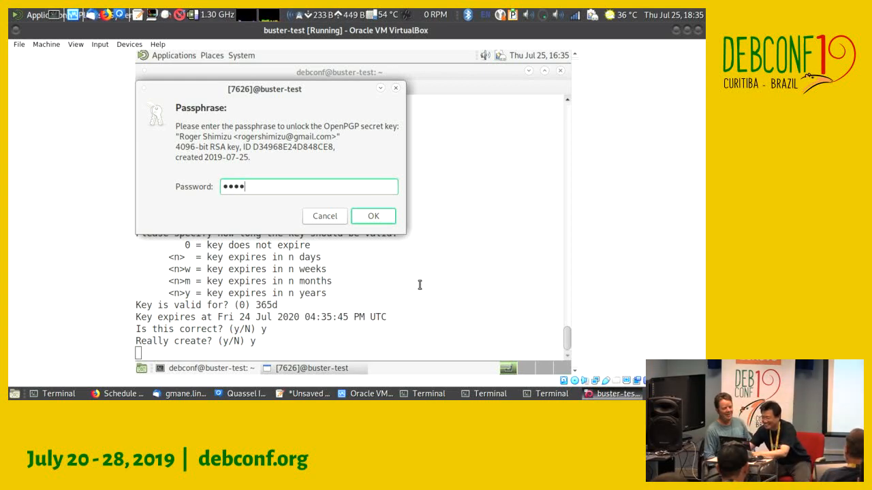
pyautogui.click(373, 216)
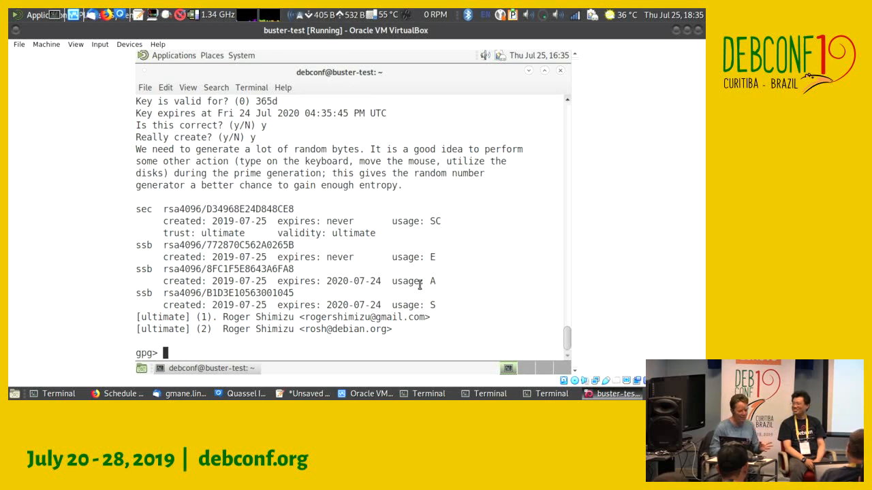
# Step: Add a 4096-bit RSA encryption-only subkey valid 365 days, confirmed with the passphrase
pyautogui.write('365d')
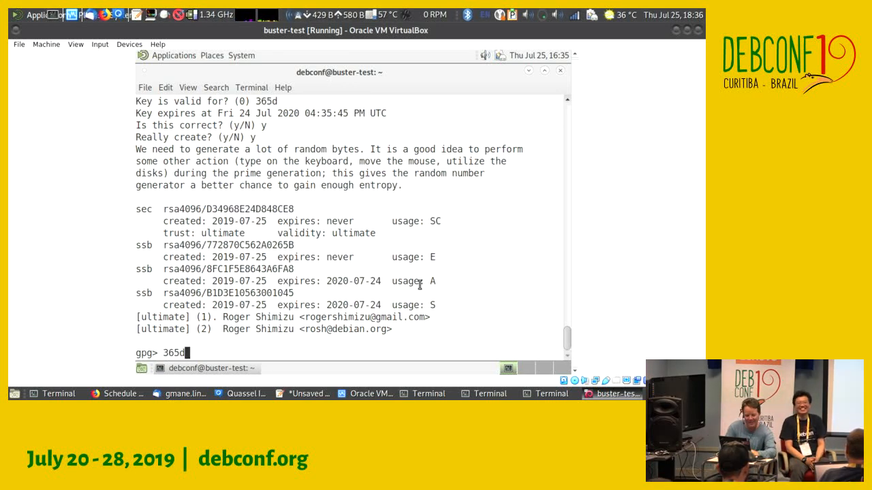
pyautogui.write('addkey')
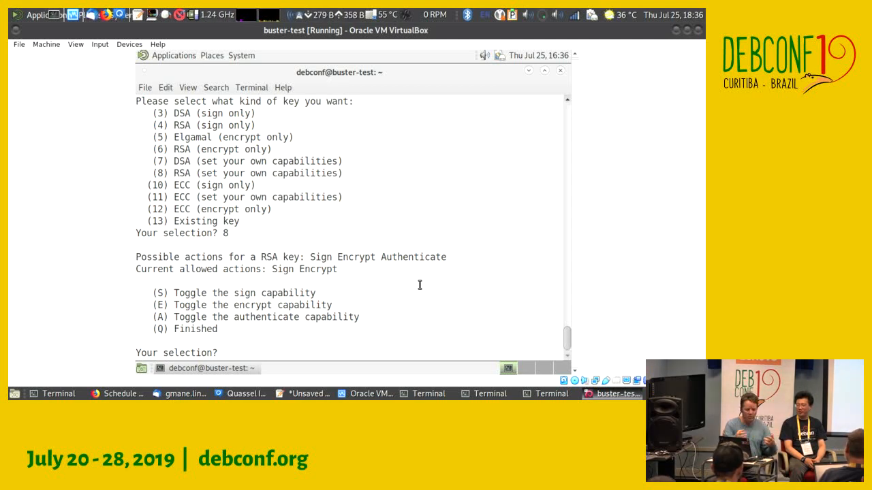
pyautogui.write('s')
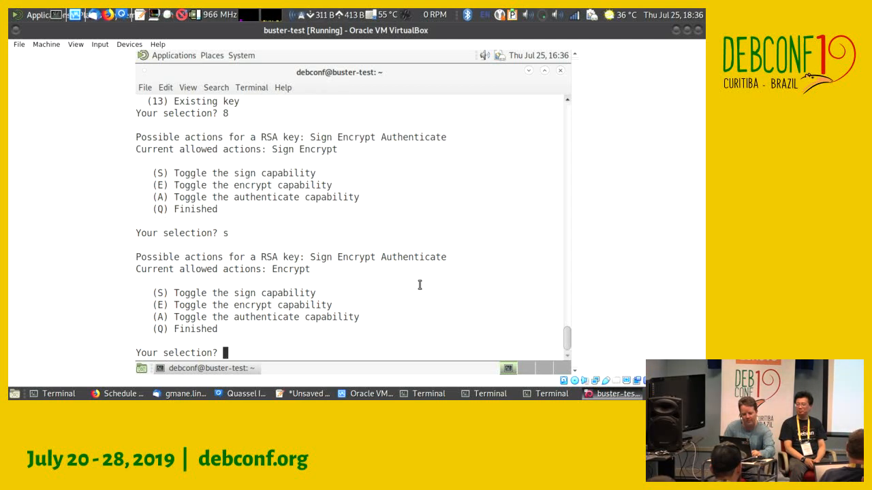
pyautogui.write('q')
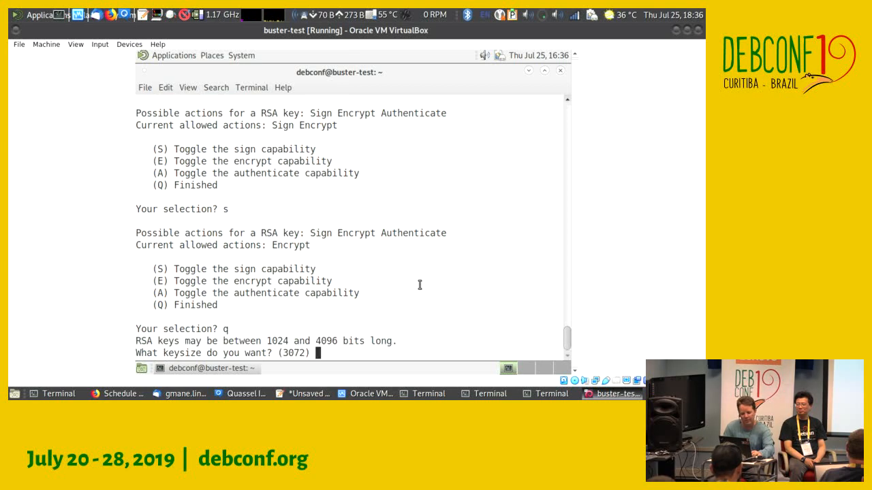
pyautogui.write('4096')
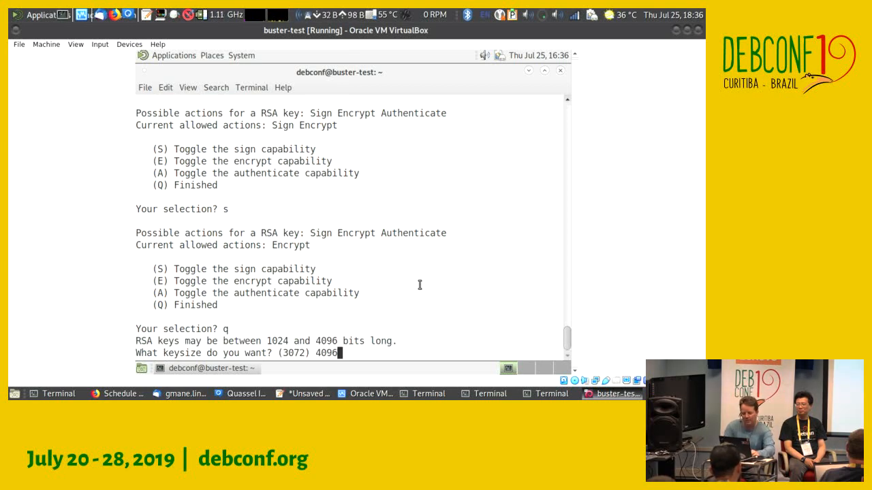
pyautogui.press('Return')
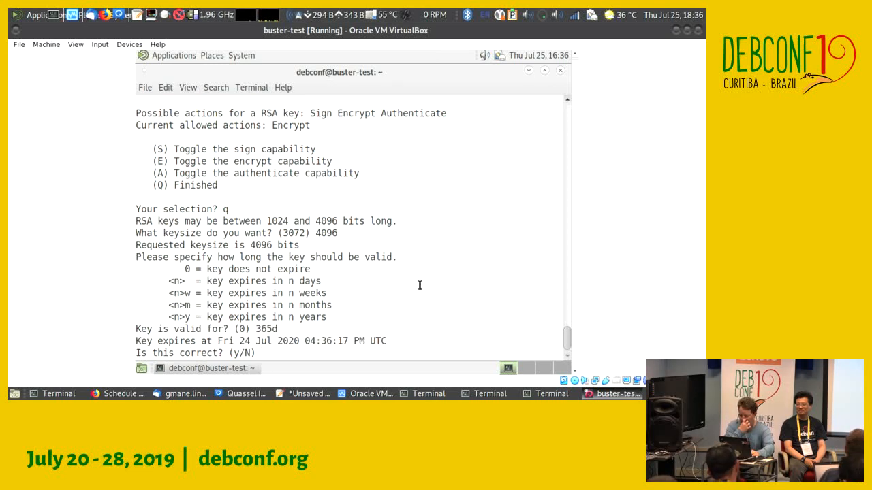
pyautogui.write('y')
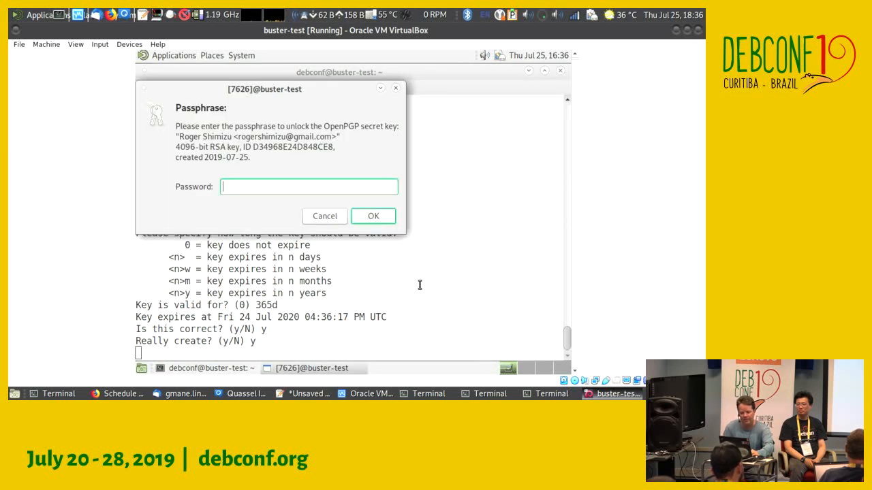
pyautogui.write('•')
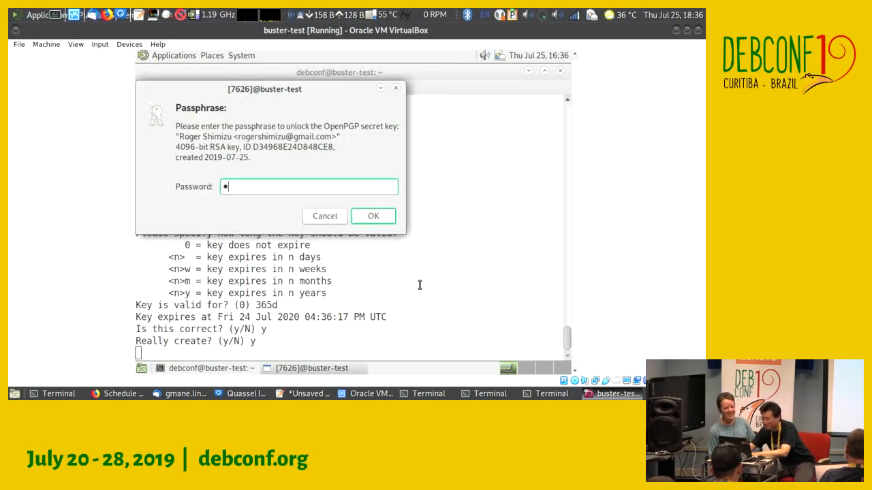
pyautogui.click(373, 216)
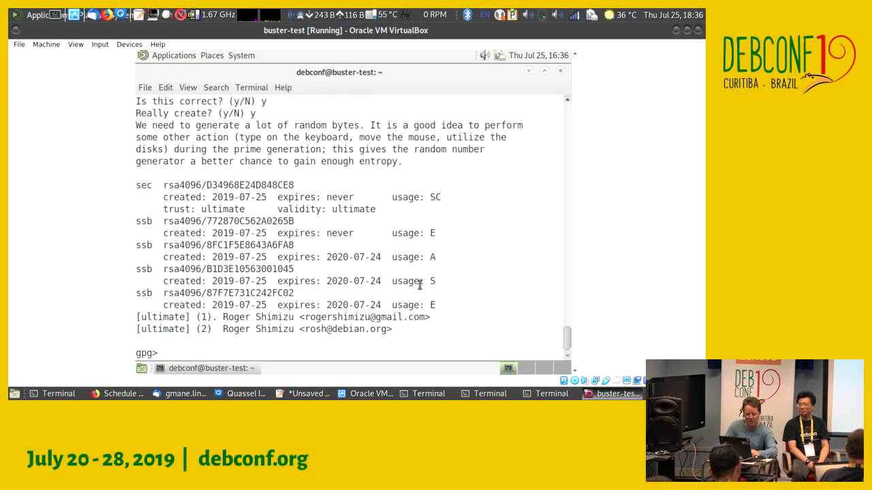
# Step: Save the key edits and run gpg --fingerprint --fingerprint to show every subkey
pyautogui.write('save')
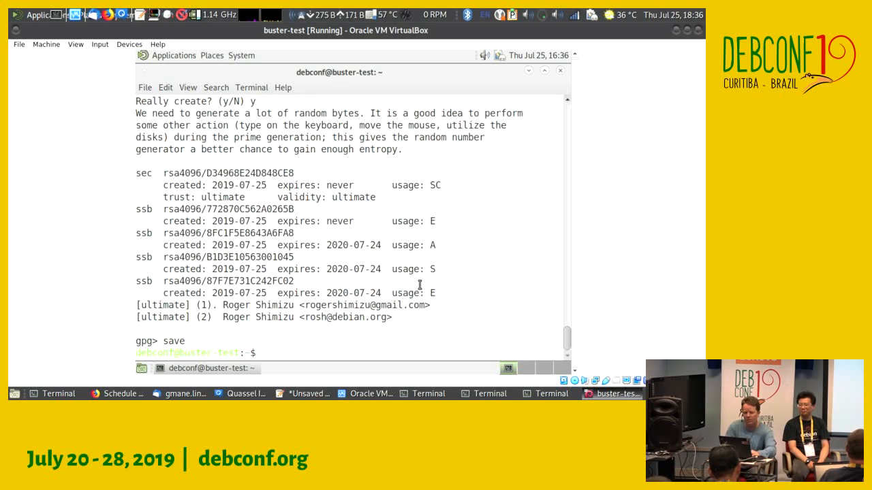
pyautogui.write('gpg --fingerprint --fingerprint')
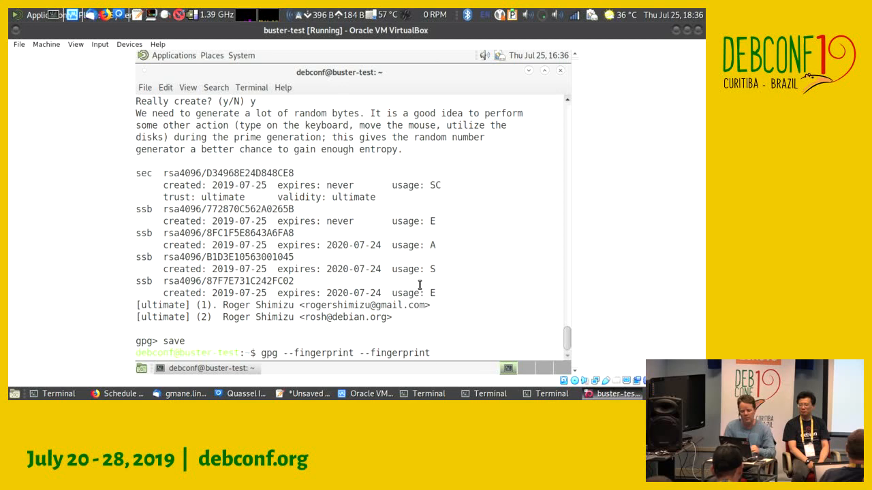
pyautogui.press('Return')
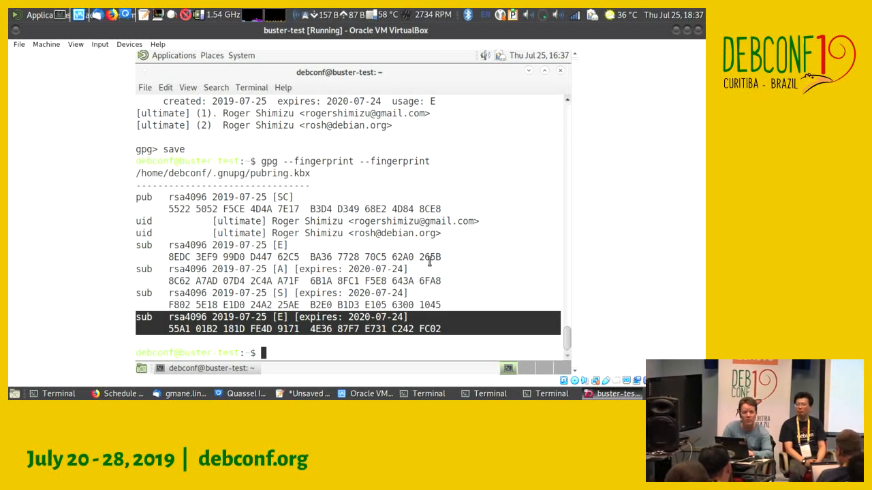
# Step: Create a directory named export
pyautogui.write('mkd')
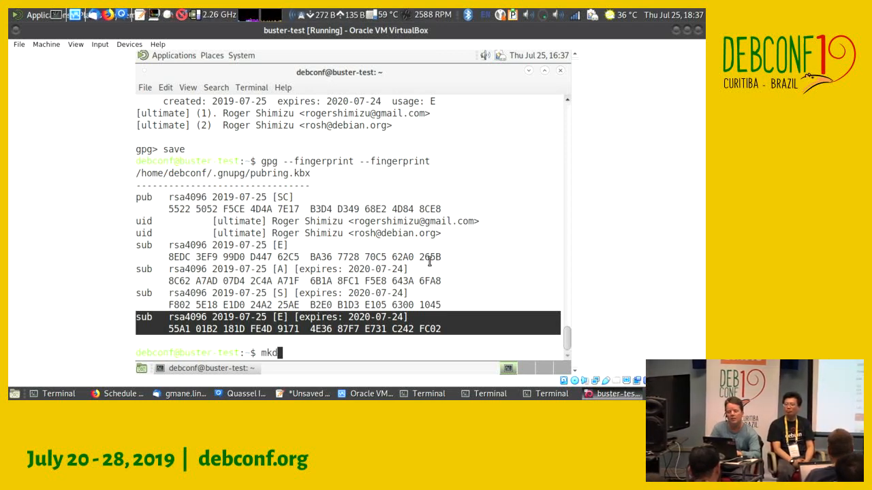
pyautogui.write('ir')
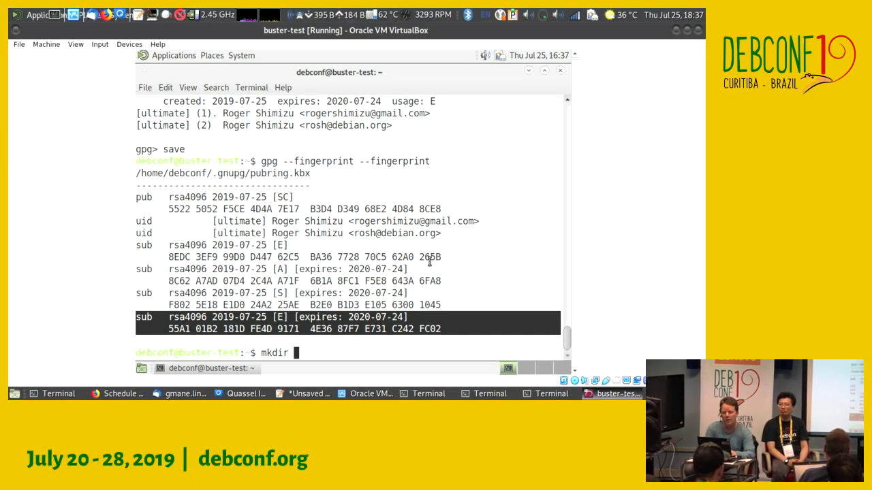
pyautogui.write('export')
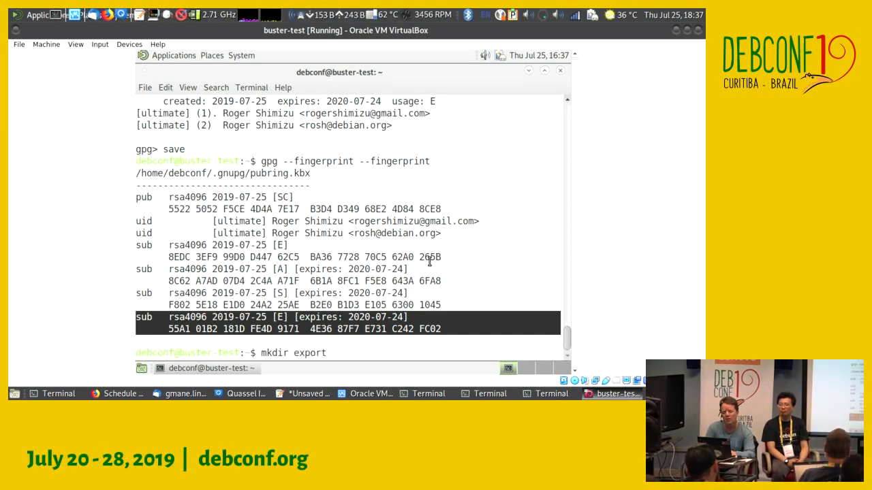
# Step: Export subkey 643A6FA8 armored to export/roger_643A6FA8.private-auth-subkey.txt after passphrase confirmation
pyautogui.write('gpg ---export-priv')
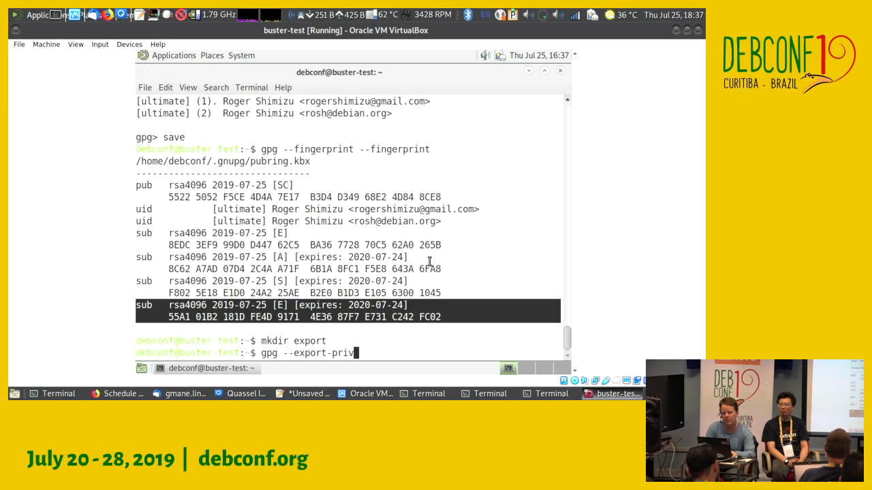
pyautogui.write('secret-')
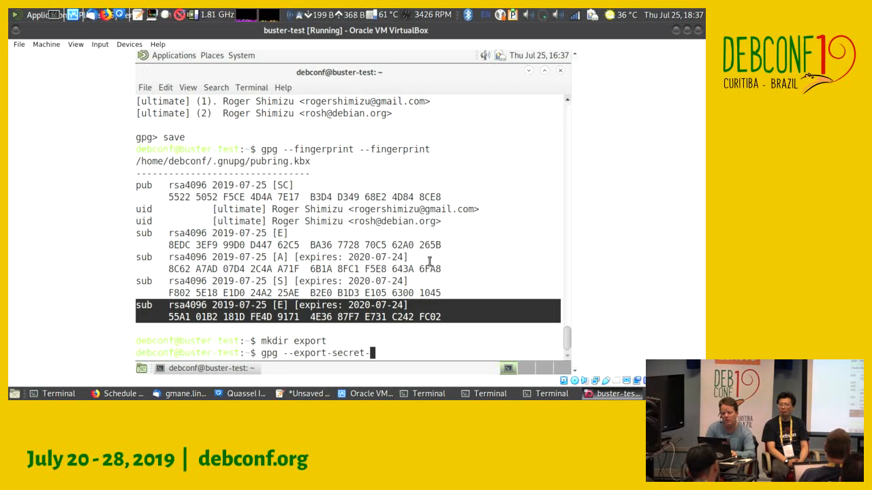
pyautogui.write('subkeys')
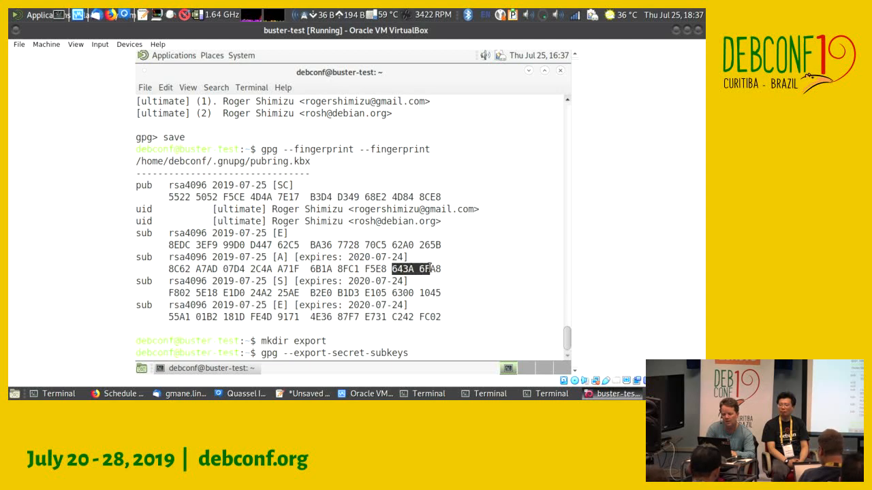
pyautogui.write('643A 6FA8')
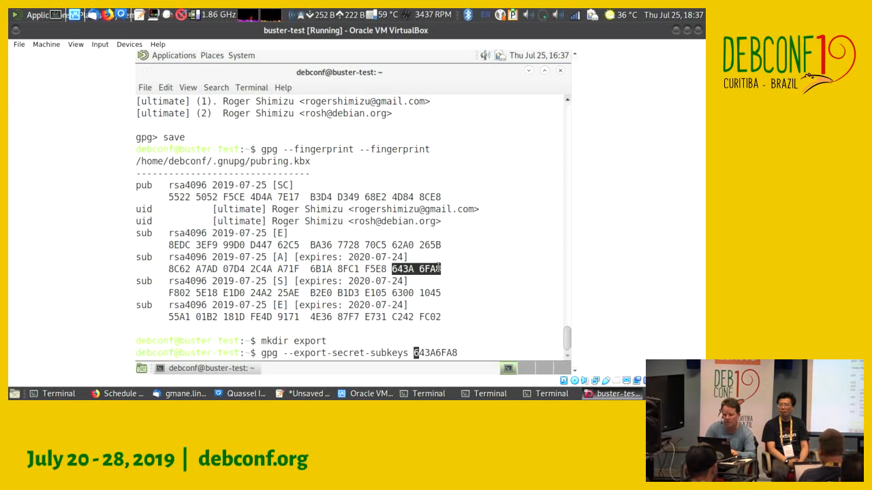
pyautogui.write('-a 643A6FA8 >')
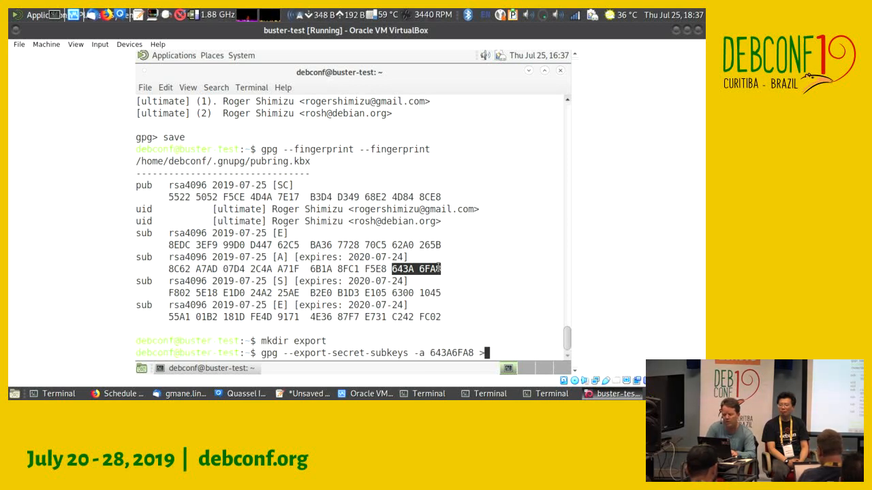
pyautogui.write('export/')
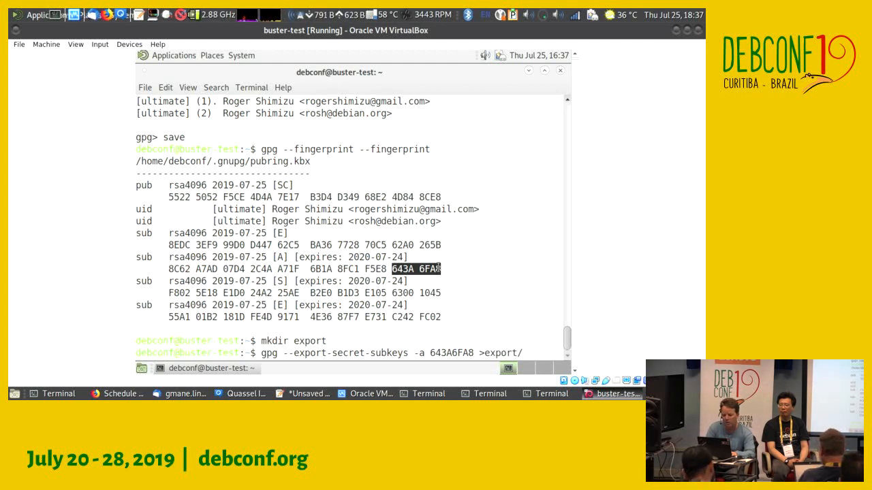
pyautogui.write('roger_')
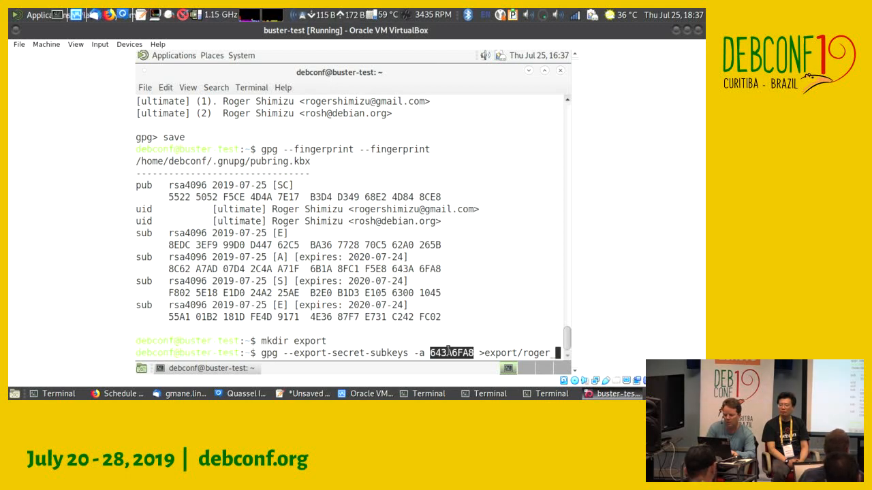
pyautogui.write('643A6FA8')
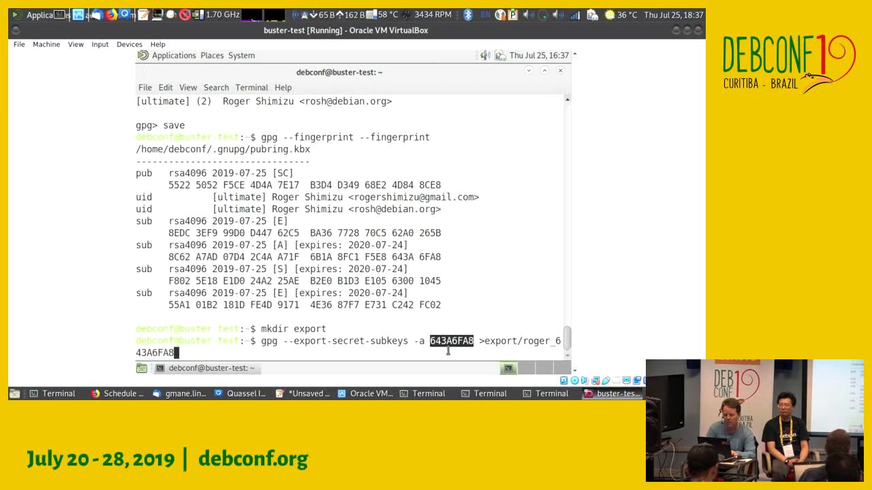
pyautogui.write('.private-')
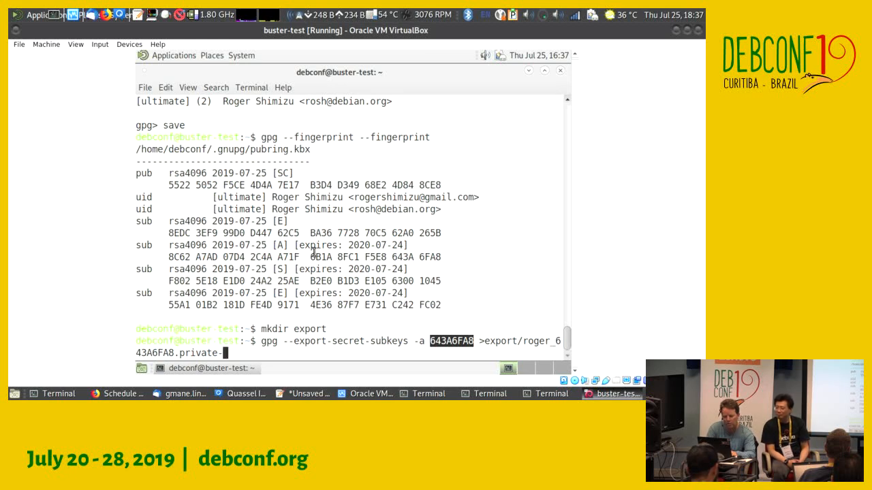
pyautogui.write('auth-subkey.')
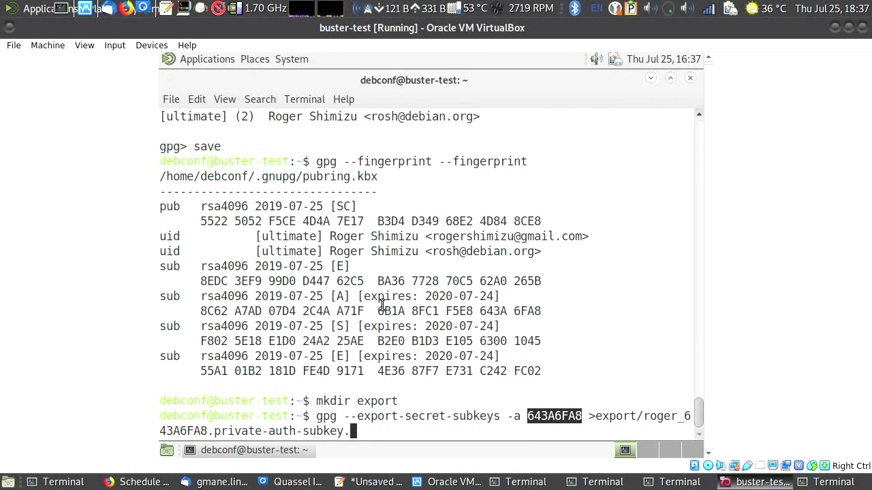
pyautogui.write('txt')
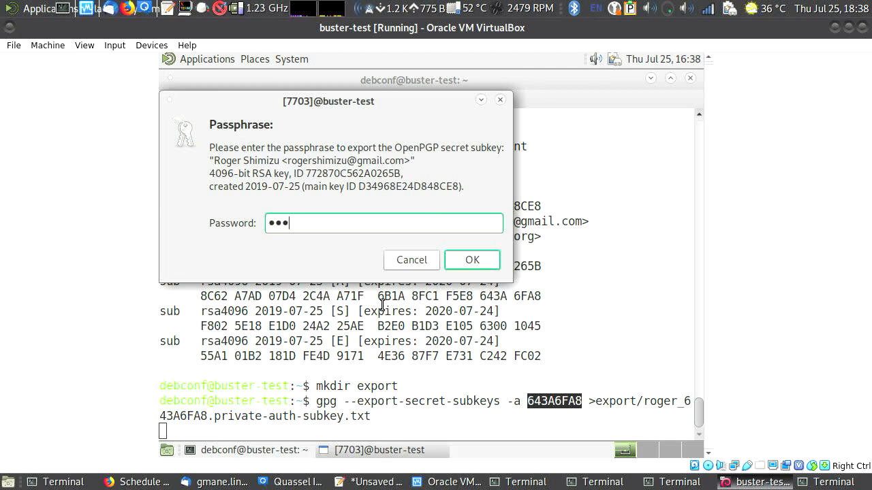
pyautogui.click(471, 259)
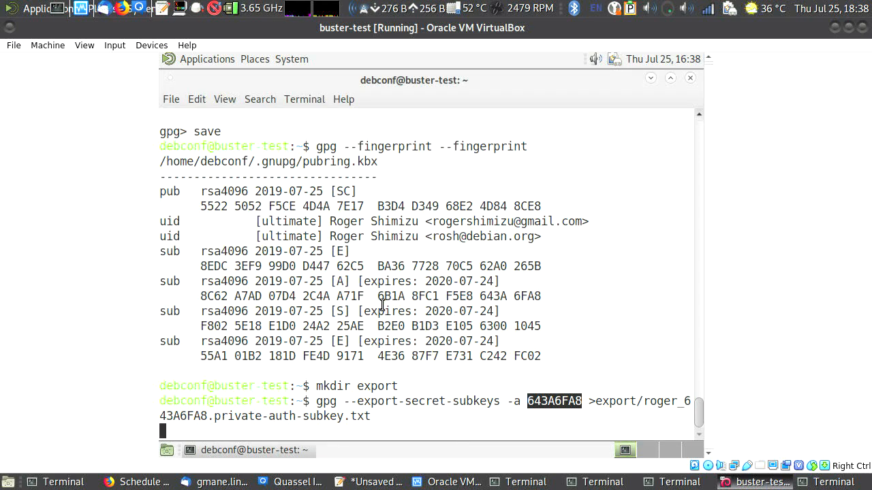
pyautogui.press('Return')
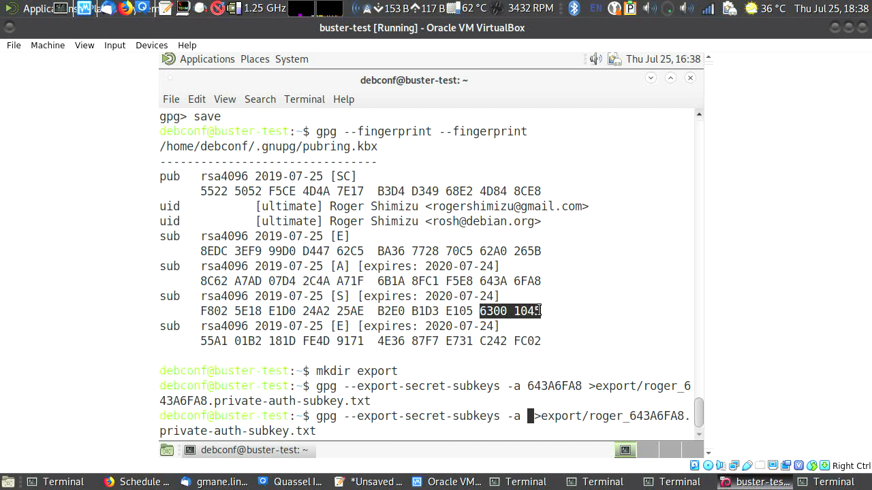
# Step: Export signing subkey 63001045 armored to export/roger_63001045.private-sign-subkey.txt
pyautogui.write('63001045')
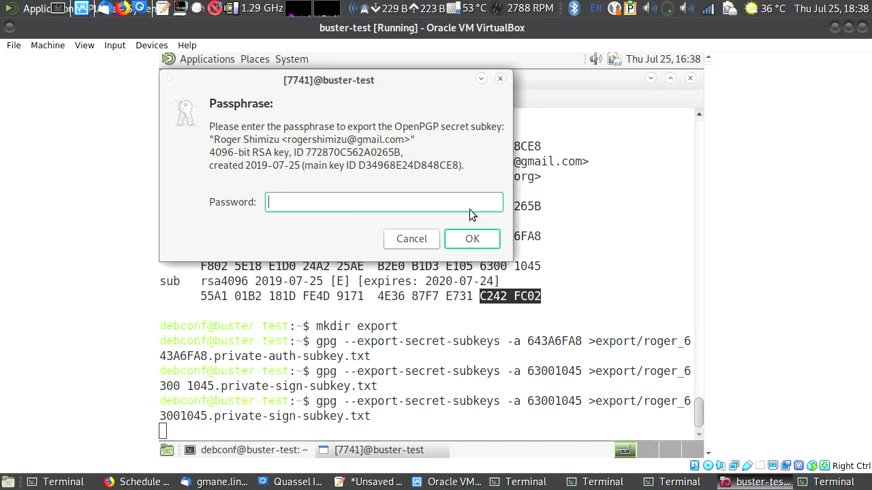
pyautogui.click(472, 238)
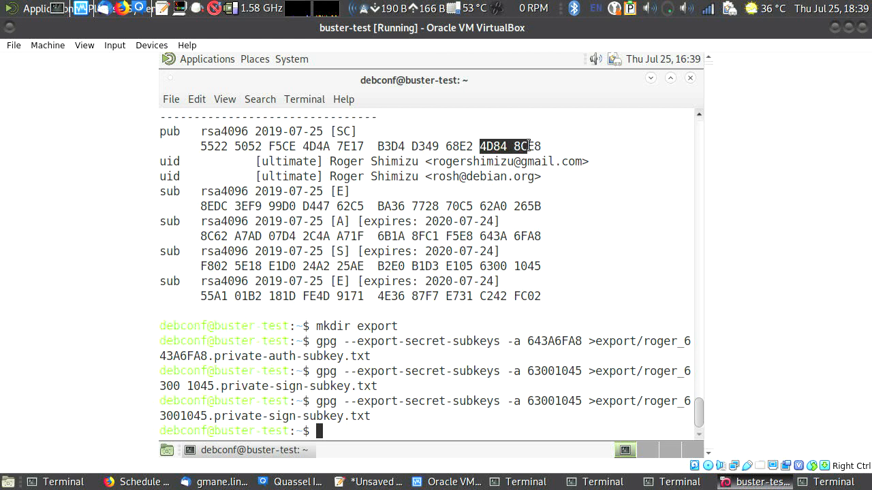
# Step: Export master secret key 4D848CE8 as a binary file to export/roger_4D848CE8.private-master-key
pyautogui.write('gpg --export-')
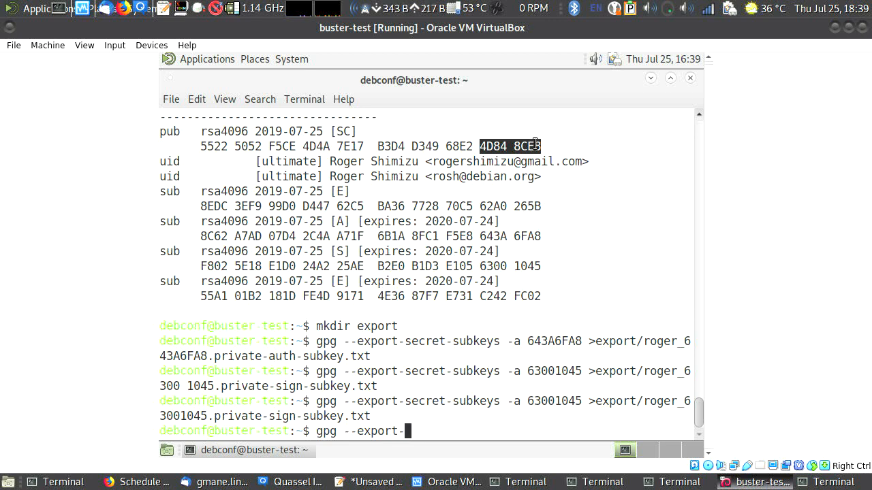
pyautogui.write('secret-keys')
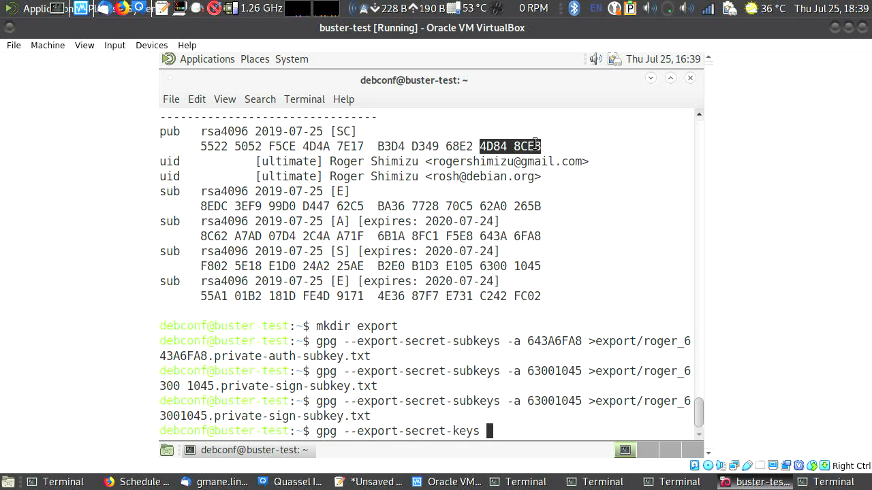
pyautogui.write('4D848CE8')
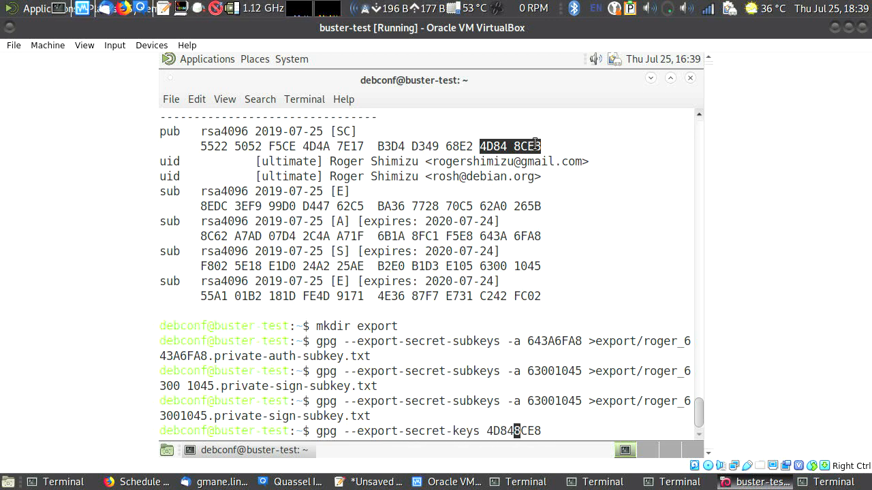
pyautogui.write('>export/')
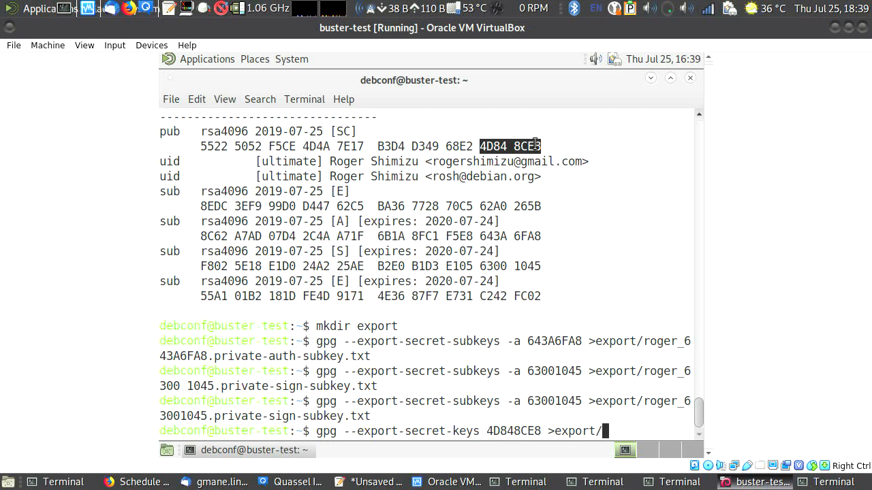
pyautogui.write('roger_4D848CE8')
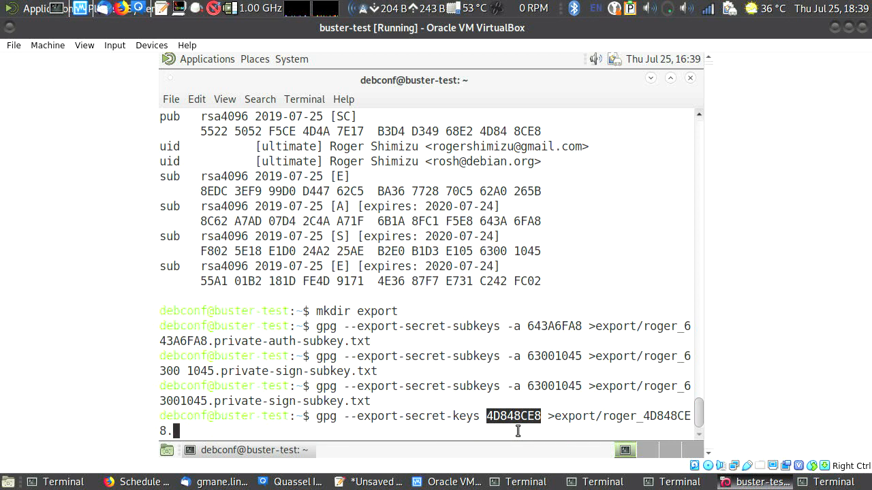
pyautogui.write('.private-master-key.txt')
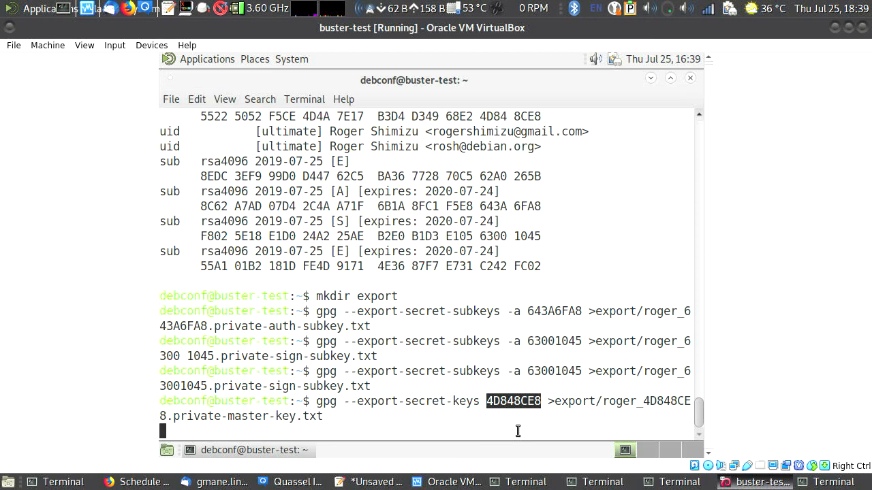
pyautogui.press('Return')
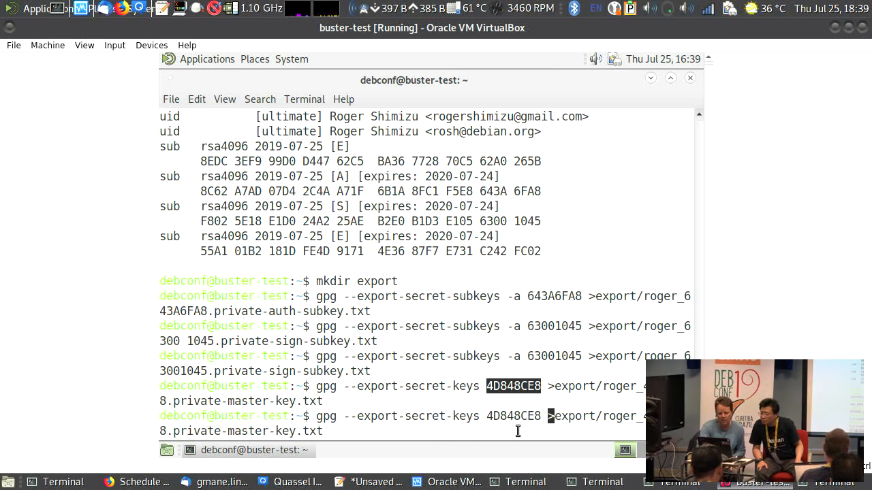
# Step: Export the same master secret key ASCII-armored with -a, confirming the passphrase
pyautogui.write('-a')
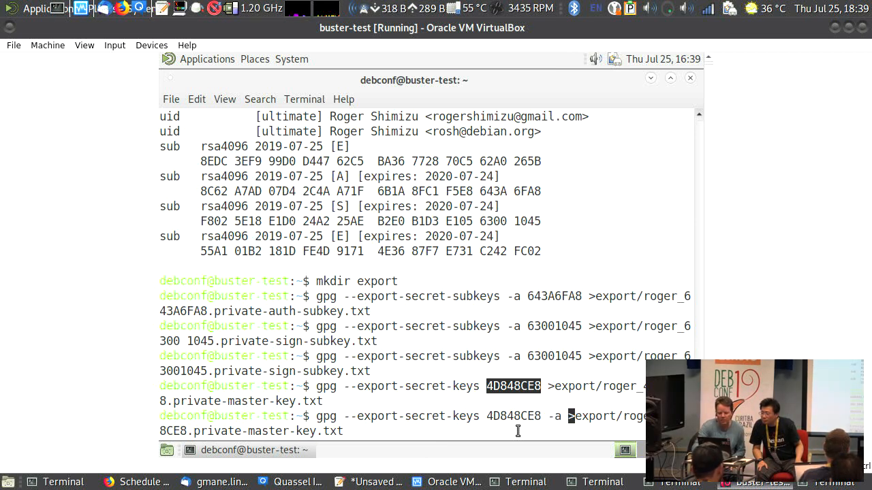
pyautogui.press('Return')
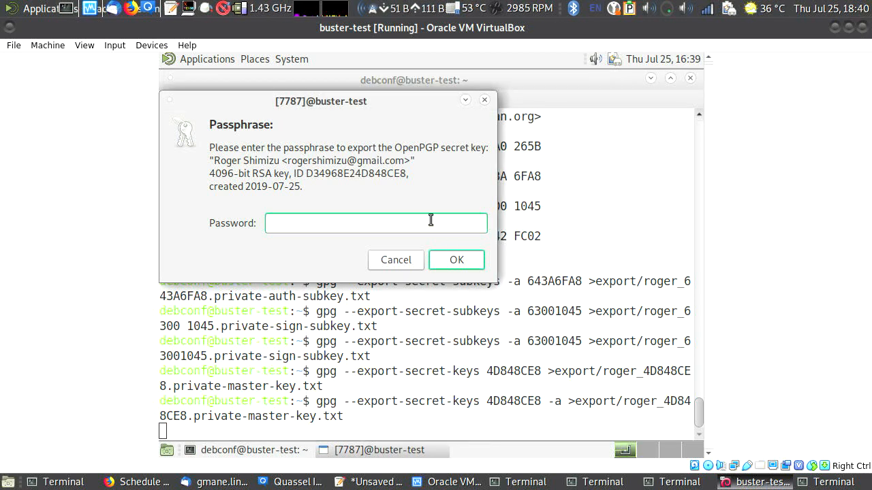
pyautogui.click(455, 259)
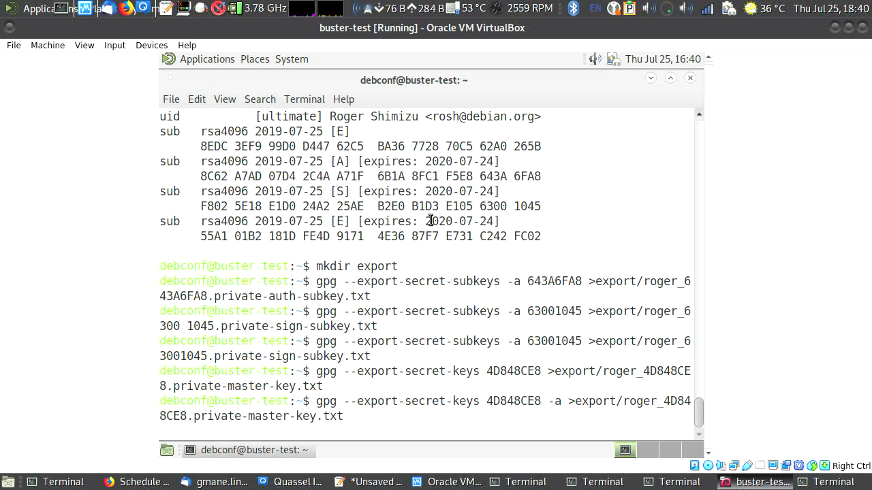
pyautogui.press('Return')
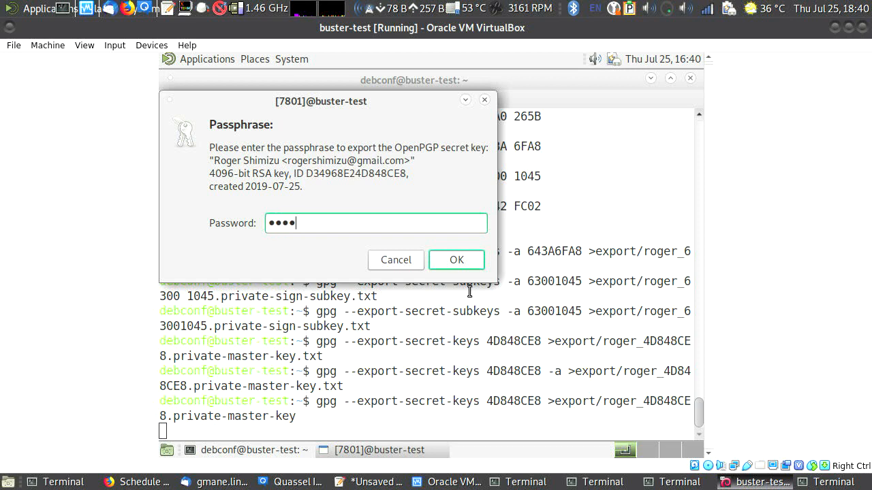
pyautogui.click(456, 260)
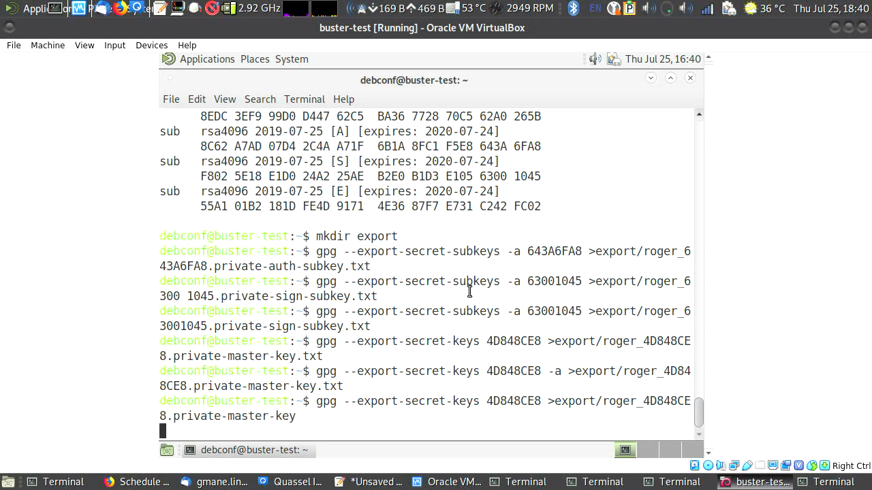
pyautogui.press('Return')
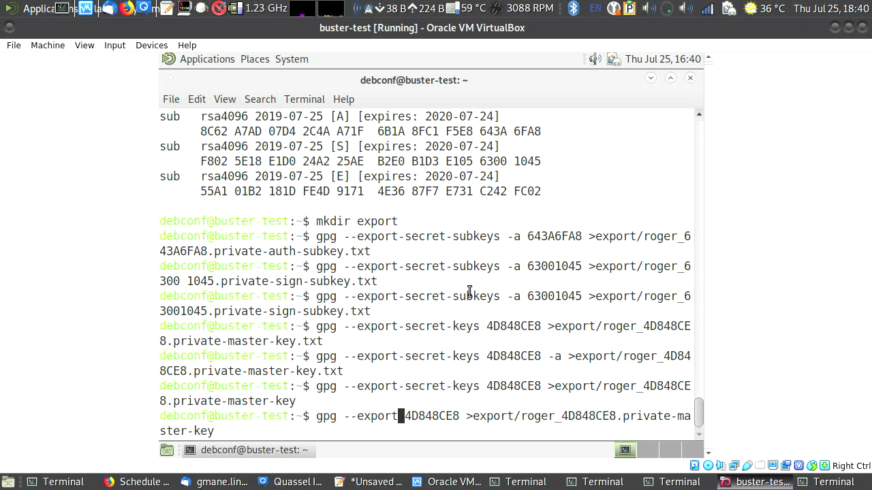
# Step: Export the armored public key to roger_4D848CE8.public-master-key.txt and list export/ with ls -lah
pyautogui.write('-a')
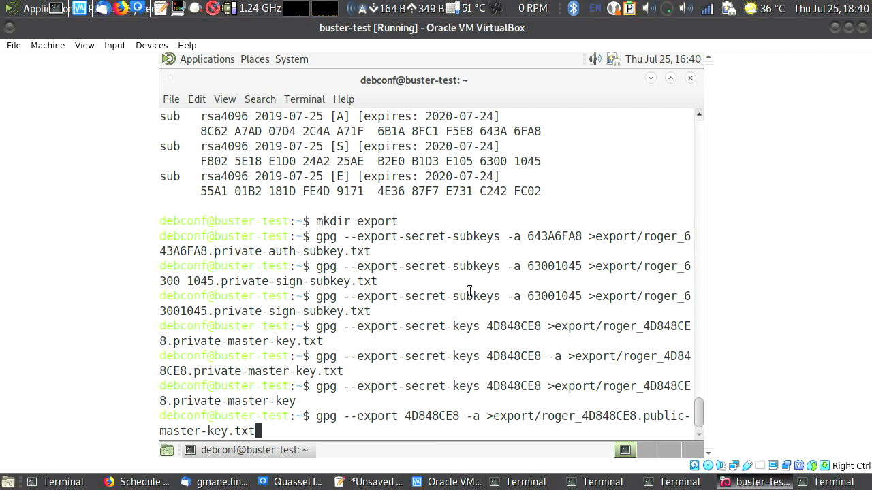
pyautogui.write('l')
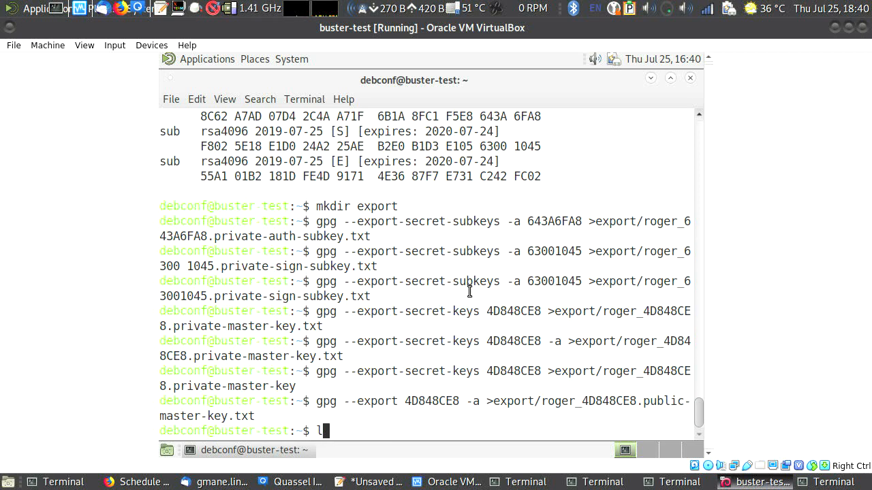
pyautogui.write('s -lah ex')
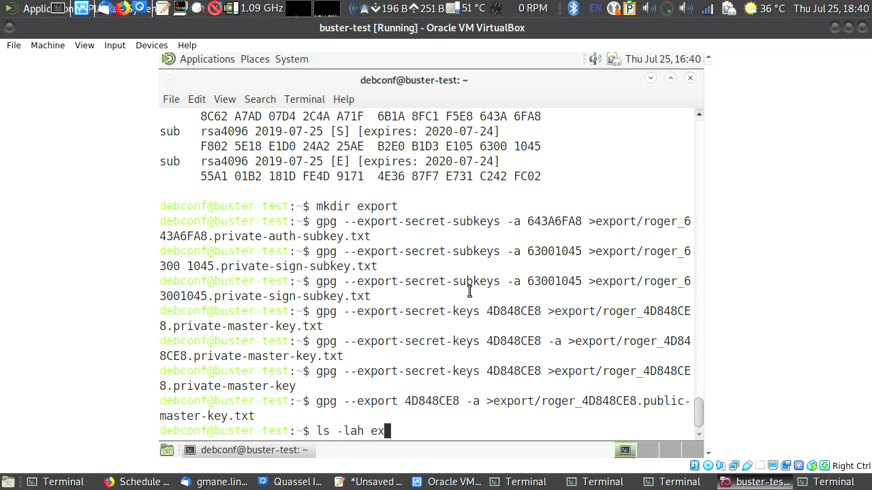
pyautogui.press('Return')
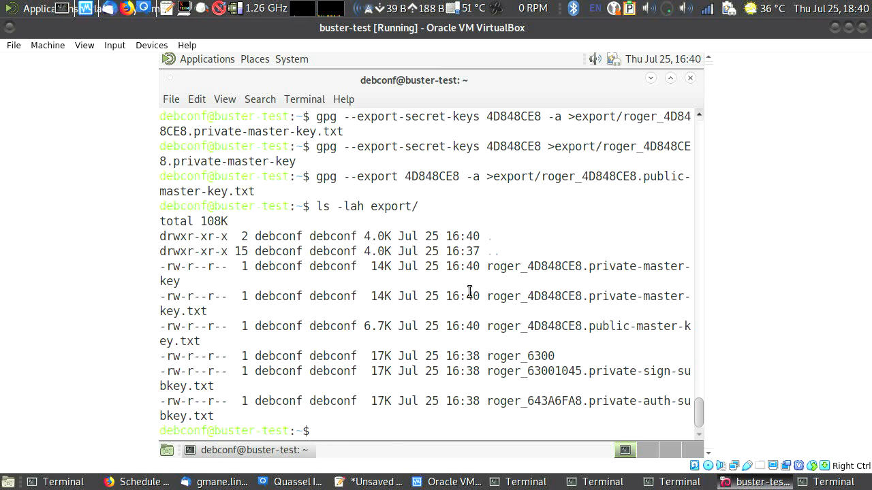
# Step: Check paperkey's help options
pyautogui.write('pap')
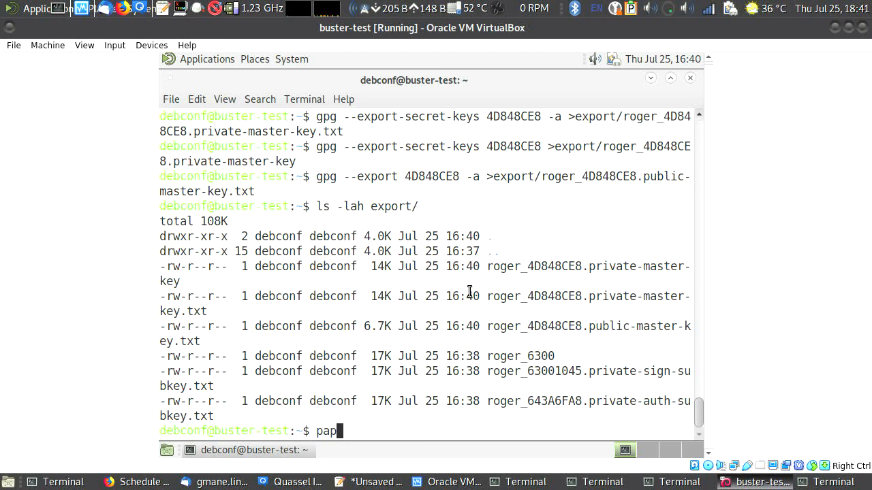
pyautogui.write('erkey')
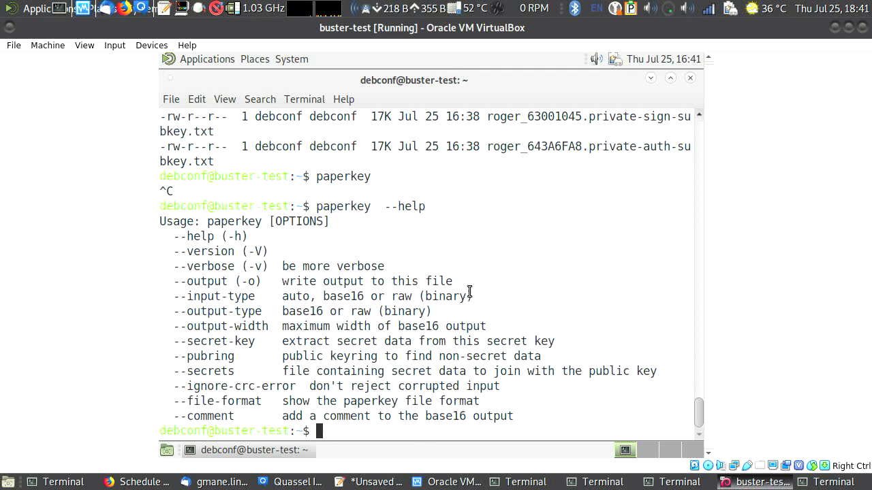
pyautogui.write('paperkey  --h')
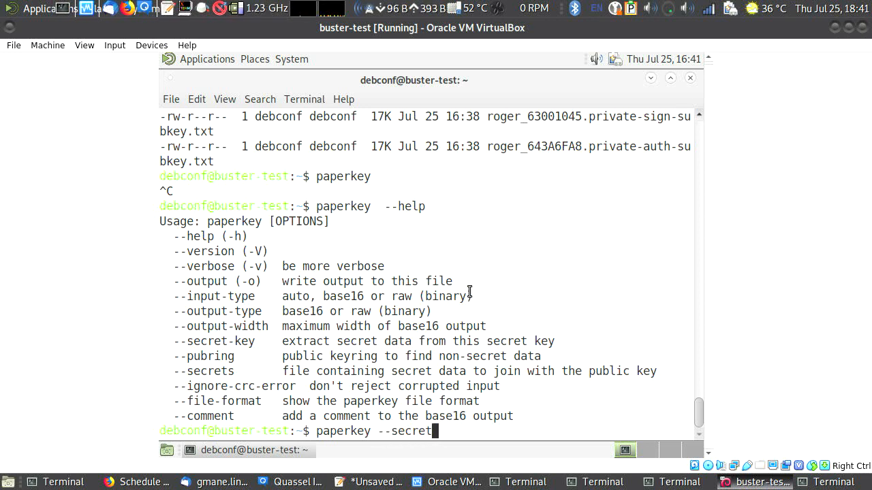
# Step: Convert the master secret key into export/roger_4D848CE8.private-paper-key.txt with paperkey
pyautogui.write('-key export/roger_4D848CE8.private-master-key --output export/')
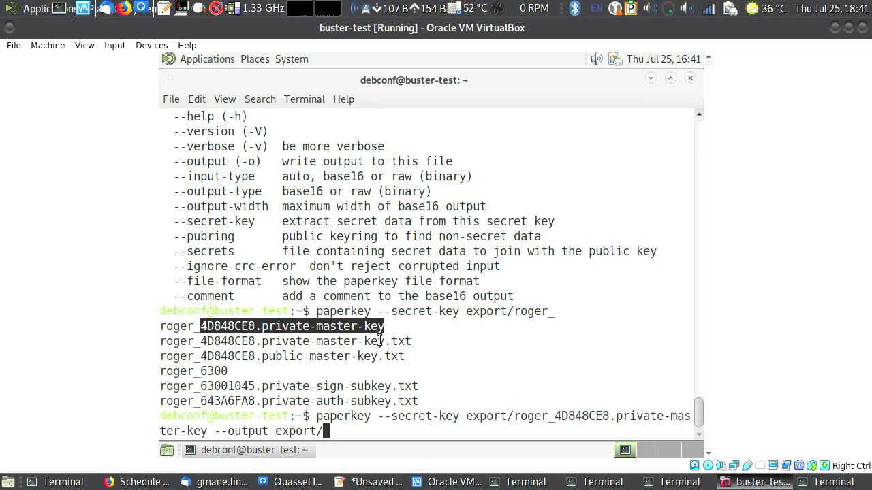
pyautogui.write('roger_')
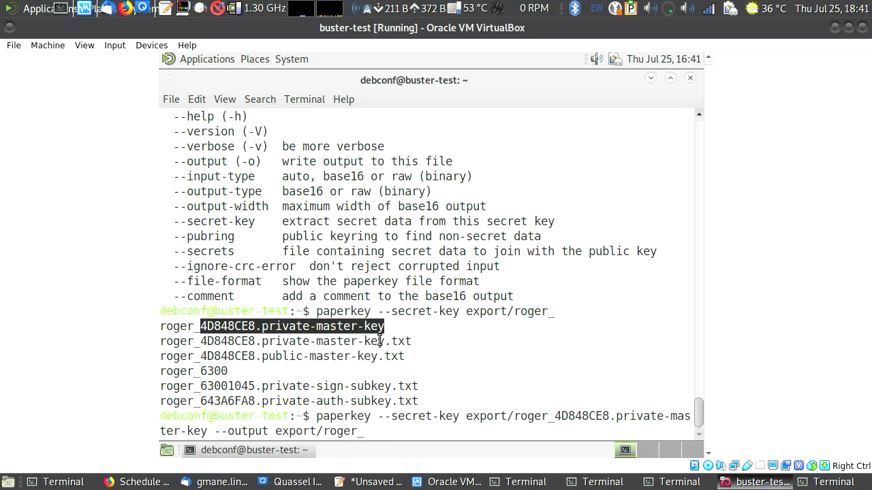
pyautogui.write('4D848CE8.')
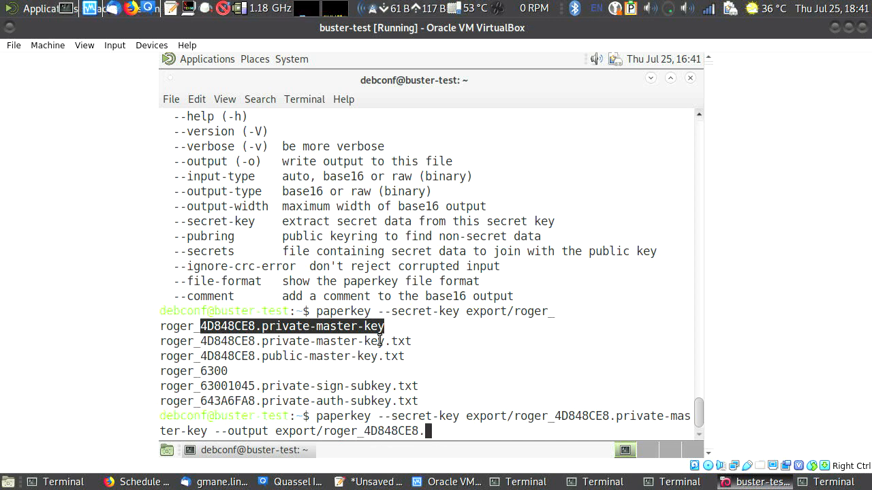
pyautogui.write('private-paper')
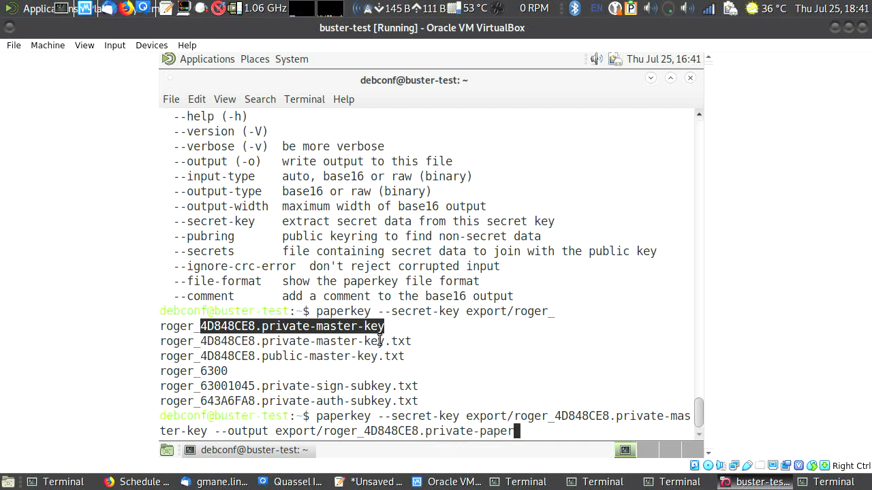
pyautogui.write('-key.txt')
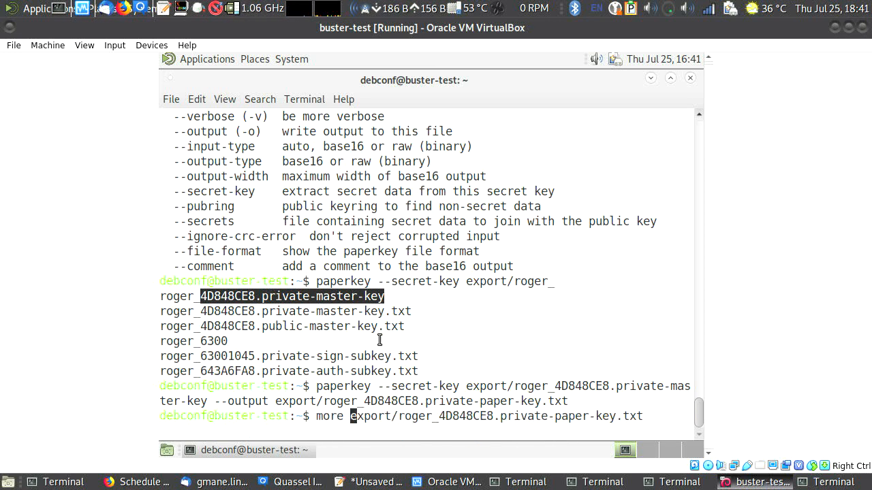
# Step: Page through the paper-key file's recovery notes and base16 data lines, then quit more
pyautogui.press('Return')
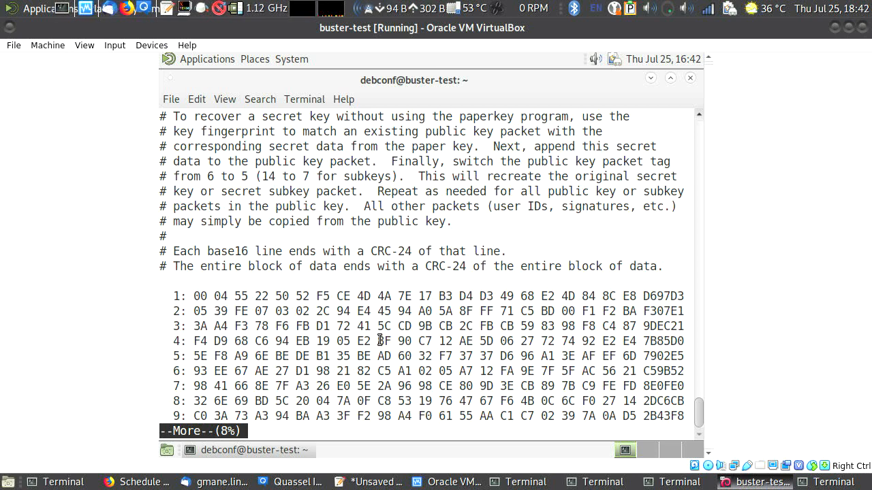
pyautogui.press('q')
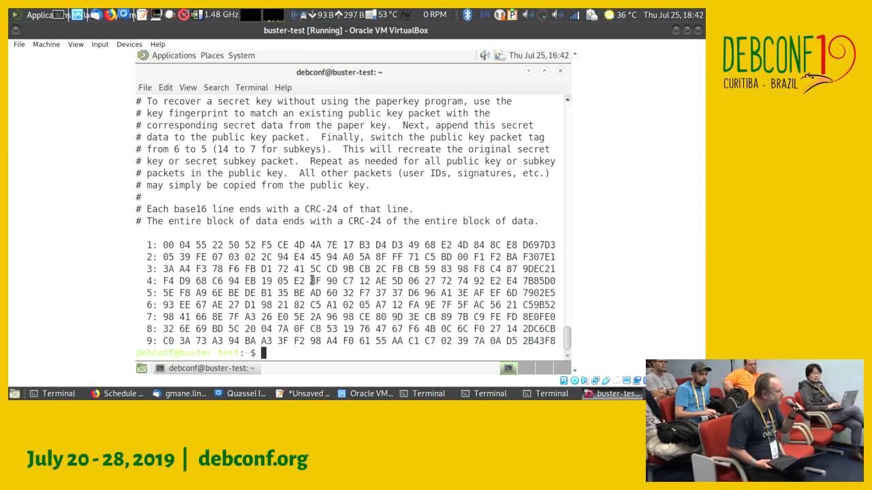
# Step: Recall earlier commands (ls -lah export/, more paper key, paperkey --help, public key export) from history
pyautogui.write('ls -lah export/')
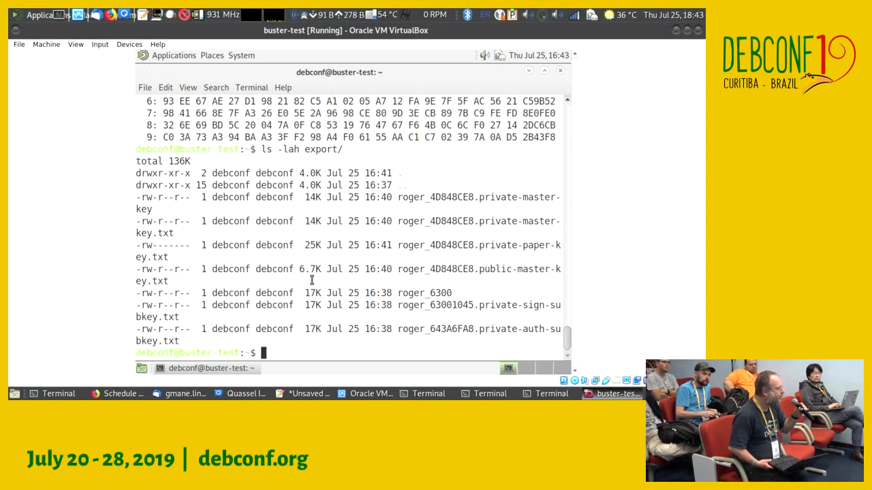
pyautogui.write('gpg --fingerprint --fingerprint')
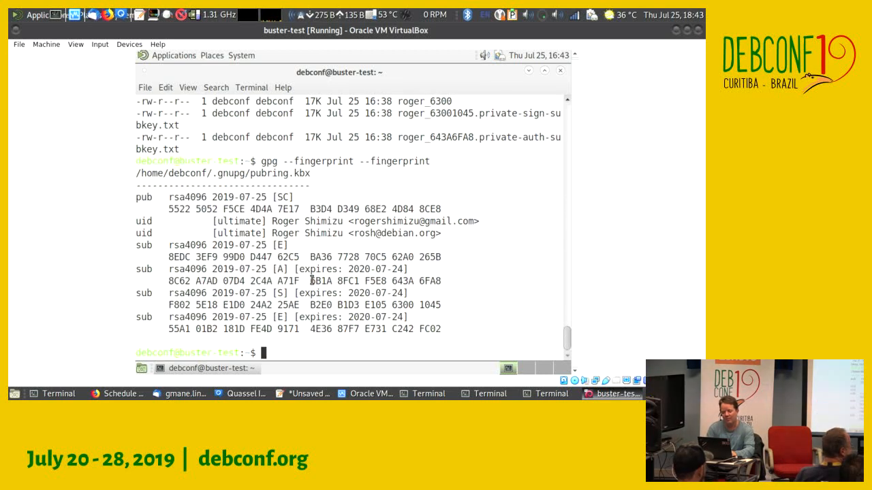
pyautogui.write('ls -lah export/')
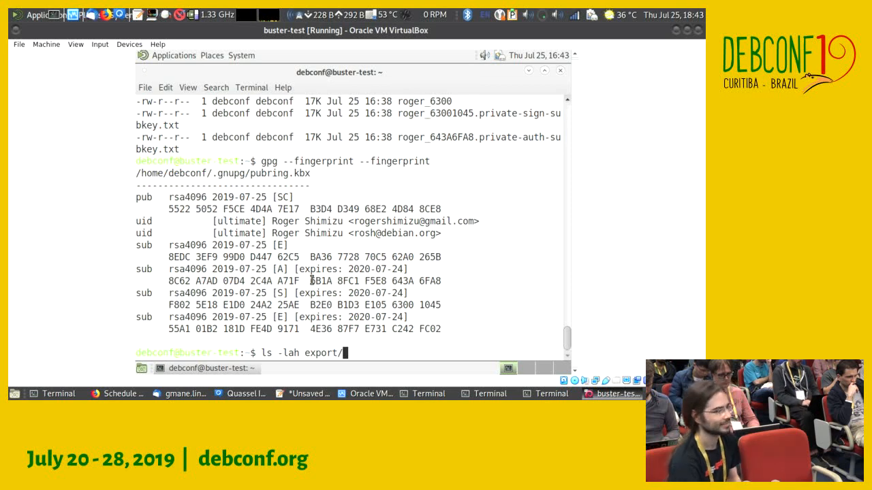
pyautogui.write('more export/roger_4D848CE8.private-paper-key.txt')
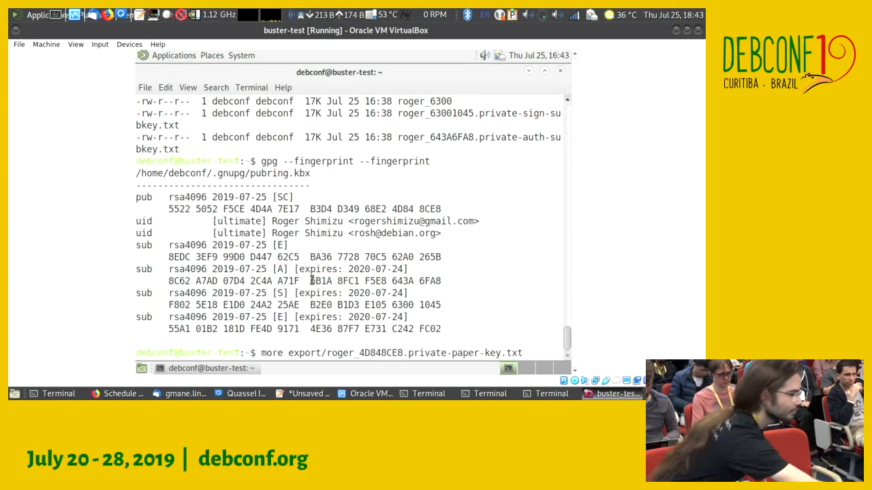
pyautogui.write('paperkey  --help')
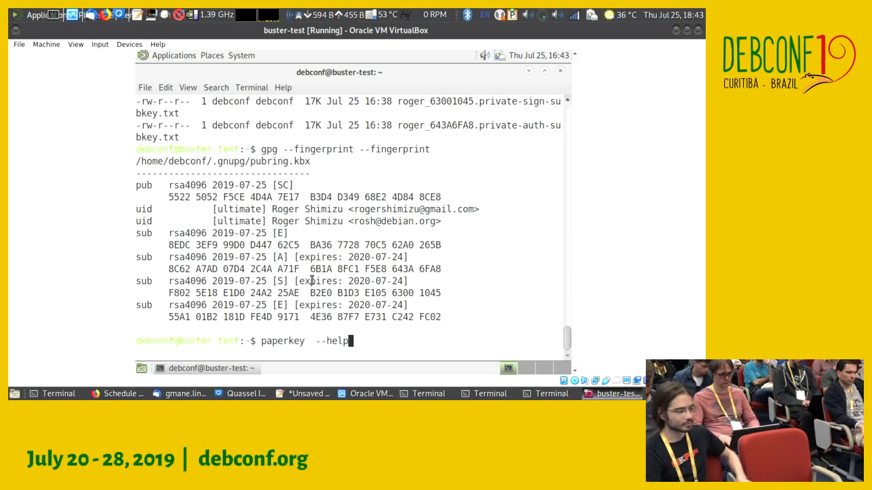
pyautogui.write('gpg --export 4D848CE8 -a >export/roger_4D848CE8.public-master-key.txt')
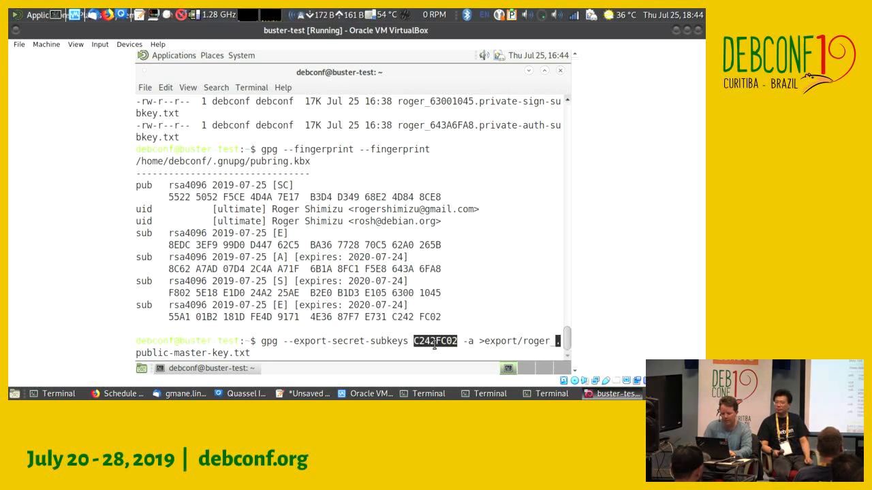
# Step: Export secret subkey C242FC02 to export/roger_C242FC02.secret-encrypt.txt and list the folder
pyautogui.write('C242FC02.')
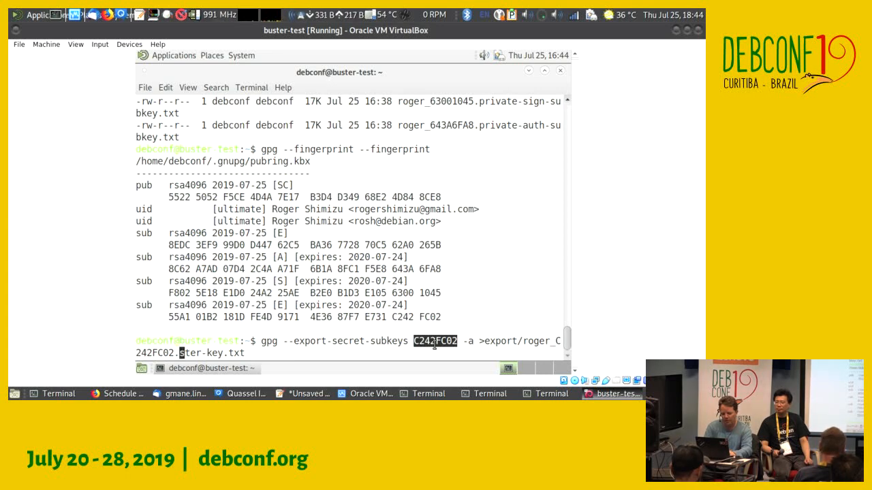
pyautogui.write('secret-')
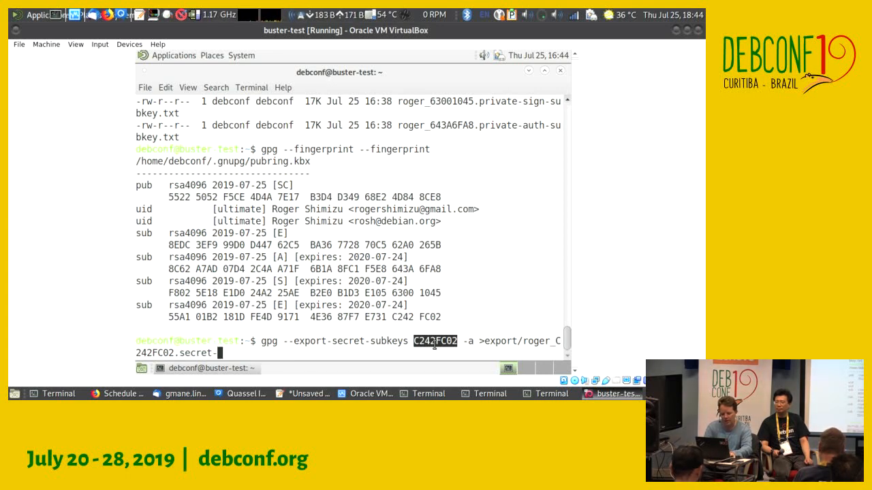
pyautogui.write('encrypt.t')
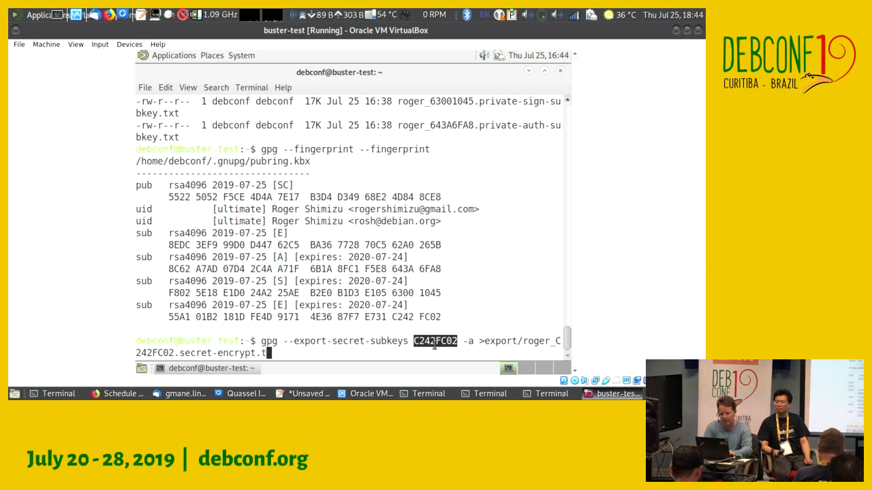
pyautogui.press('Return')
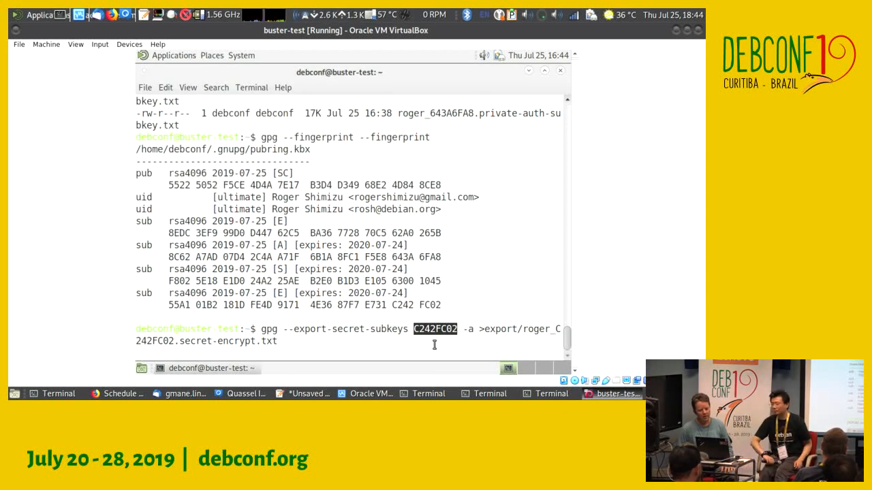
pyautogui.press('Return')
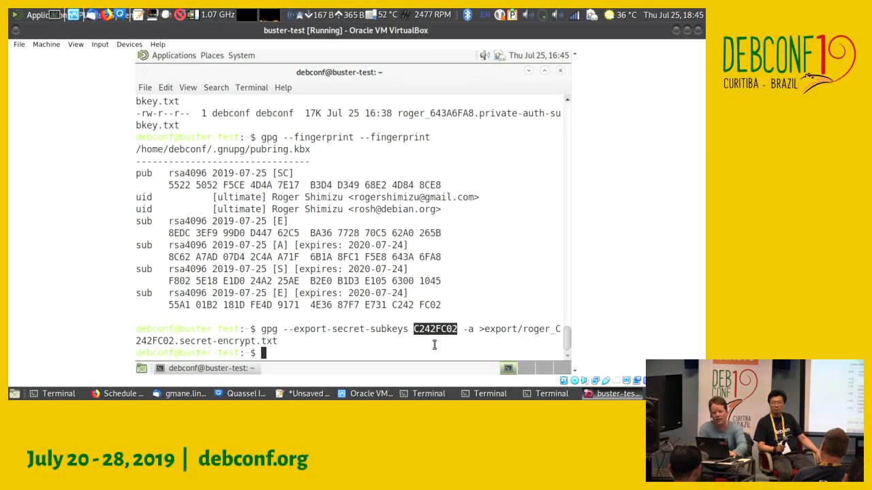
pyautogui.write('ls -lah export/')
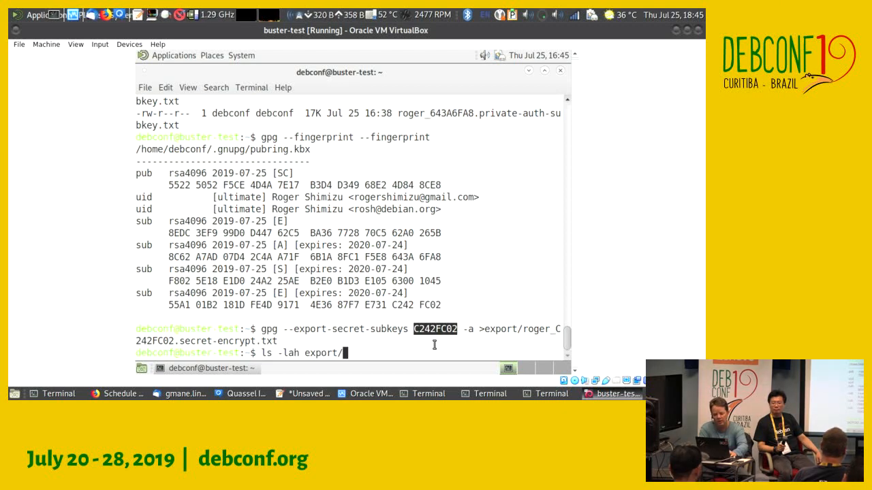
pyautogui.press('Return')
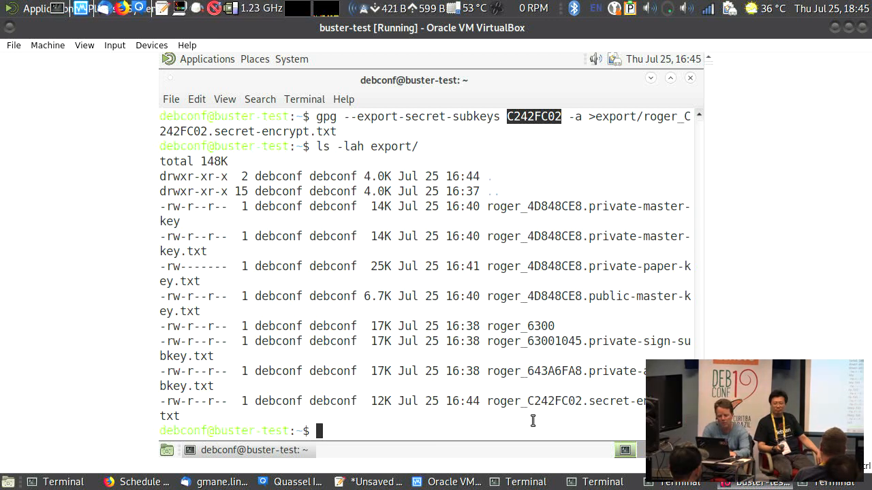
# Step: Run gpg --card-status to view the Yubico card's empty key slots
pyautogui.write('apt-get install scde')
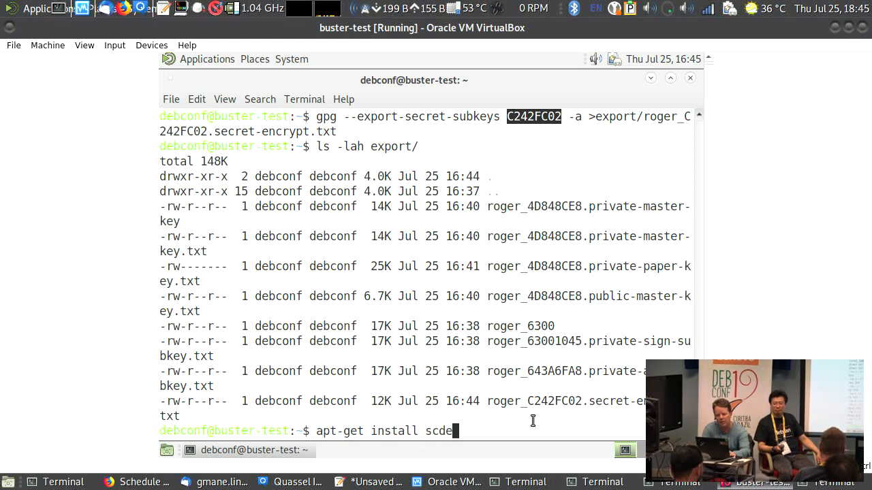
pyautogui.write('amon')
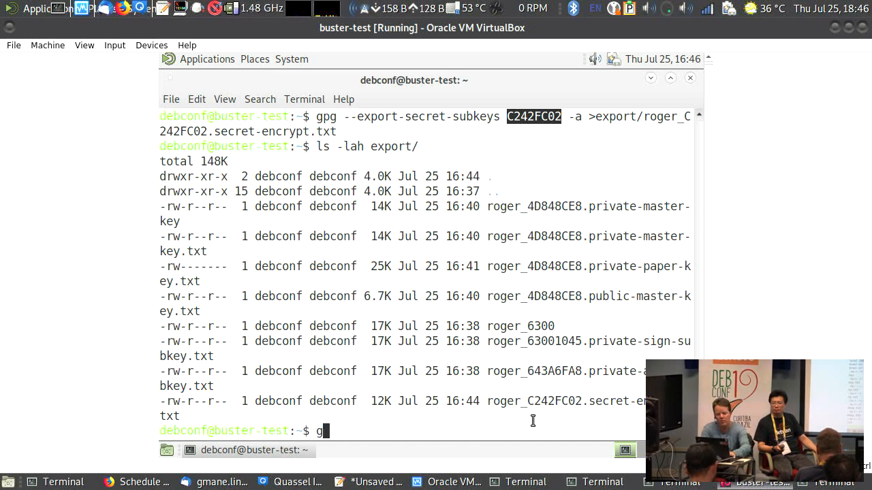
pyautogui.write('pg --card-status')
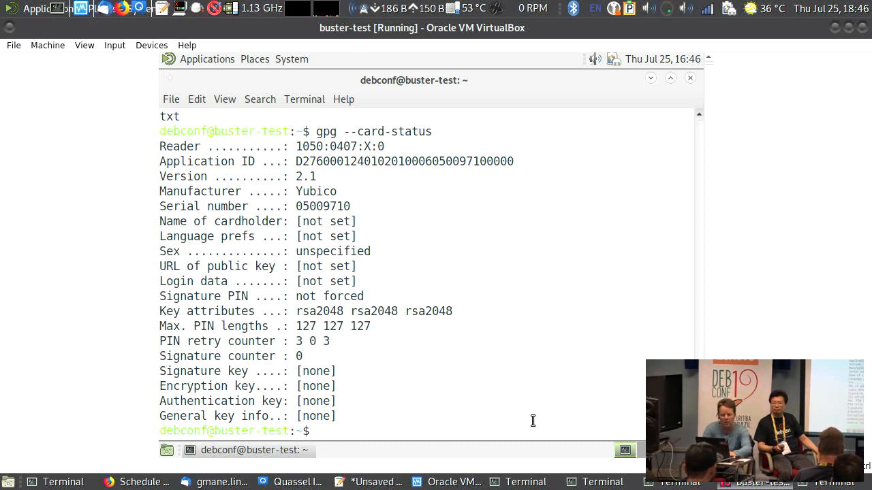
# Step: Edit the key from $(cat keyid), select key 2, and move it to card slot 3 with passphrase and Admin PIN
pyautogui.write('gpg --e')
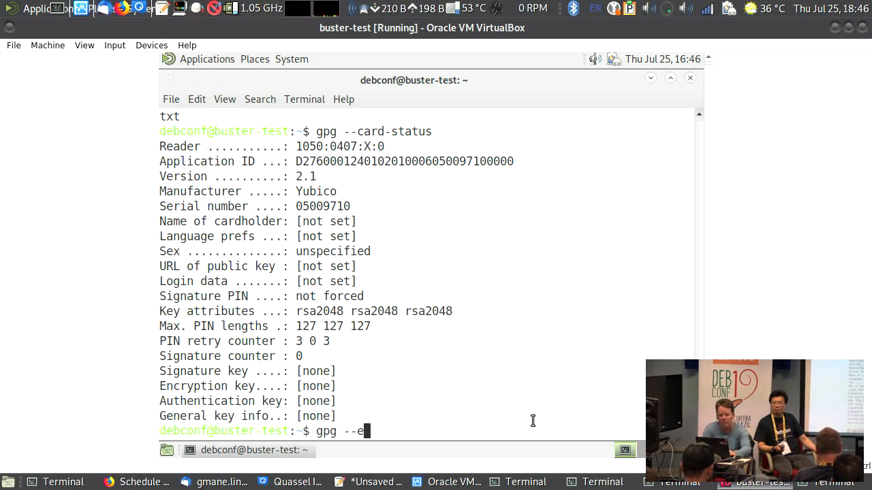
pyautogui.write('dit-ke')
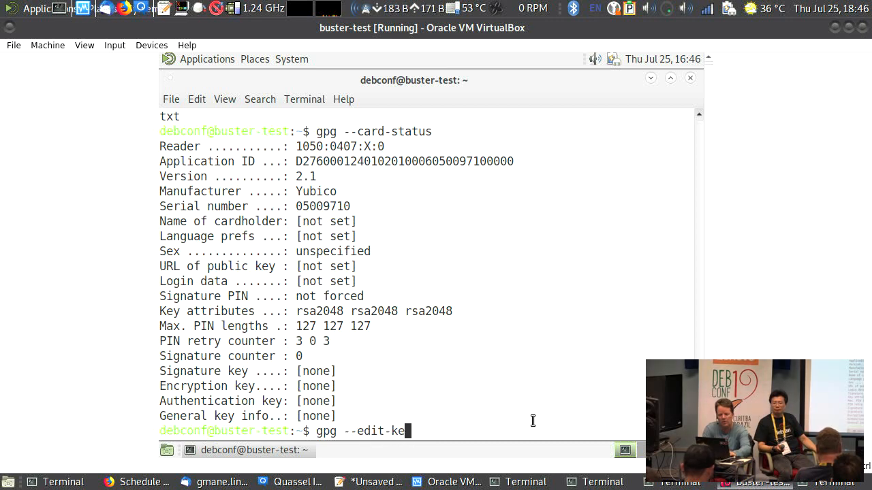
pyautogui.write('$(cat keyid')
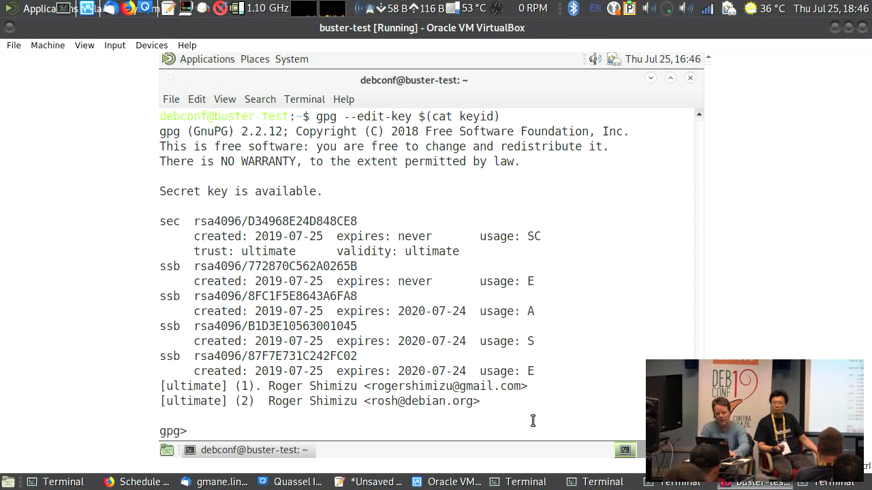
pyautogui.write('key 2')
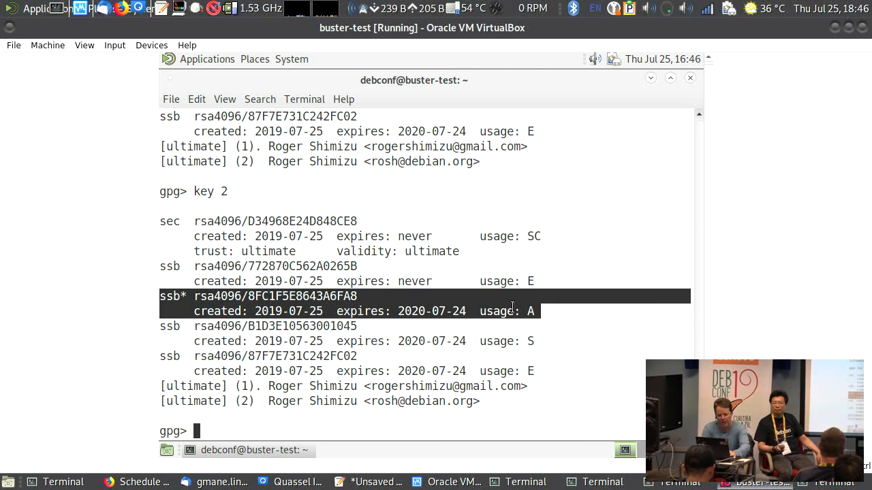
pyautogui.write('keytocard')
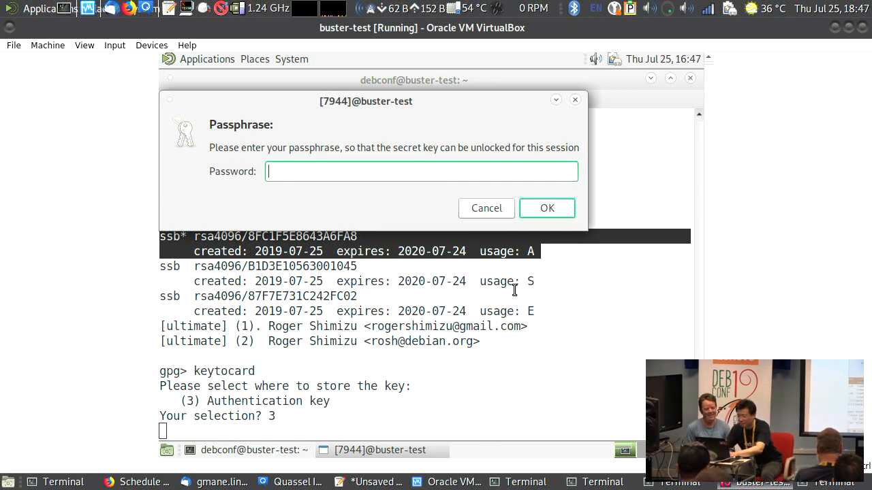
pyautogui.moveTo(470, 171)
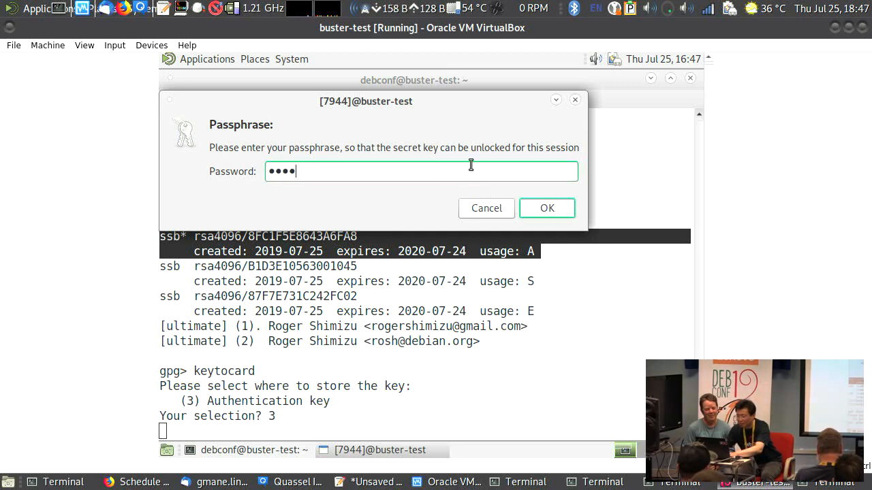
pyautogui.click(546, 207)
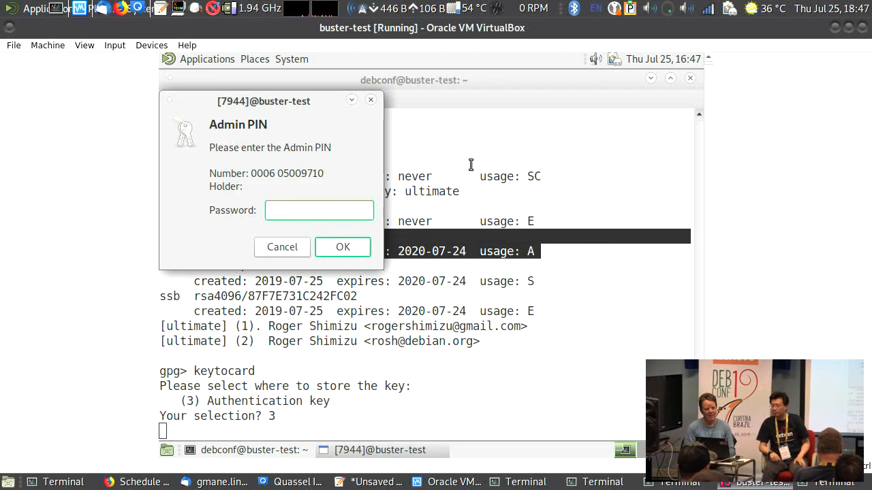
pyautogui.click(318, 210)
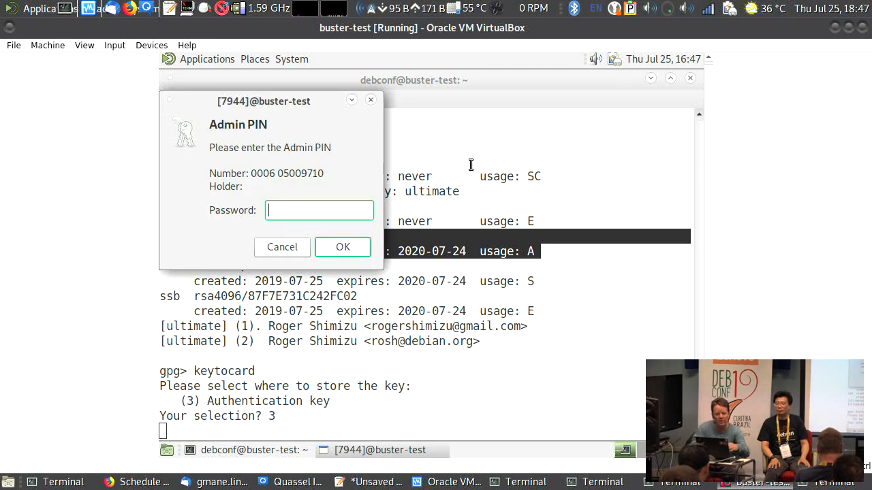
pyautogui.write('•')
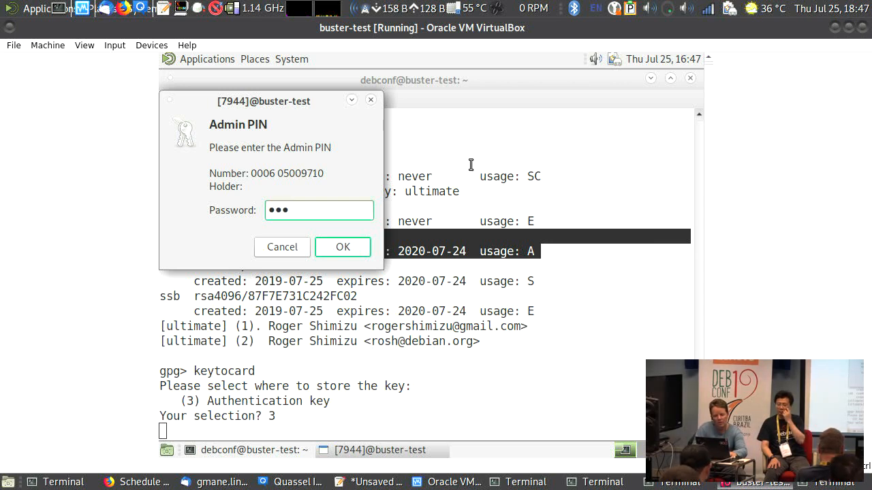
pyautogui.press('BackSpace')
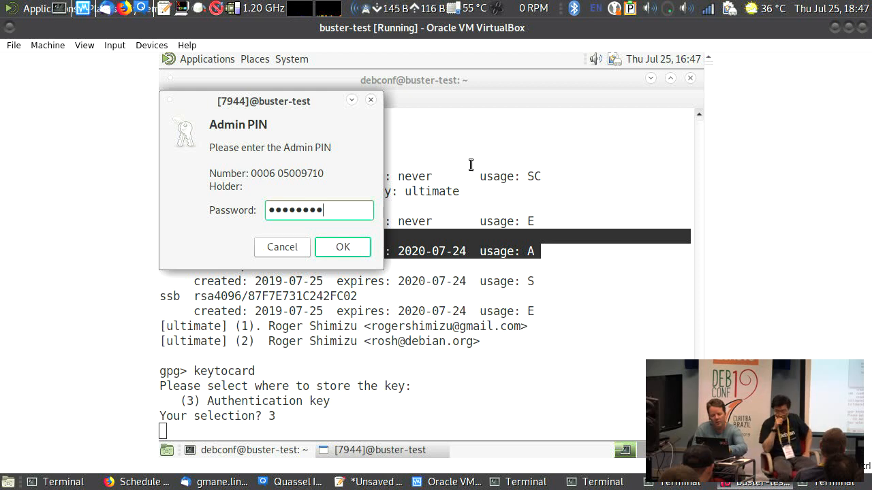
pyautogui.click(342, 247)
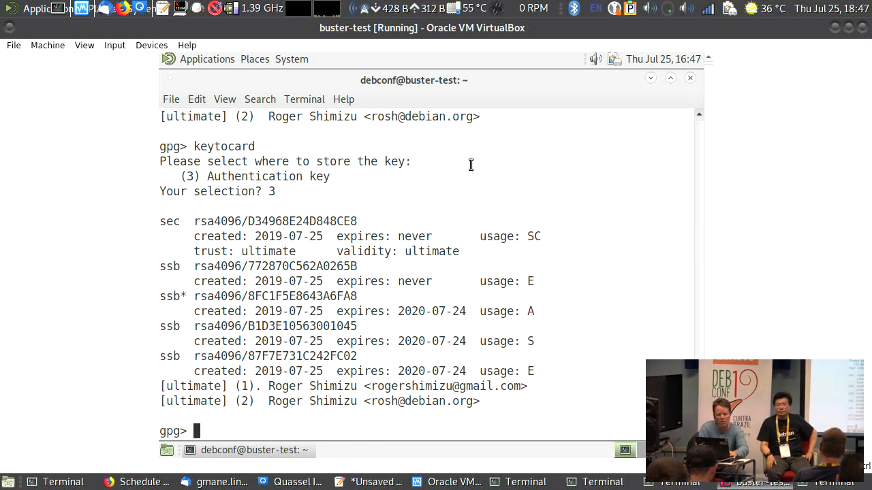
# Step: Move signing subkey 63001045 to the card's Signature slot with passphrase and Admin PIN, then deselect it with key 3
pyautogui.write('key 2')
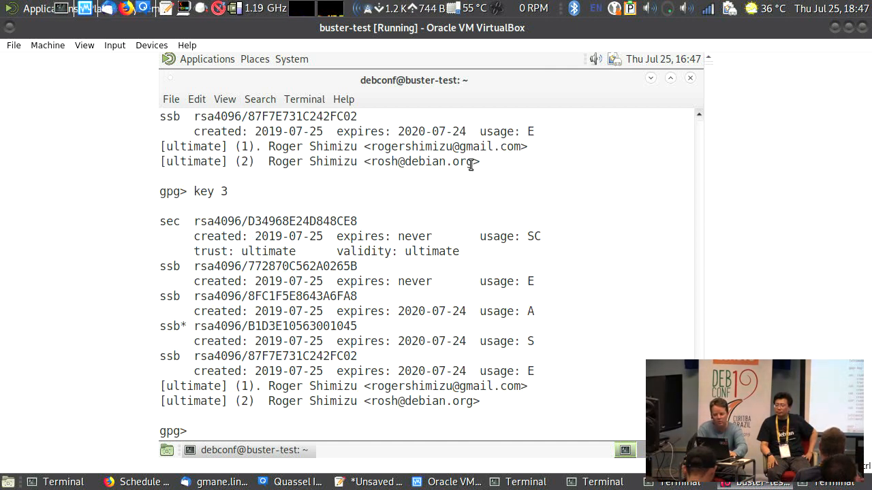
pyautogui.write('ke')
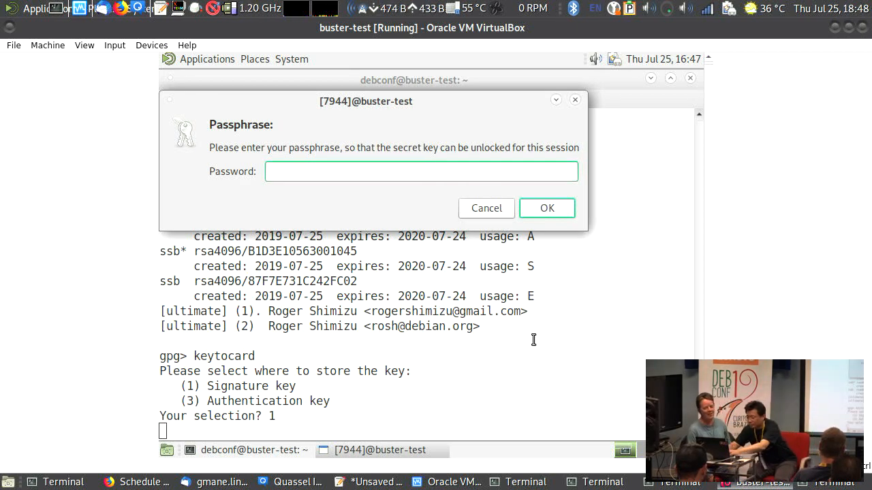
pyautogui.click(546, 208)
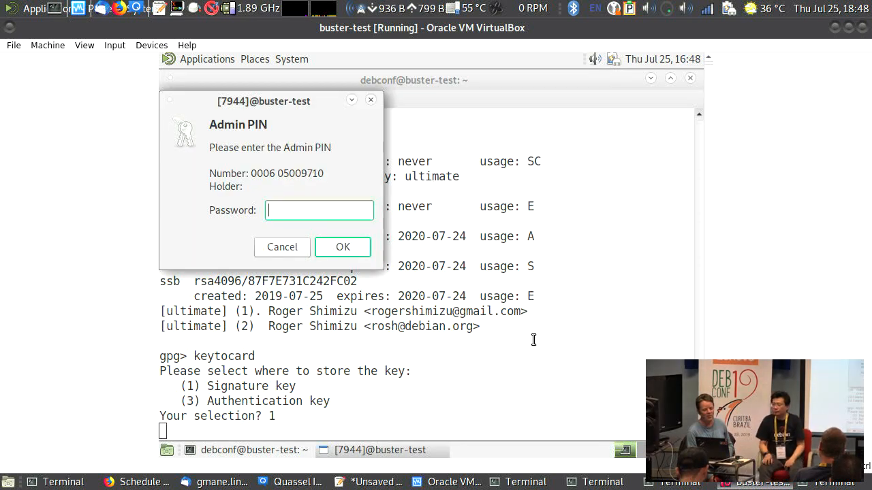
pyautogui.write('••')
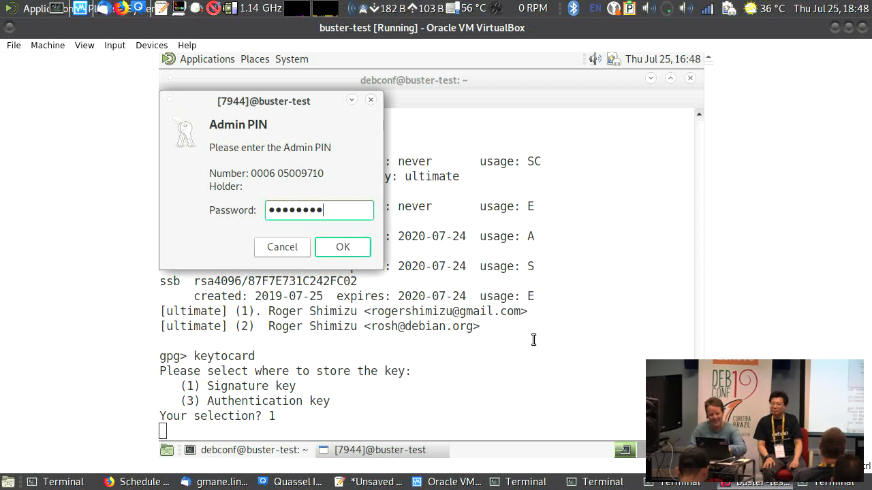
pyautogui.click(343, 246)
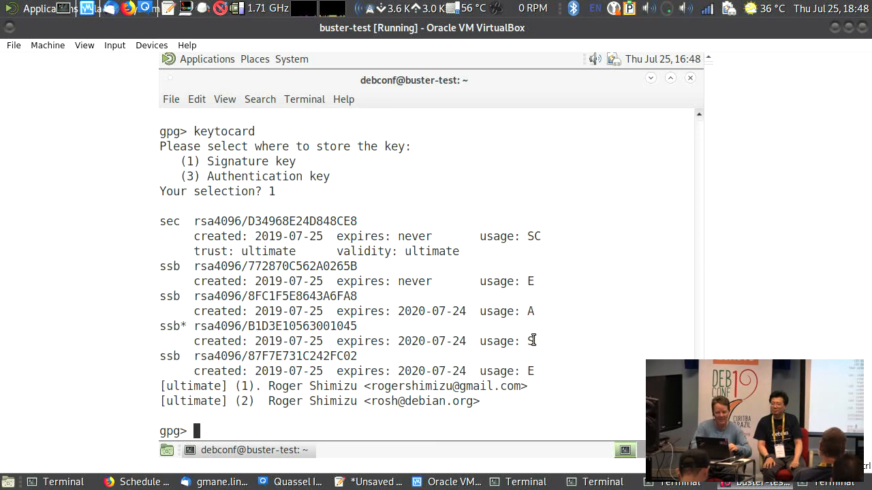
pyautogui.write('key 3')
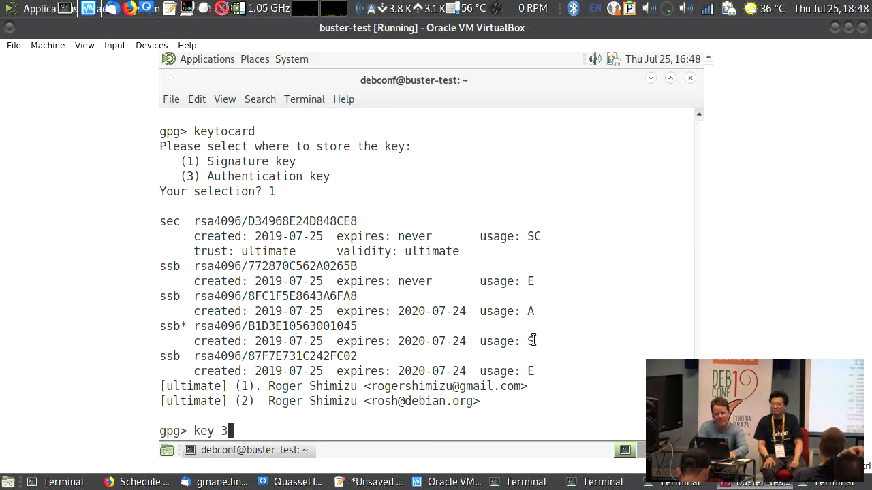
# Step: Select key 4 and move encryption subkey C242FC02 to card slot 2 with passphrase and Admin PIN
pyautogui.press('Return')
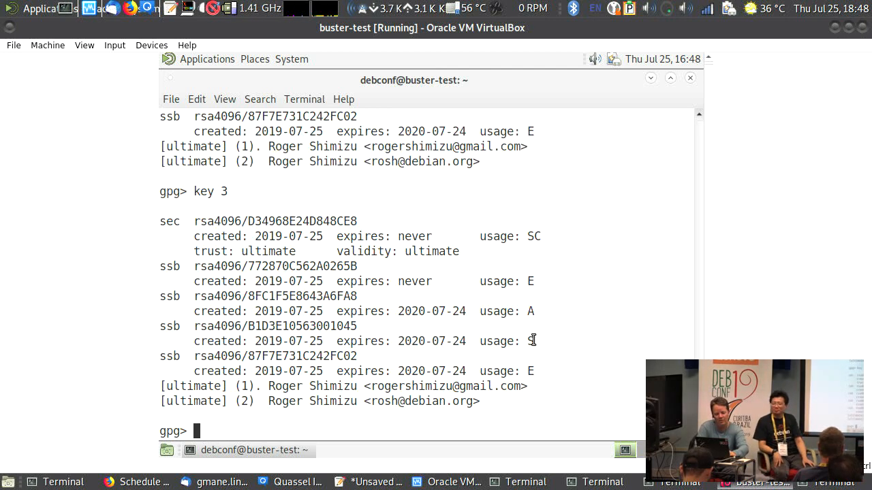
pyautogui.write('key 4')
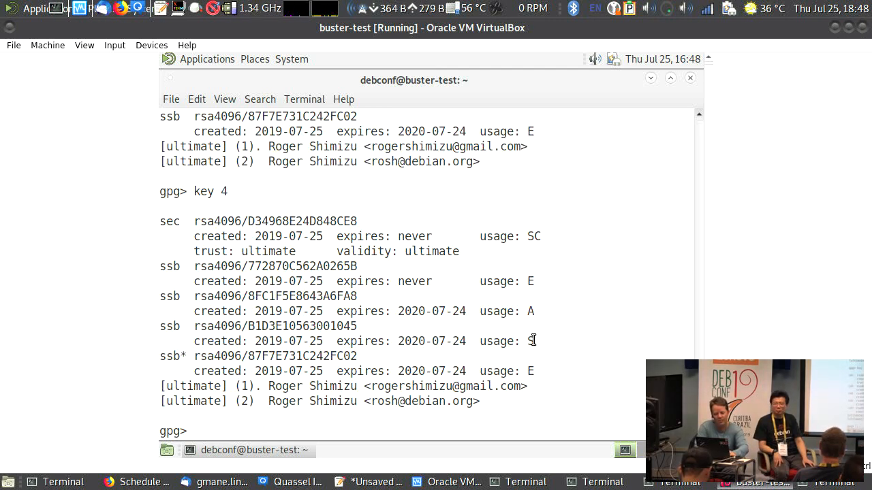
pyautogui.write('keytocard')
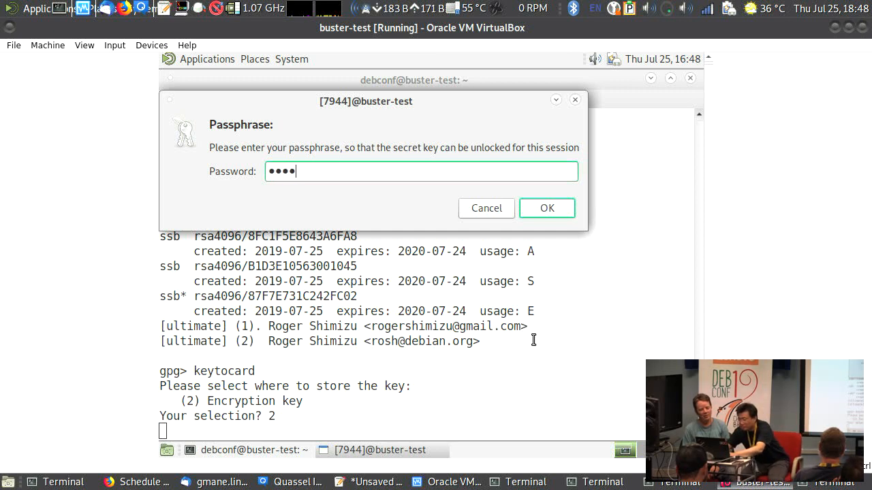
pyautogui.click(546, 208)
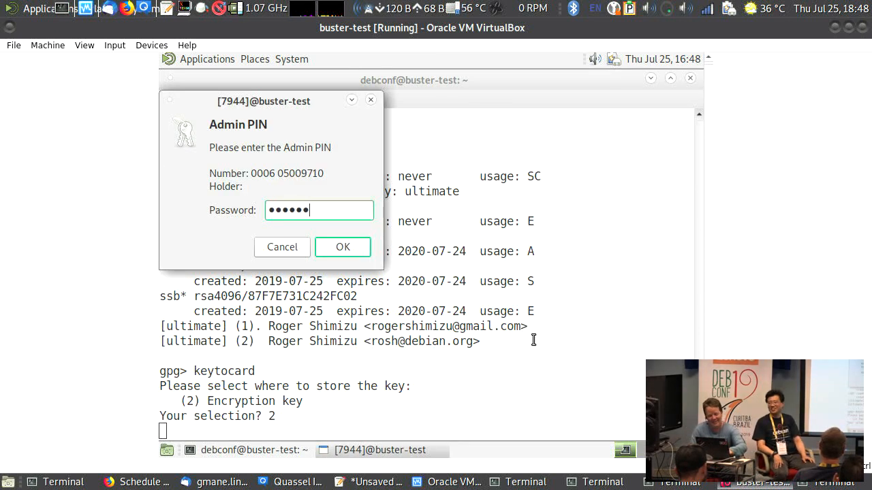
pyautogui.click(342, 246)
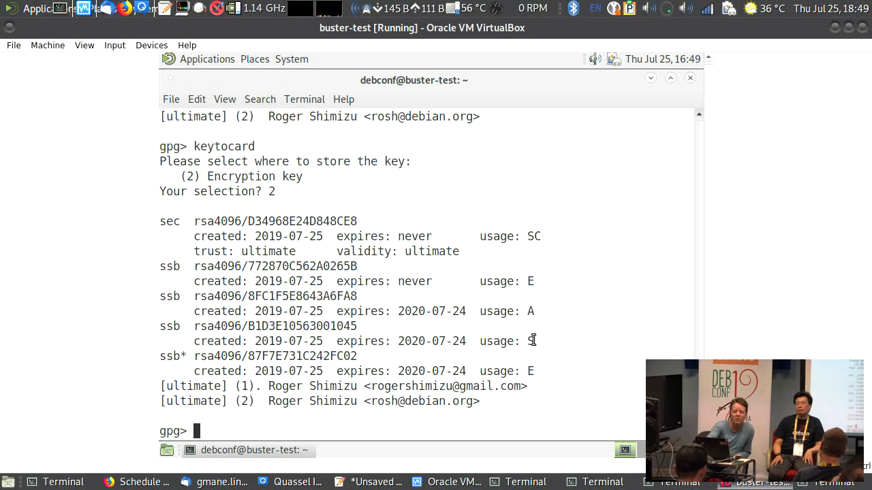
# Step: Quit the key editor without saving, then copy .gnupg/ into export/ with cp -auxf
pyautogui.write('quit')
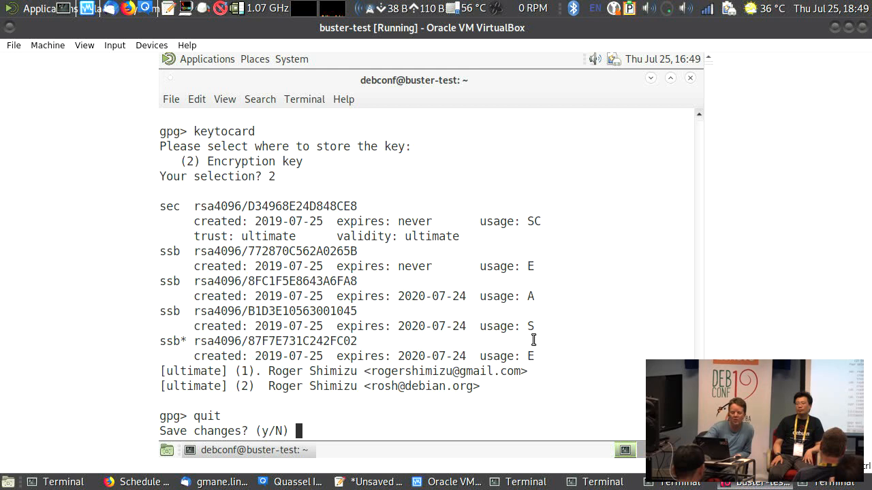
pyautogui.write('n')
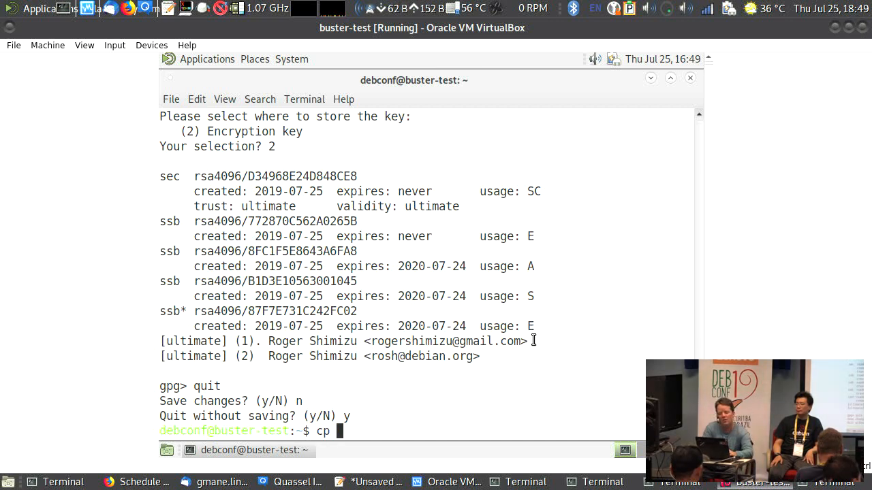
pyautogui.write('-auxf')
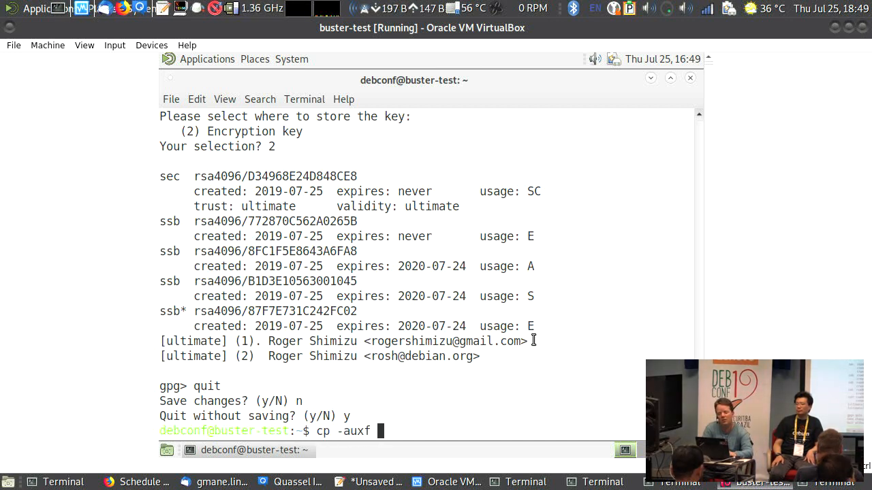
pyautogui.write('.gnupg/ e')
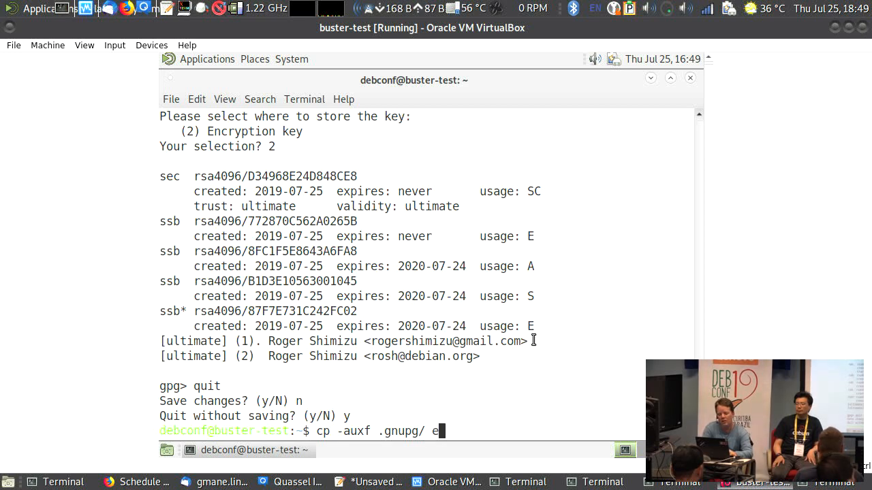
pyautogui.write('xport/')
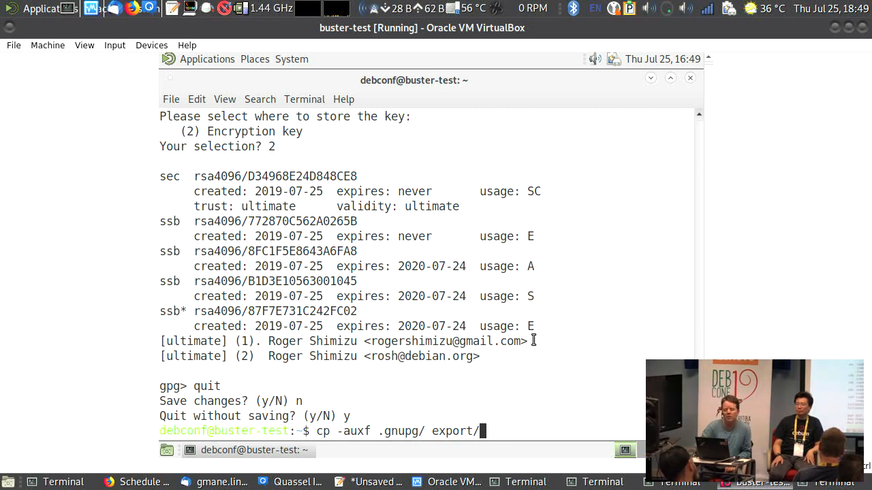
pyautogui.press('Return')
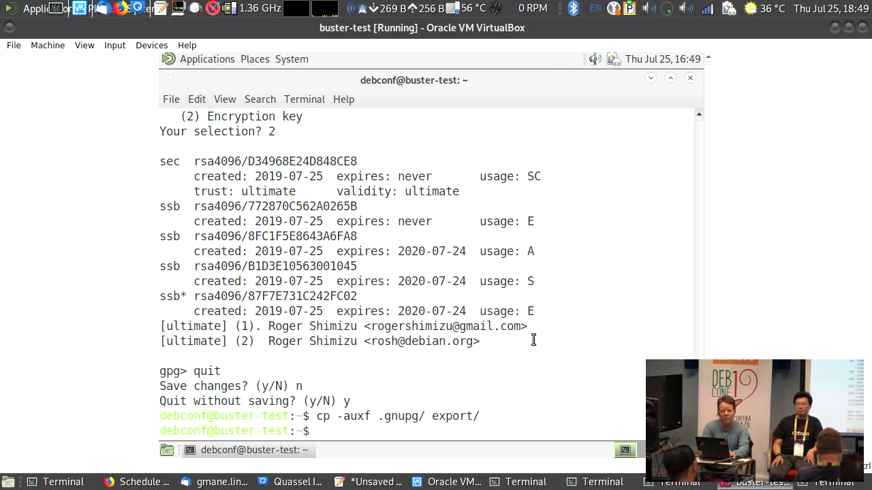
# Step: List keys and delete secret key D34968E24D848CE8, confirming both prompts and the Delete key dialog
pyautogui.write('gpg -')
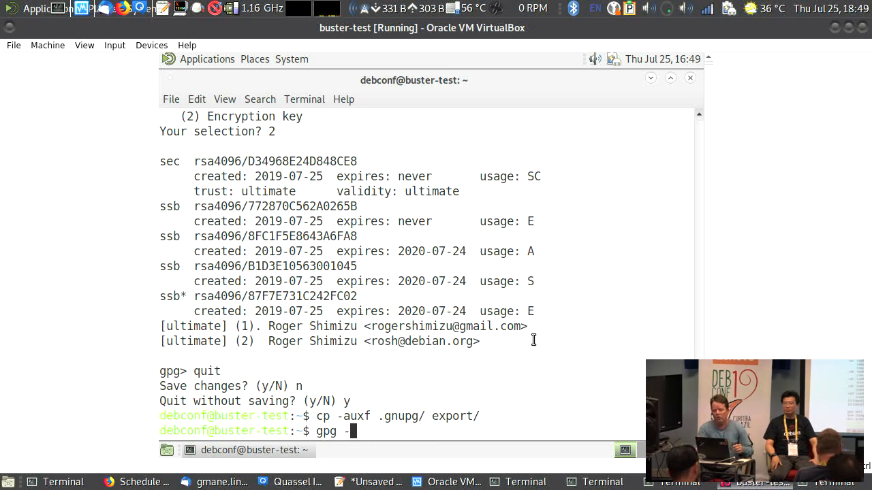
pyautogui.write('-remote-user')
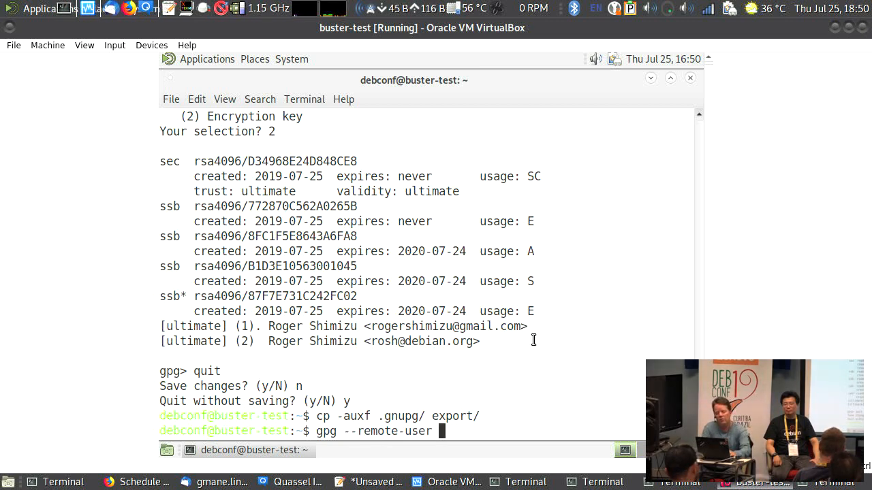
pyautogui.write('--dele')
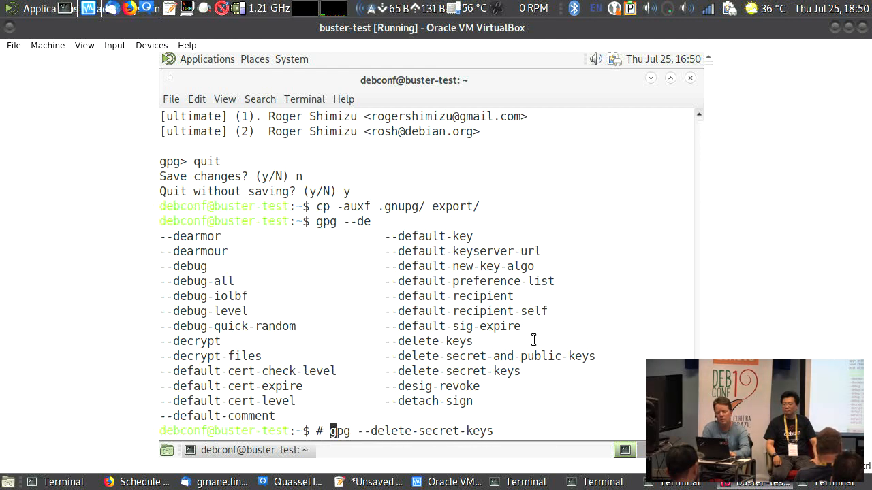
pyautogui.write('gpg --l')
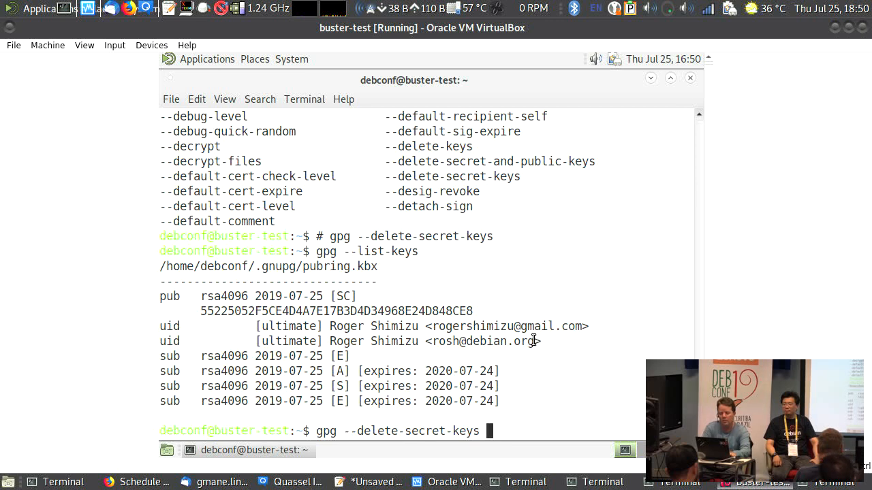
pyautogui.write('$(cat keyi)')
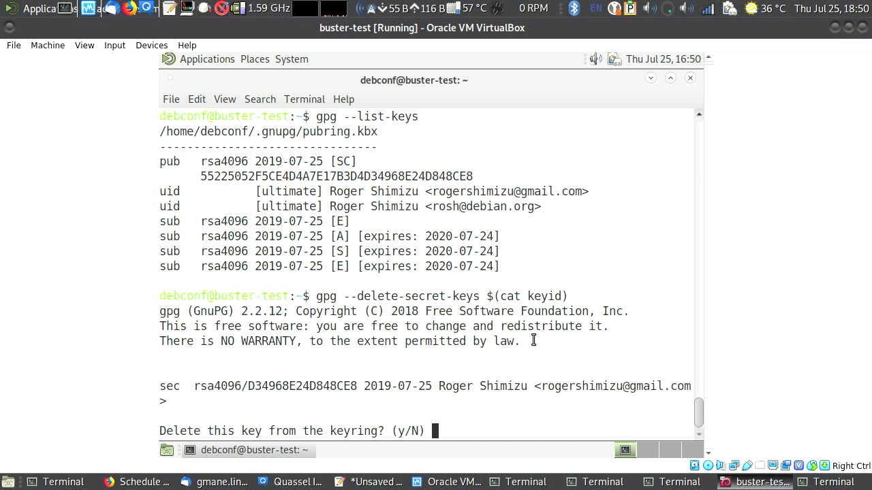
pyautogui.write('y')
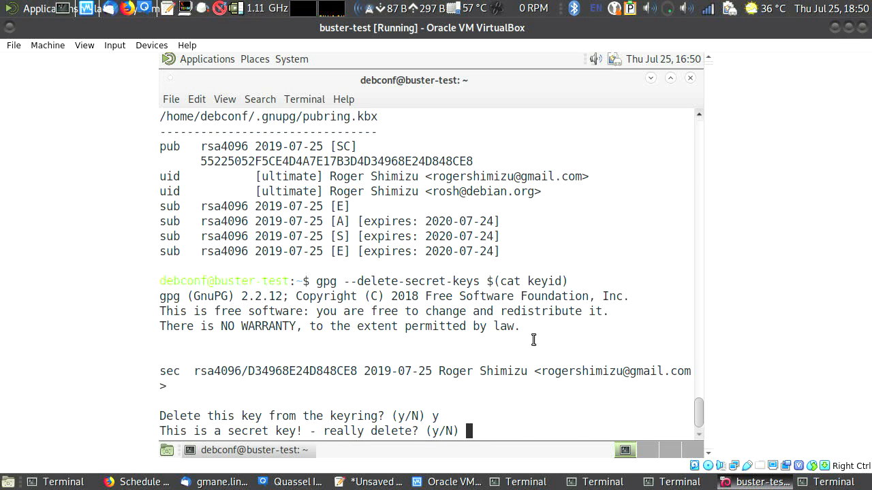
pyautogui.write('y')
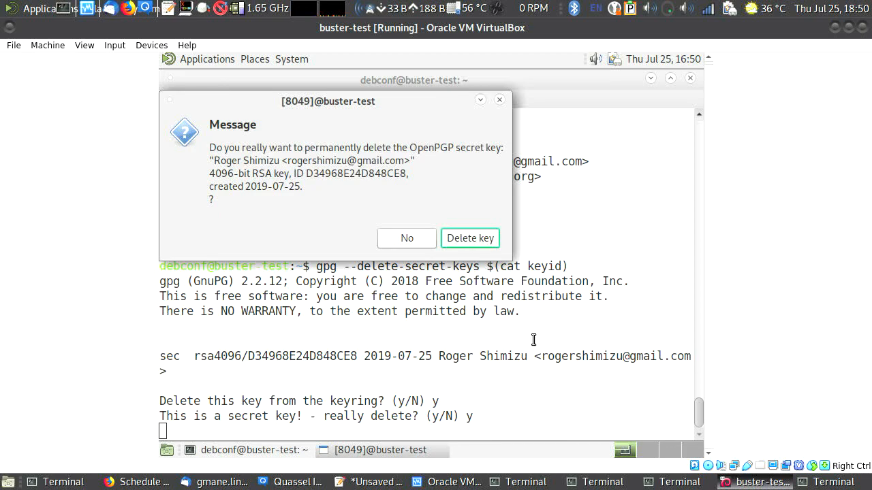
pyautogui.click(470, 237)
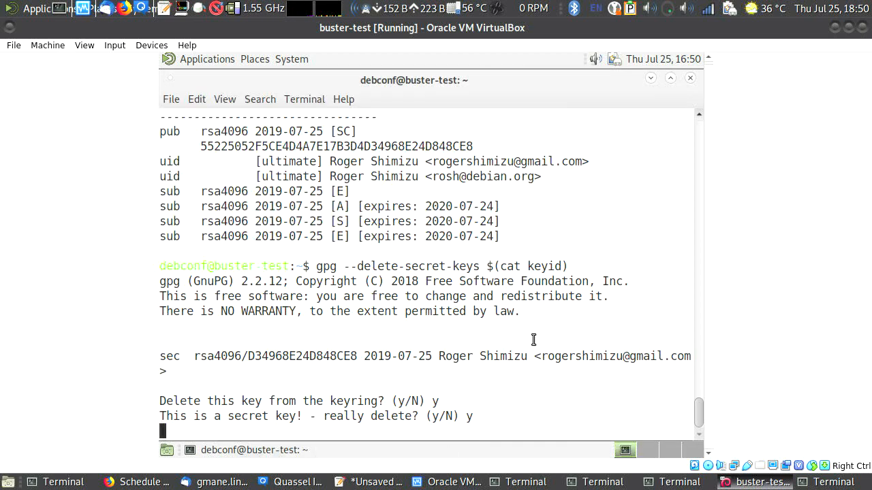
pyautogui.press('Return')
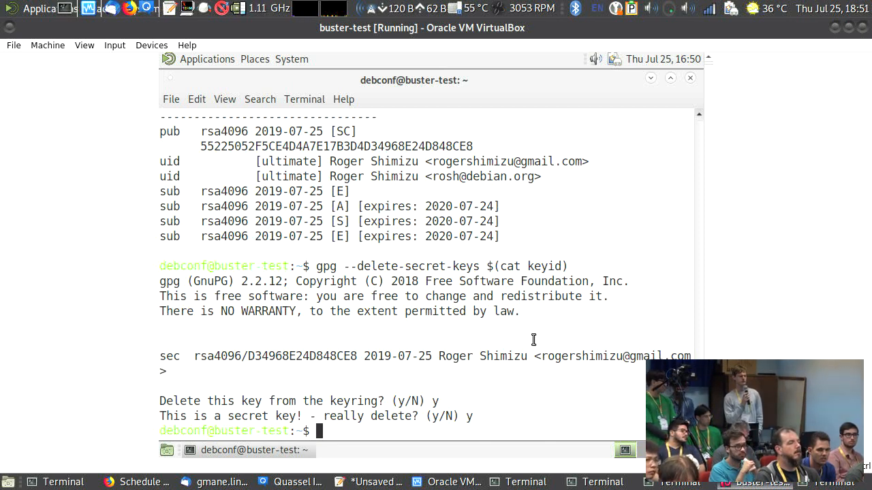
# Step: List the exported private and public key files in export/
pyautogui.write('ls export/')
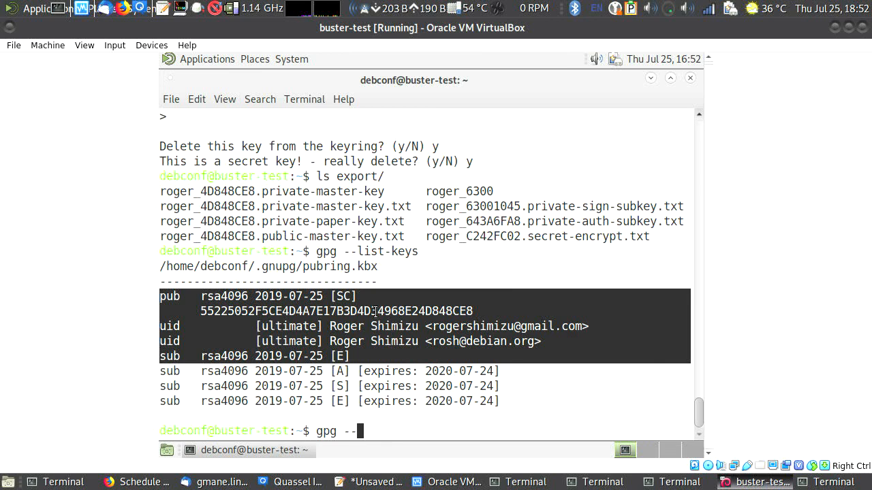
# Step: Inspect the card's three key slots in gpg --card-edit, then enter admin mode and passwd
pyautogui.write('card-e')
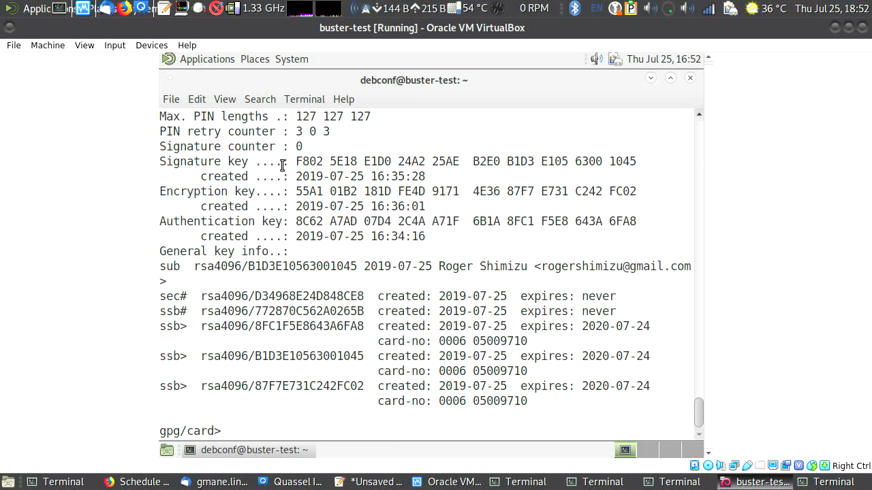
pyautogui.moveTo(284, 162); pyautogui.dragTo(561, 221)
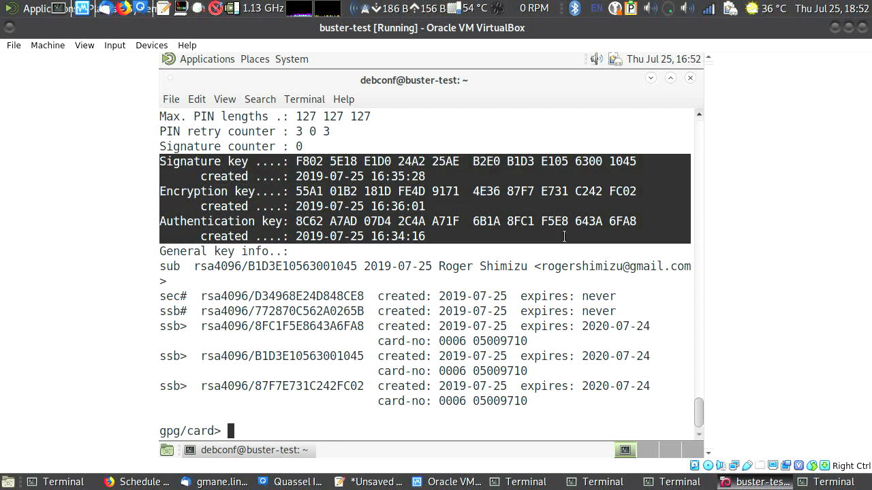
pyautogui.write('a')
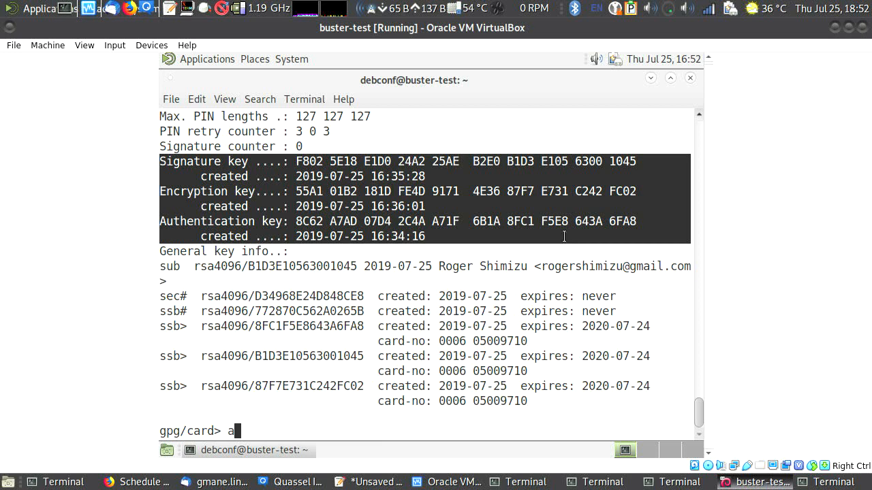
pyautogui.write('dmin')
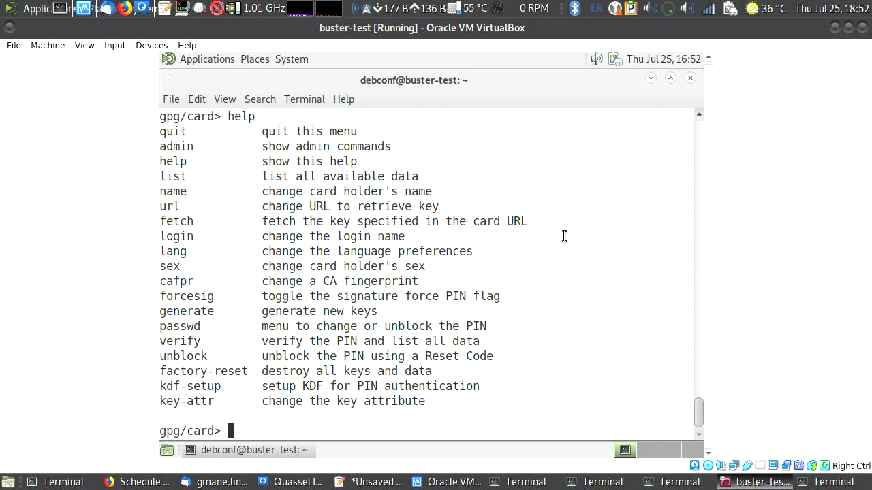
pyautogui.write('passwd')
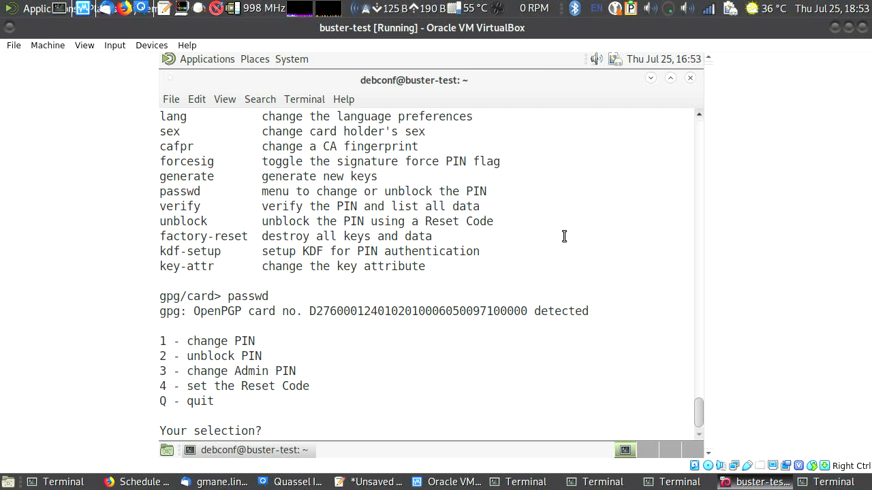
# Step: Choose option 3 and enter the current Admin PIN, then the new one twice
pyautogui.write('3')
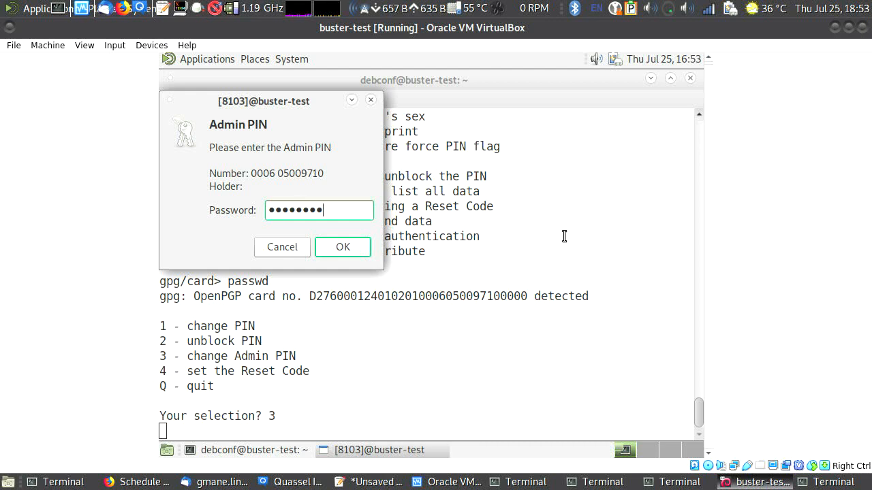
pyautogui.click(342, 247)
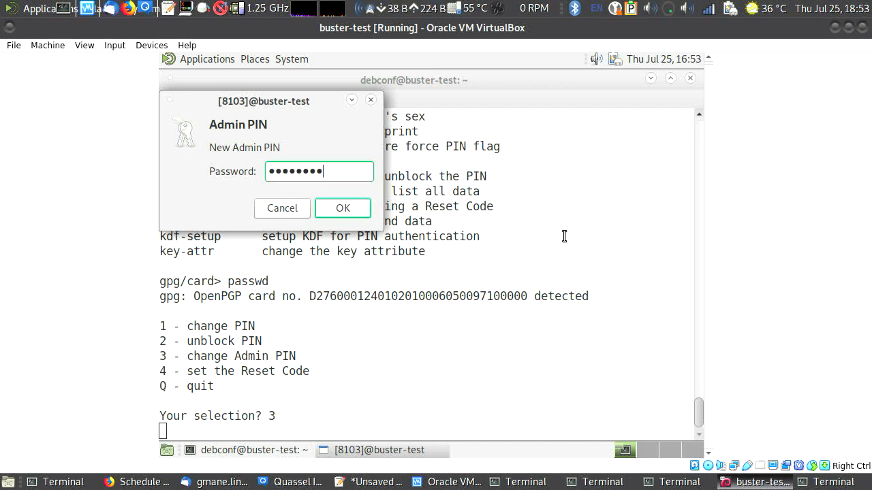
pyautogui.click(343, 208)
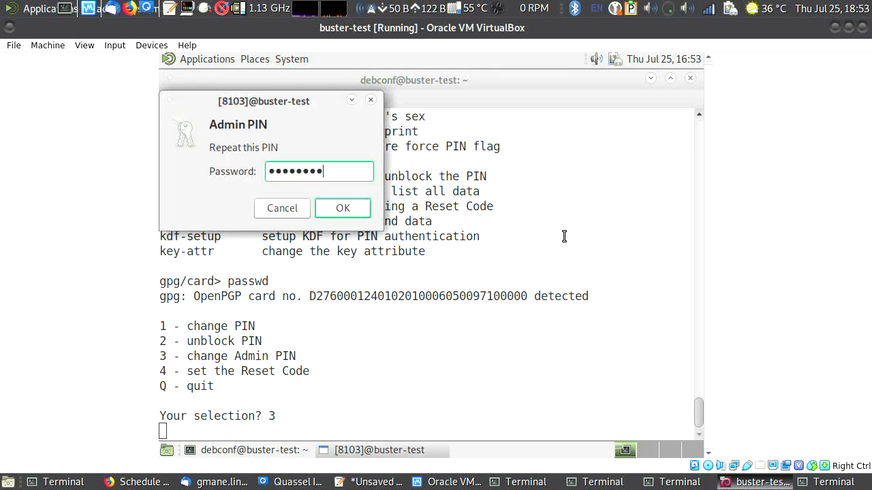
pyautogui.click(342, 208)
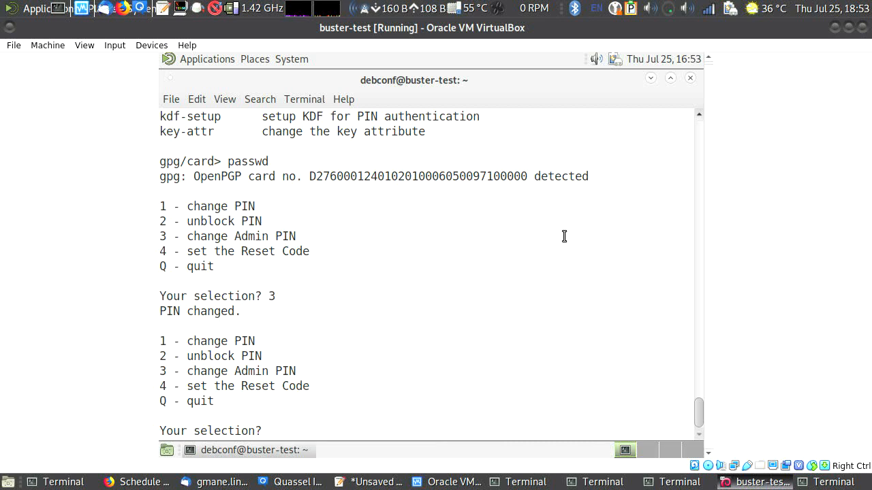
# Step: Change the user PIN with option 1, then quit the card editor
pyautogui.write('1')
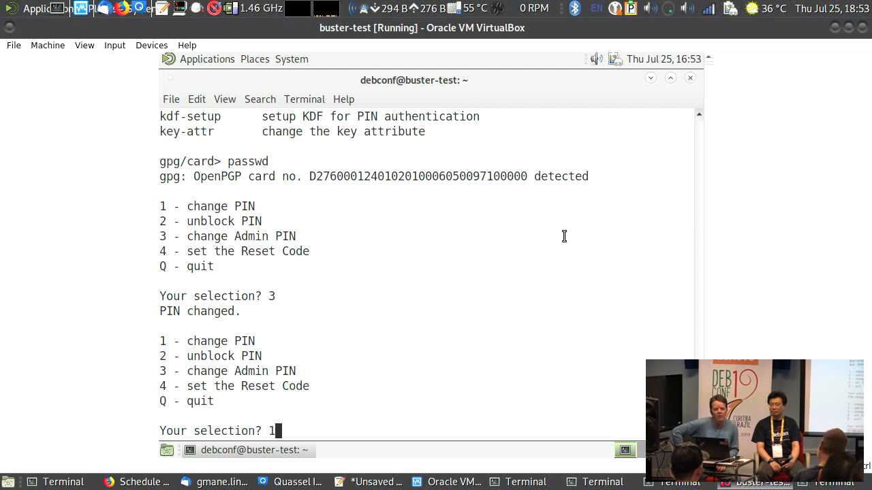
pyautogui.press('Return')
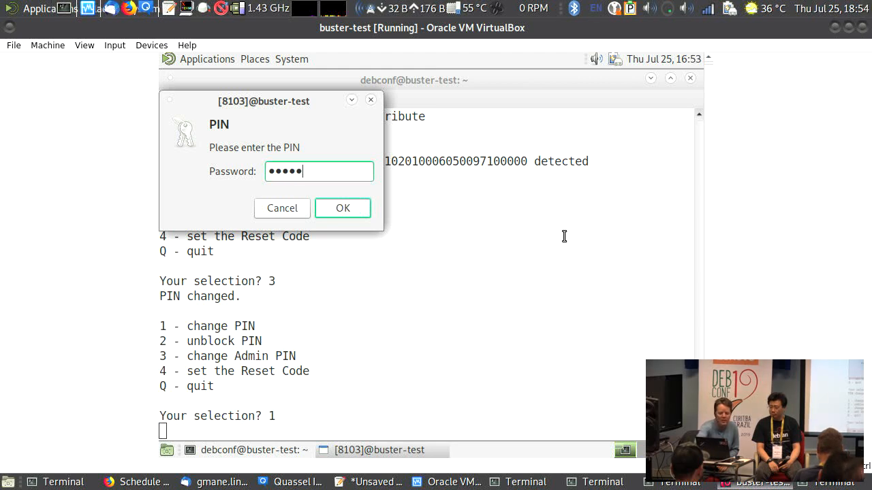
pyautogui.write('*')
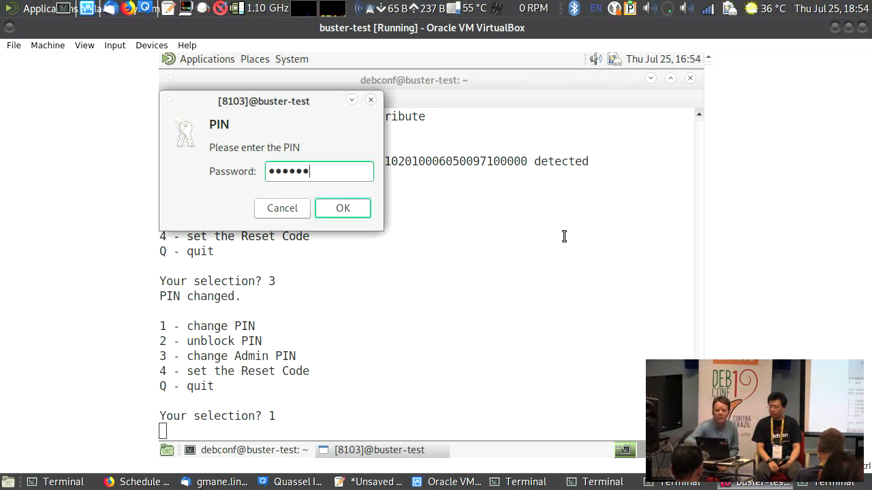
pyautogui.click(342, 208)
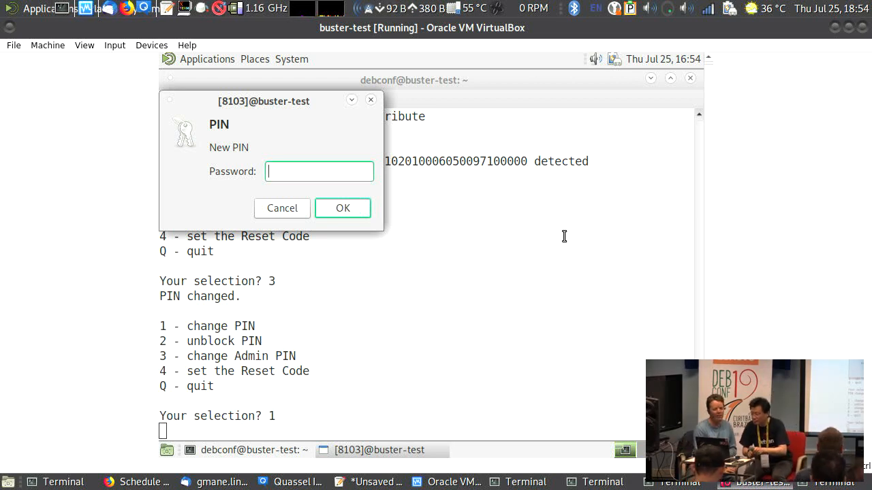
pyautogui.write('•')
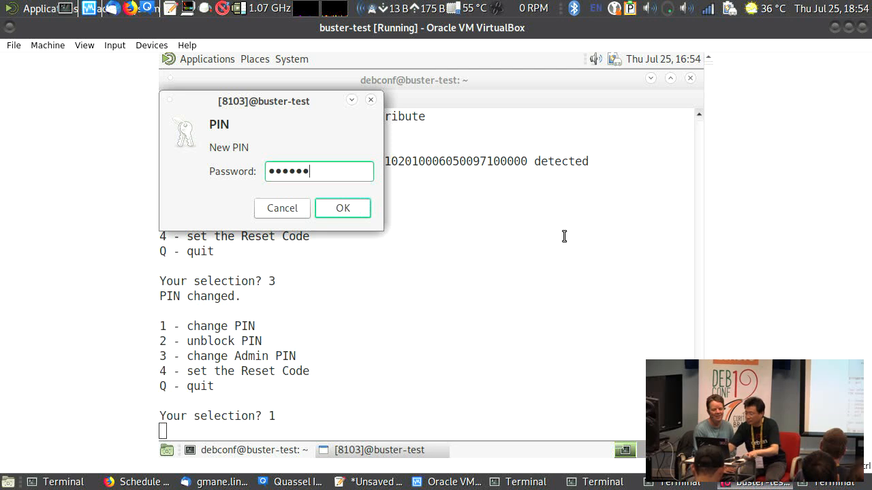
pyautogui.click(343, 208)
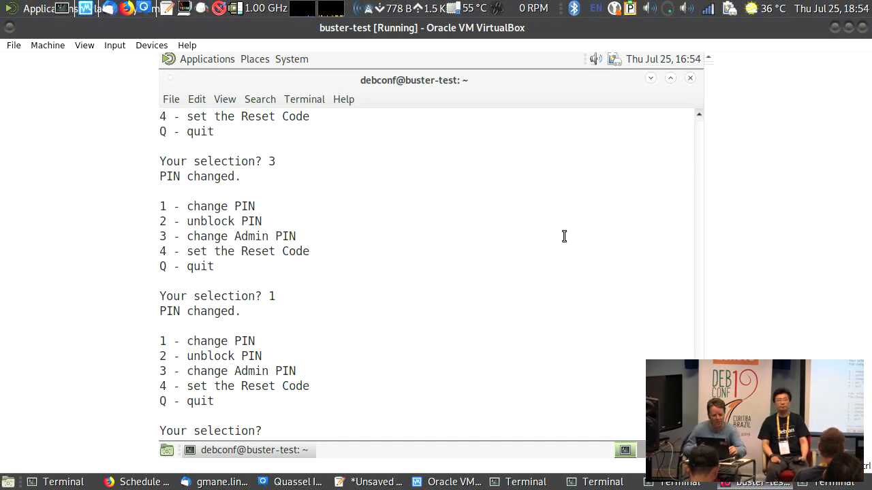
pyautogui.write('q')
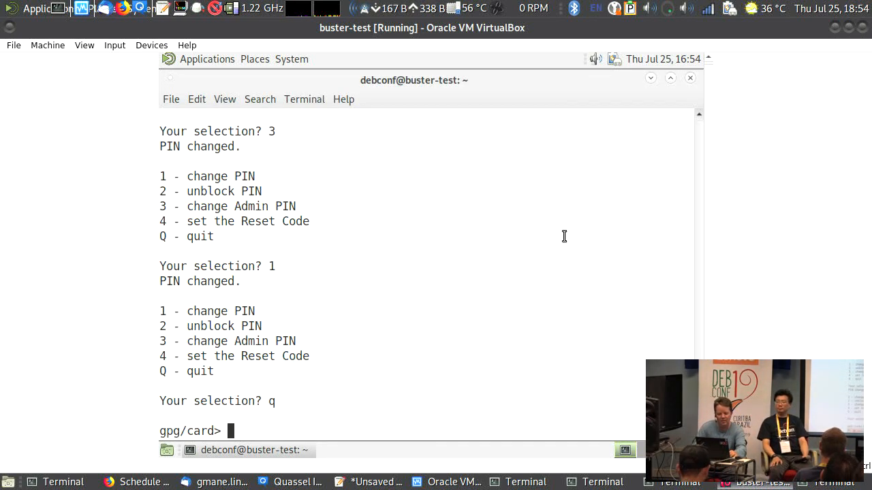
pyautogui.write('quit')
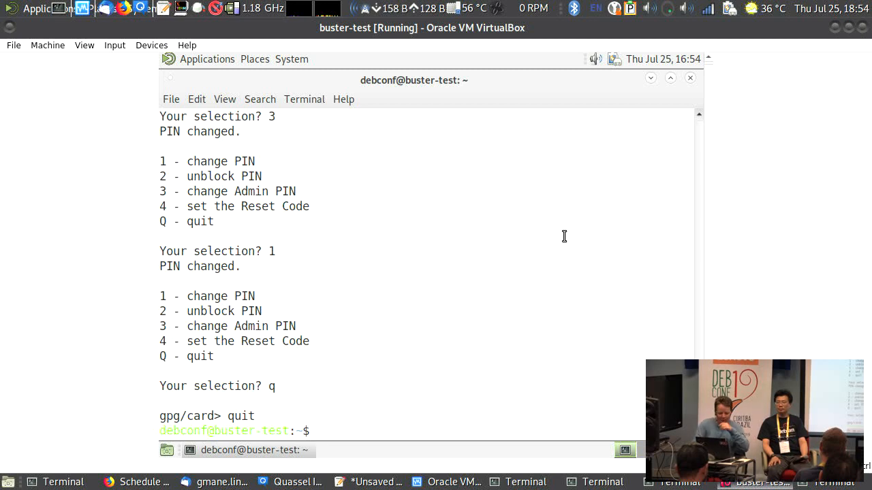
# Step: Create a file named test containing 'test this' in vi
pyautogui.write('ls -a')
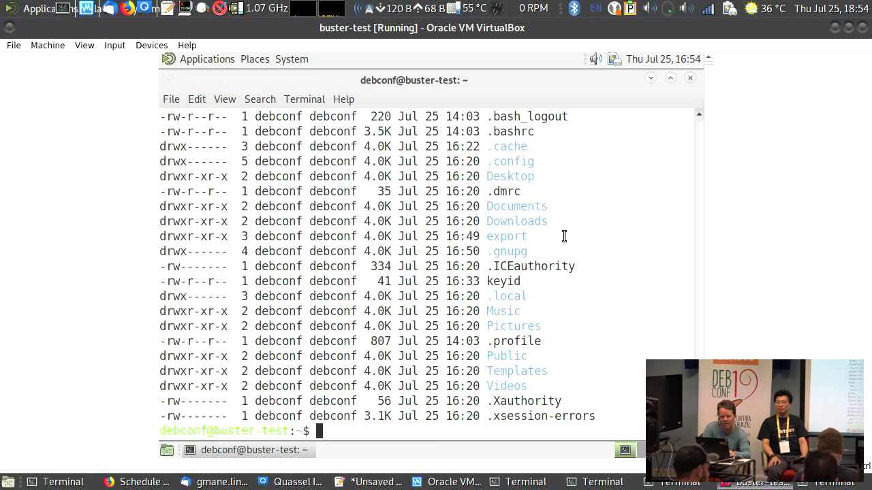
pyautogui.write('e')
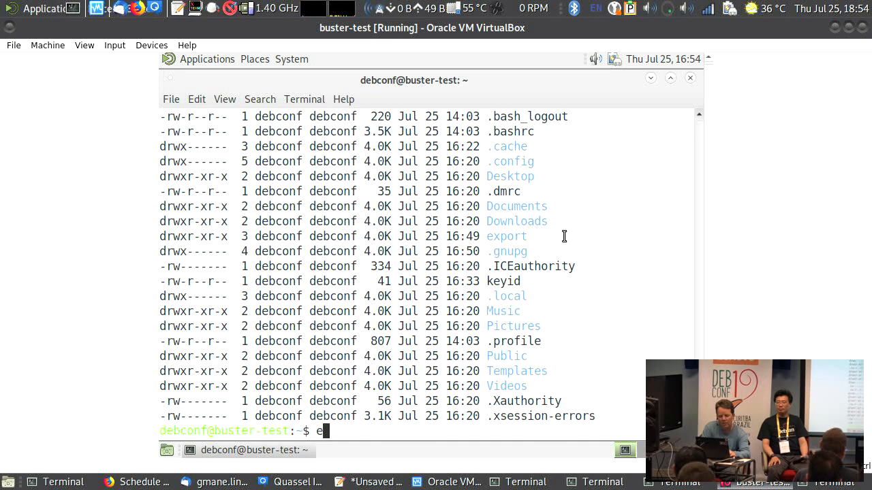
pyautogui.write('vi')
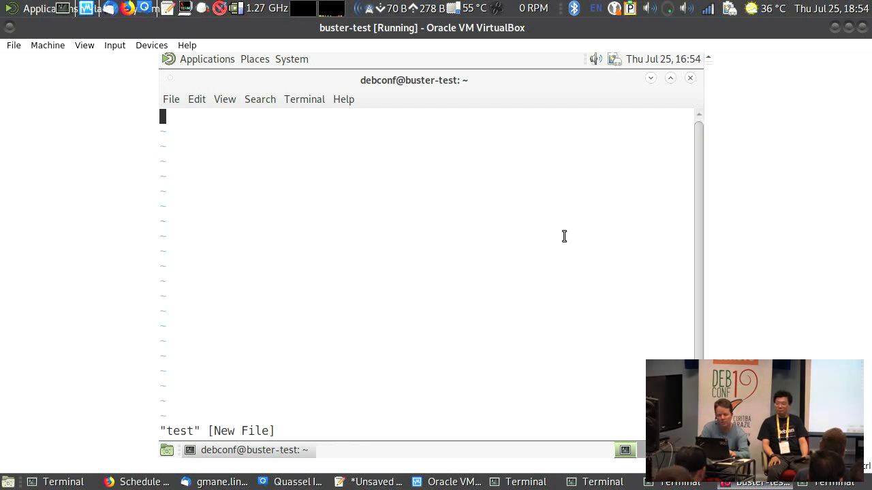
pyautogui.write(':te')
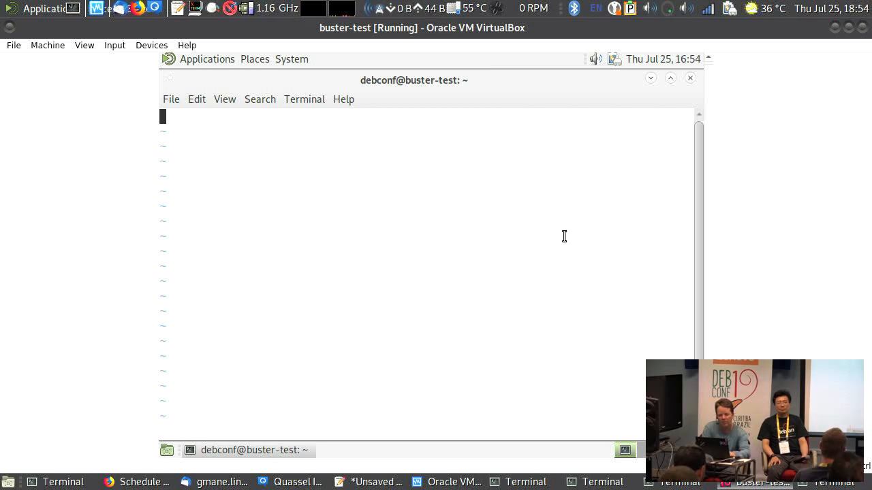
pyautogui.write('test this')
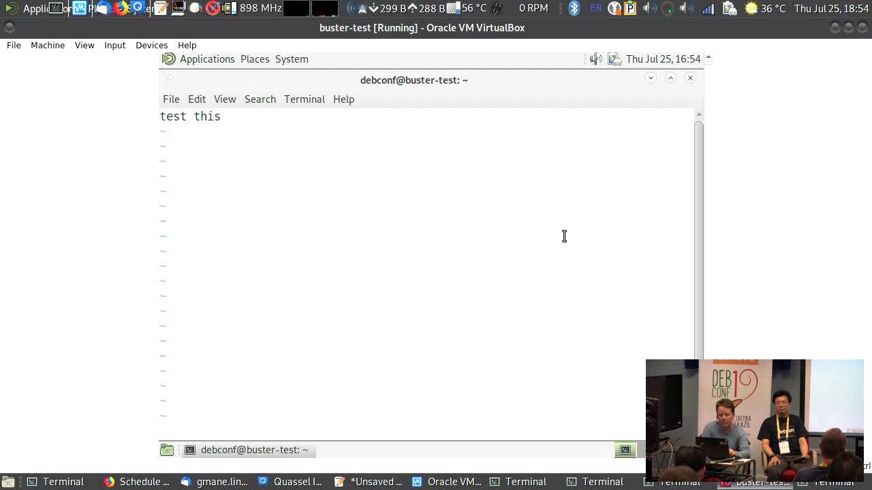
pyautogui.write('..')
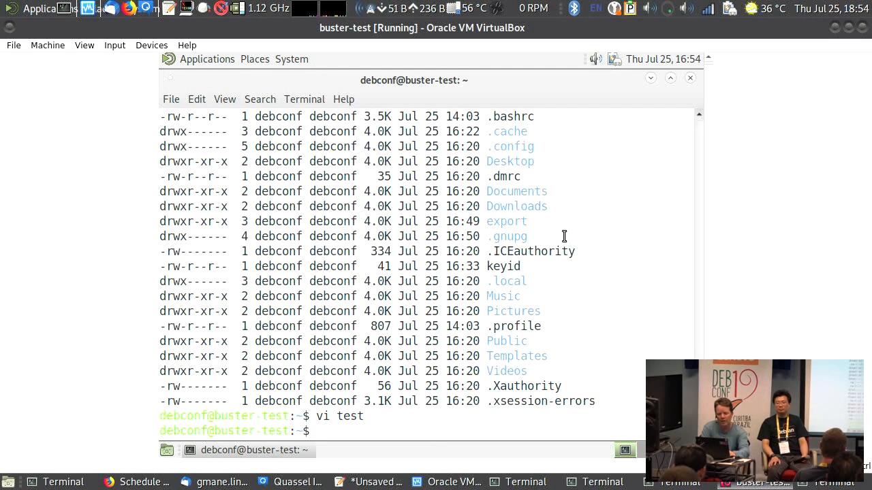
# Step: Clear-sign the test file with gpg --clearsign, unlocking the card with its PIN
pyautogui.write('gpg')
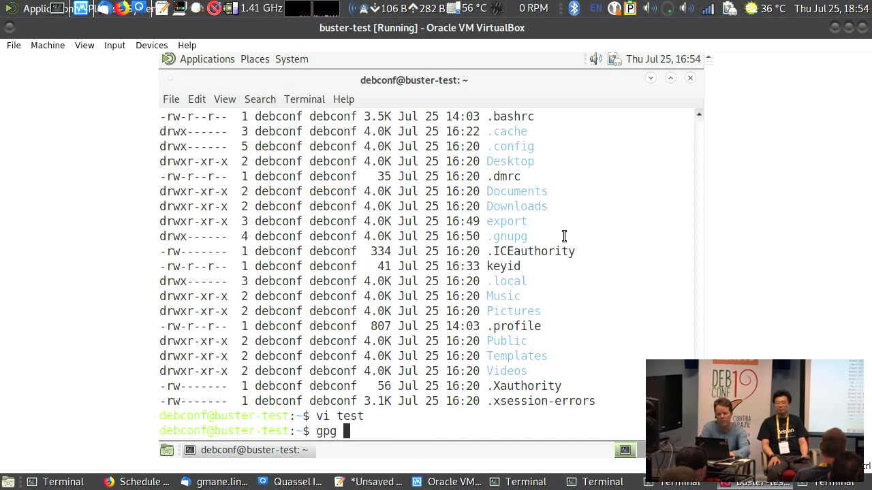
pyautogui.write('--')
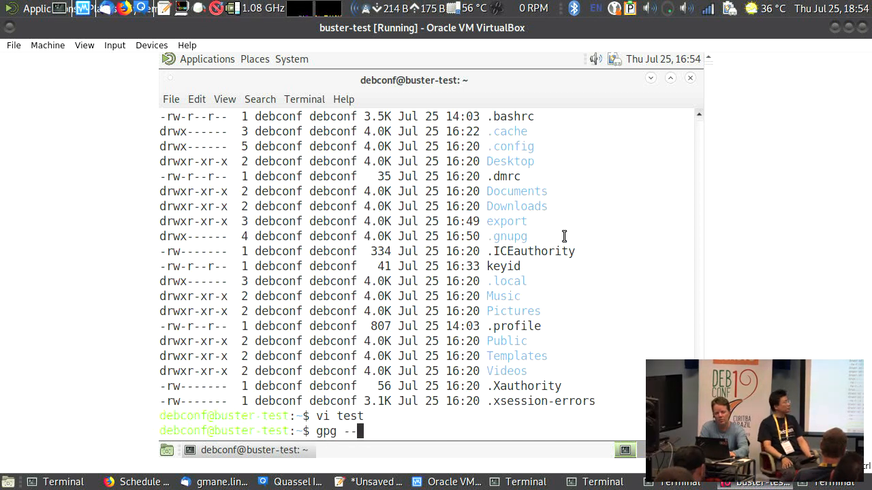
pyautogui.write('sig')
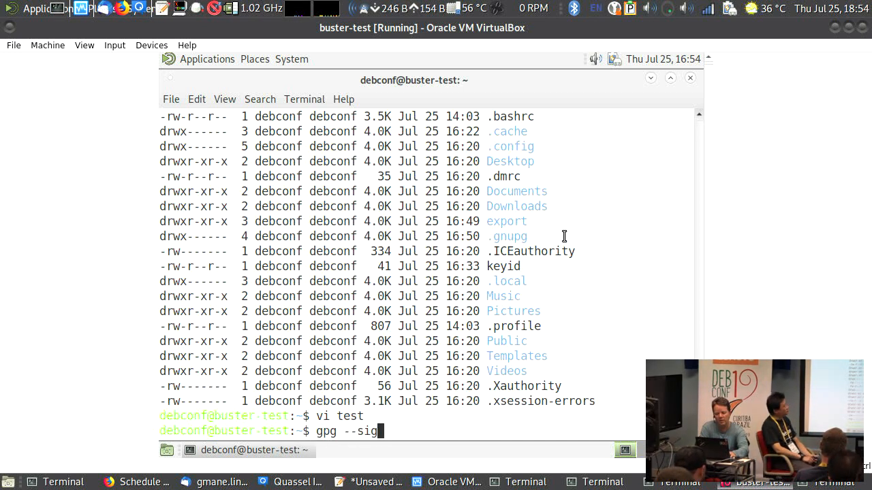
pyautogui.press('BackSpace')
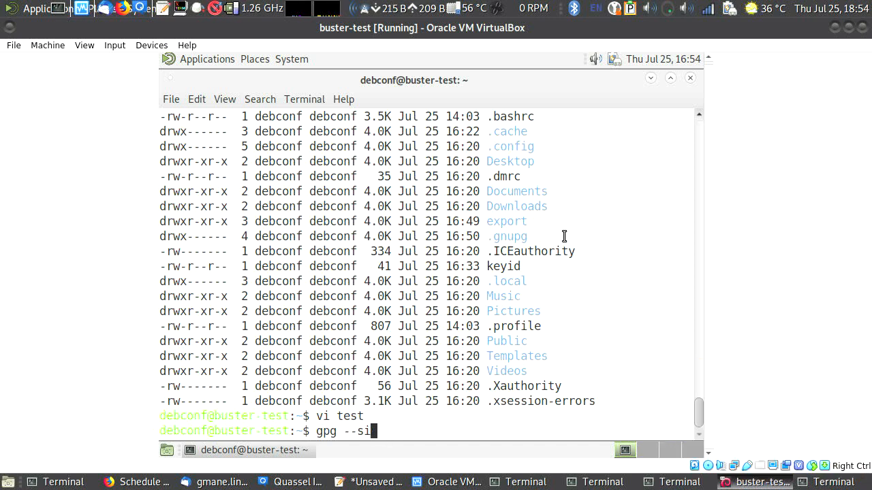
pyautogui.write('clearsign')
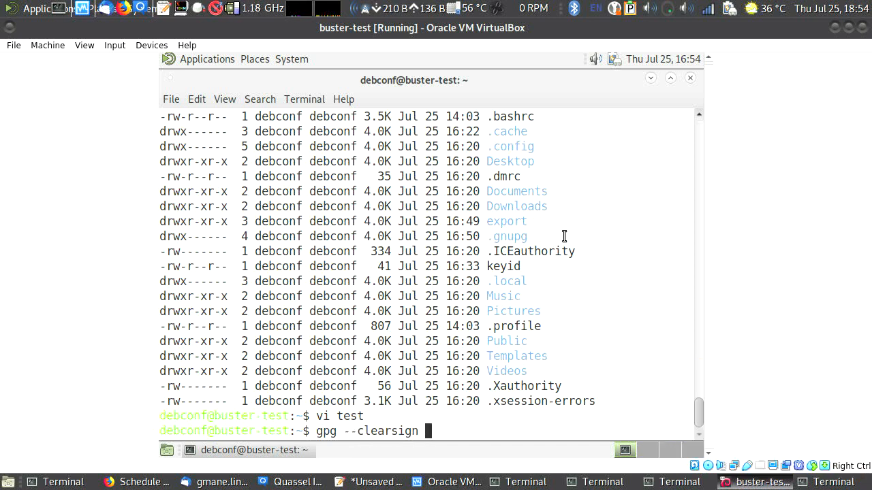
pyautogui.press('Return')
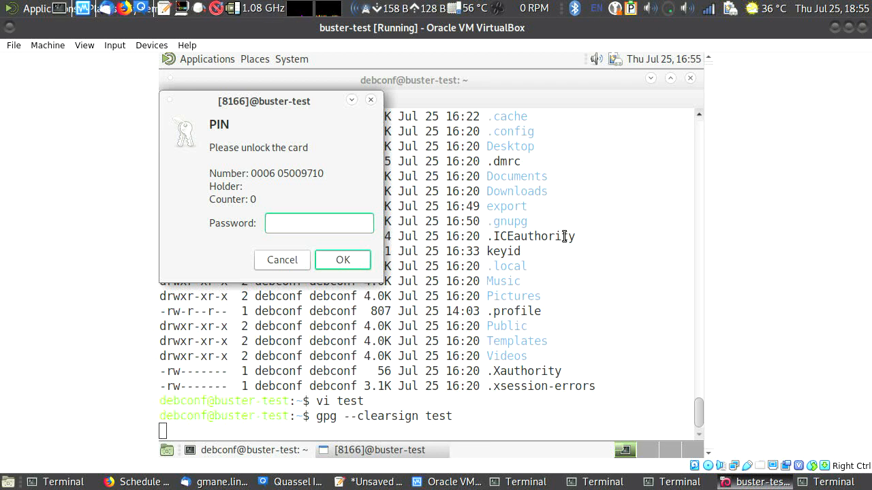
pyautogui.click(318, 222)
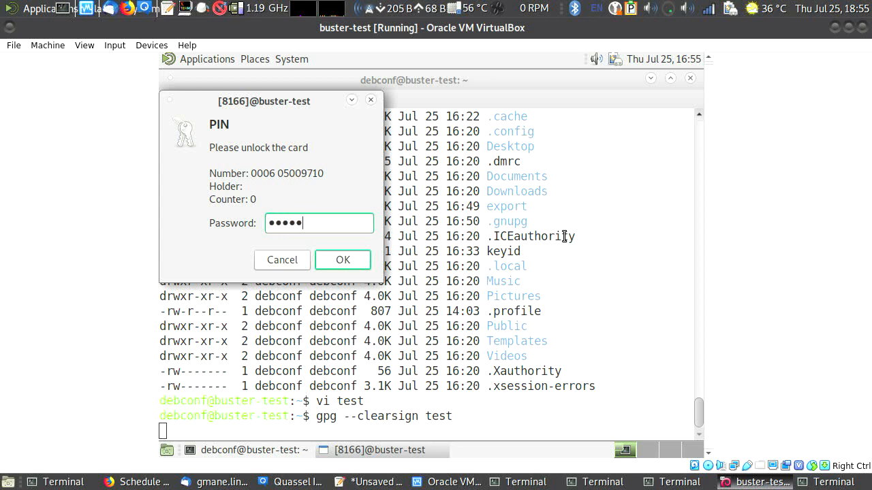
pyautogui.click(343, 261)
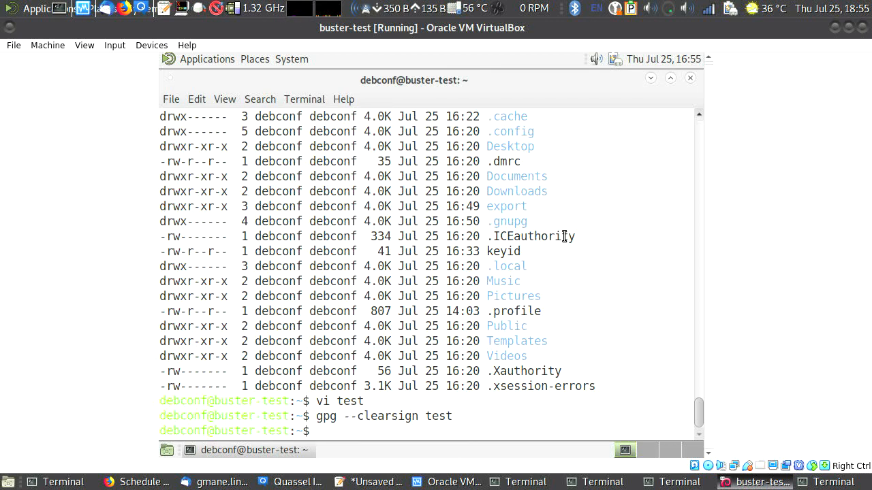
# Step: Delete test.asc and retry clear-signing test, cancelling the insert-card request
pyautogui.write('ls')
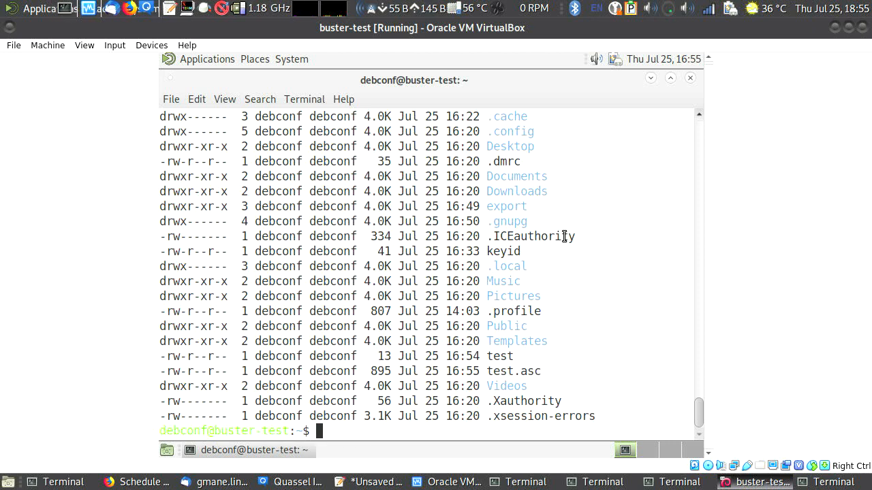
pyautogui.write('ls')
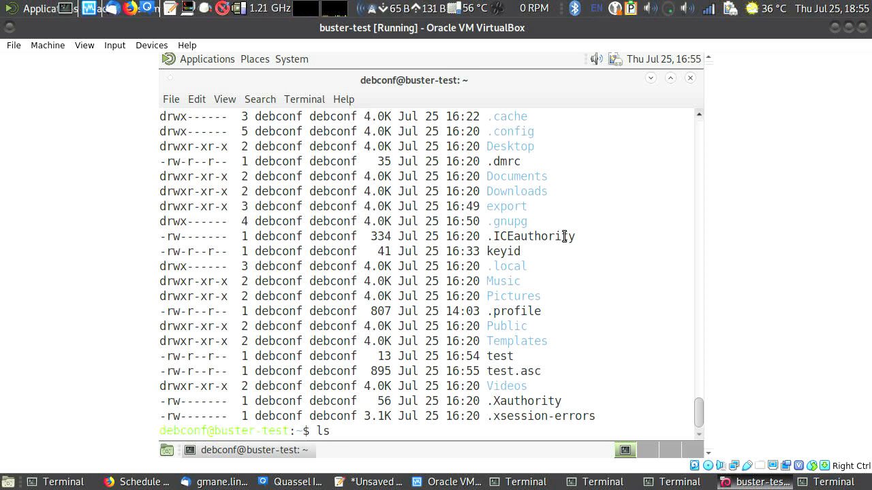
pyautogui.write('rm')
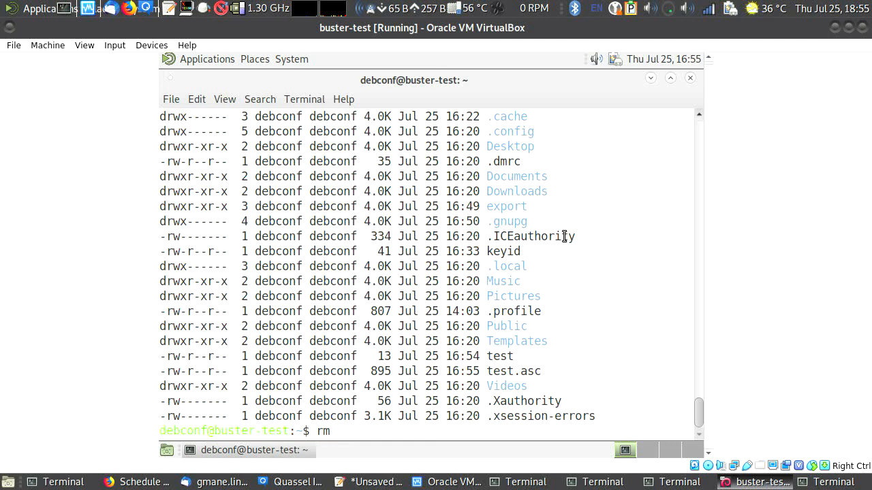
pyautogui.write('test.s')
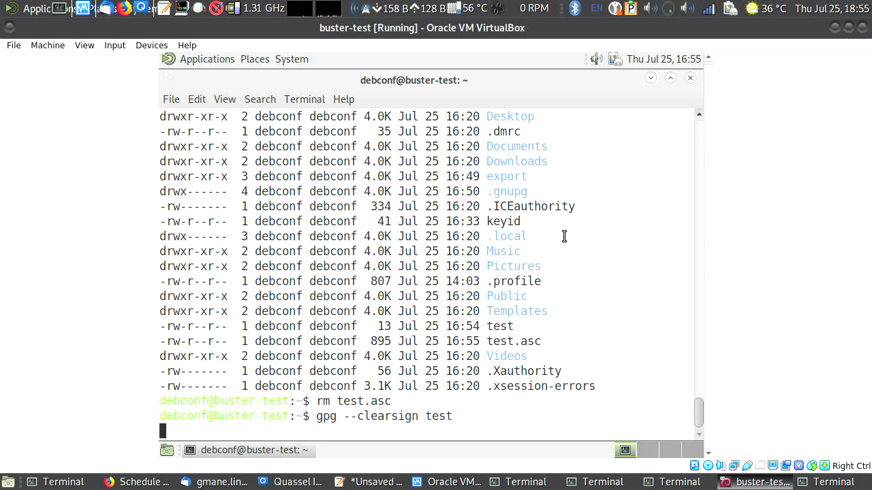
pyautogui.press('Return')
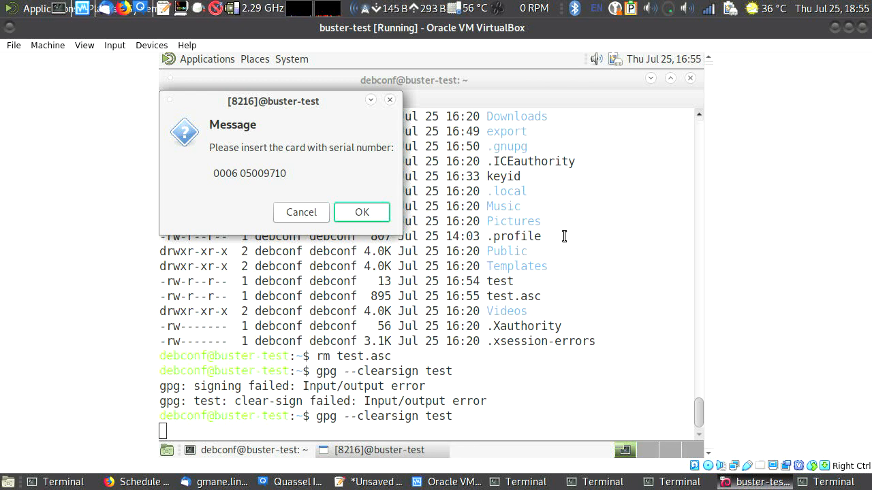
pyautogui.click(300, 212)
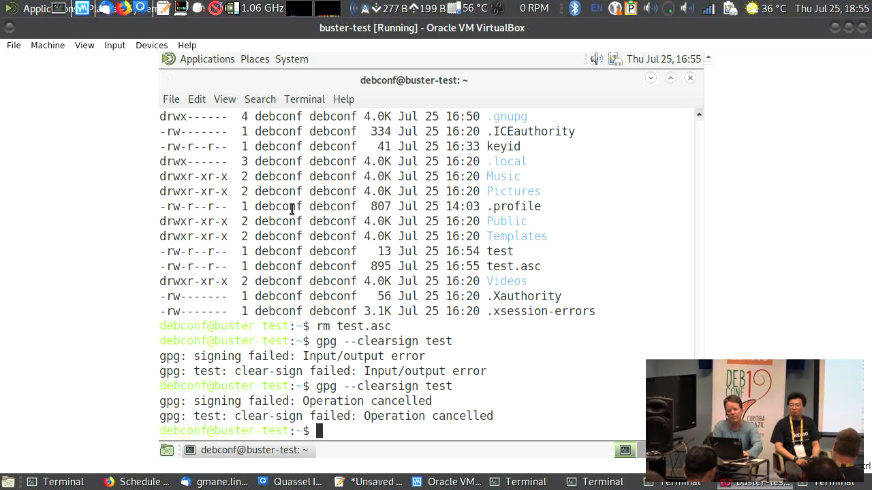
# Step: Create .gnupg/gpg-agent.conf in the joe editor
pyautogui.write('joe .gn')
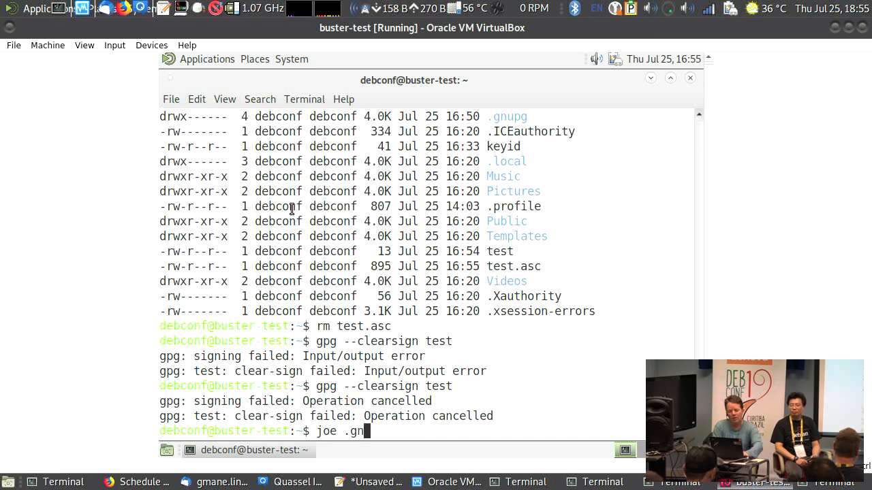
pyautogui.write('upg/gpg-')
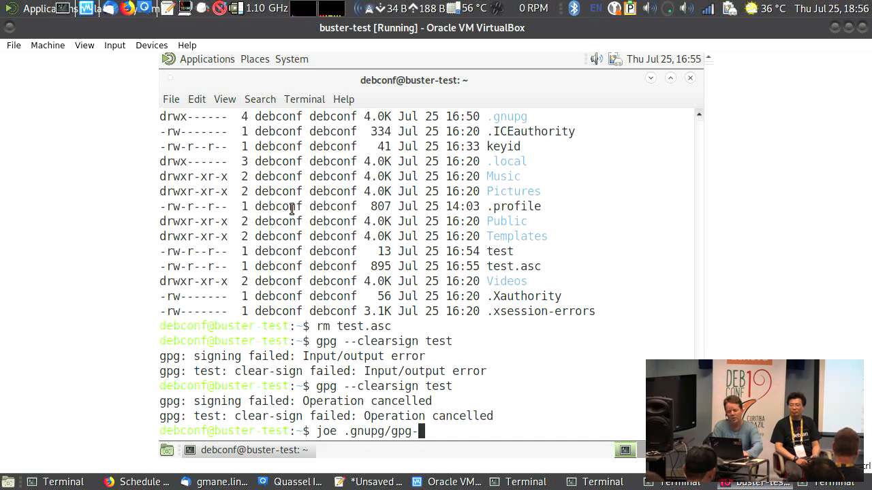
pyautogui.write('agent.conf')
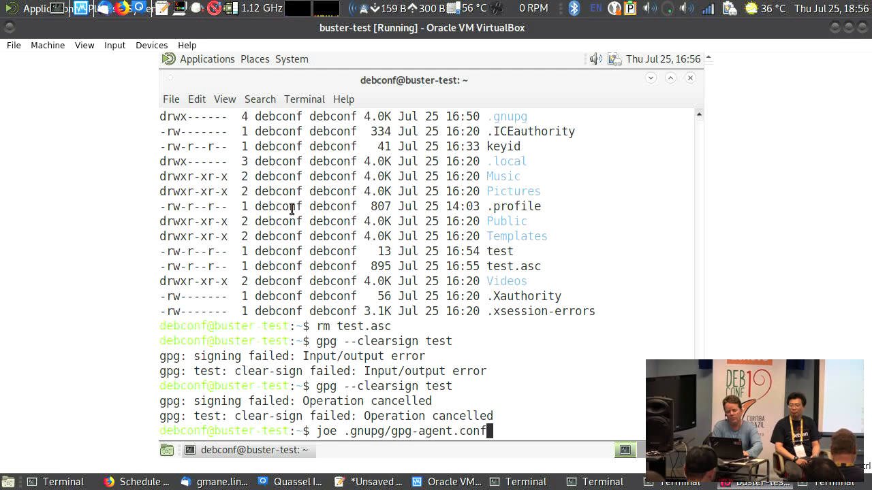
pyautogui.press('Return')
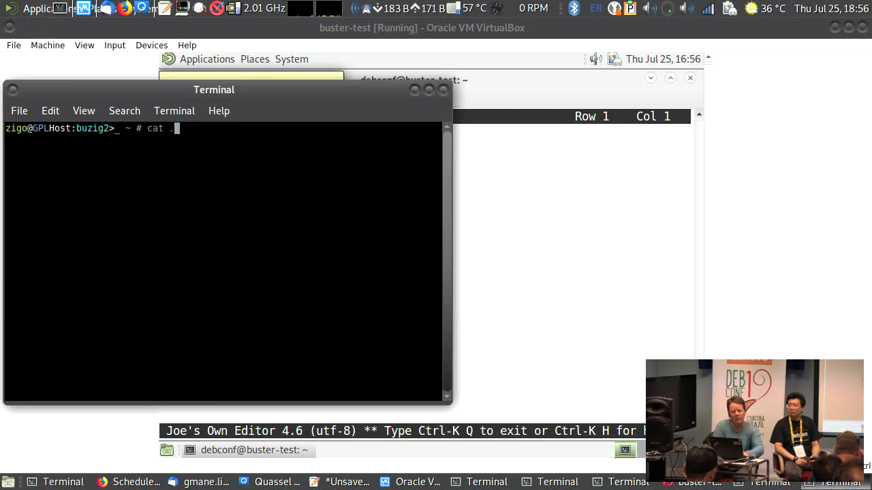
# Step: Grep the host's gpg-agent.conf for ssh settings as a reference
pyautogui.write('gnupg/')
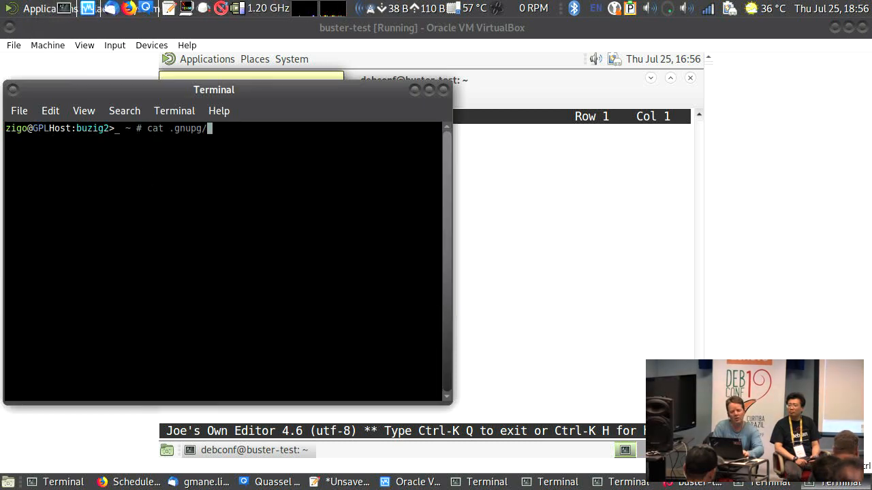
pyautogui.write('gpg-agent.c')
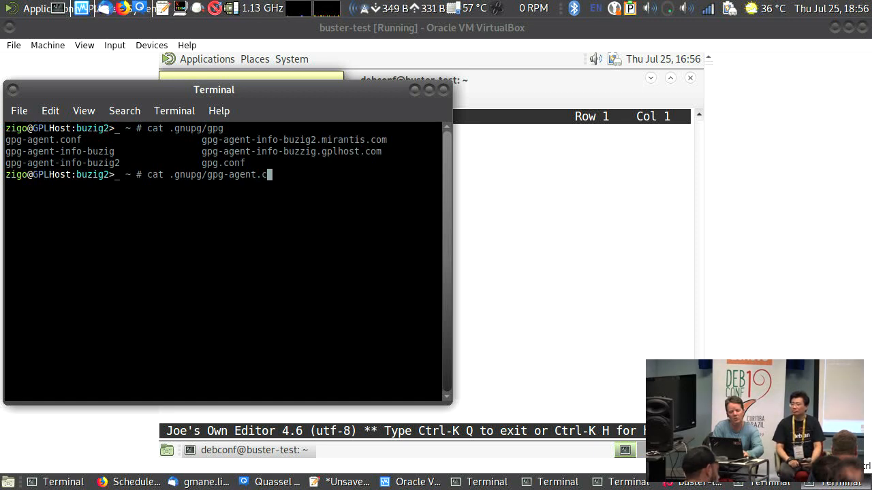
pyautogui.write('onf | grep -i')
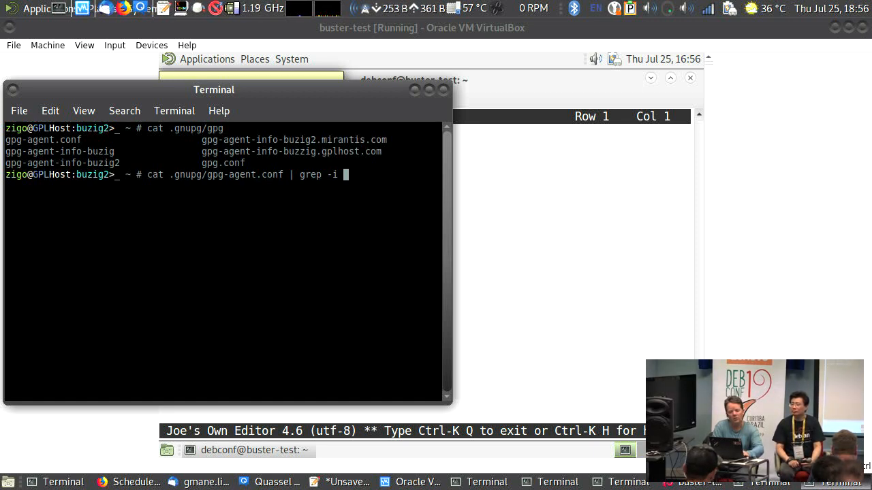
pyautogui.write('ssh')
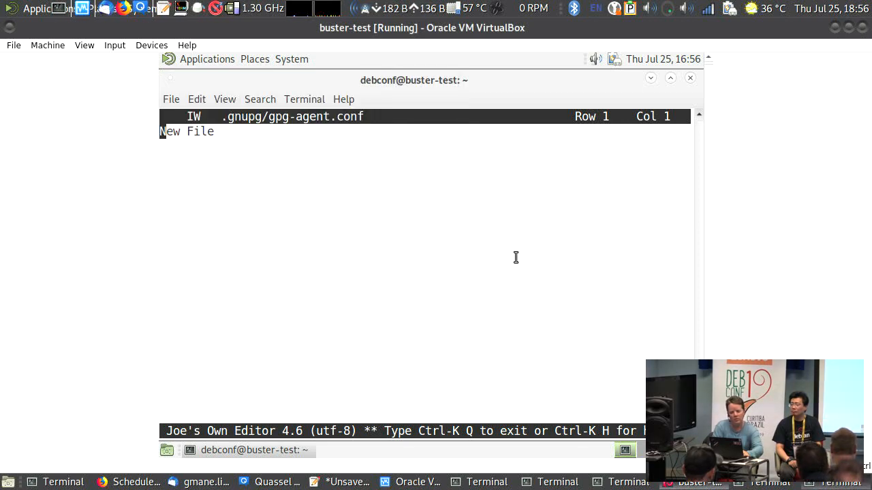
# Step: Add the enable-ssh-support option to gpg-agent.conf
pyautogui.write('enable-ssh')
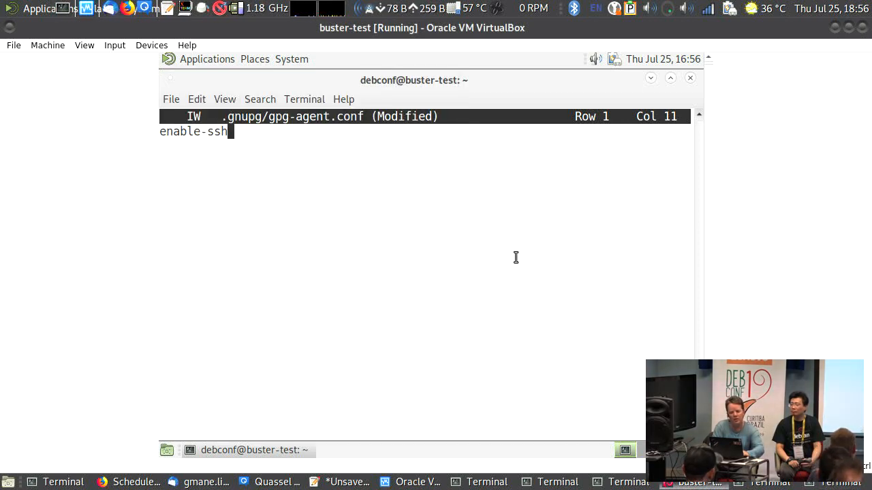
pyautogui.write('-support')
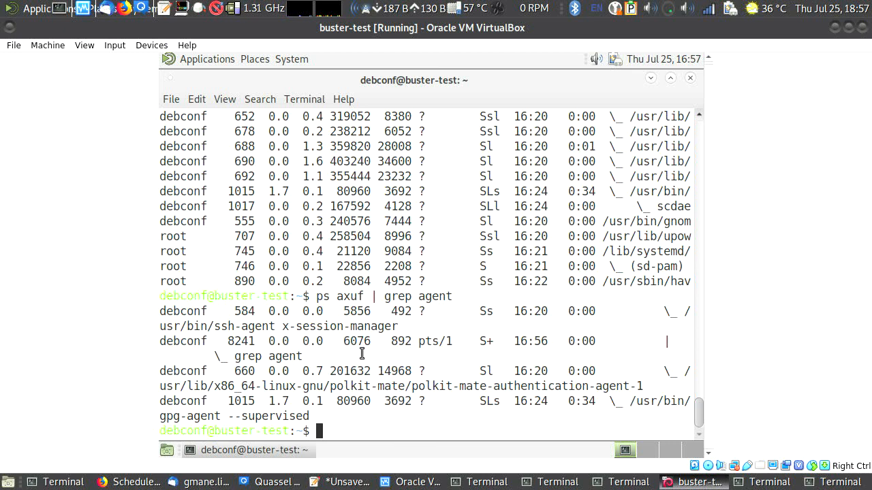
pyautogui.moveTo(301, 350)
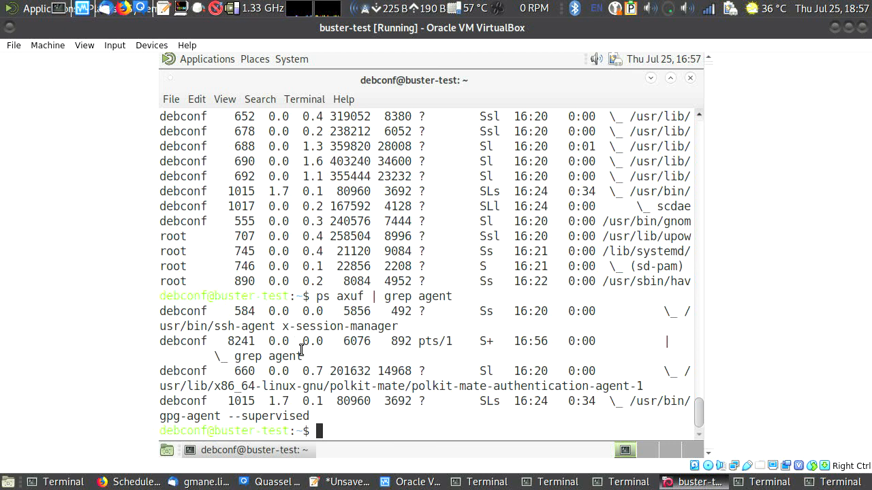
pyautogui.moveTo(399, 386)
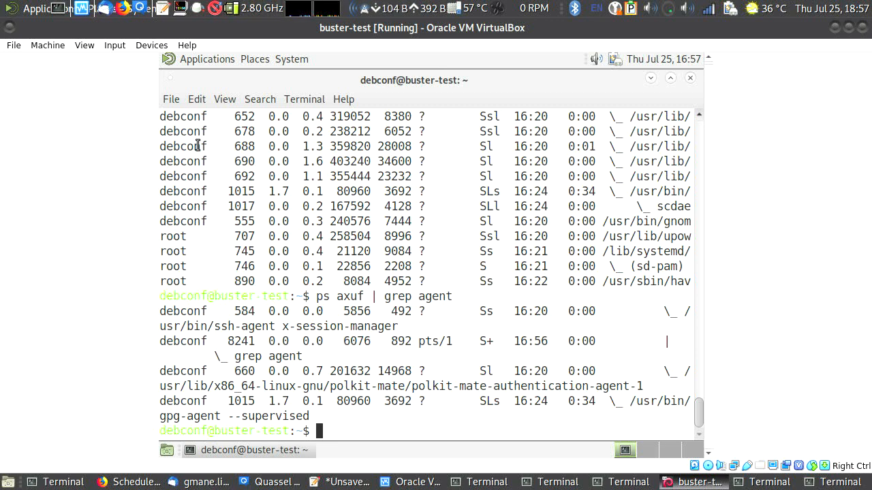
# Step: Kill the old ssh-agent process 584 with kill -9 so it appears defunct
pyautogui.click(206, 59)
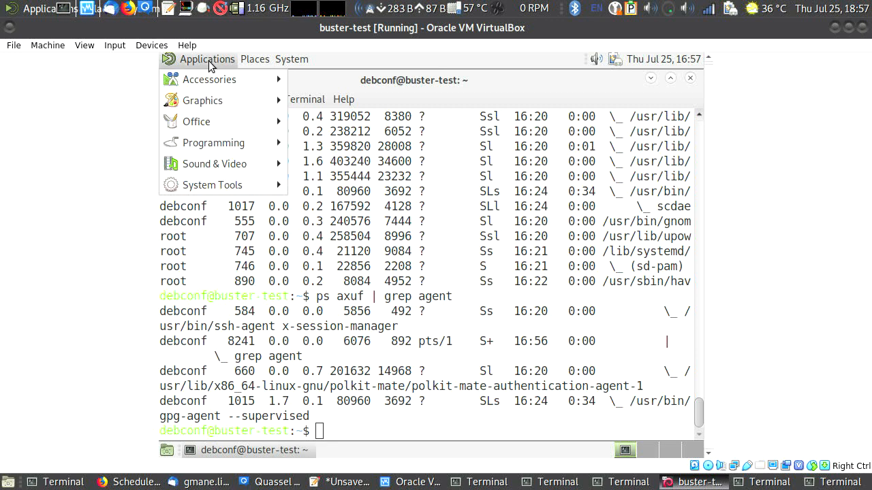
pyautogui.click(292, 60)
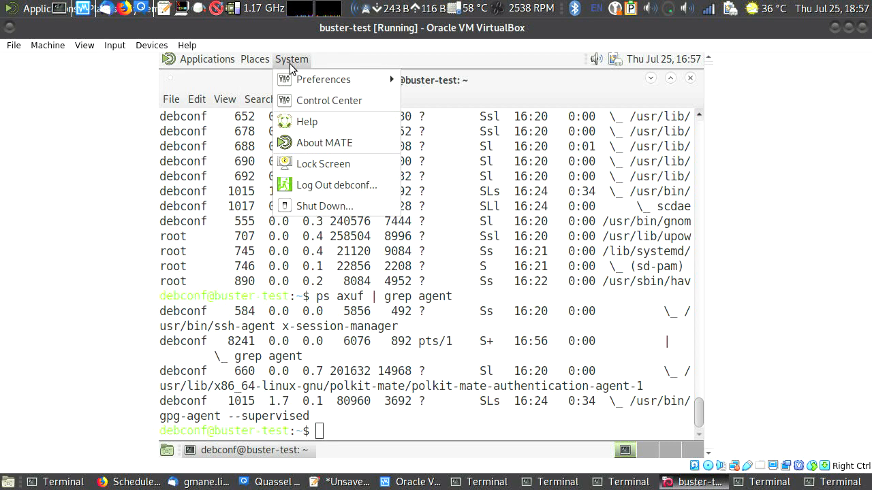
pyautogui.moveTo(446, 79)
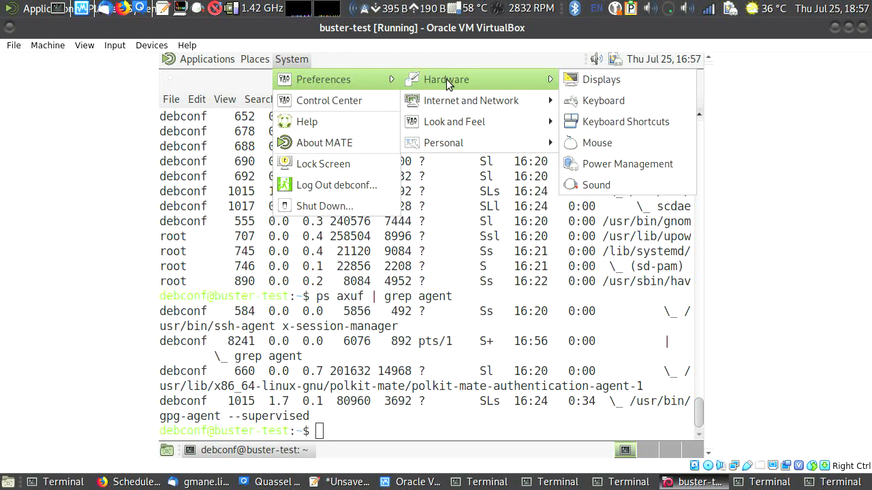
pyautogui.moveTo(470, 100)
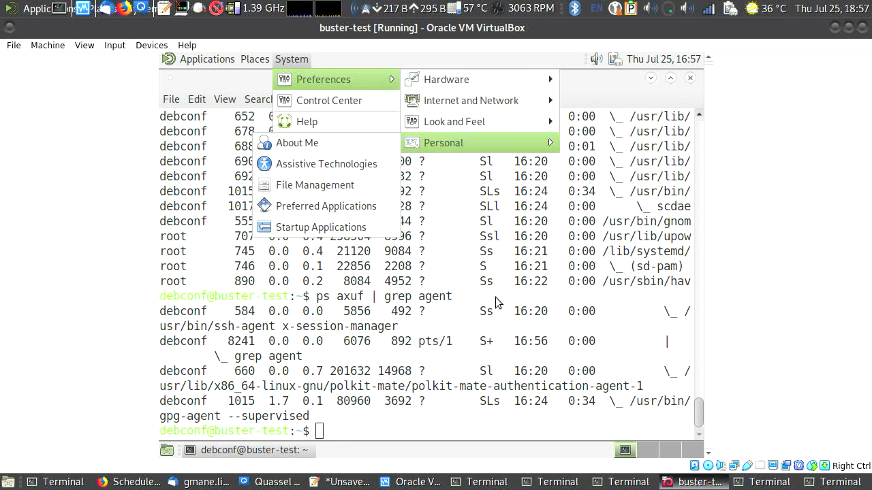
pyautogui.write('kill -9')
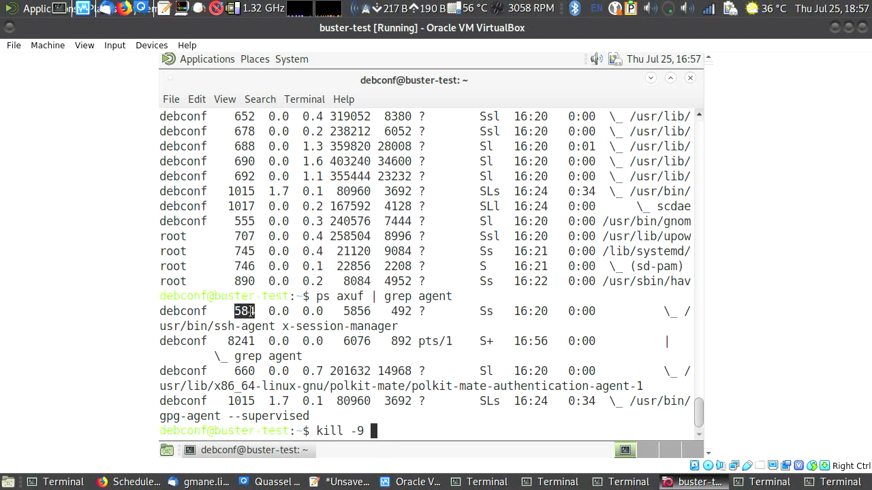
pyautogui.write('584')
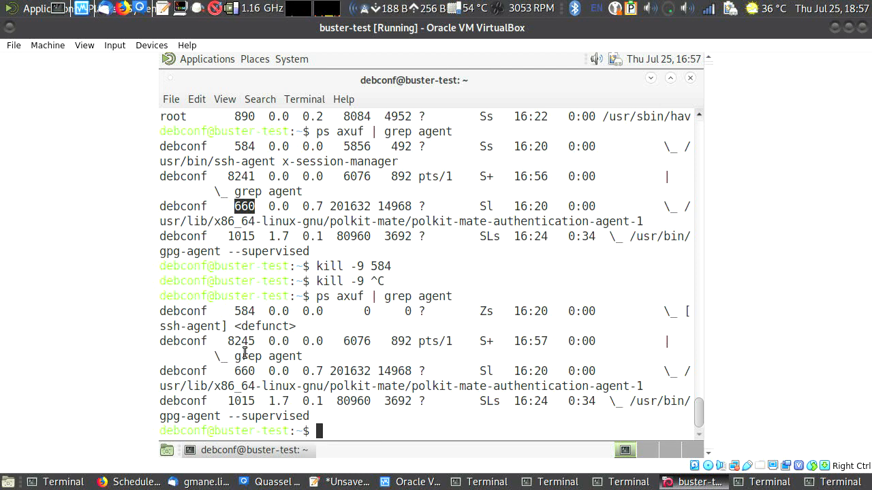
# Step: Recheck gpg-agent.conf in joe, kill gpg-agent 1015, list keys, and confirm no gpg-agent remains
pyautogui.write('joe .gnup')
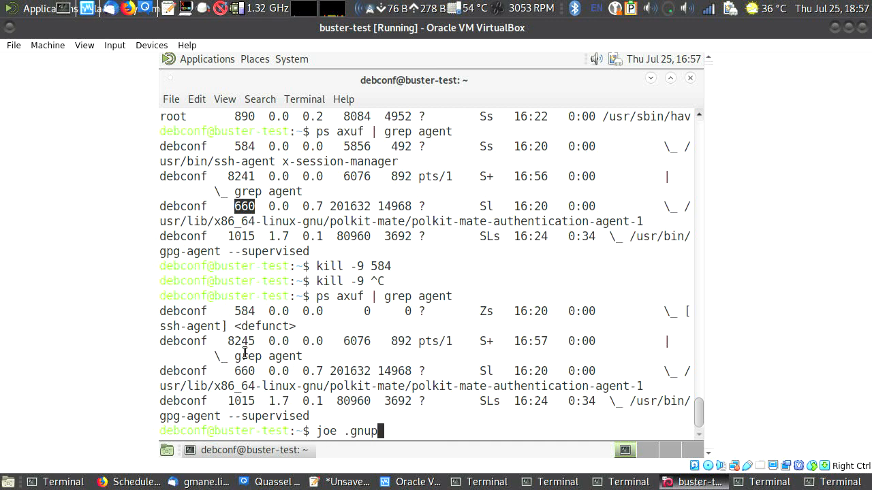
pyautogui.press('Return')
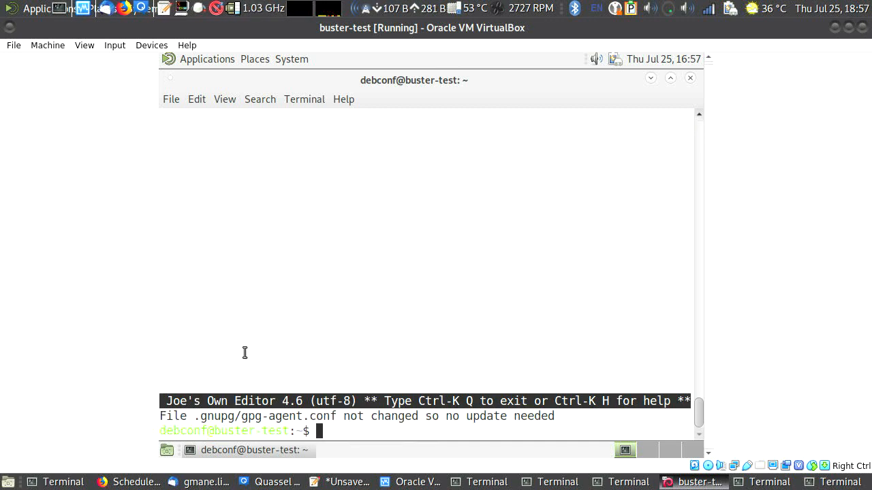
pyautogui.write('ps auxf | grep agent')
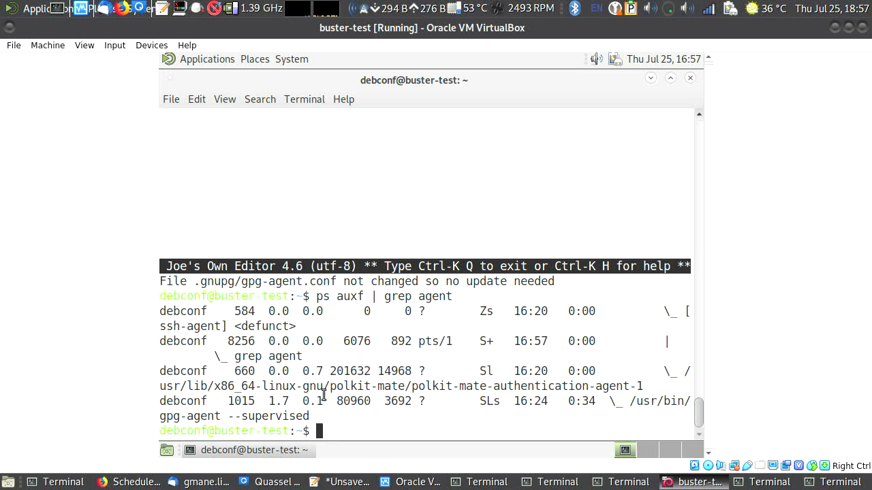
pyautogui.write('kill 1015')
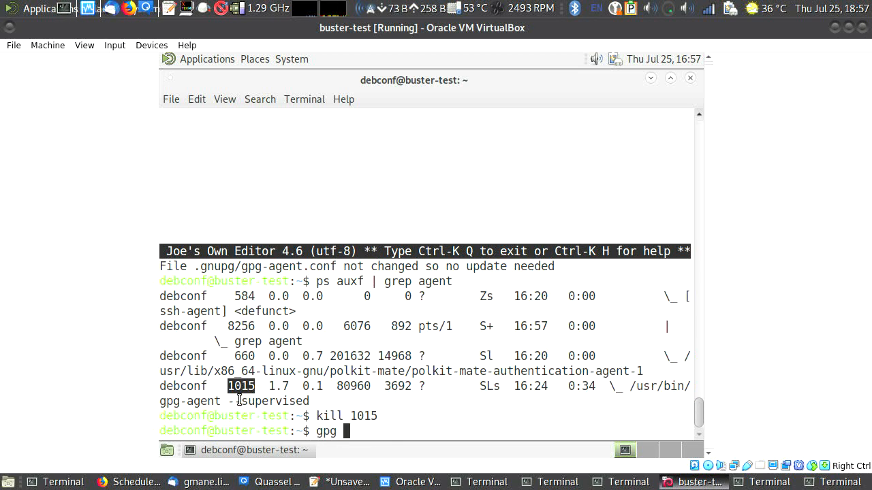
pyautogui.write('--list-keys')
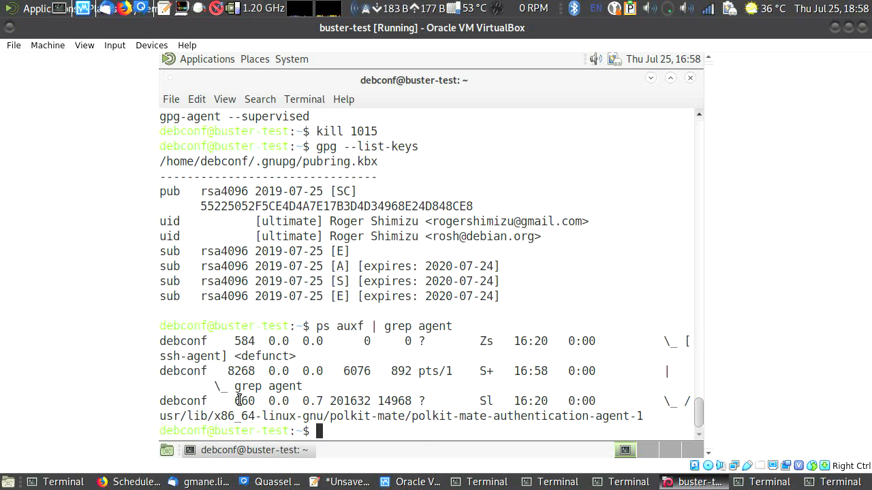
# Step: List the /var/run/user/1001/ gnupg sockets, grab the S.gpg-agent.ssh name, and start editing .bashrc
pyautogui.write('l')
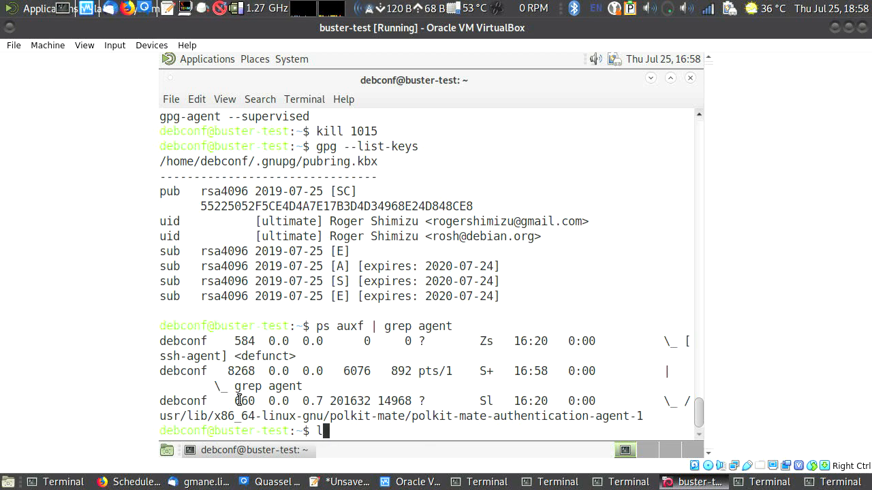
pyautogui.write('s -lah /var/')
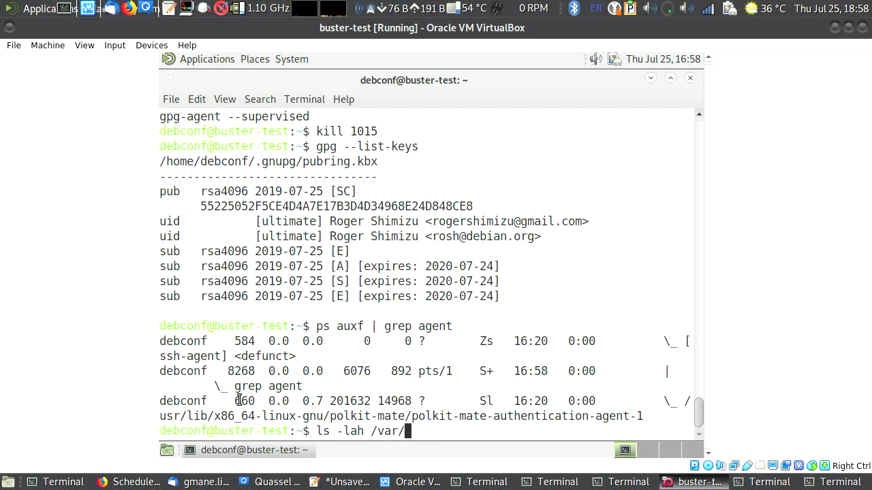
pyautogui.write('run/')
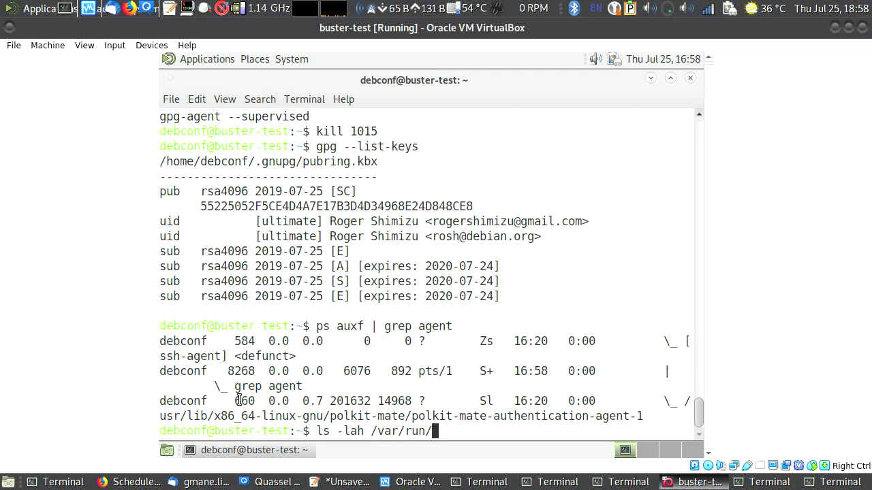
pyautogui.write('user/1001/gnupg/S.')
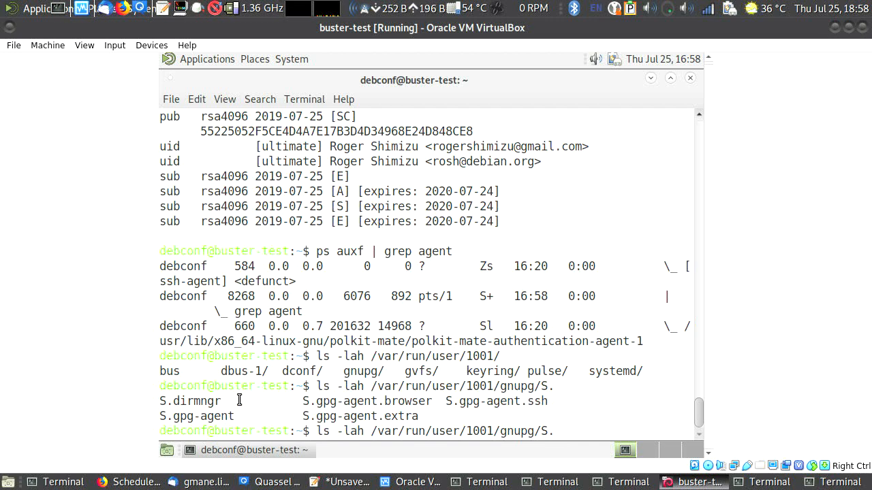
pyautogui.doubleClick(496, 401)
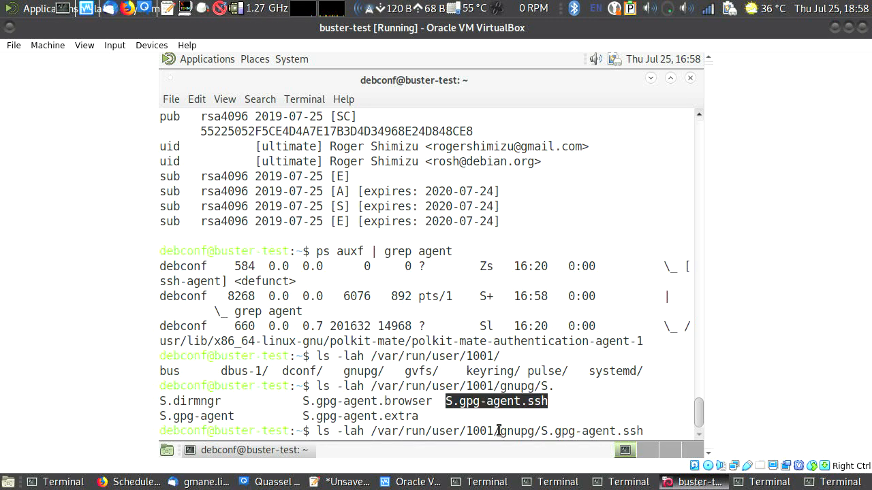
pyautogui.press('ctrl+c')
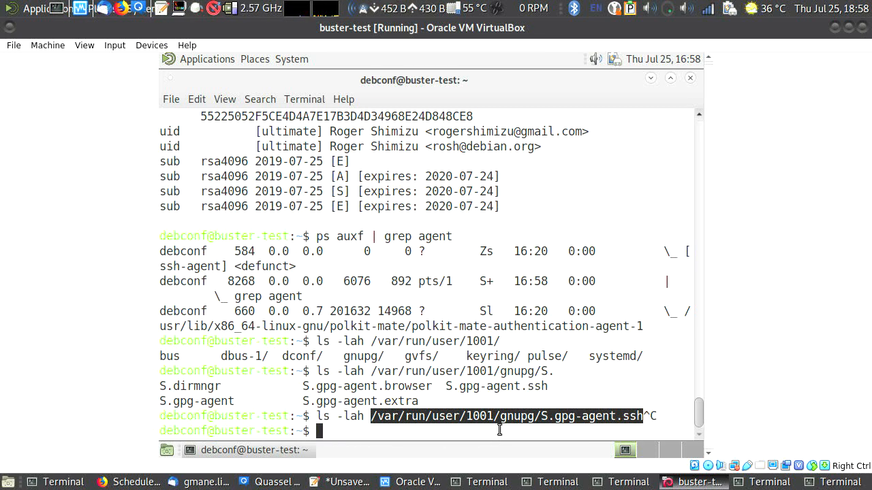
pyautogui.write('vi .ba')
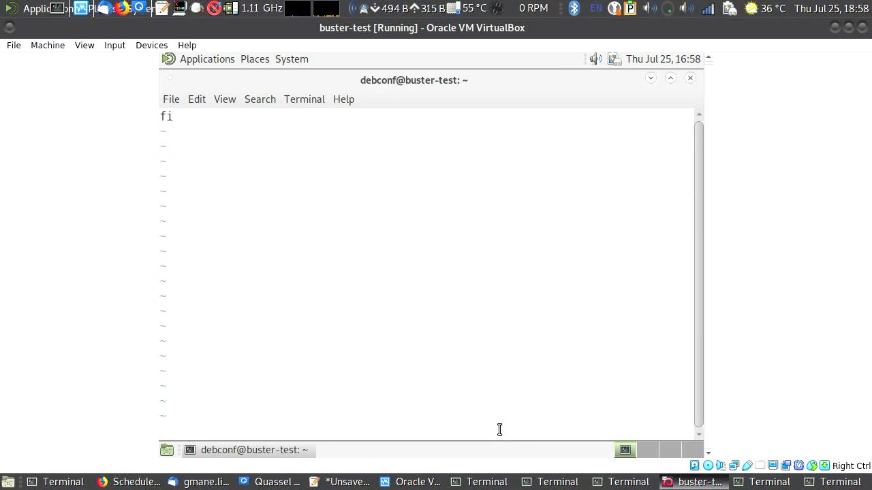
pyautogui.write('Fa')
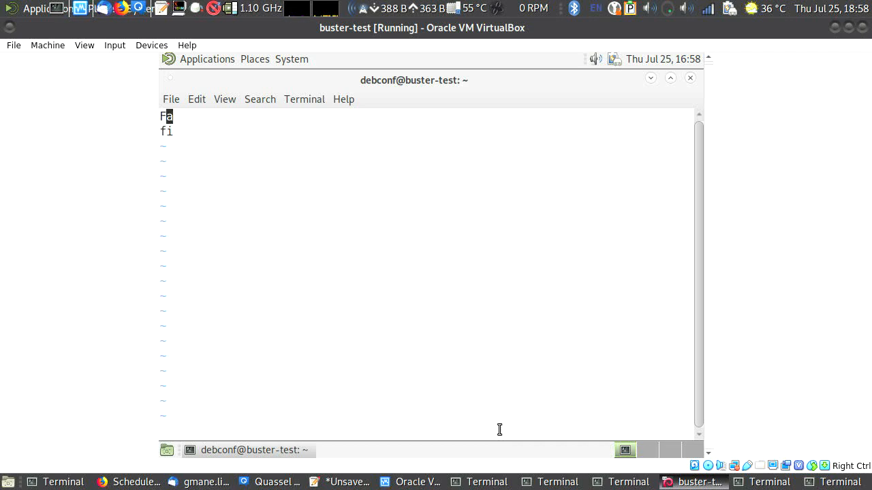
pyautogui.press('Return')
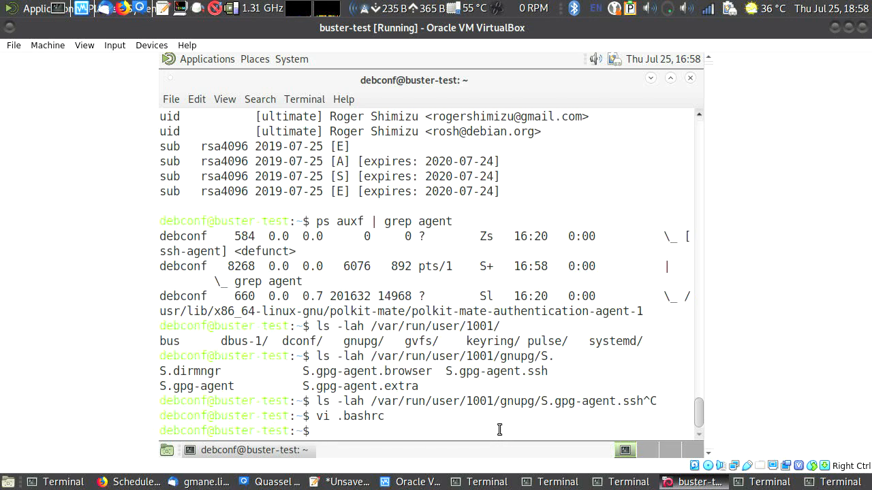
pyautogui.click(764, 482)
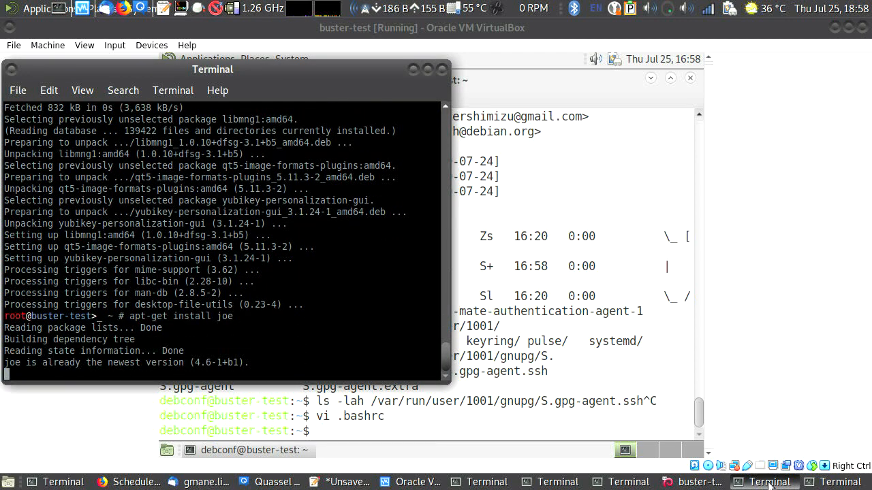
pyautogui.write('joe /etc/')
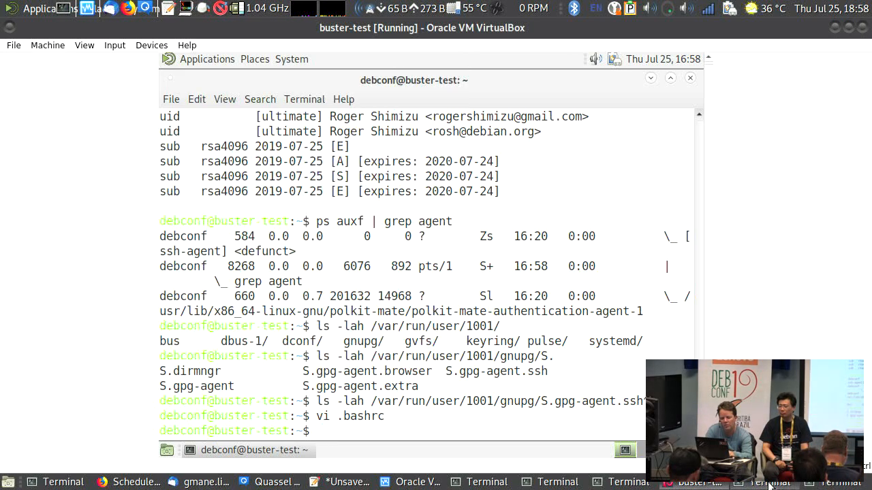
# Step: Append 'export SSH_AUTH_SOCK=/var/run/user/1001/gnupg/S.gpg-agent.ssh' to .bashrc in joe and save
pyautogui.write('joe .bashrc')
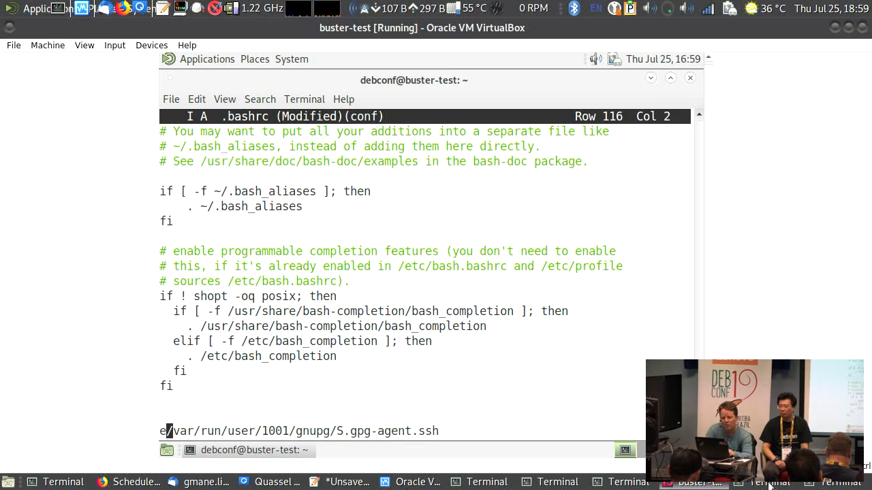
pyautogui.write('xport SSH_')
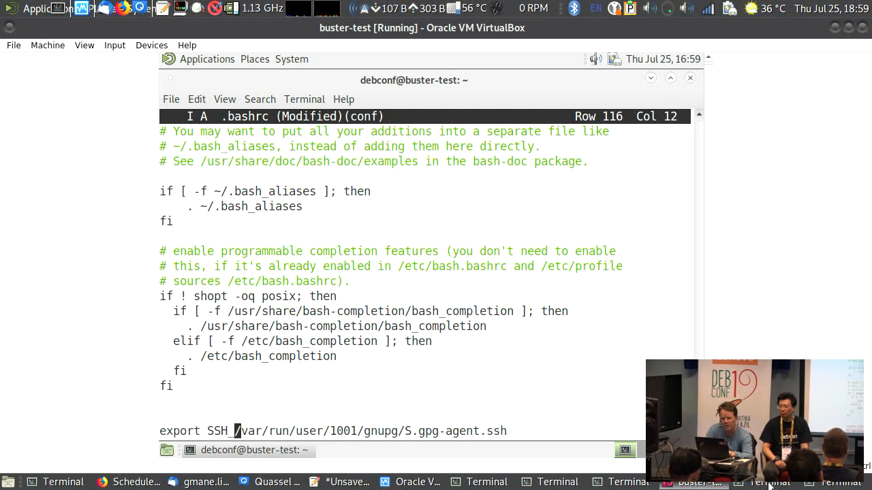
pyautogui.write('AUTH_SOCK=')
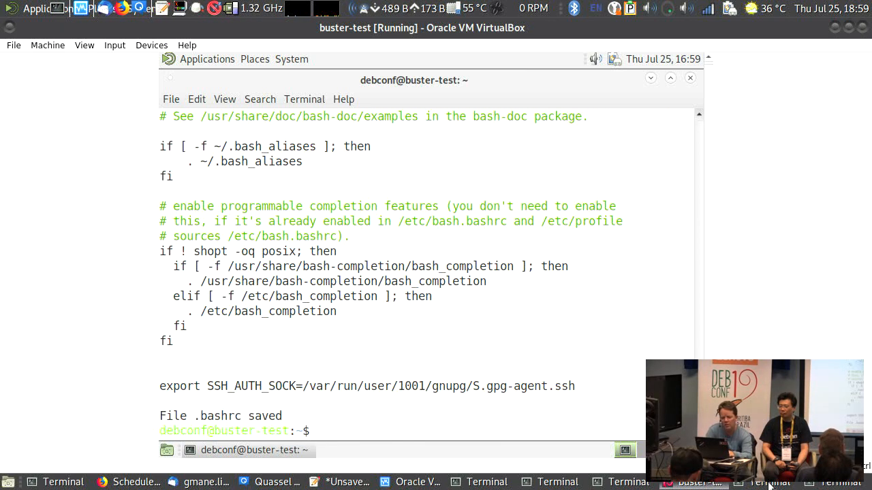
pyautogui.write('ssh-add -L')
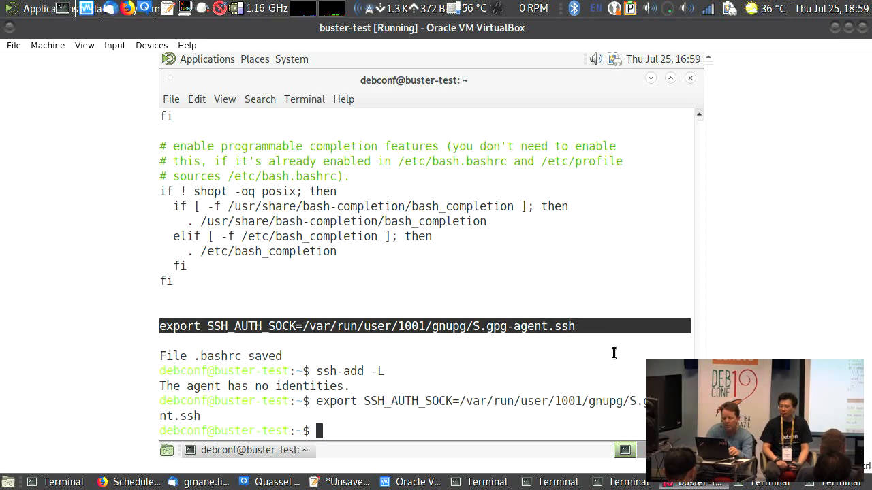
# Step: Check ssh-add -L for identities and list the running agent processes
pyautogui.write('ssh-add -L')
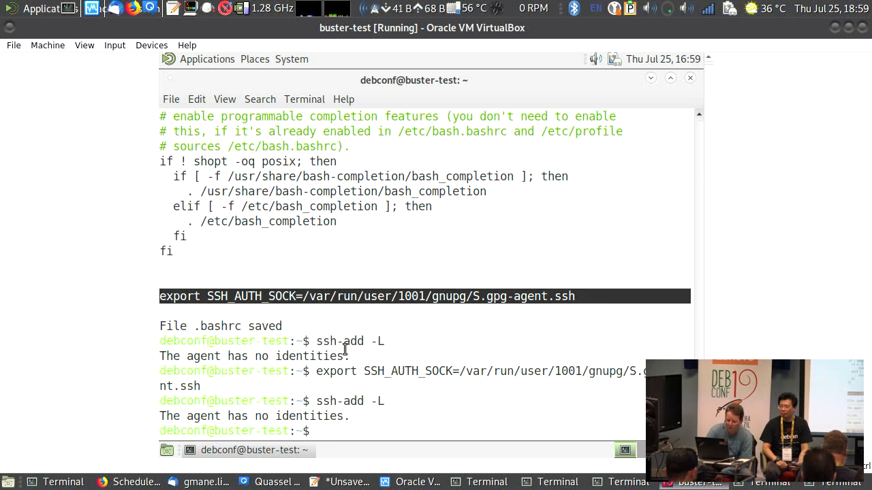
pyautogui.write('ps aux f')
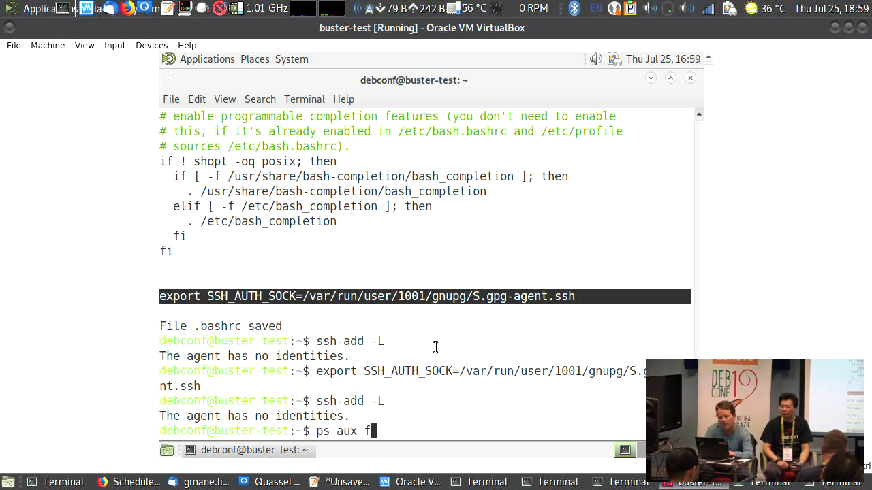
pyautogui.write('| ge')
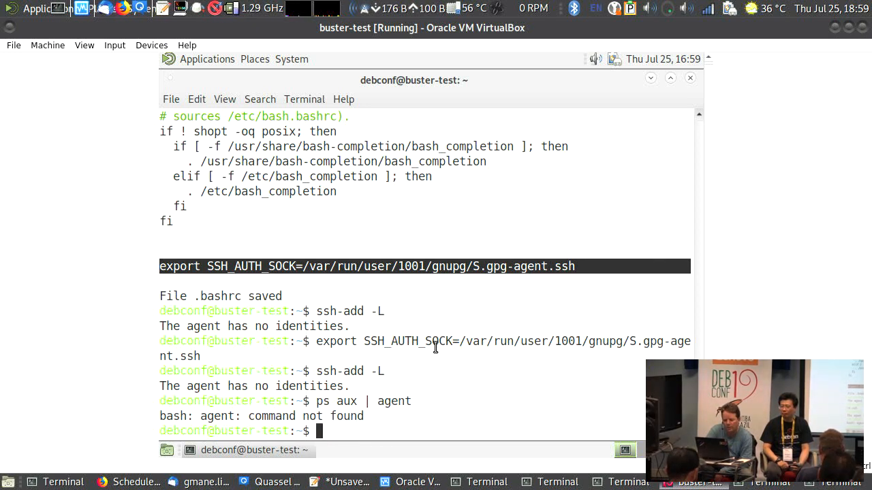
pyautogui.write('ps aux | agent')
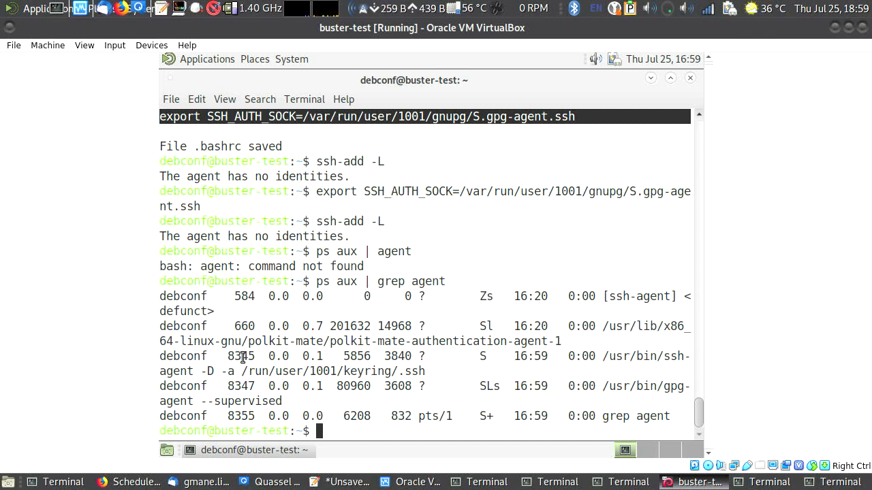
# Step: Kill the keyring ssh-agent process 8345 with kill -9
pyautogui.doubleClick(239, 356)
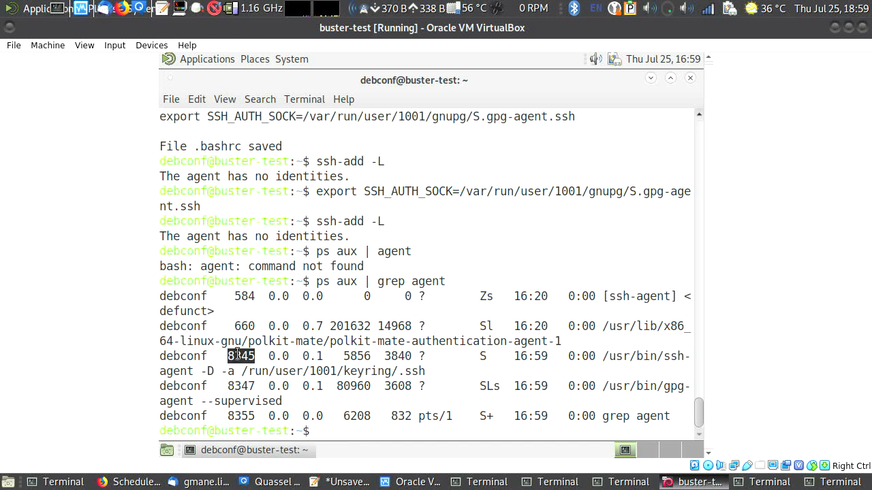
pyautogui.write('kil')
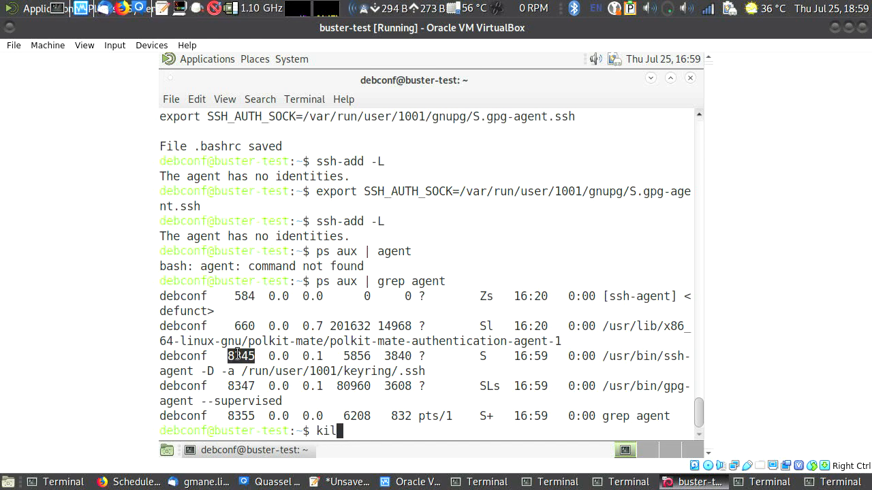
pyautogui.write('-9')
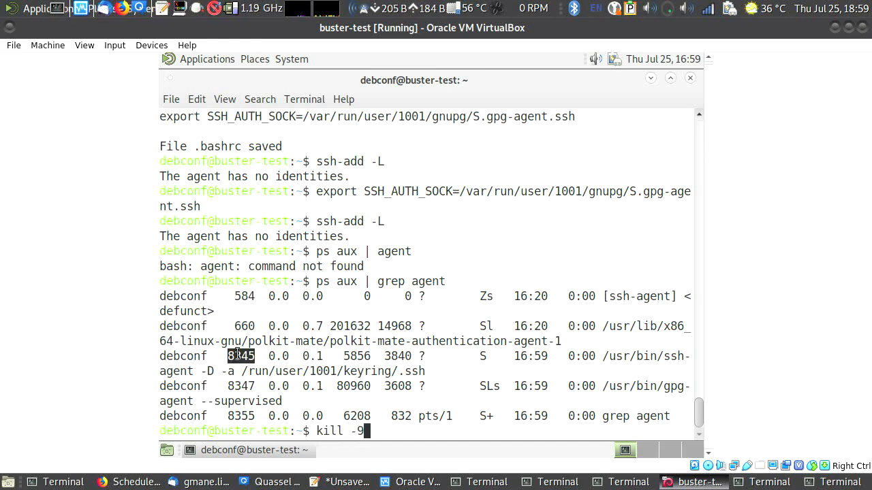
pyautogui.write('8345')
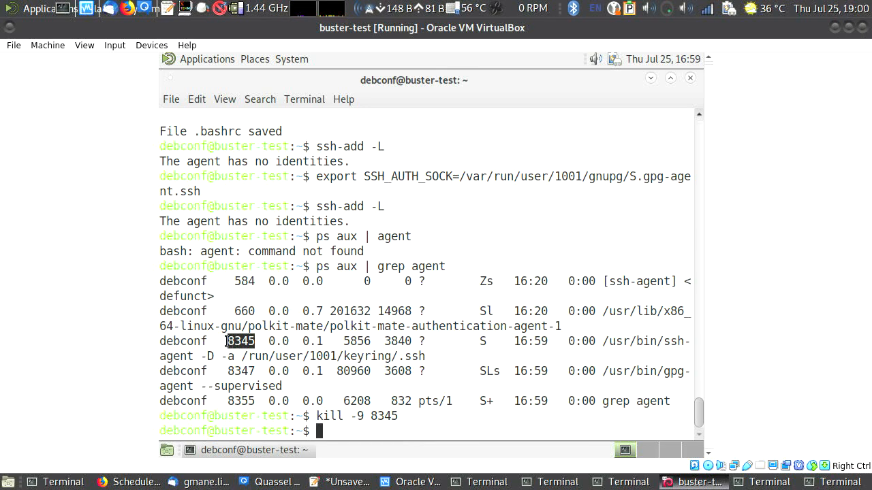
# Step: Uncheck the GNOME Keyring SSH Key Agent in Startup Applications and close the dialog
pyautogui.click(291, 60)
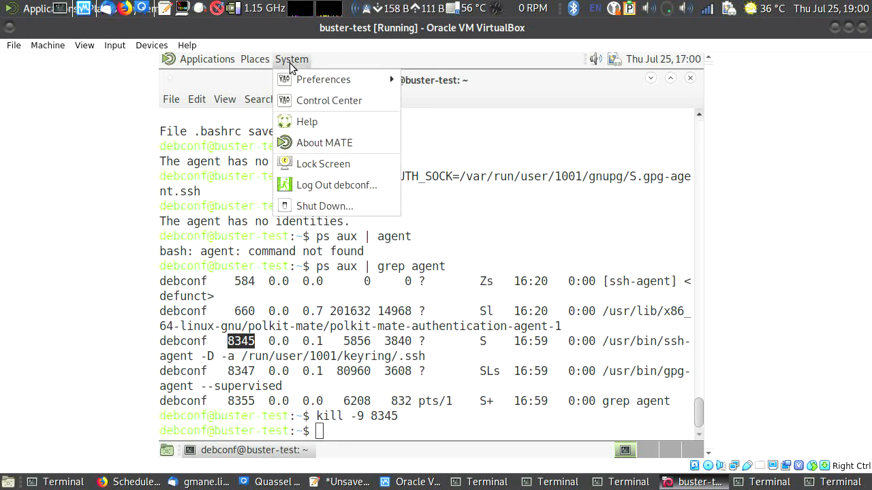
pyautogui.moveTo(321, 100)
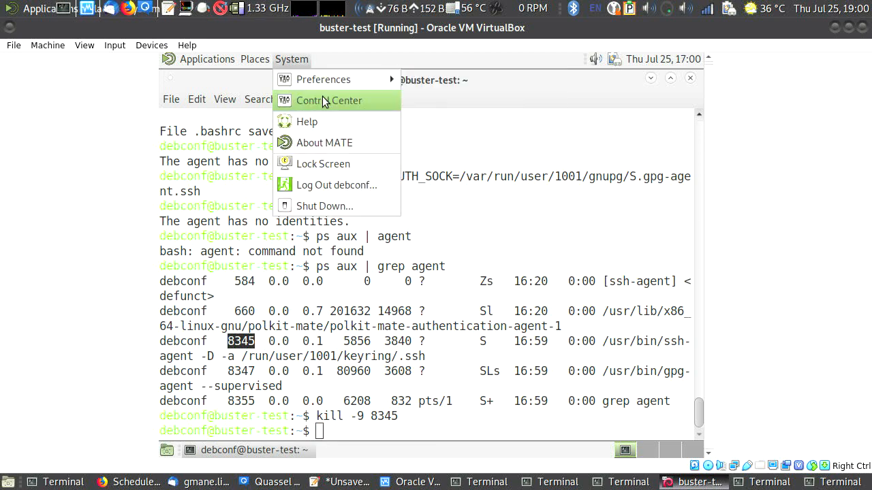
pyautogui.click(329, 100)
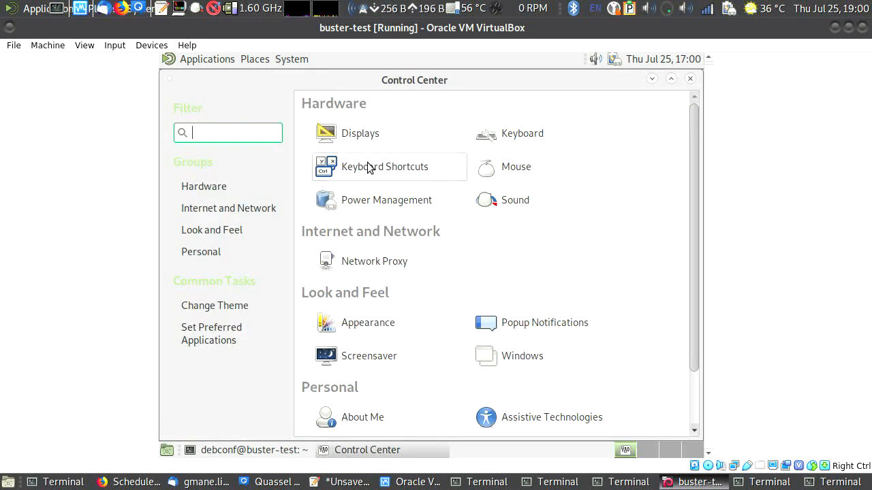
pyautogui.write('auto')
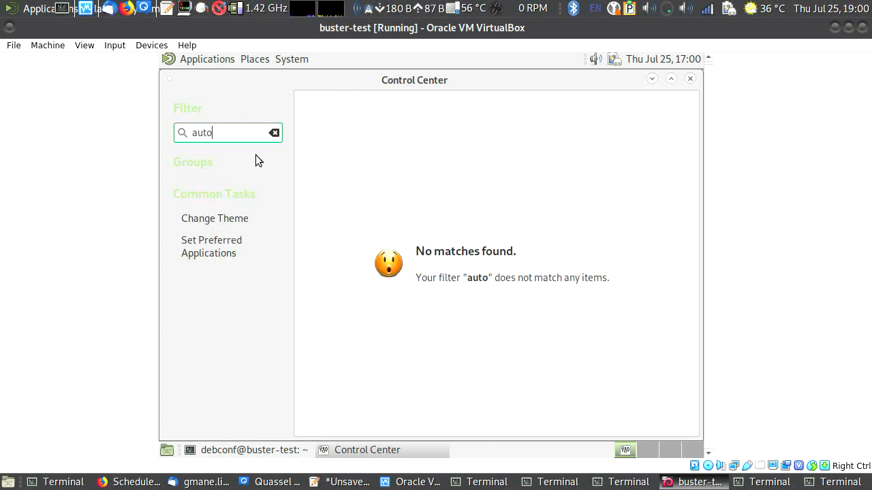
pyautogui.write('start')
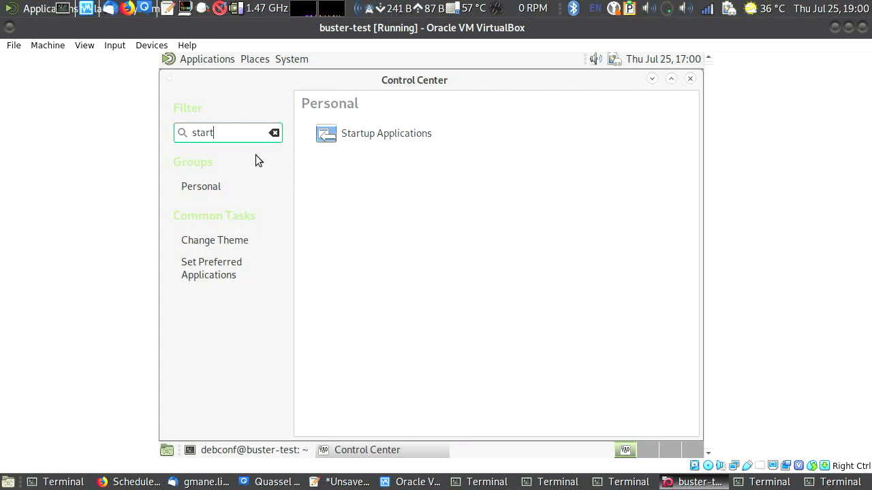
pyautogui.doubleClick(386, 133)
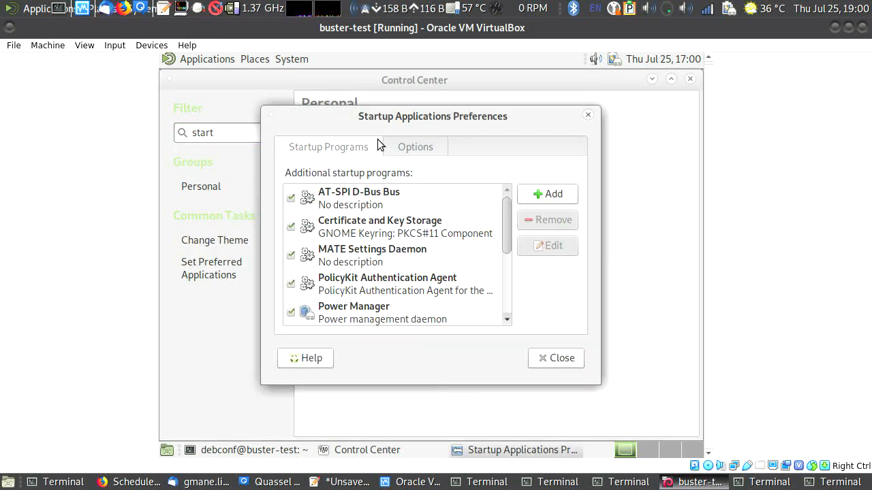
pyautogui.click(380, 227)
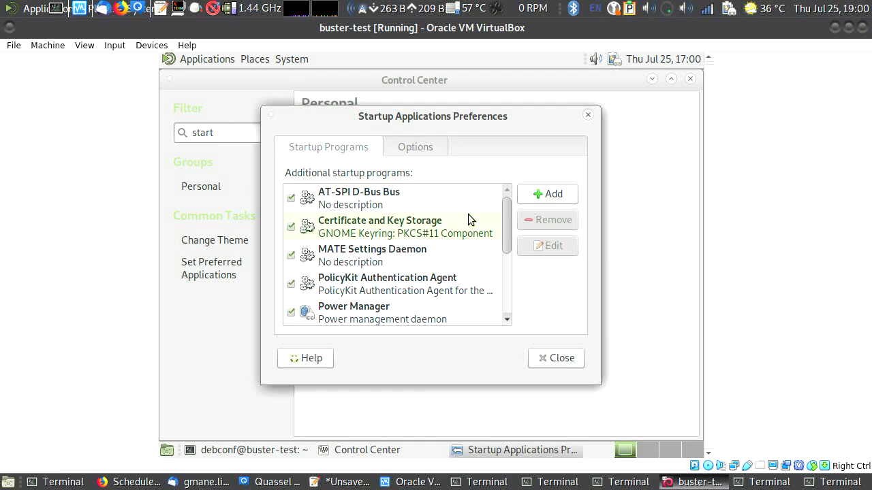
pyautogui.moveTo(317, 233)
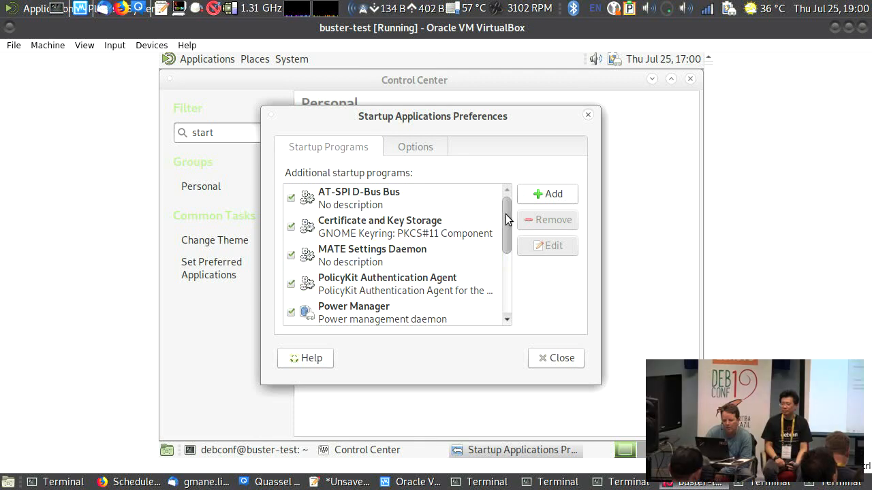
pyautogui.scroll(-3)
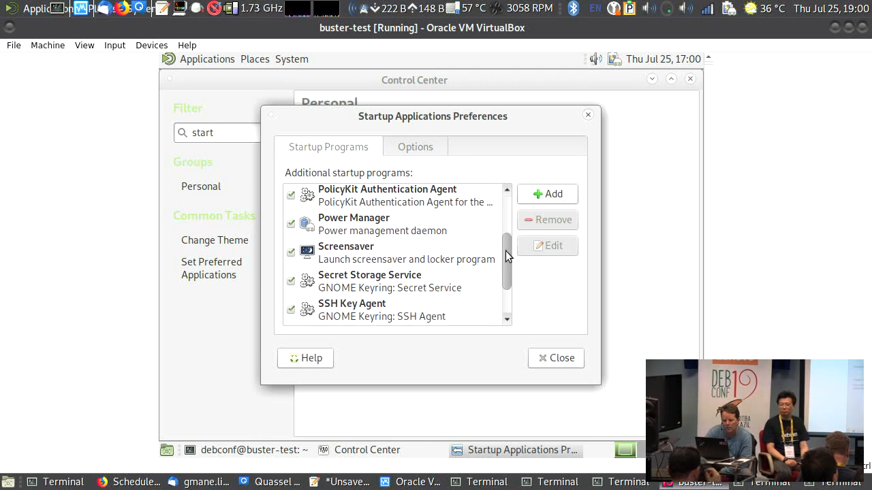
pyautogui.scroll(-3)
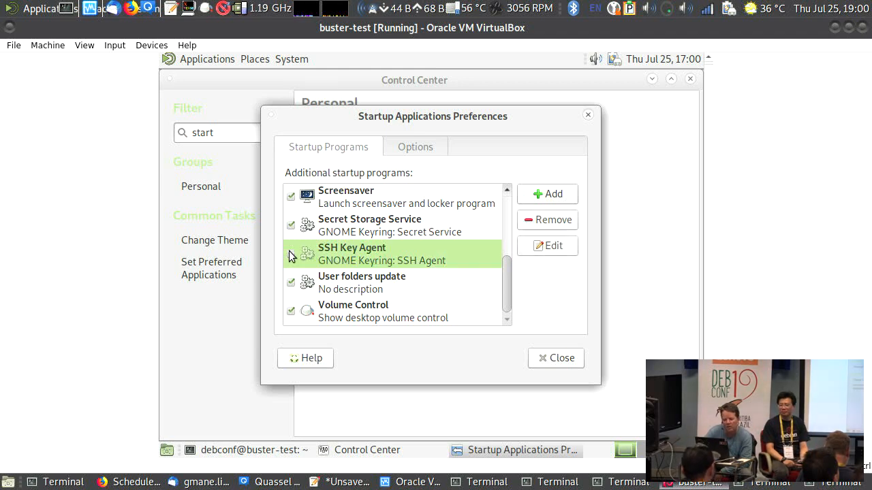
pyautogui.click(292, 253)
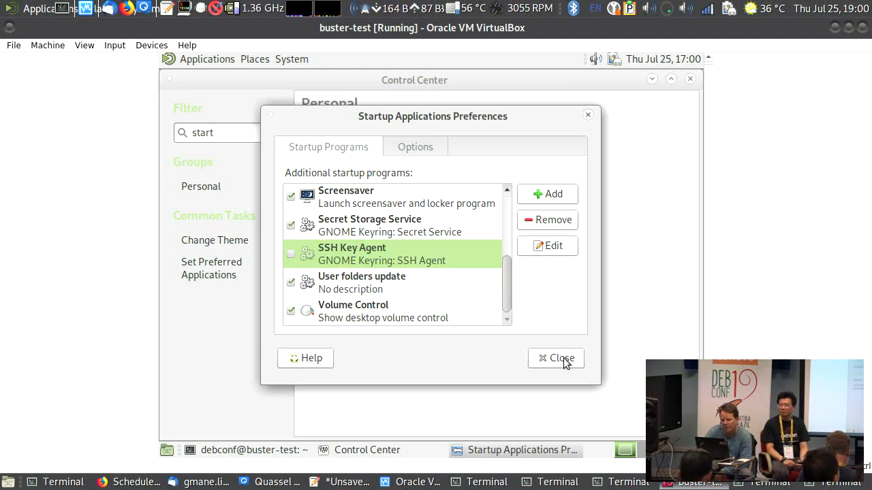
pyautogui.click(556, 358)
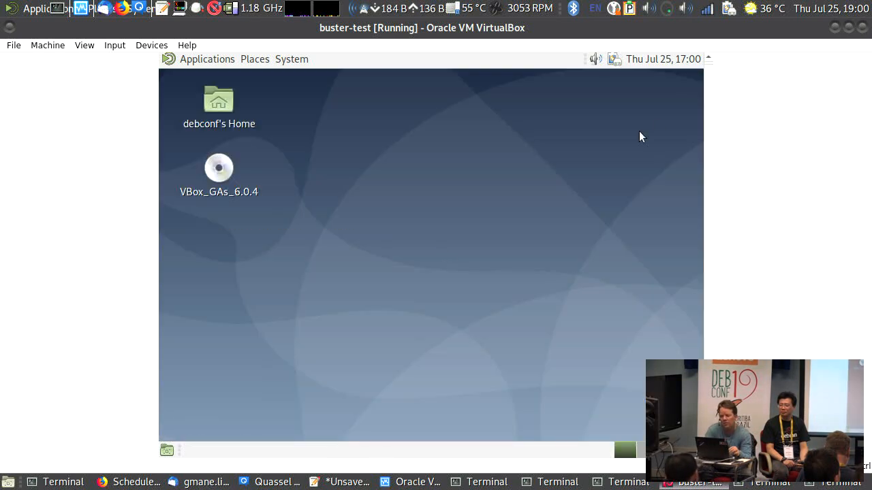
# Step: Log out of the MATE session, log back in, and open the Applications menu
pyautogui.click(292, 58)
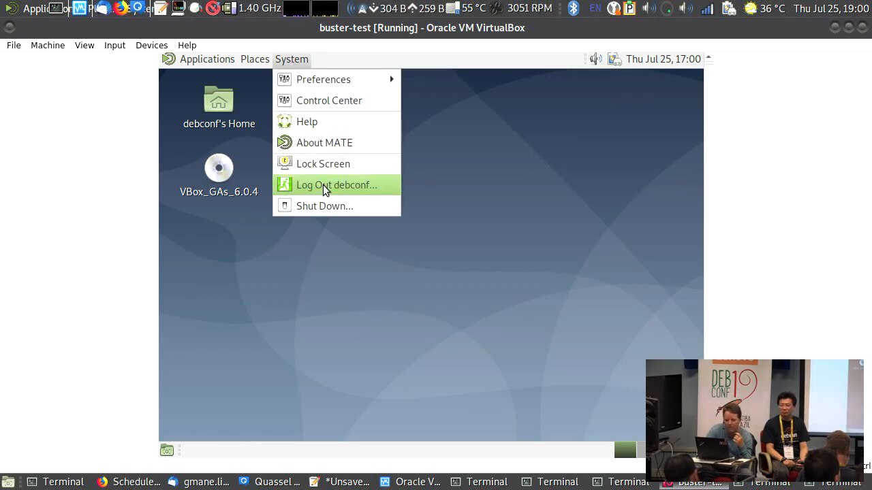
pyautogui.click(338, 185)
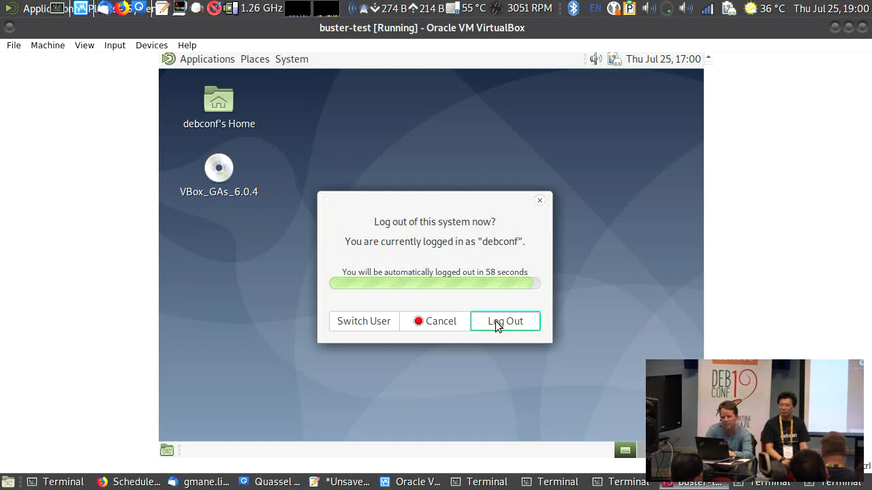
pyautogui.click(504, 321)
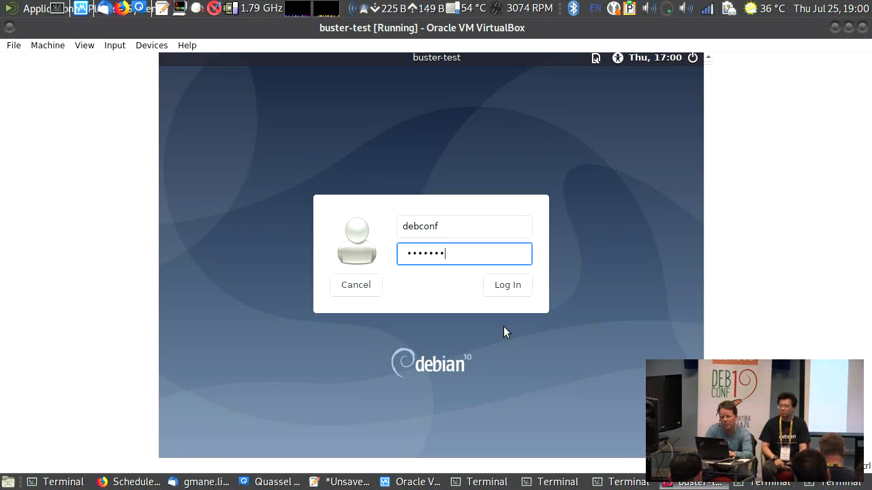
pyautogui.click(507, 285)
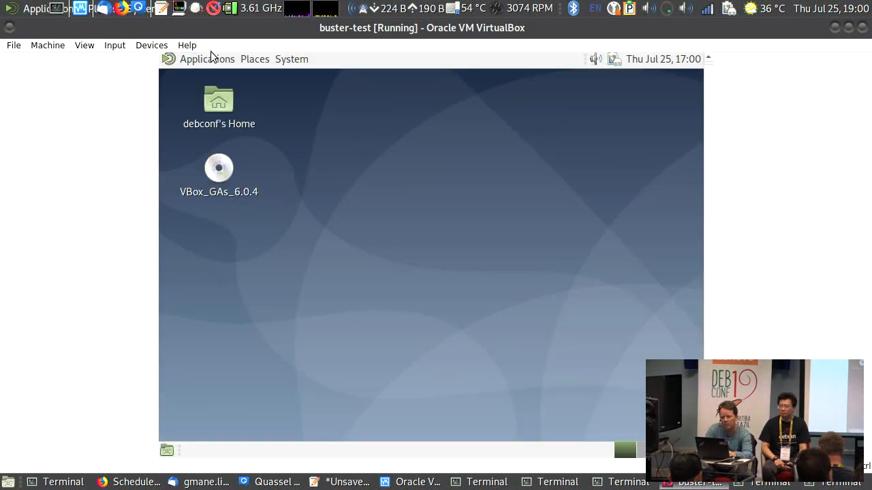
pyautogui.click(206, 59)
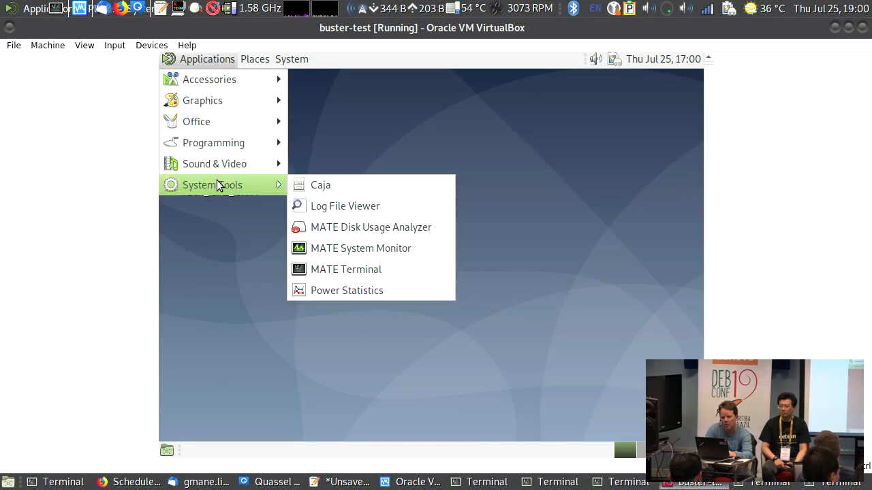
# Step: Launch a VM terminal, check ssh-add -L, and open ~/.gnupg/gpg-agent.conf in joe
pyautogui.click(345, 269)
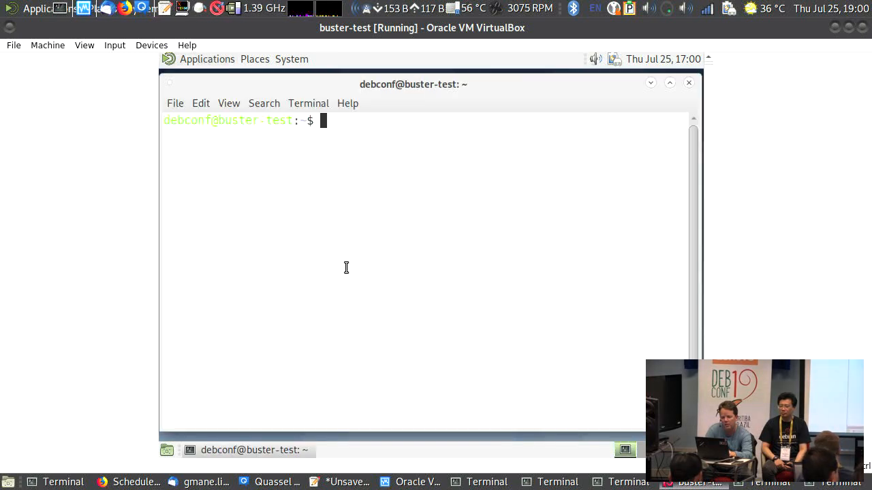
pyautogui.moveTo(670, 82)
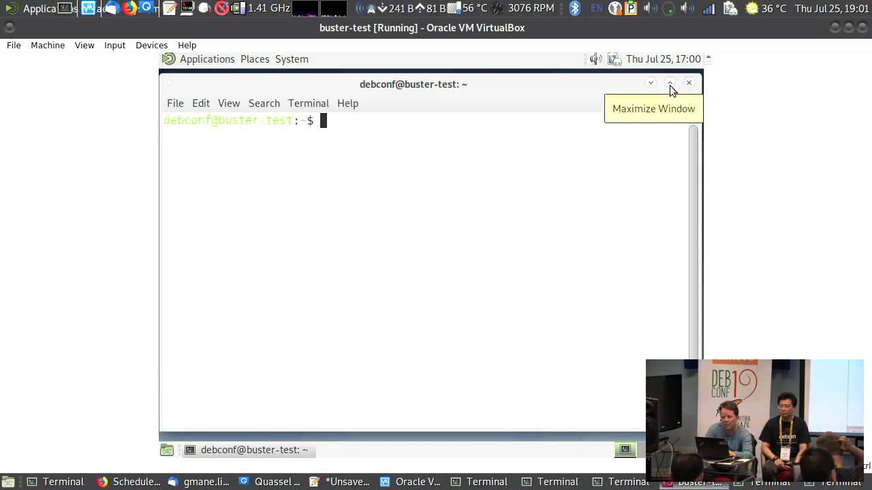
pyautogui.write('ssh-add -L')
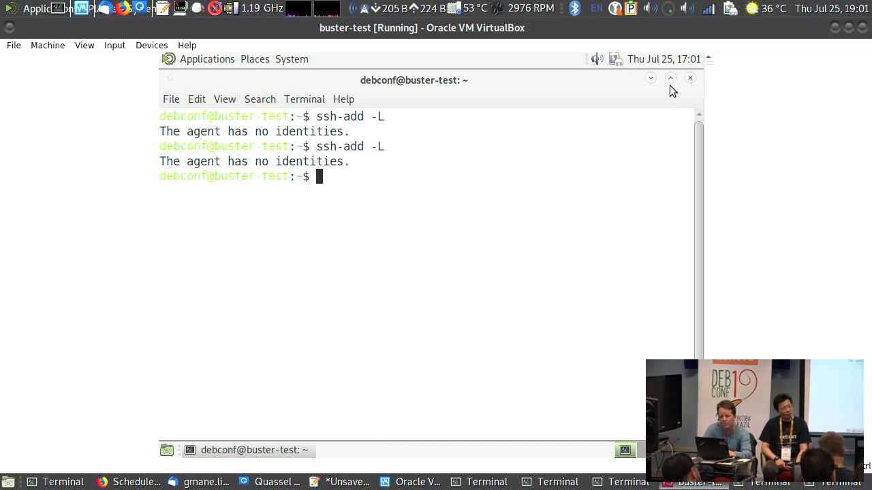
pyautogui.write('joe .gnup')
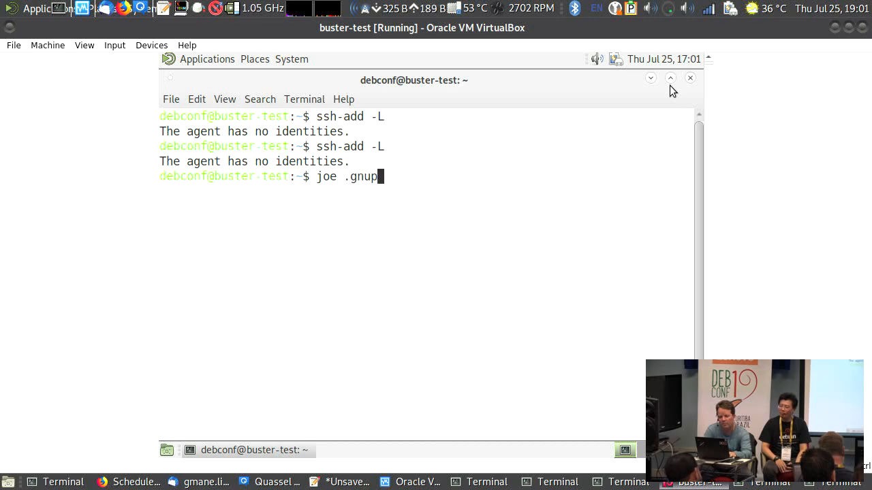
pyautogui.write('g/gpg-agent.conf')
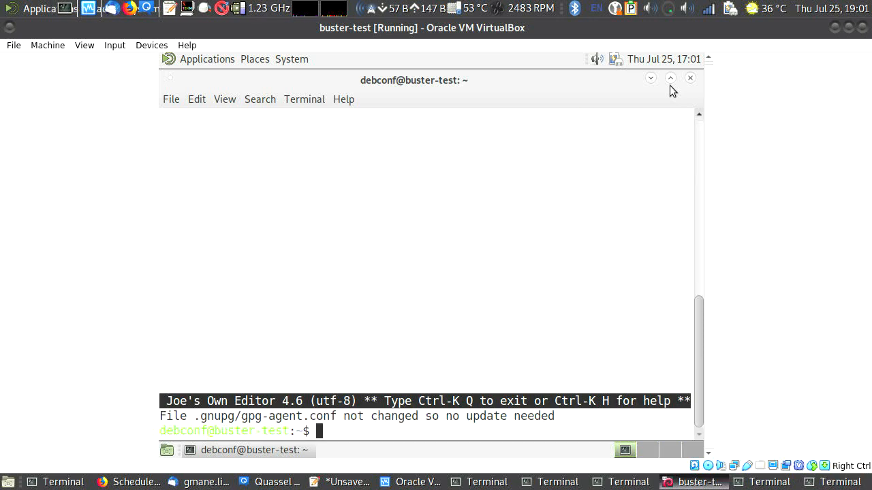
# Step: Check gpg processes with ps axuf | grep gpg, view ~/.bashrc, and switch to the host
pyautogui.write('ps axuf | gp')
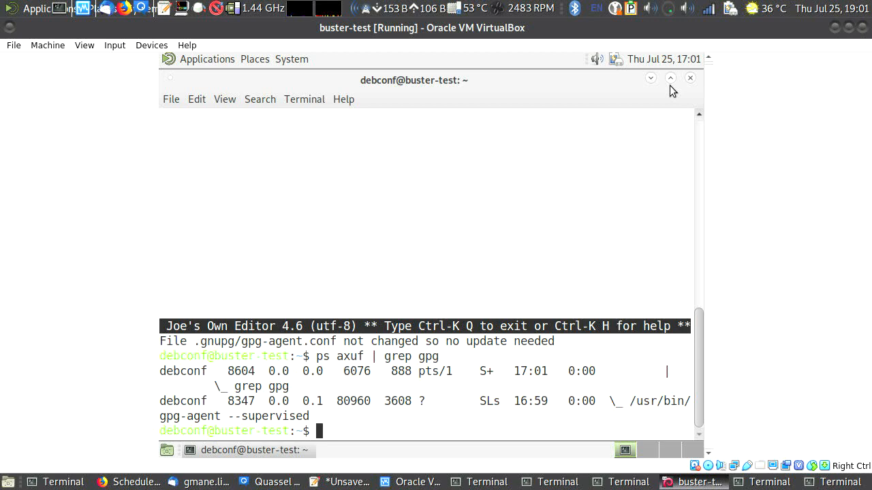
pyautogui.write('cat .')
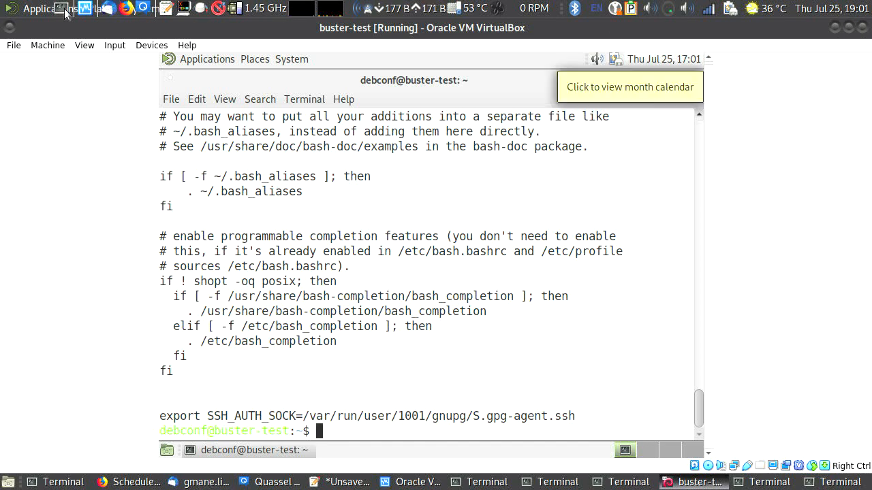
pyautogui.click(65, 7)
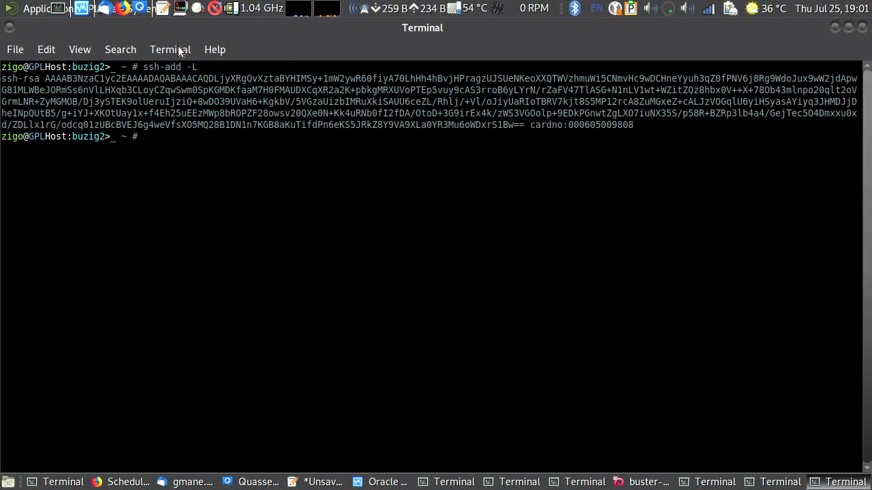
# Step: Switch the host terminal profile to solarized-light, then back to a dark large-font profile
pyautogui.click(170, 49)
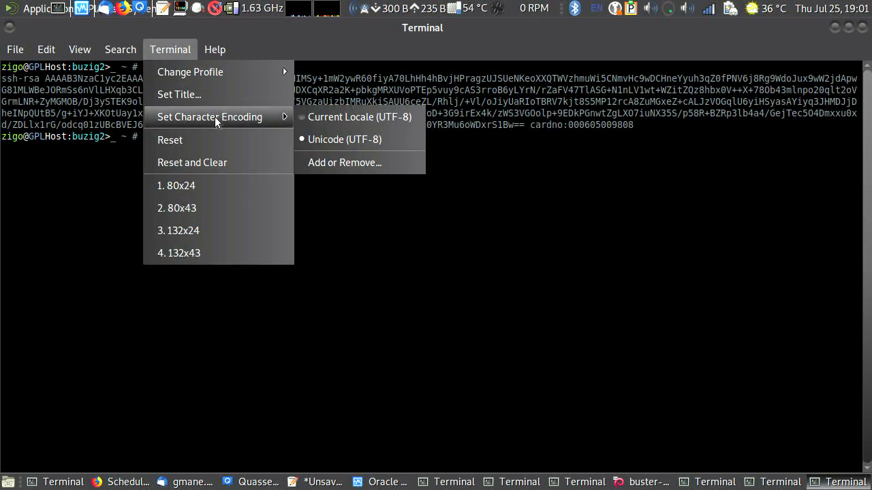
pyautogui.moveTo(190, 71)
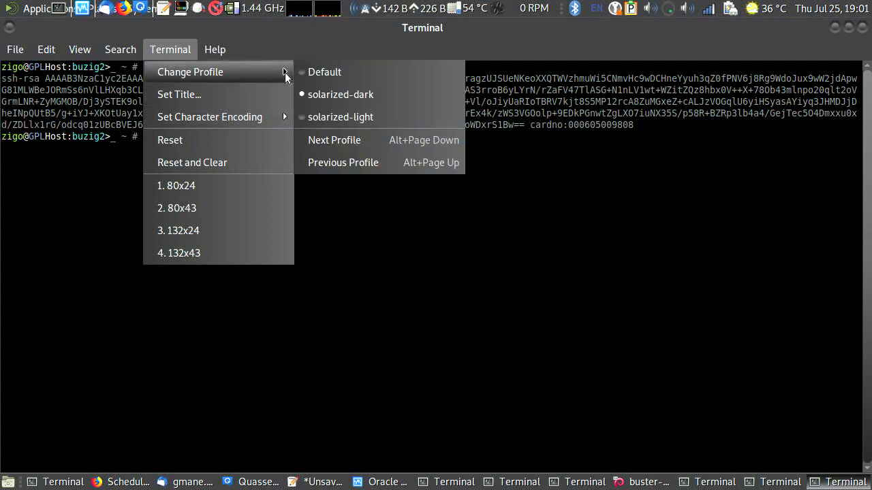
pyautogui.click(341, 117)
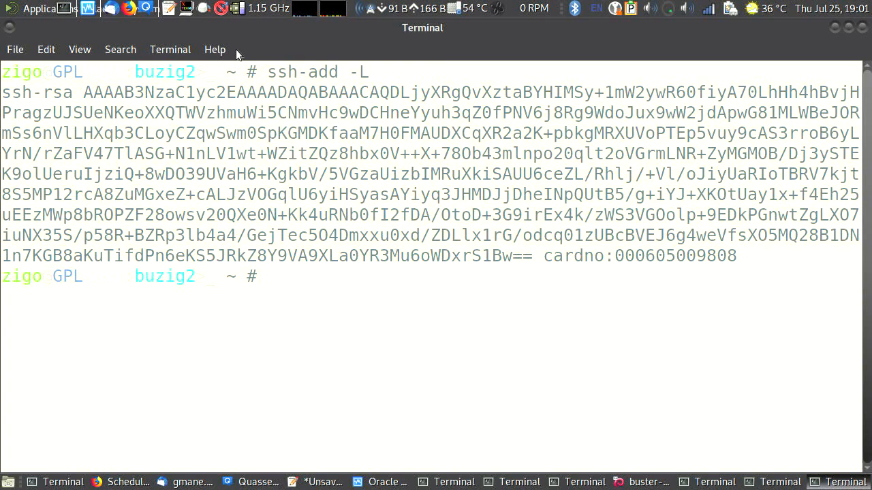
pyautogui.click(170, 49)
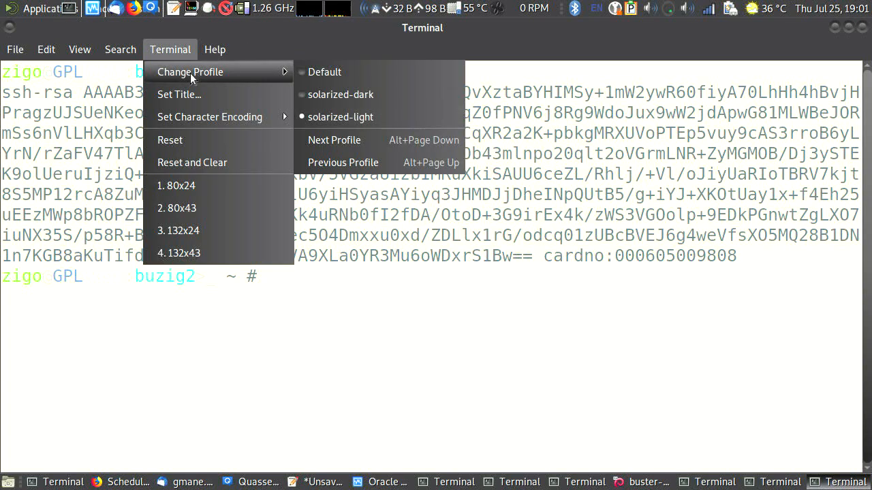
pyautogui.click(324, 71)
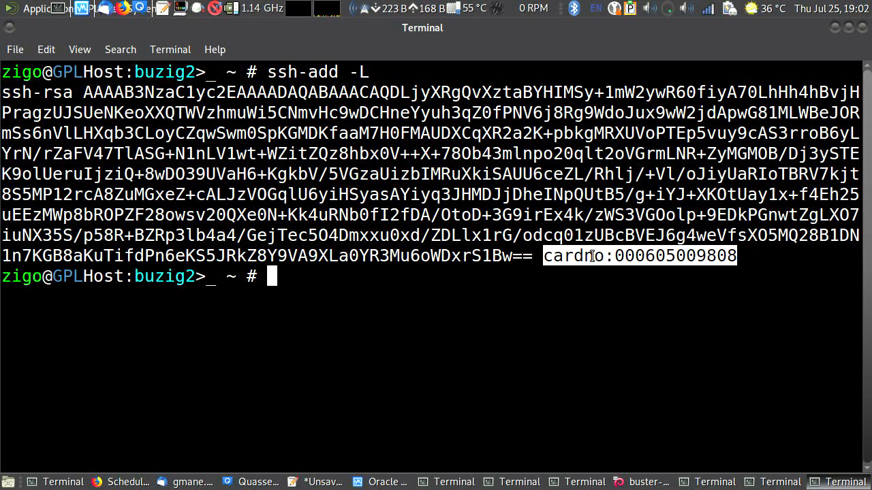
# Step: Run gpg --card-status showing card 05009808 with three rsa4096 subkeys, and mark the serial
pyautogui.write('gpg')
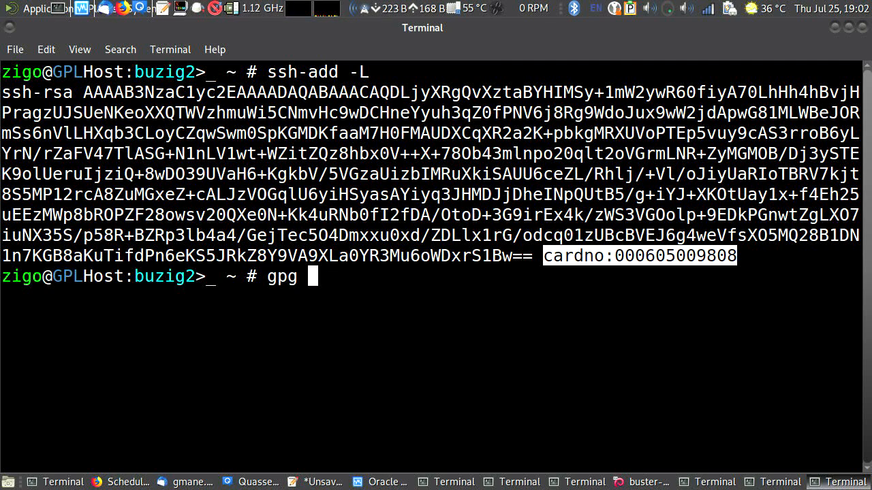
pyautogui.write('--card')
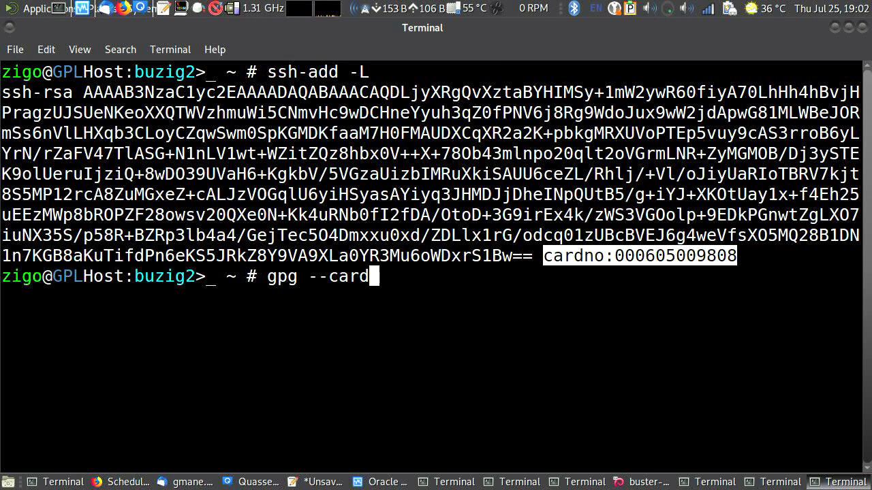
pyautogui.press('Return')
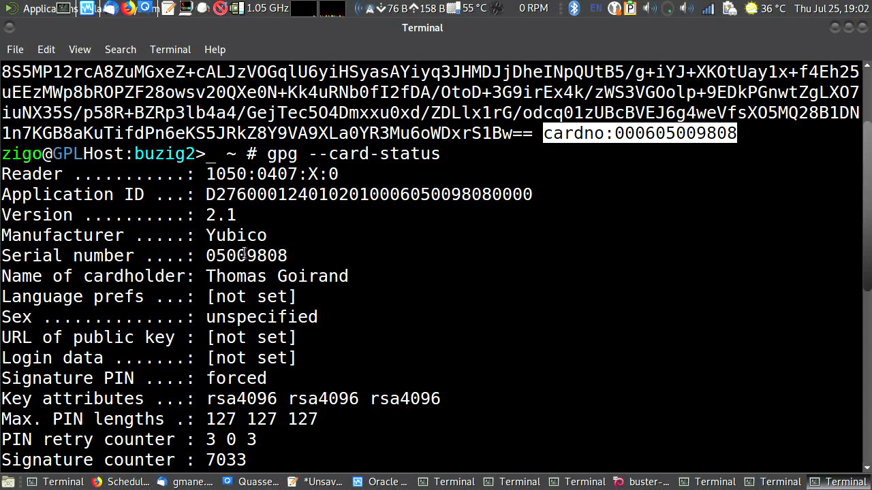
pyautogui.doubleClick(246, 255)
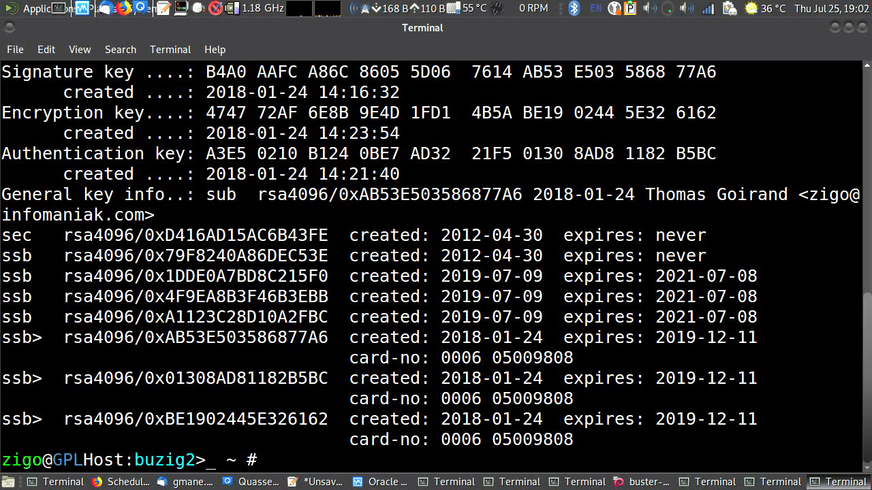
pyautogui.write('ssh')
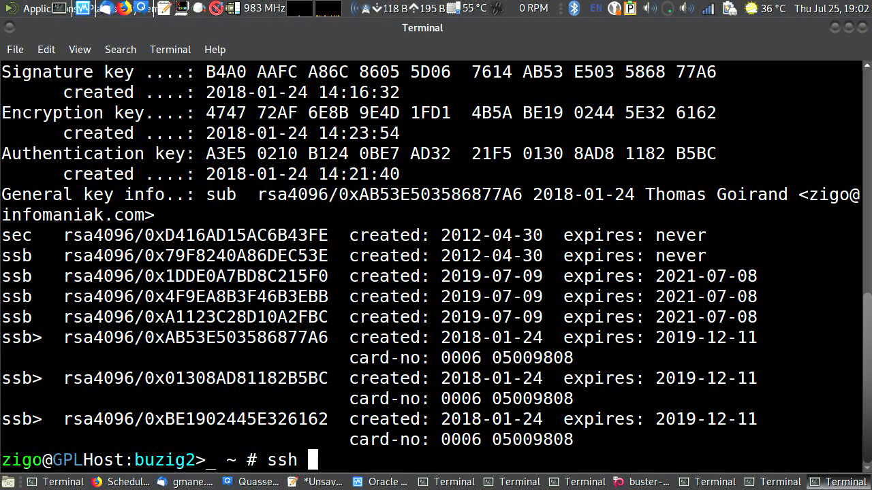
pyautogui.write('root@mirror.')
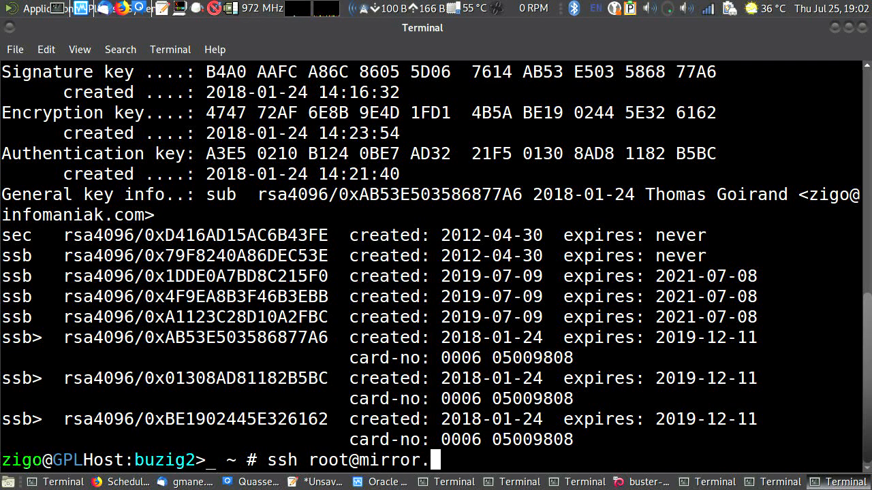
pyautogui.write('1')
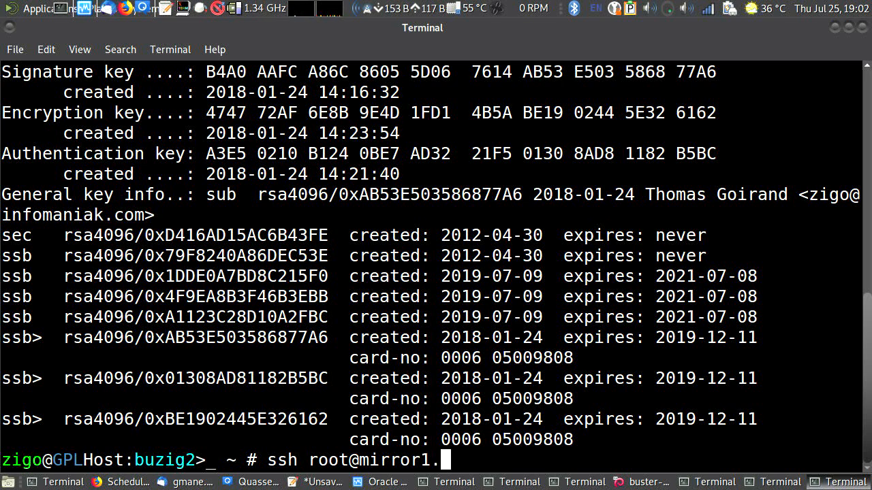
pyautogui.write('infomaniak.ch')
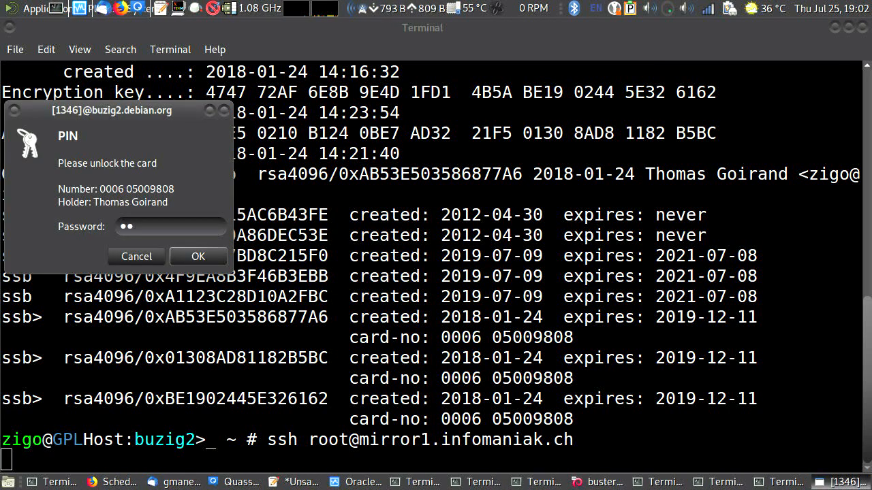
pyautogui.click(198, 257)
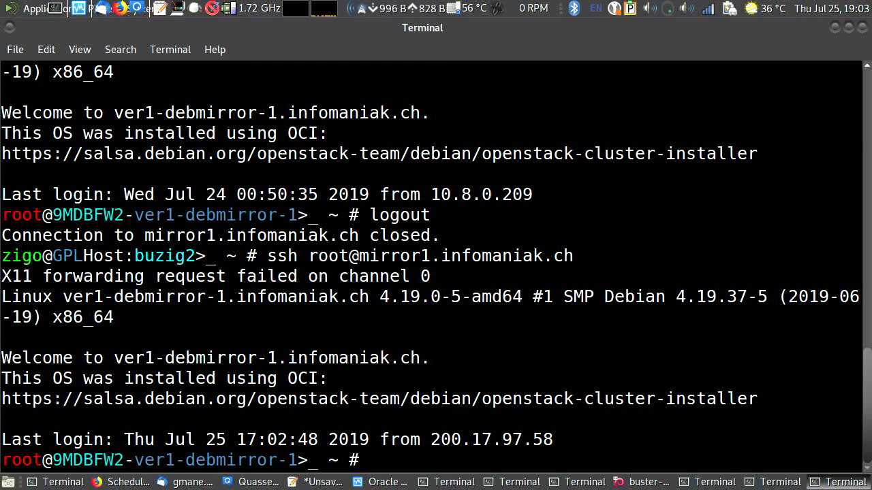
# Step: Log out of mirror1, rerun gpg --card-status, and scroll through the card details
pyautogui.write('logout')
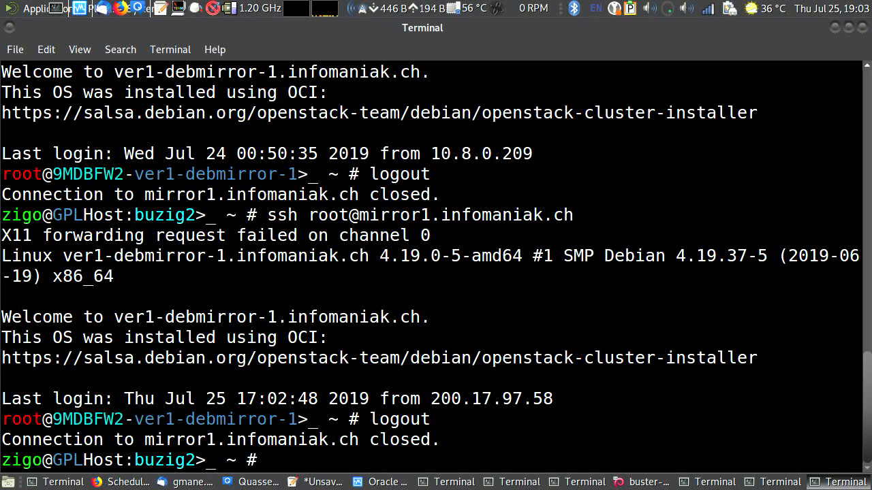
pyautogui.write('gpg --card-st')
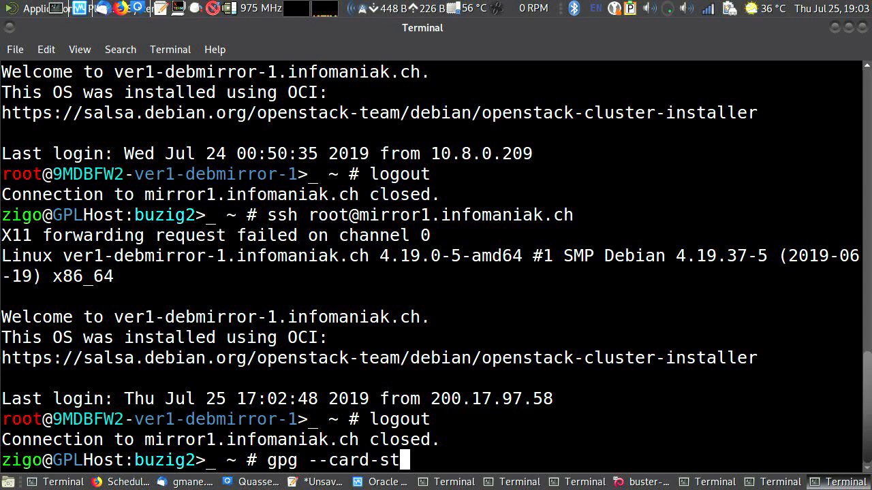
pyautogui.press('Return')
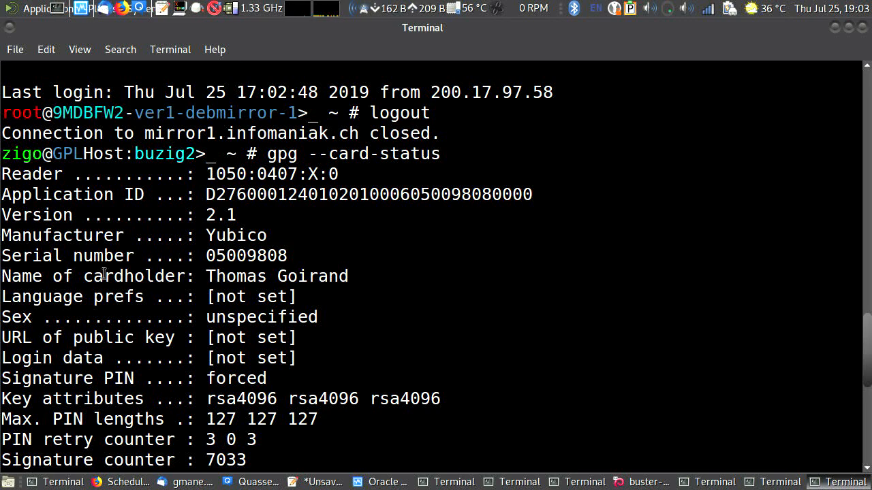
pyautogui.scroll(-3)
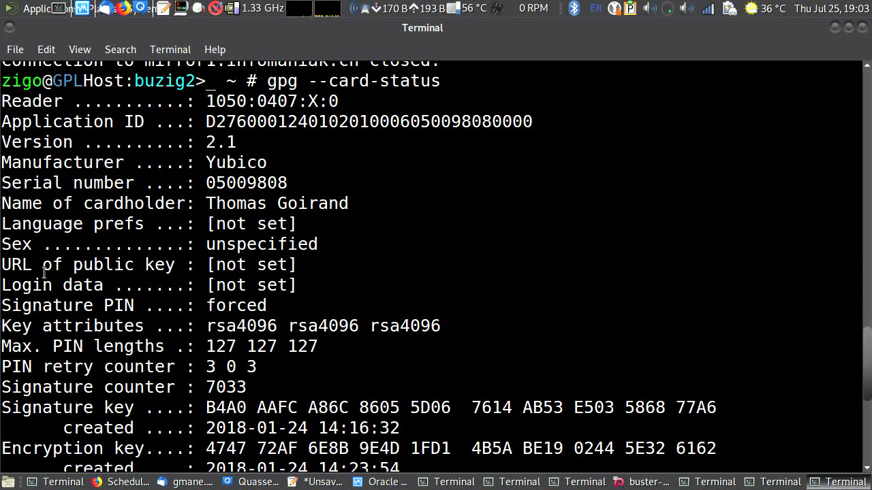
pyautogui.moveTo(351, 289)
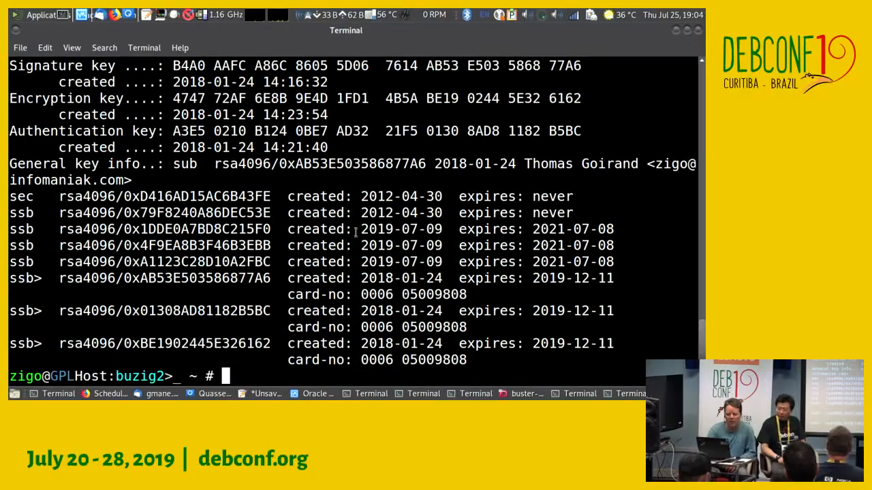
# Step: Run forcesig from the card admin commands and cancel the Admin PIN request
pyautogui.write('gpg --card-edit')
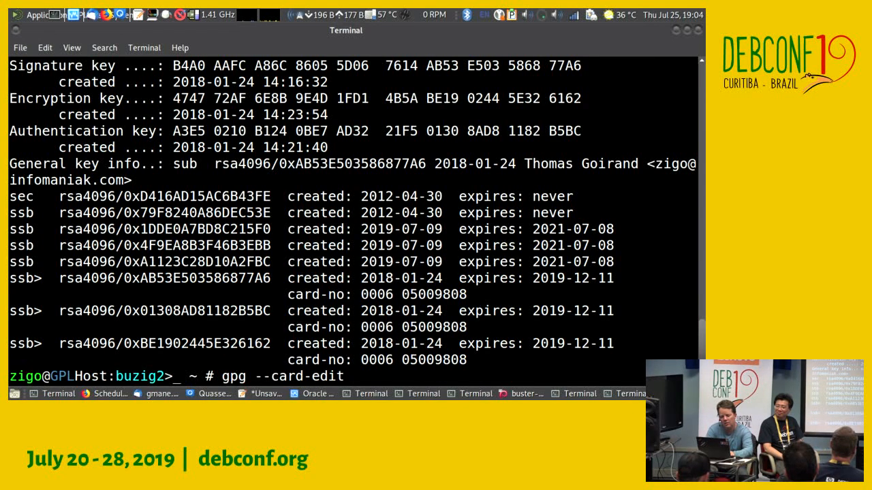
pyautogui.write('ad')
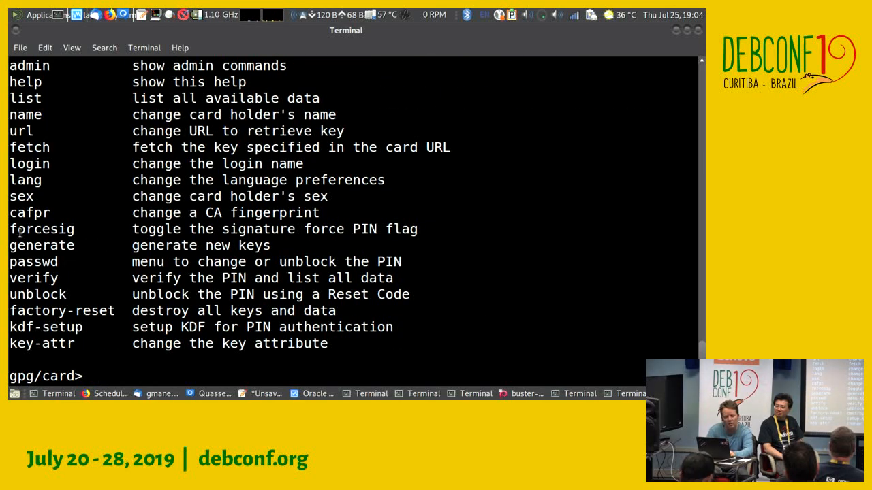
pyautogui.doubleClick(42, 229)
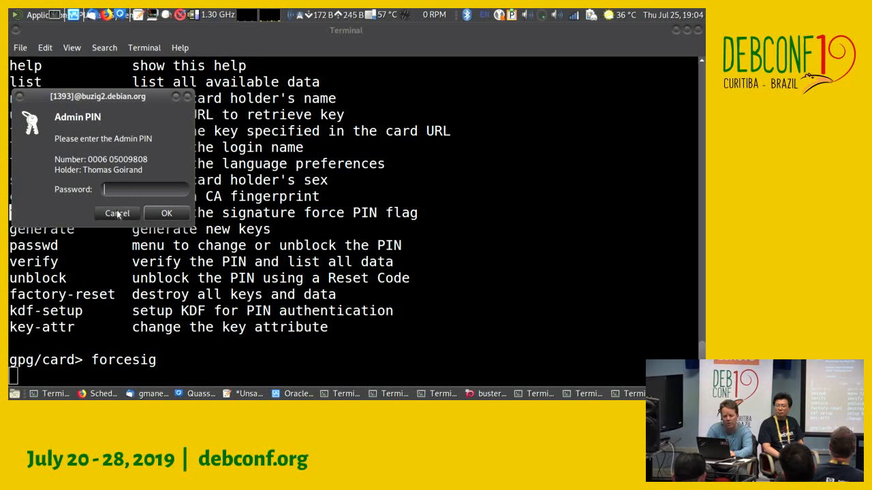
pyautogui.click(116, 214)
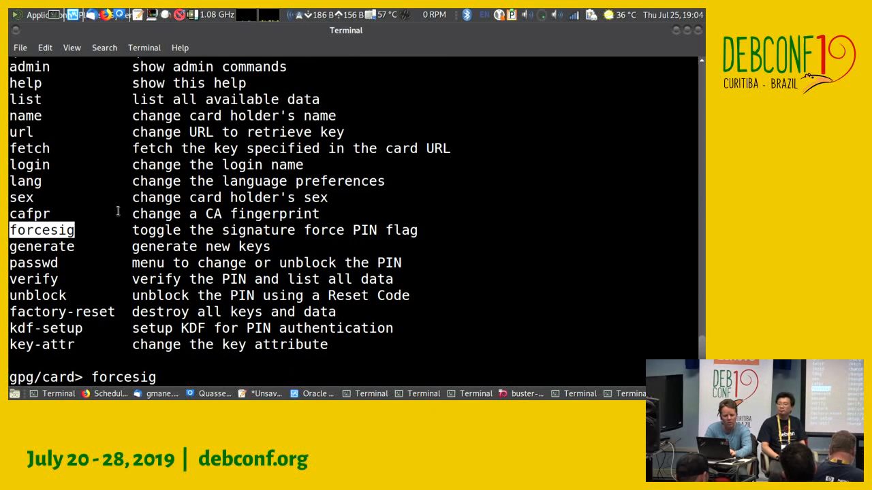
pyautogui.press('Return')
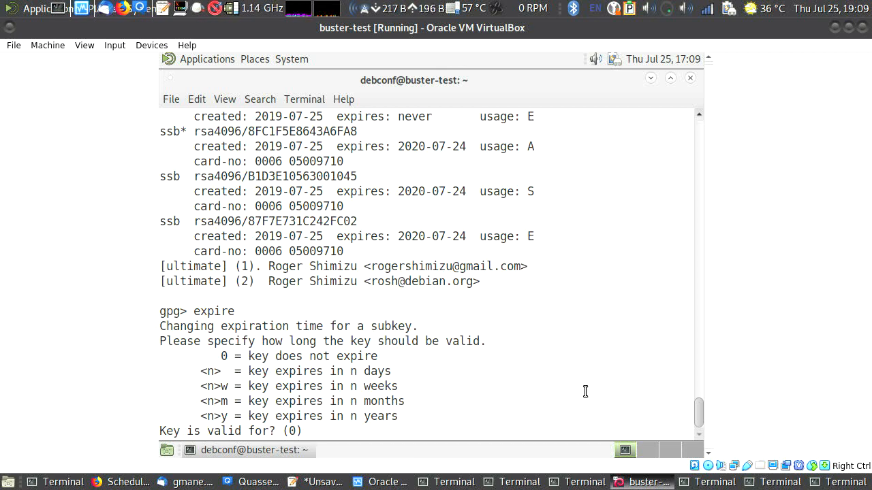
# Step: Set the subkey expiry to 2348d and confirm with y
pyautogui.write('2348d')
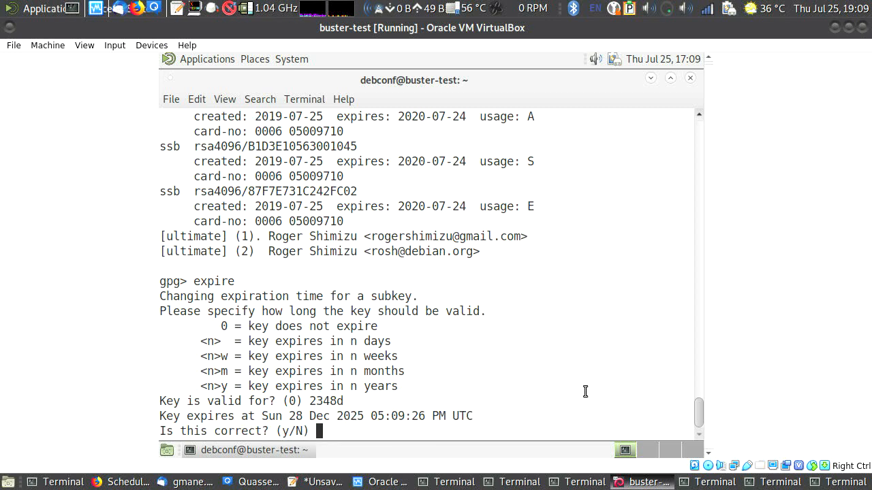
pyautogui.write('y')
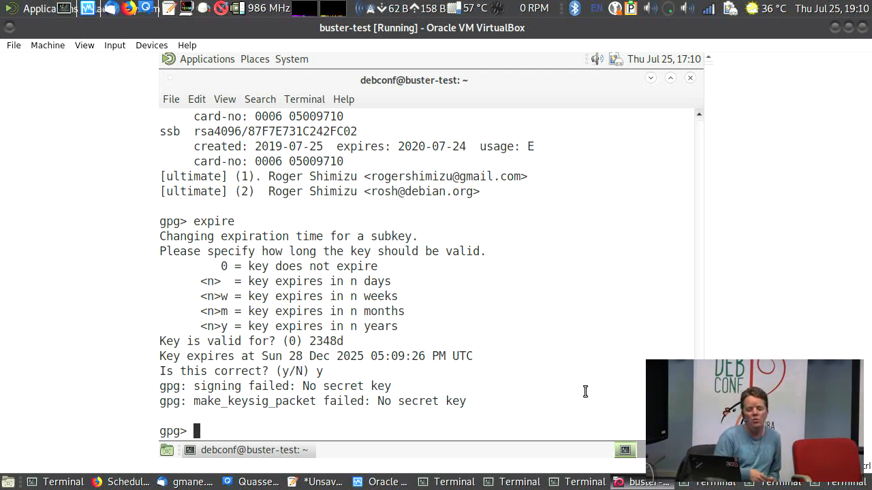
# Step: Type gpg --send-keys for keyring.debian.org, cancel it, and start another gpg command
pyautogui.write('gpg')
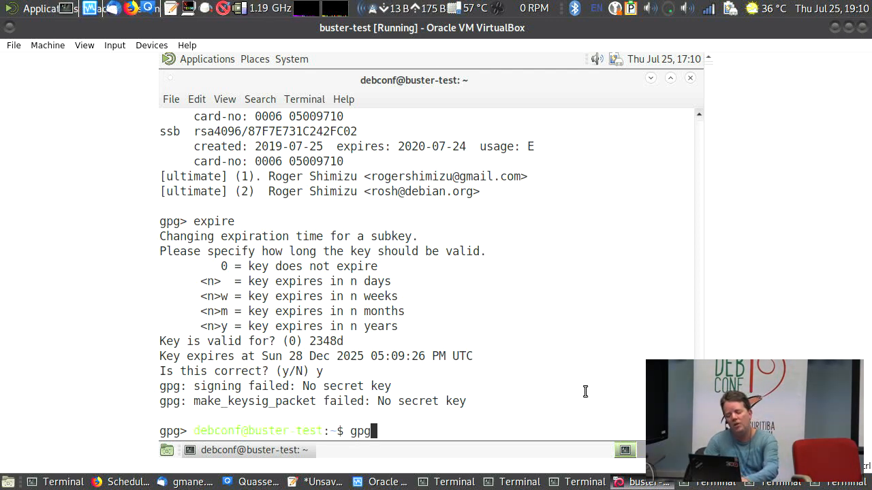
pyautogui.write('--send-keys')
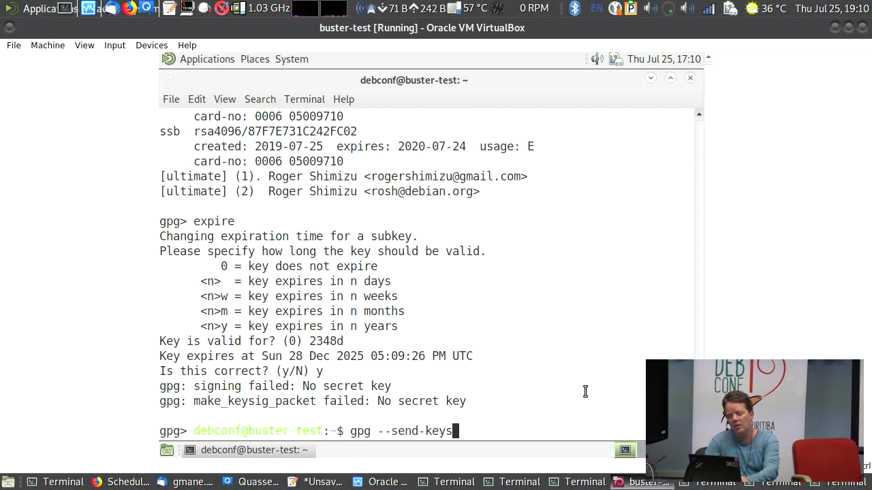
pyautogui.write('bla --keyserver keyring.debi')
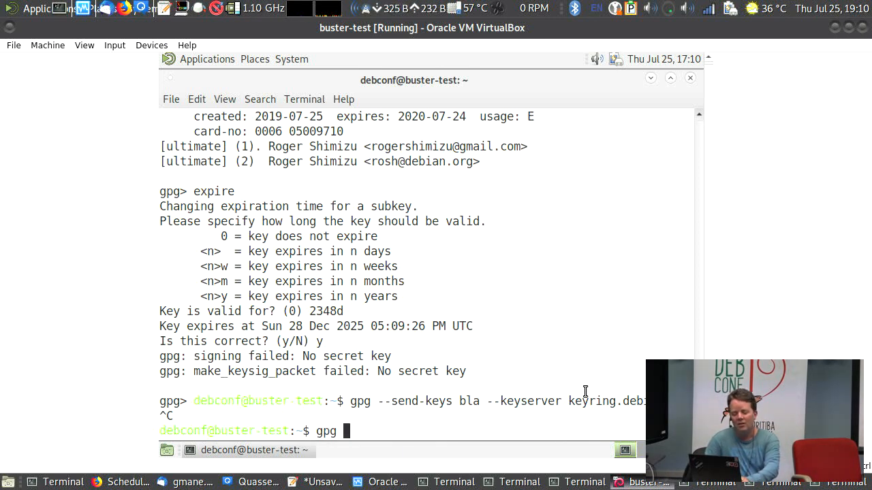
pyautogui.write('--fingerprint --fingerprint')
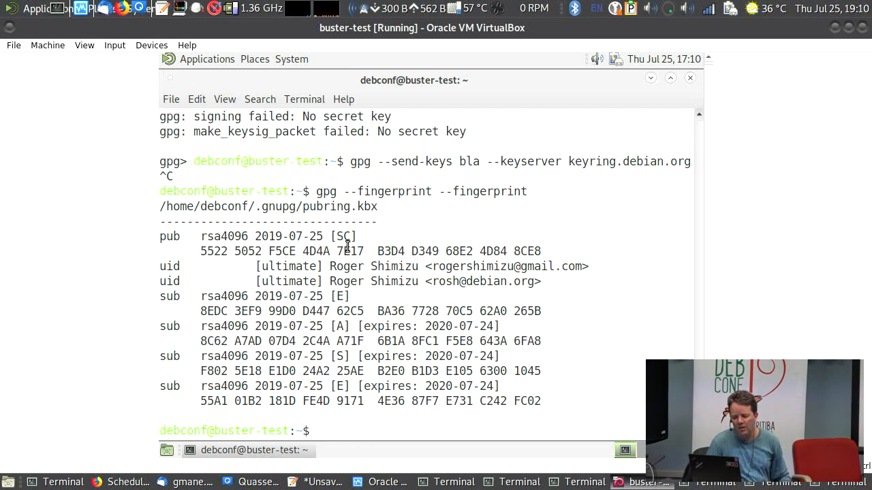
pyautogui.doubleClick(342, 237)
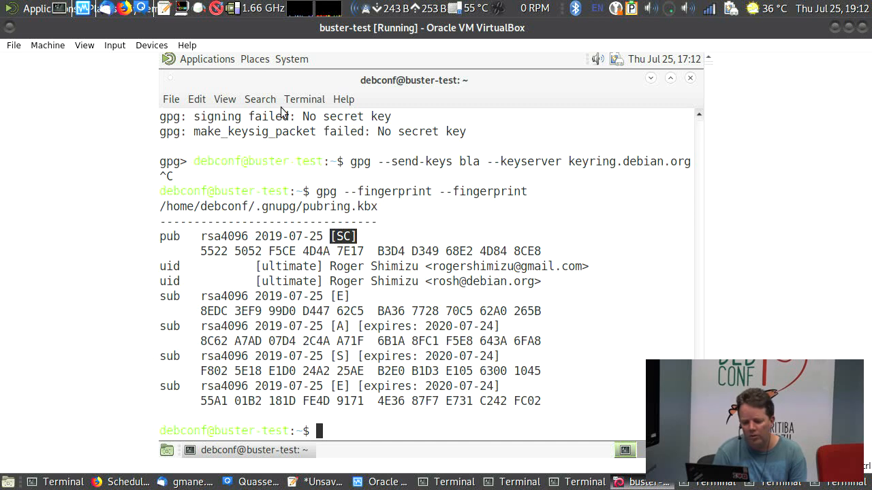
# Step: In YubiKey Personalization Tool, generate an HMAC-SHA1 challenge-response secret for slot 2
pyautogui.click(207, 59)
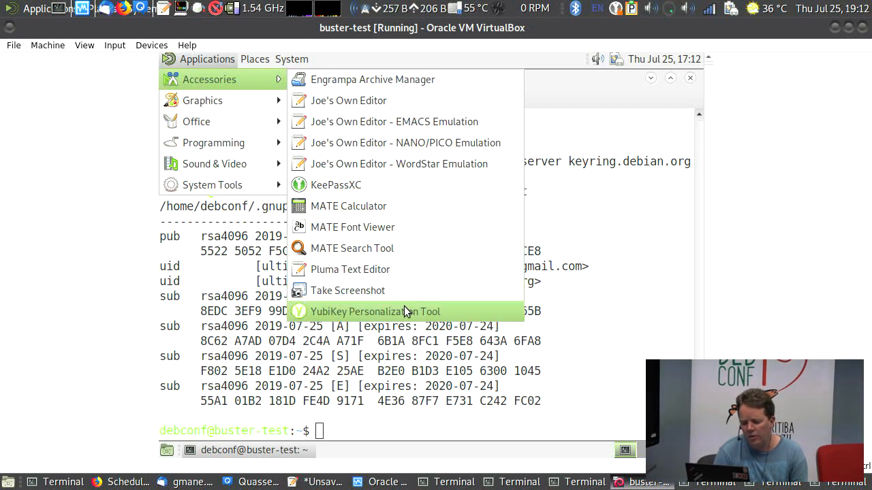
pyautogui.click(374, 311)
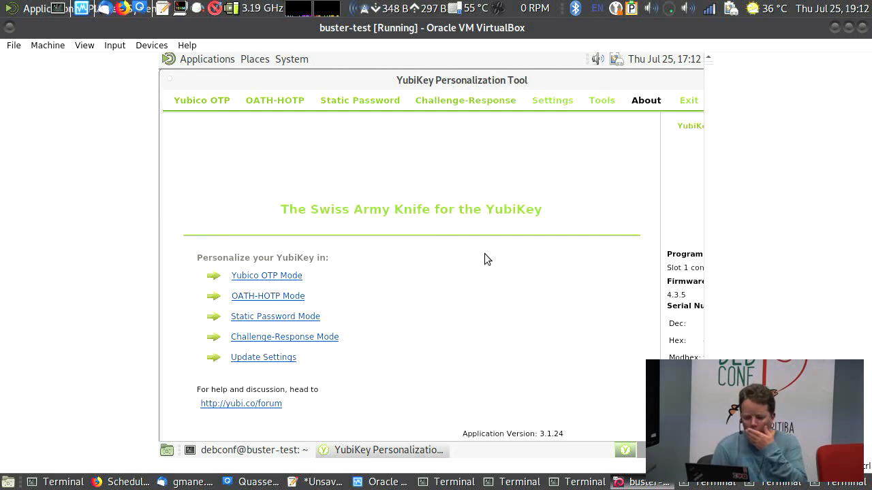
pyautogui.moveTo(468, 107)
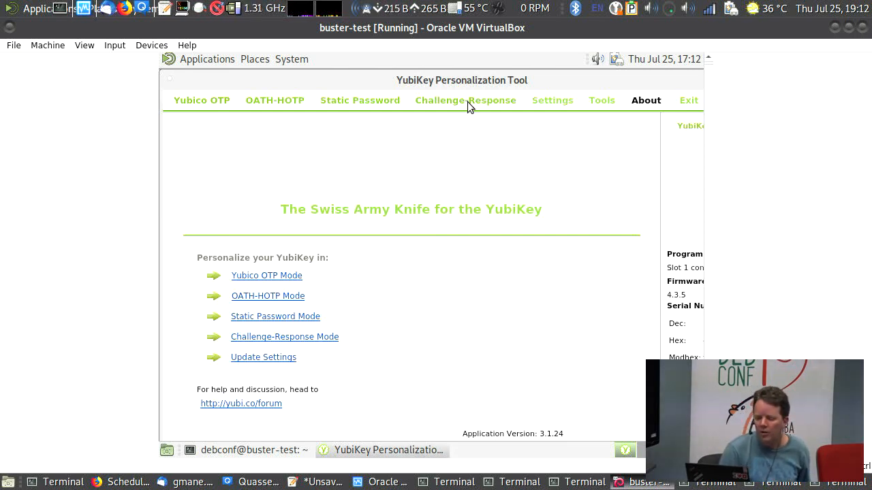
pyautogui.click(465, 100)
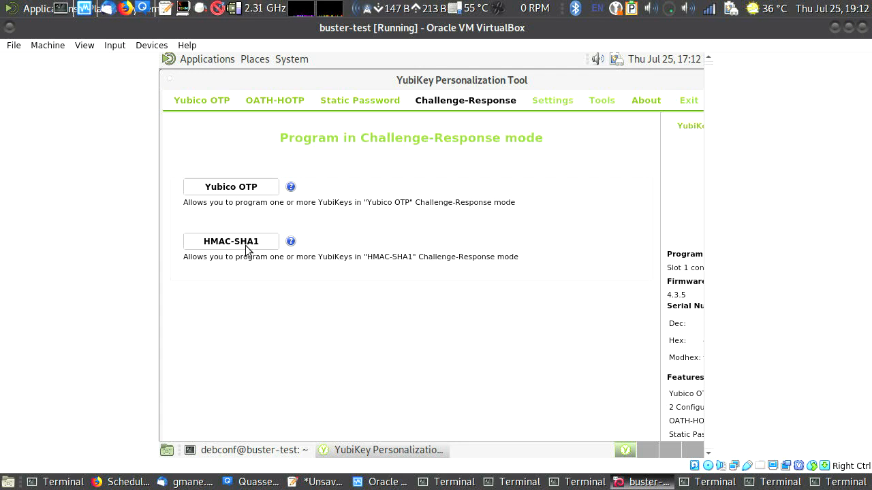
pyautogui.click(231, 241)
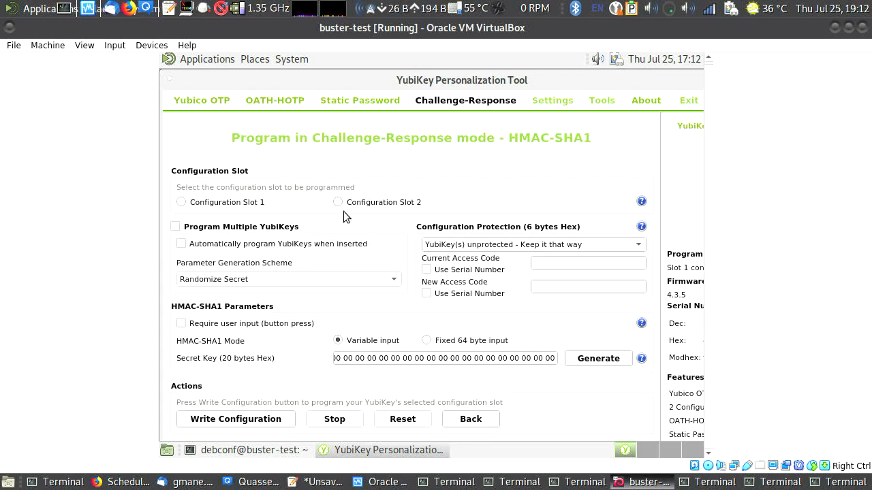
pyautogui.click(338, 202)
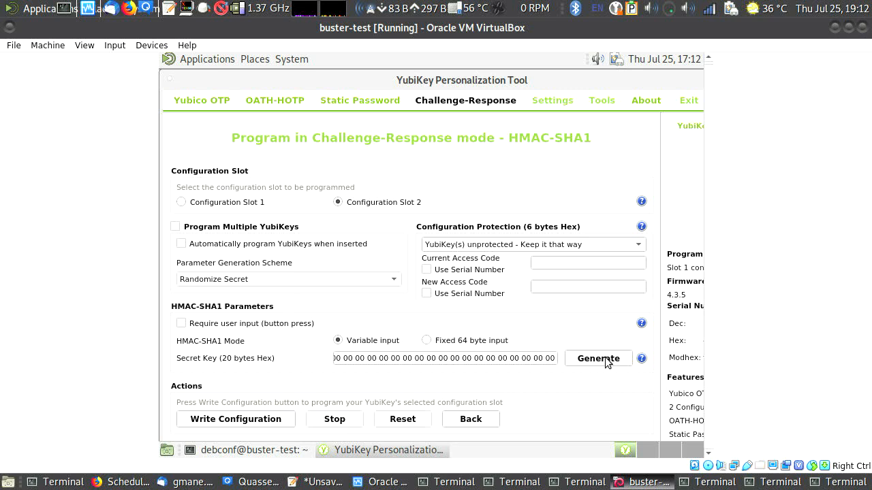
pyautogui.click(598, 358)
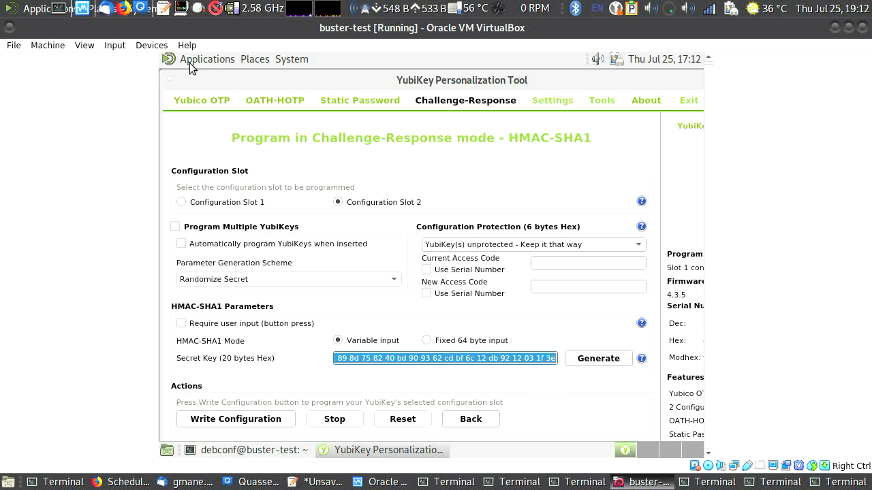
pyautogui.click(207, 59)
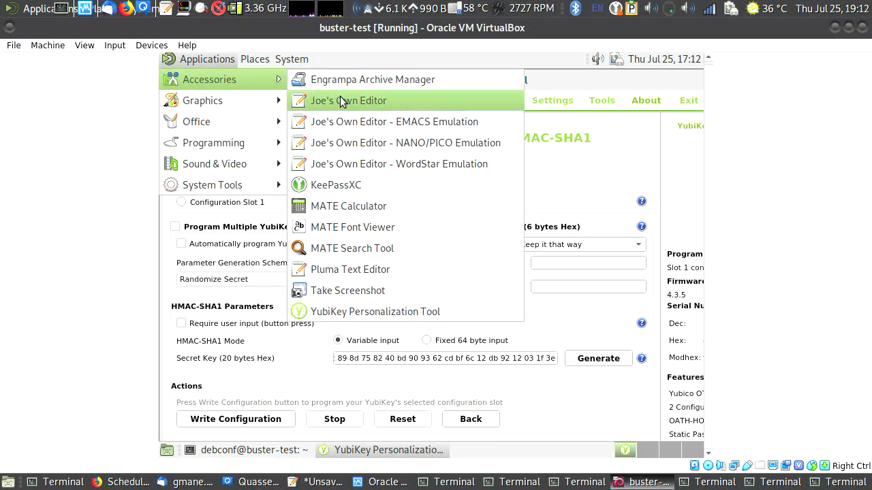
pyautogui.moveTo(405, 227)
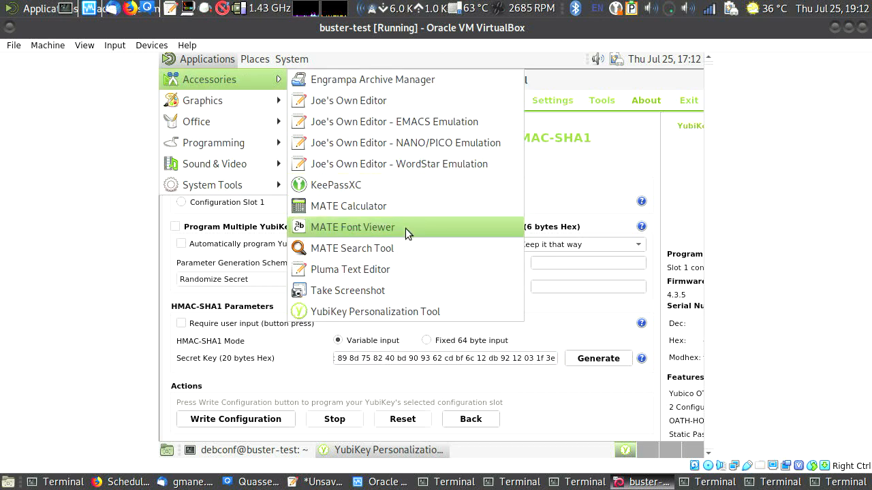
pyautogui.click(350, 269)
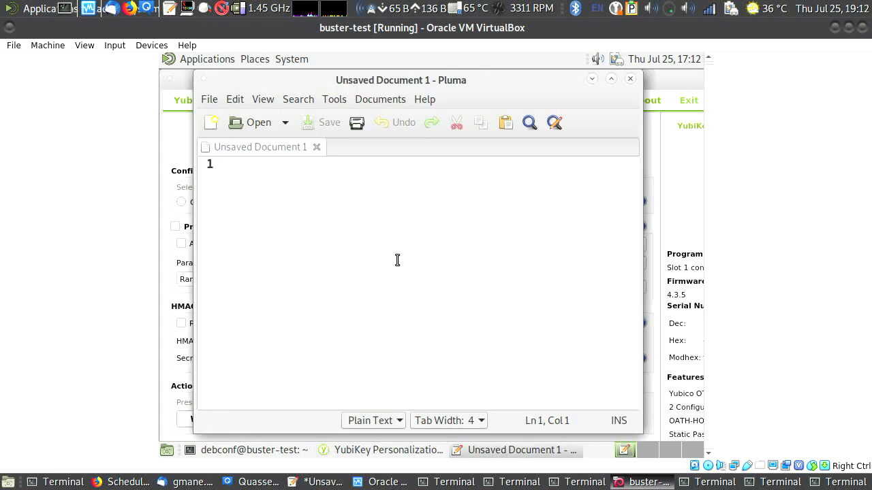
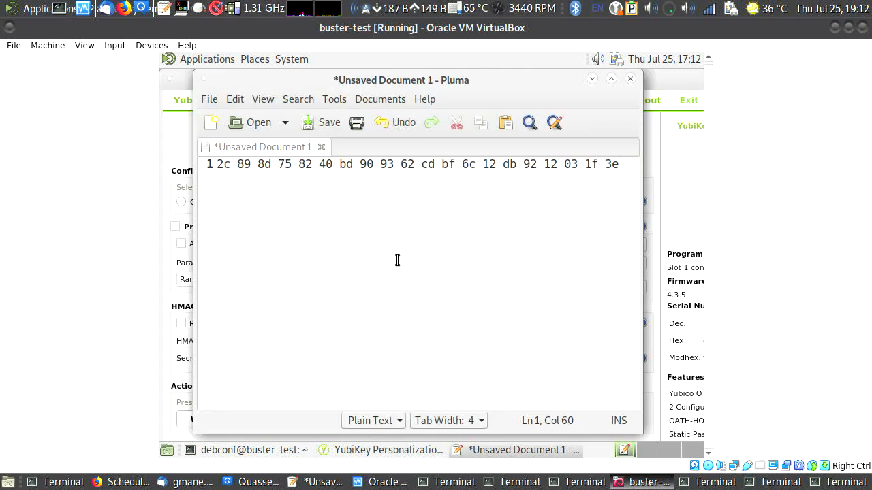
pyautogui.moveTo(431, 249)
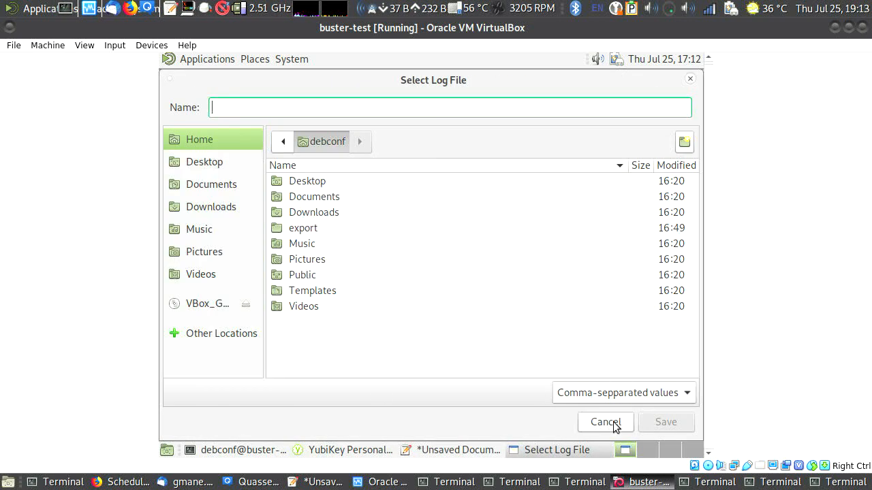
pyautogui.click(605, 422)
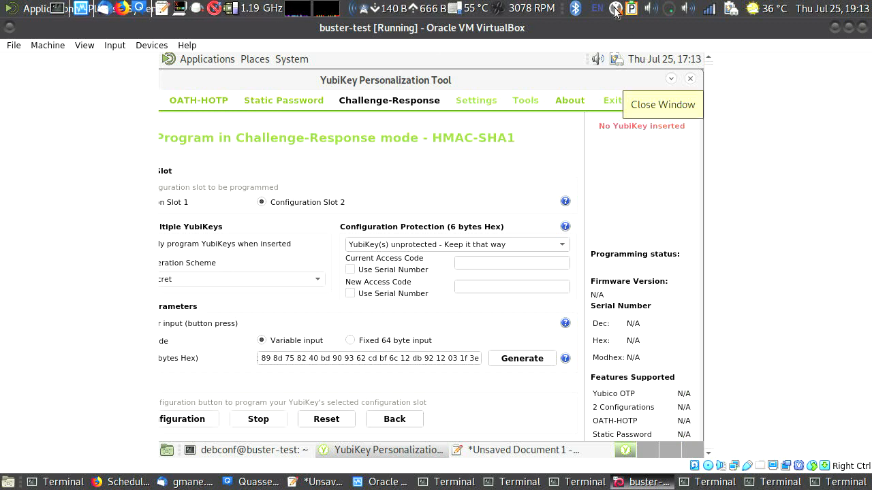
pyautogui.moveTo(835, 31)
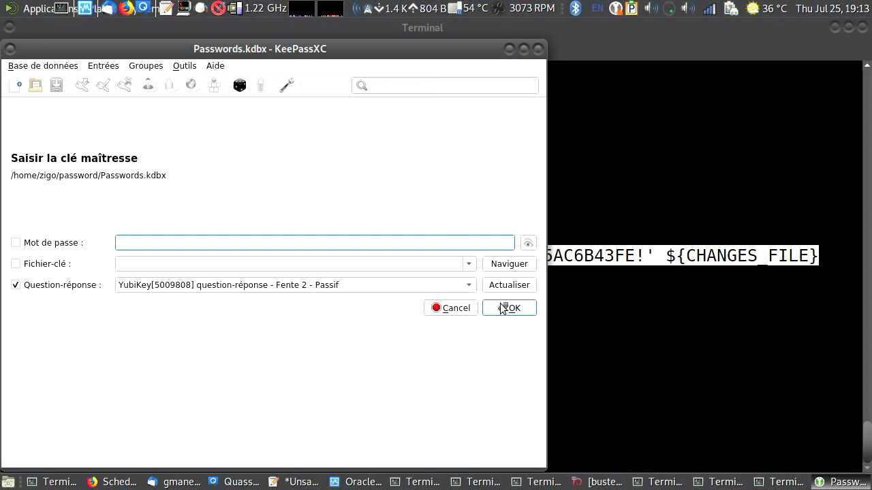
# Step: Unlock Passwords.kdbx with YubiKey challenge-response and browse the infomaniak and personal groups
pyautogui.click(508, 308)
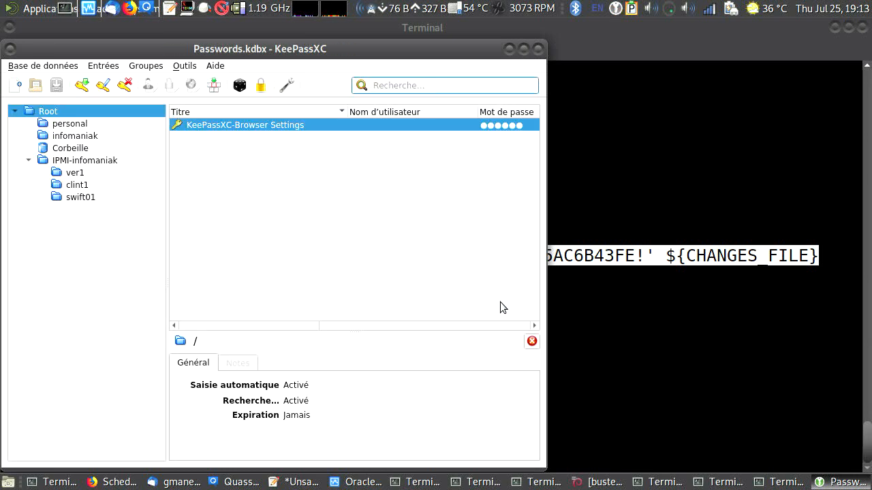
pyautogui.moveTo(153, 233)
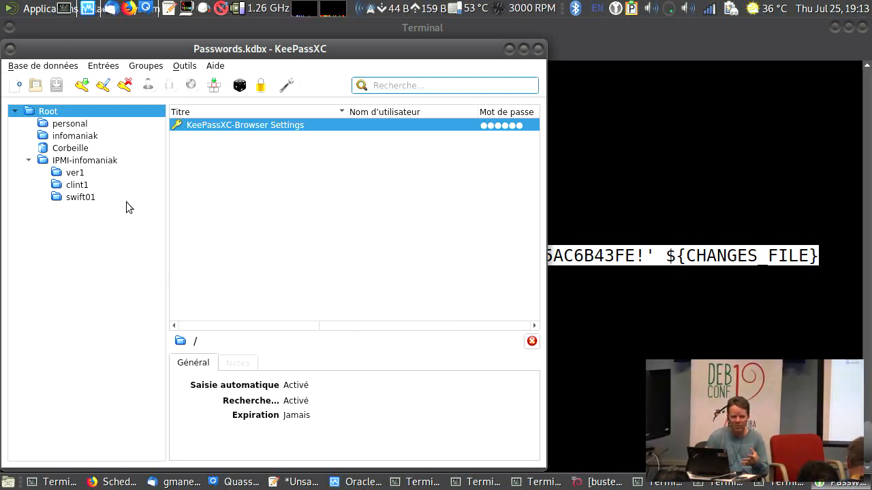
pyautogui.moveTo(80, 197)
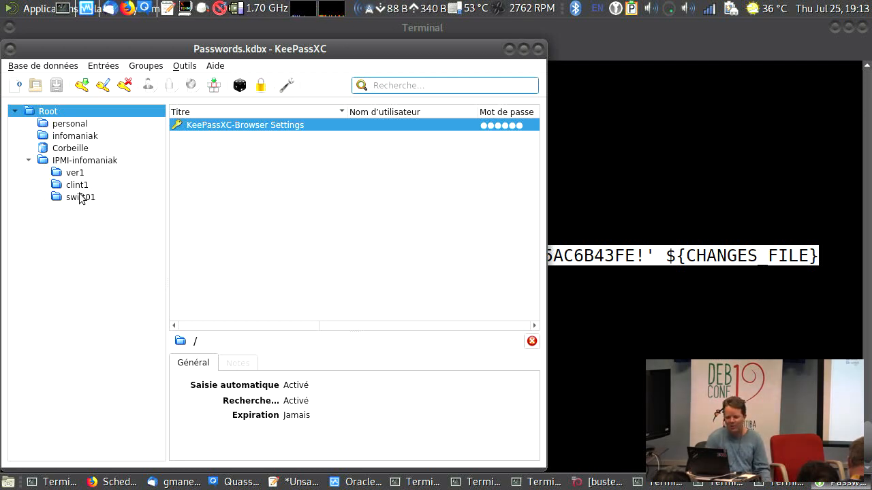
pyautogui.moveTo(75, 136)
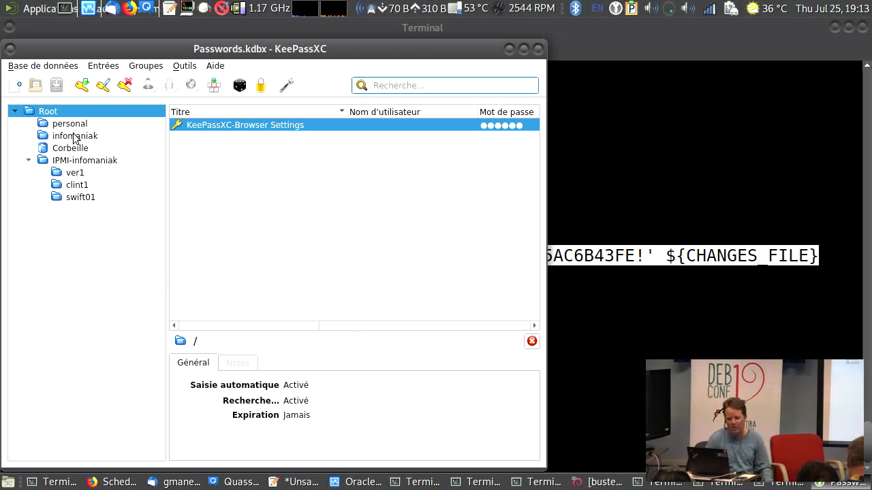
pyautogui.click(75, 135)
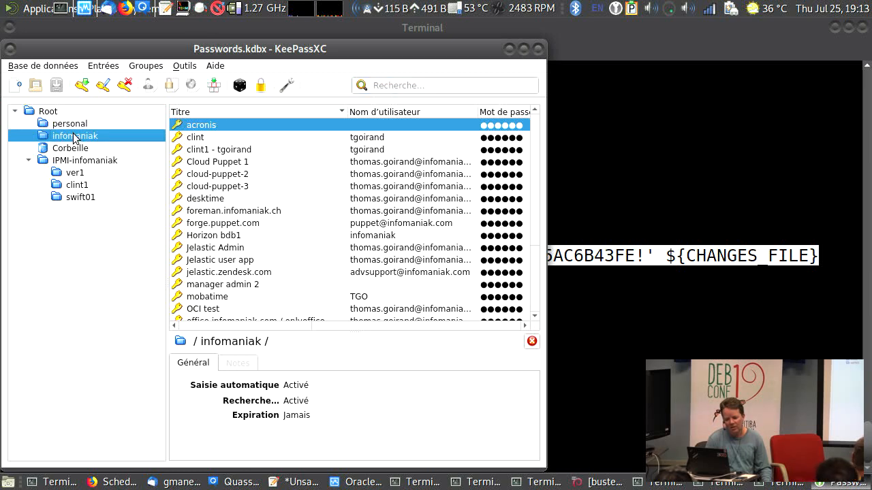
pyautogui.click(68, 123)
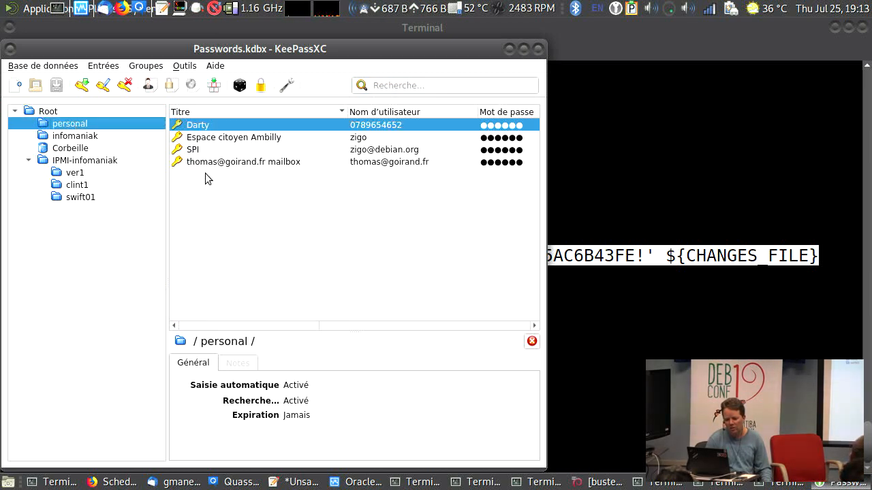
pyautogui.click(193, 149)
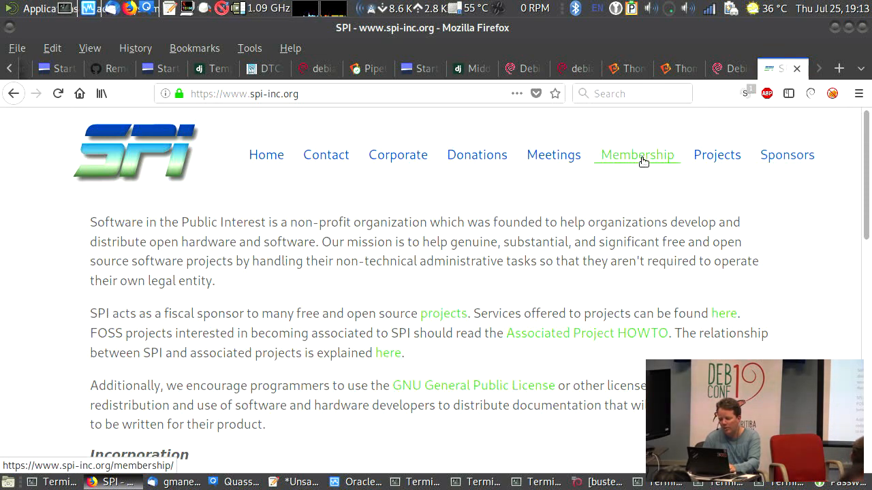
# Step: Go from the SPI membership information page to the members sign-up site
pyautogui.click(636, 154)
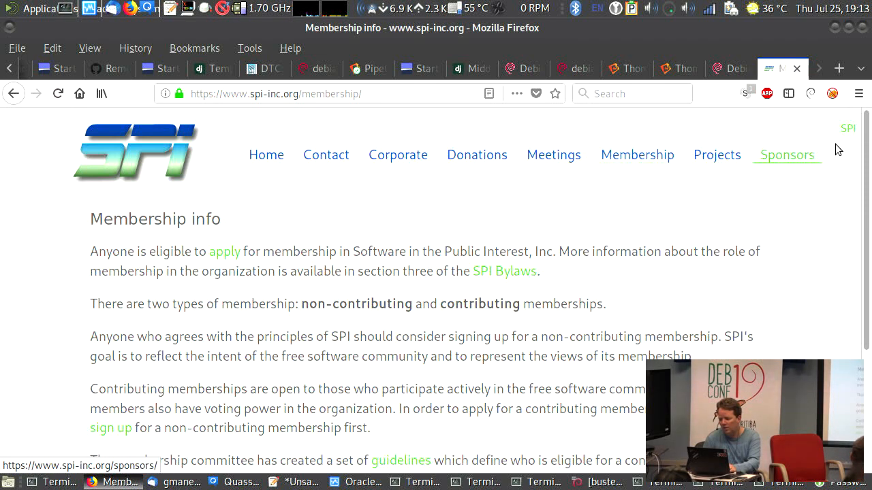
pyautogui.moveTo(476, 155)
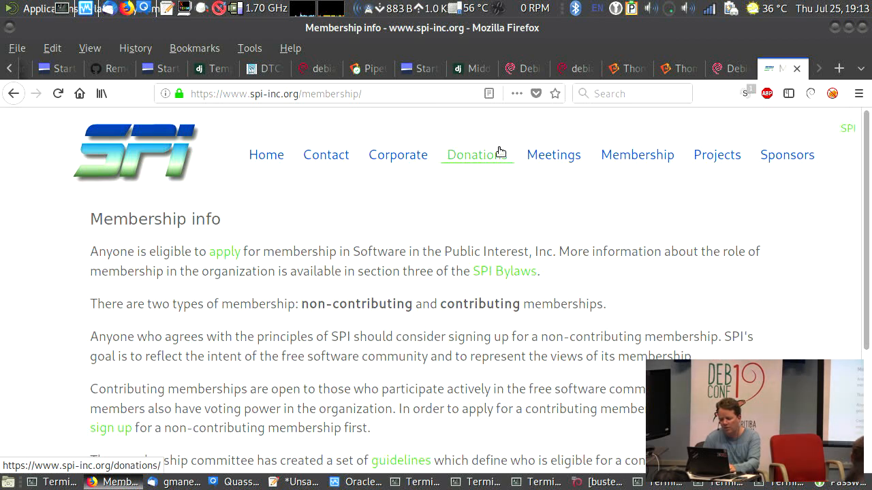
pyautogui.click(266, 155)
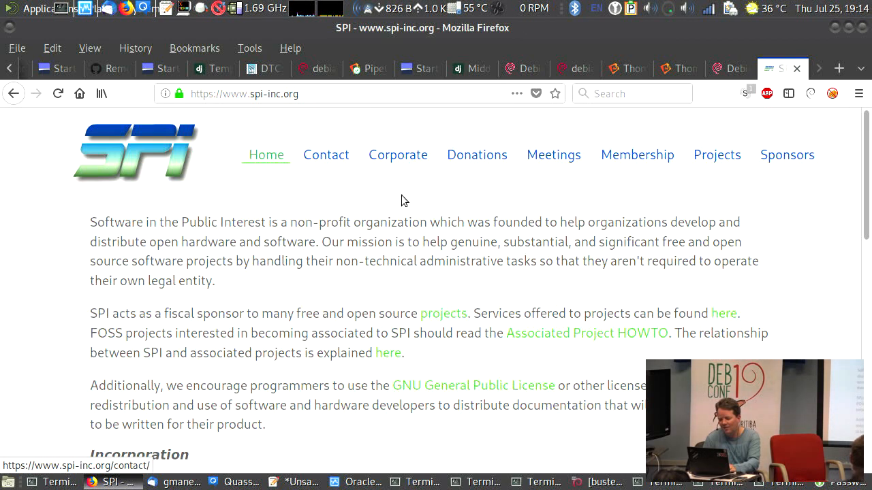
pyautogui.moveTo(620, 209)
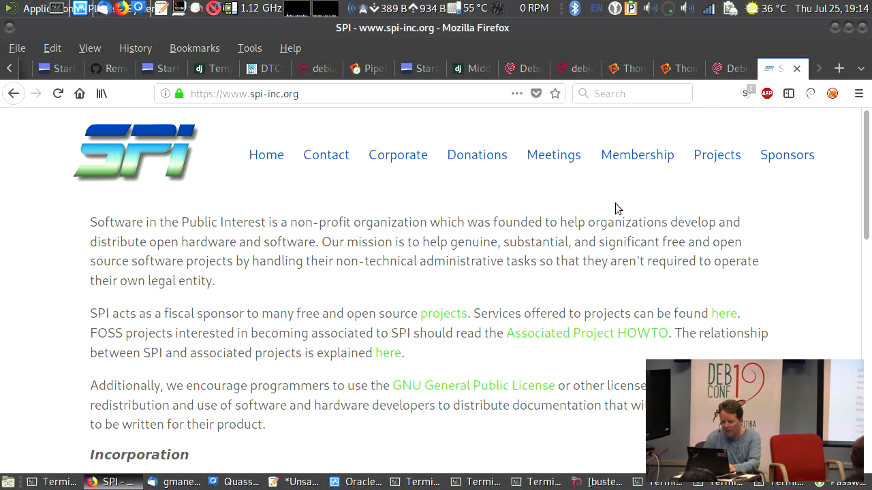
pyautogui.click(637, 155)
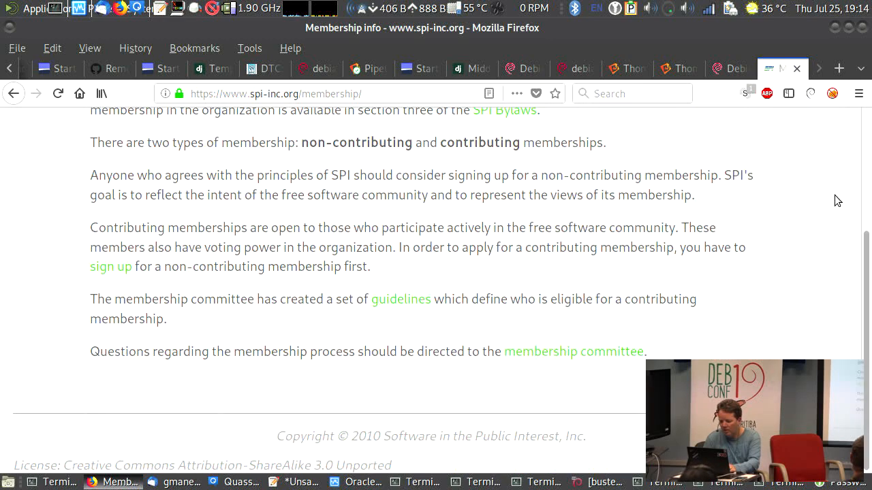
pyautogui.scroll(3)
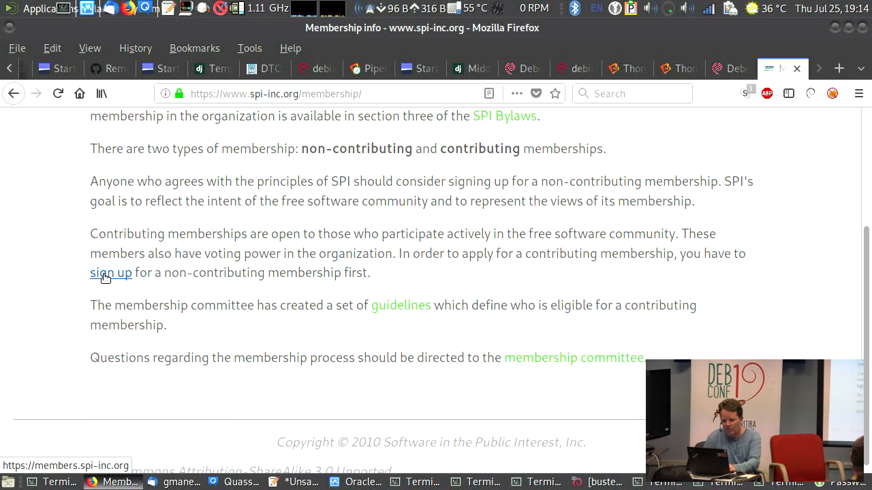
pyautogui.click(110, 272)
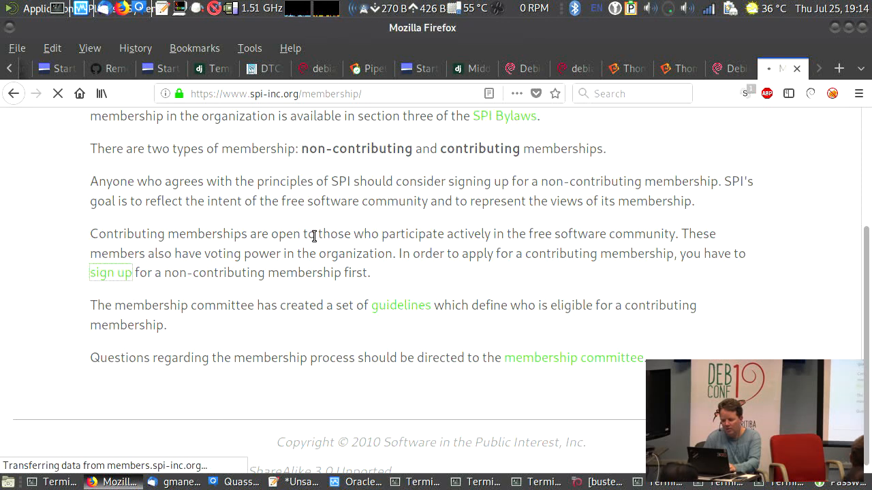
pyautogui.click(110, 272)
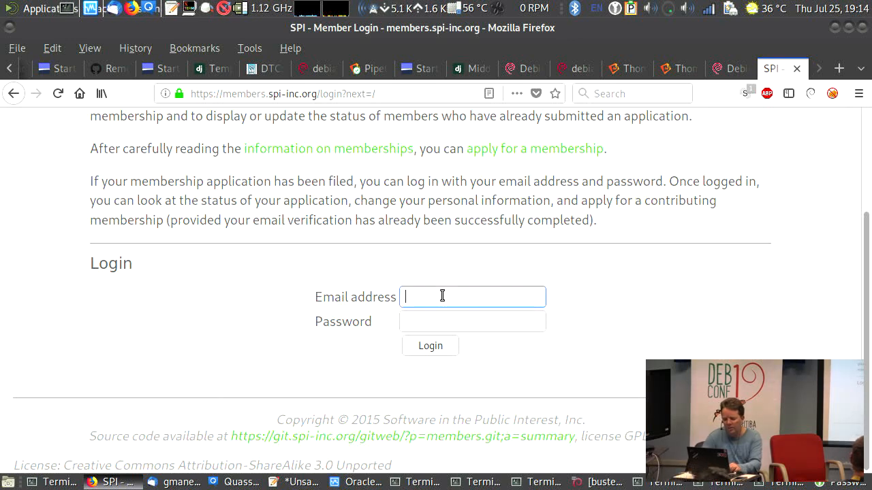
# Step: Autotype the SPI login into the email field and decline saving it in Firefox
pyautogui.click(430, 346)
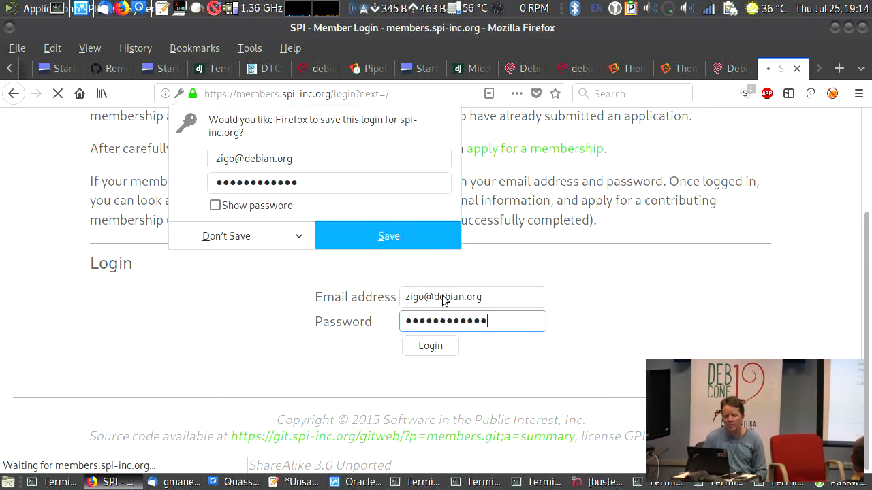
pyautogui.click(430, 346)
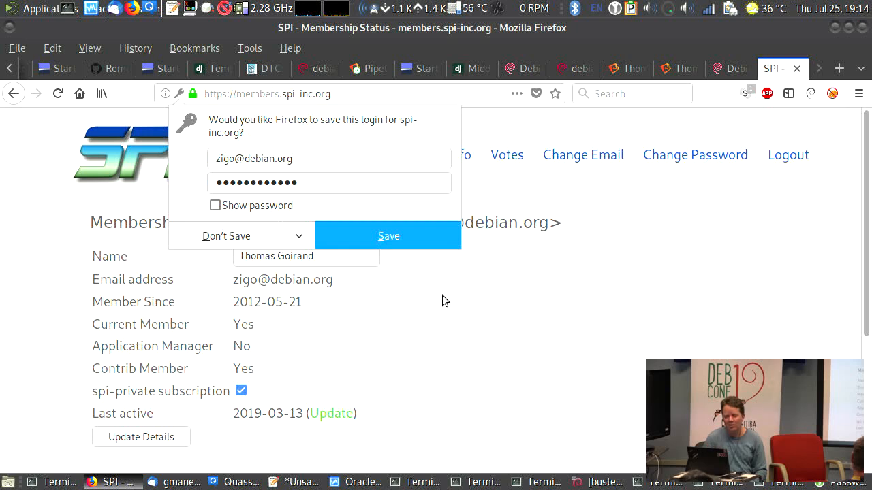
pyautogui.click(226, 235)
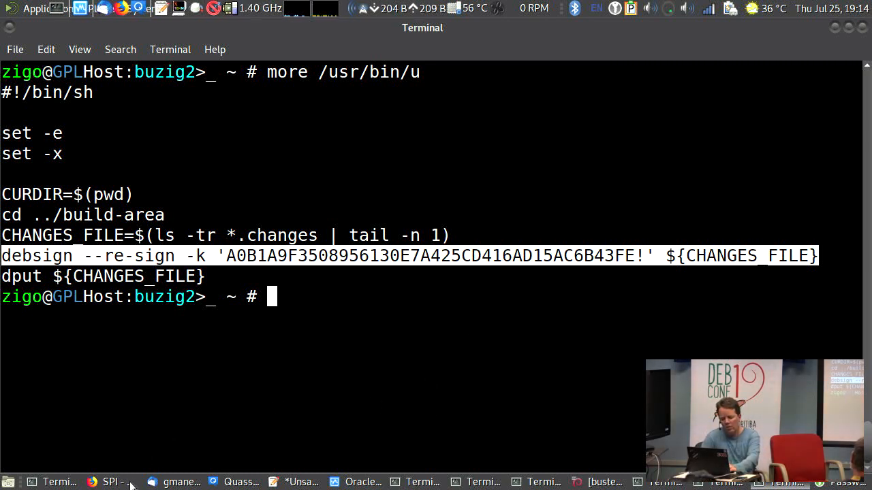
pyautogui.click(113, 482)
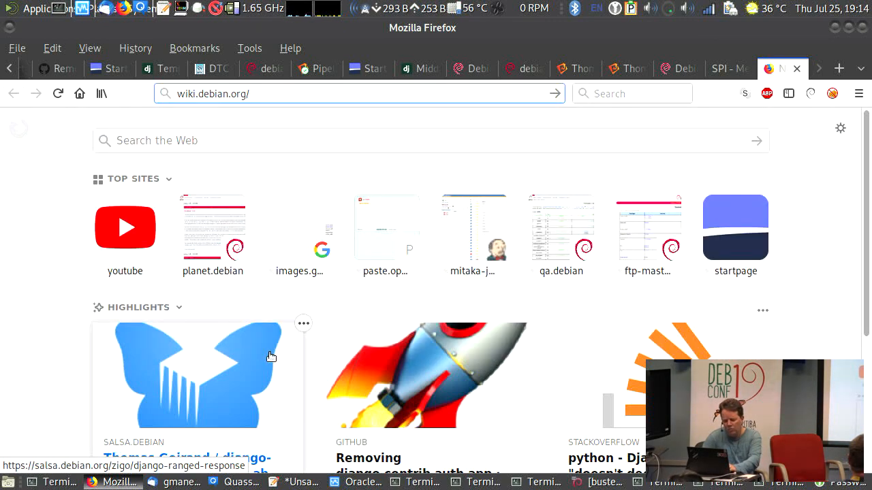
# Step: Show the Debian Wiki Smartcards/YubiKey4 LUKS unlock section, then type 'more /etc/crypttab' in terminal
pyautogui.write('yubikey')
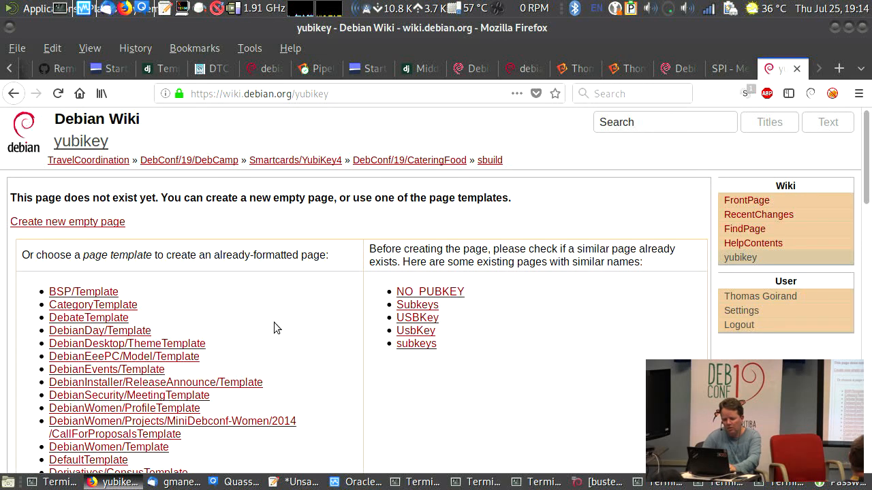
pyautogui.click(307, 93)
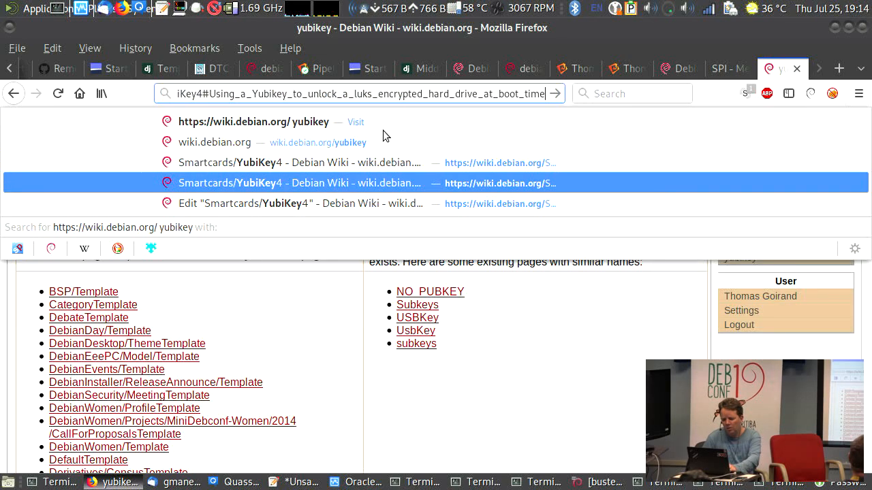
pyautogui.click(296, 182)
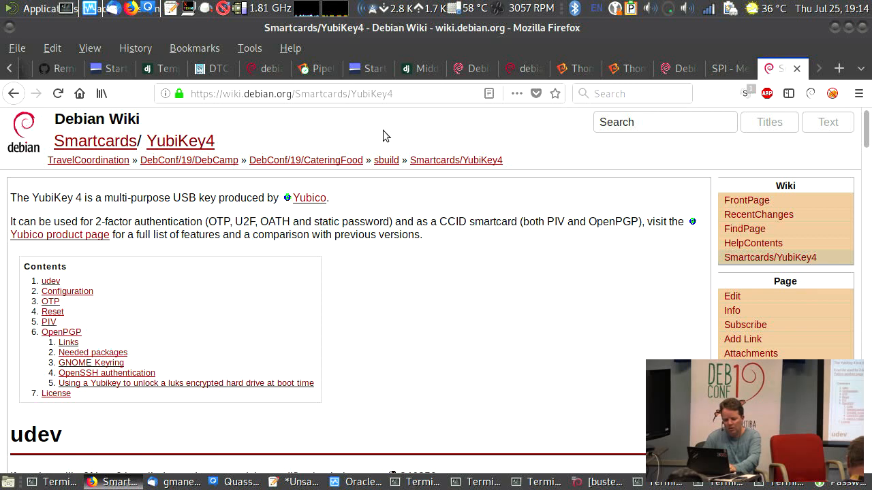
pyautogui.moveTo(221, 383)
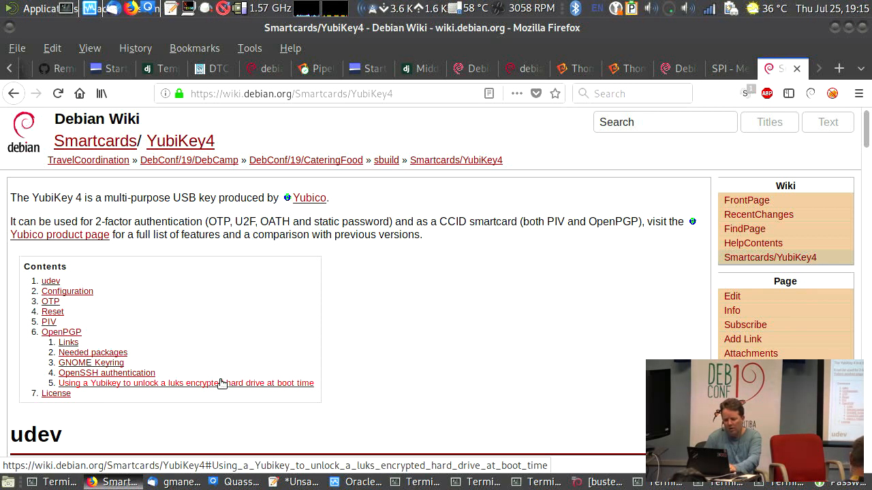
pyautogui.click(186, 382)
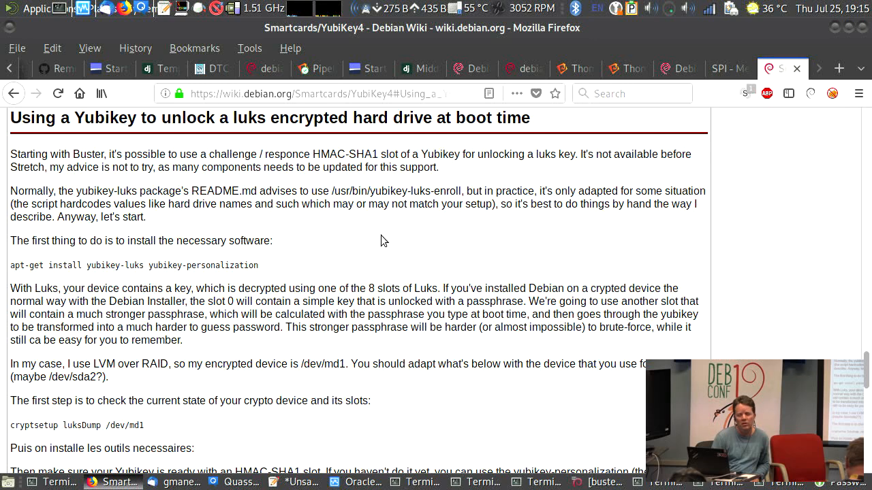
pyautogui.scroll(-3)
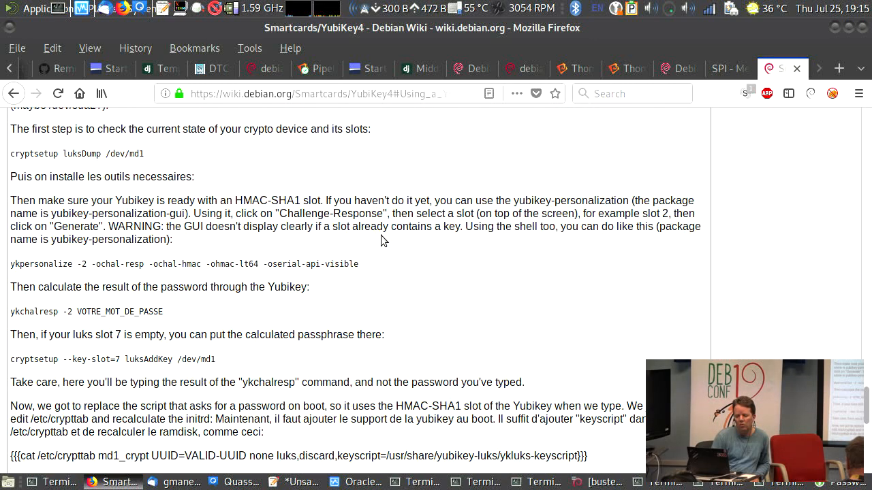
pyautogui.scroll(-3)
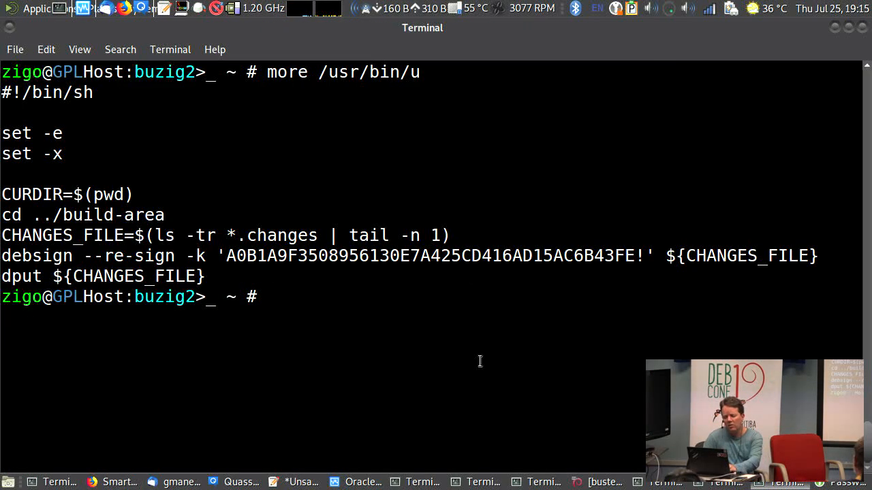
pyautogui.write('more /etc/crypt')
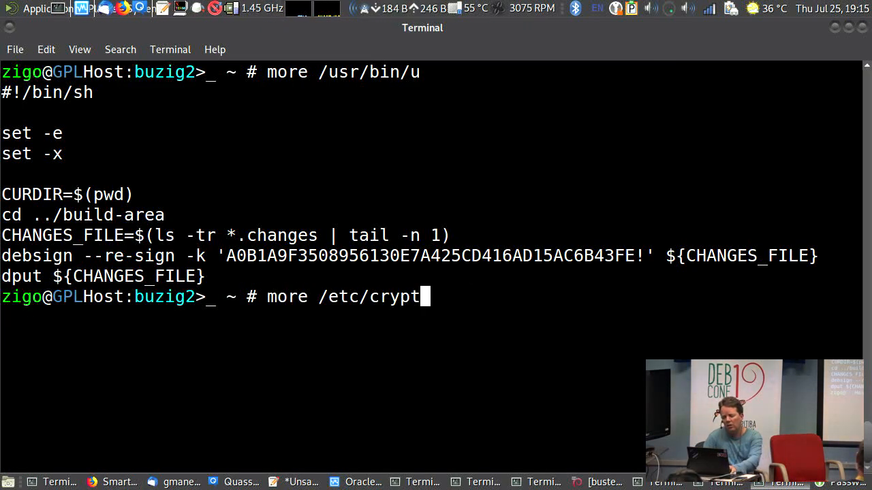
pyautogui.write('tab')
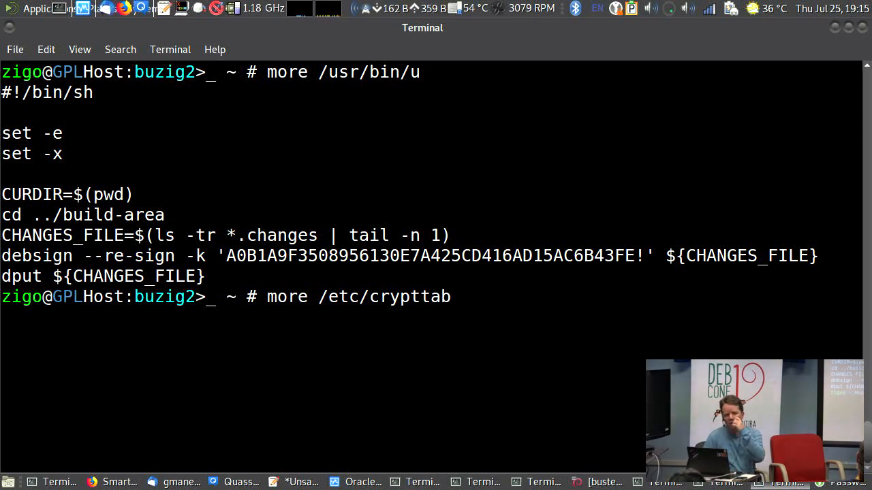